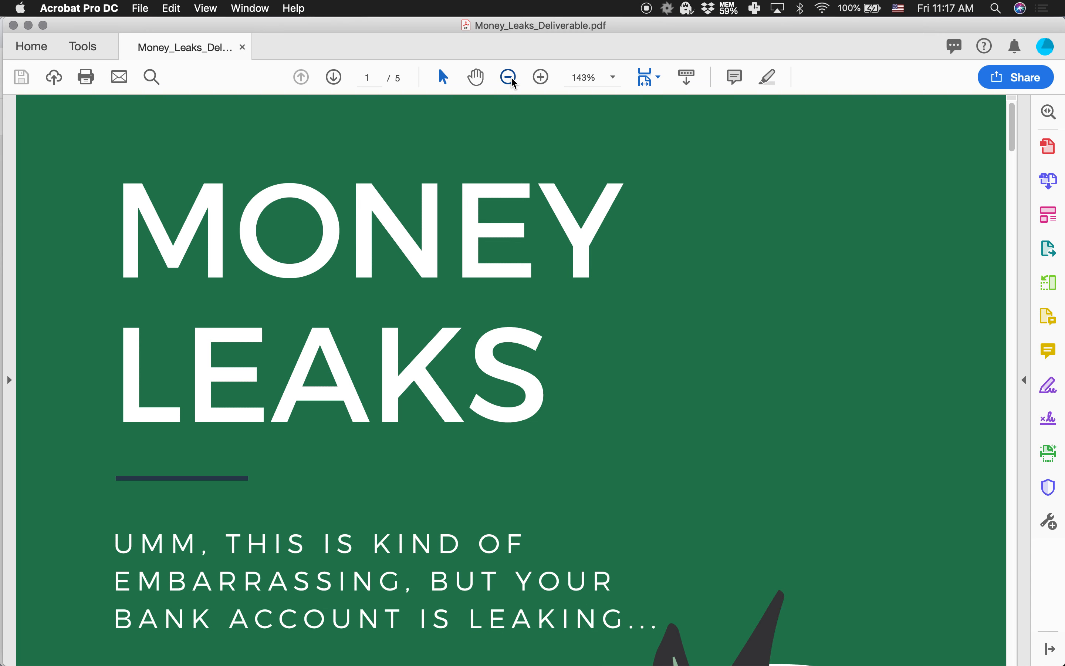
Zoom out to 75% and scroll from the cover page down to page 3
left_click(508, 77)
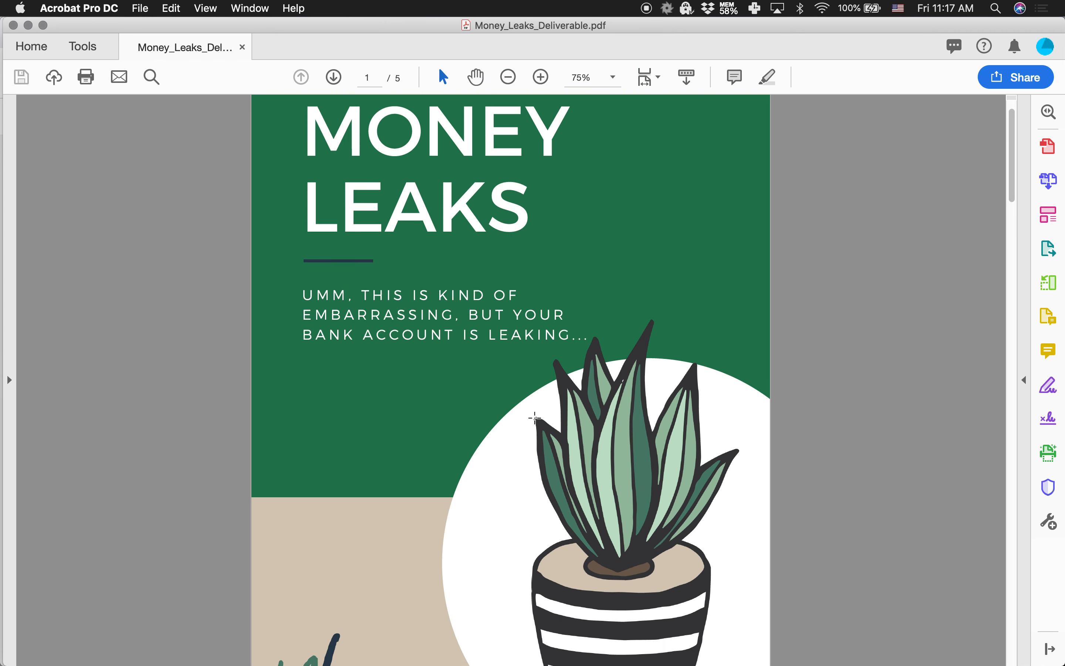
scroll("down", 3)
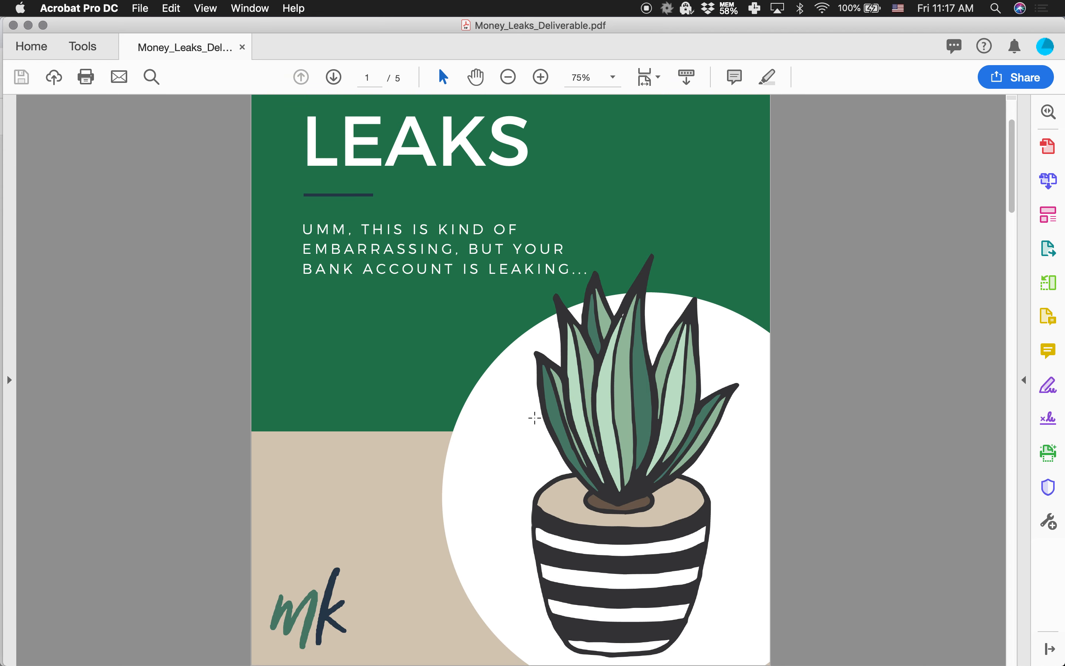
scroll("down", 3)
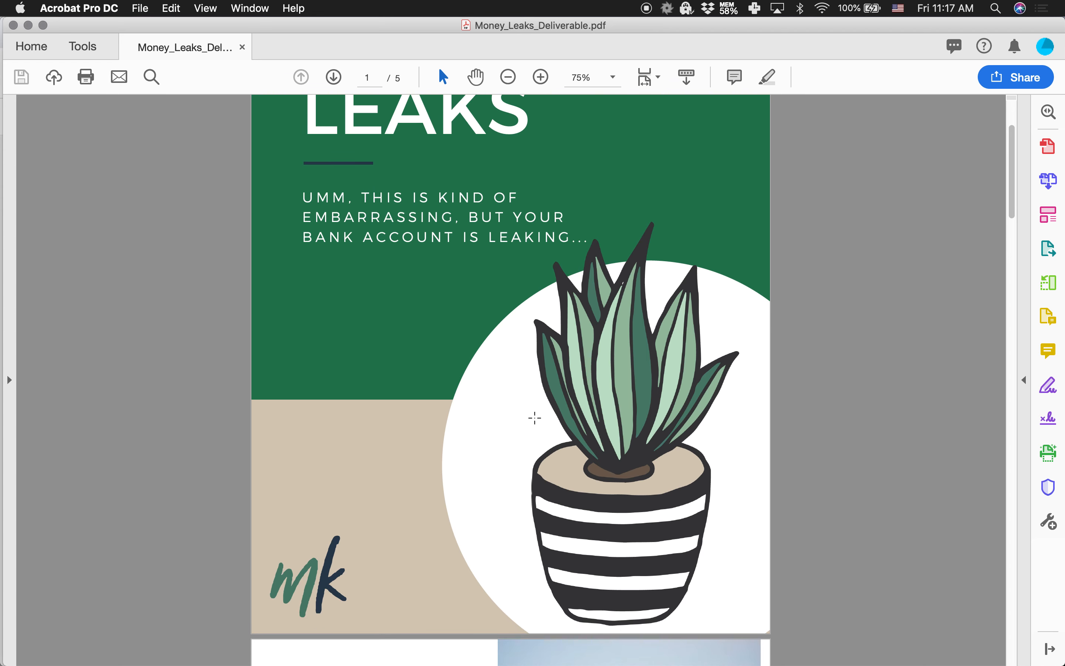
scroll("down", 3)
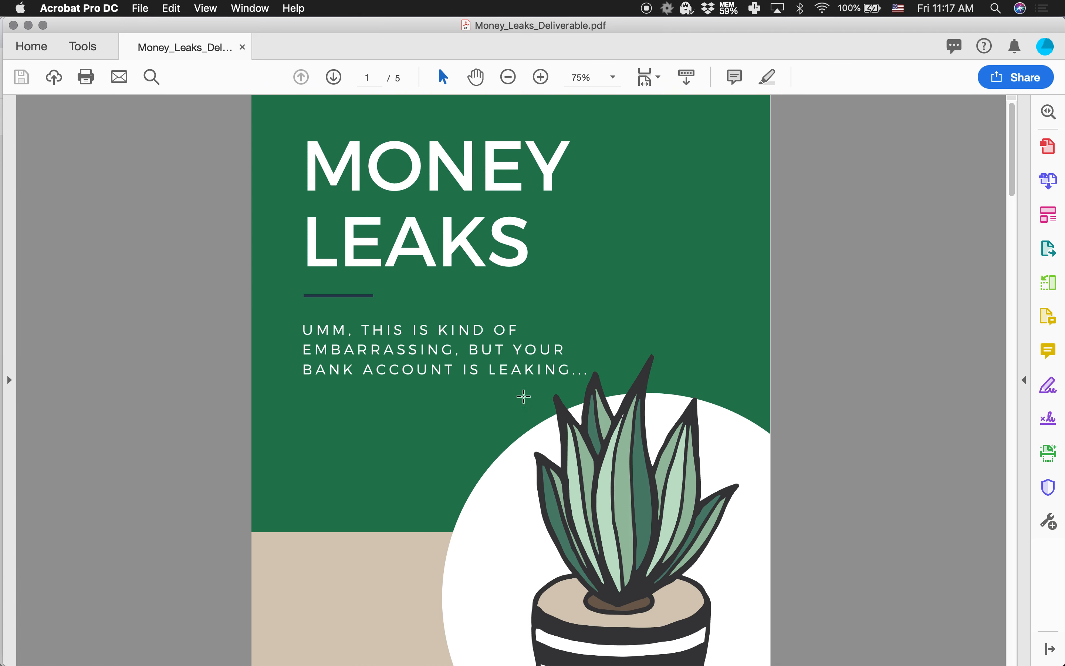
scroll("down", 3)
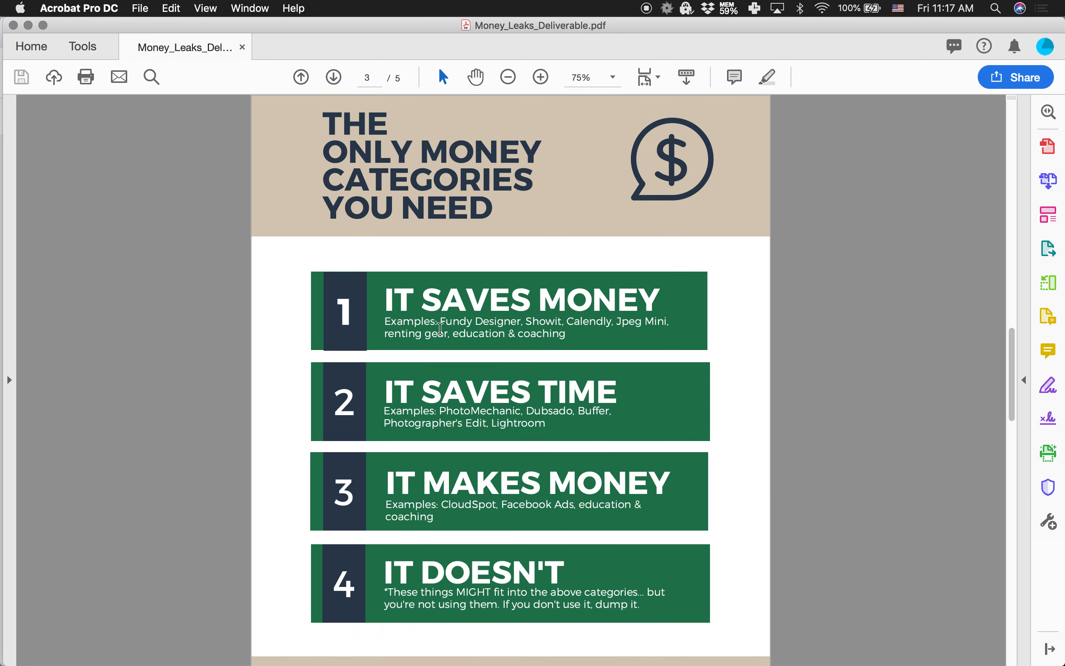
mouse_move(337, 264)
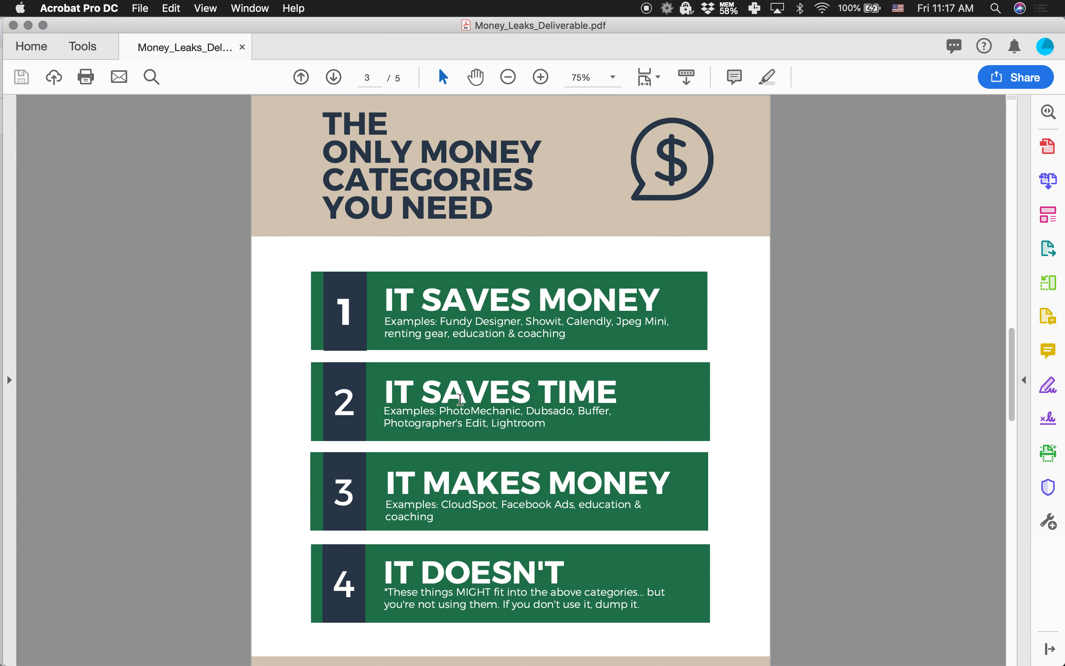
mouse_move(352, 114)
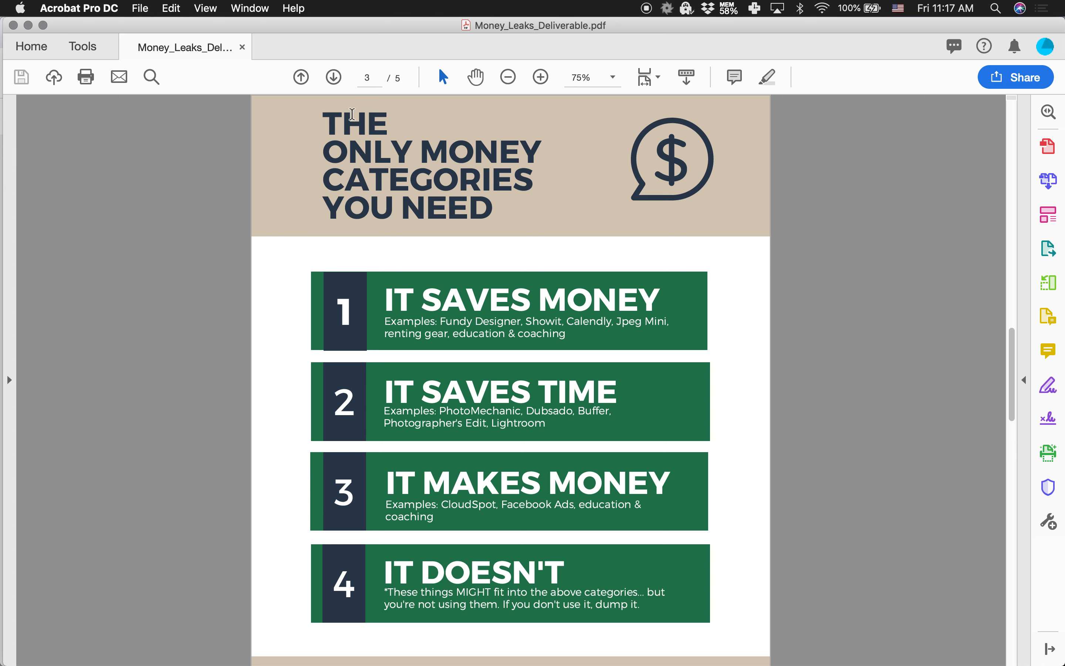
mouse_move(542, 244)
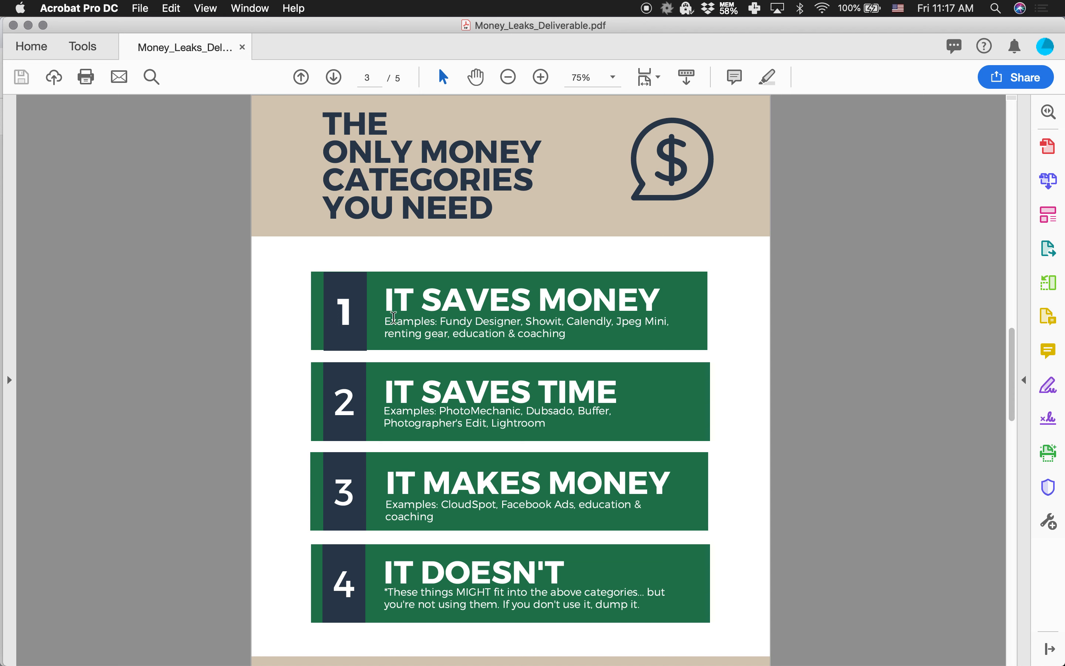
mouse_move(471, 346)
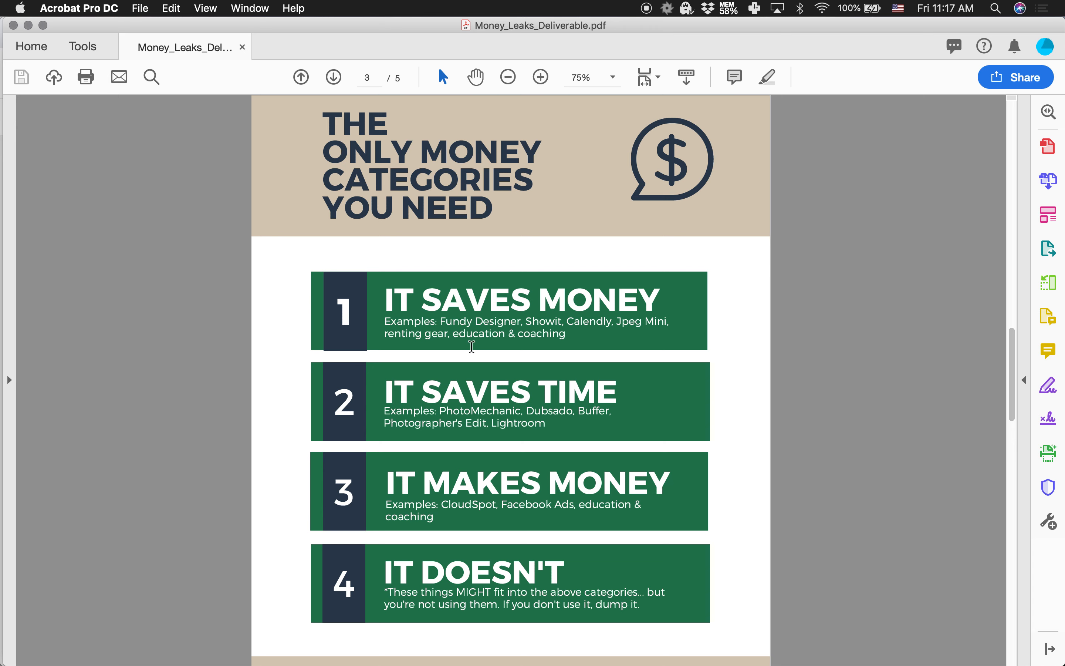
mouse_move(547, 401)
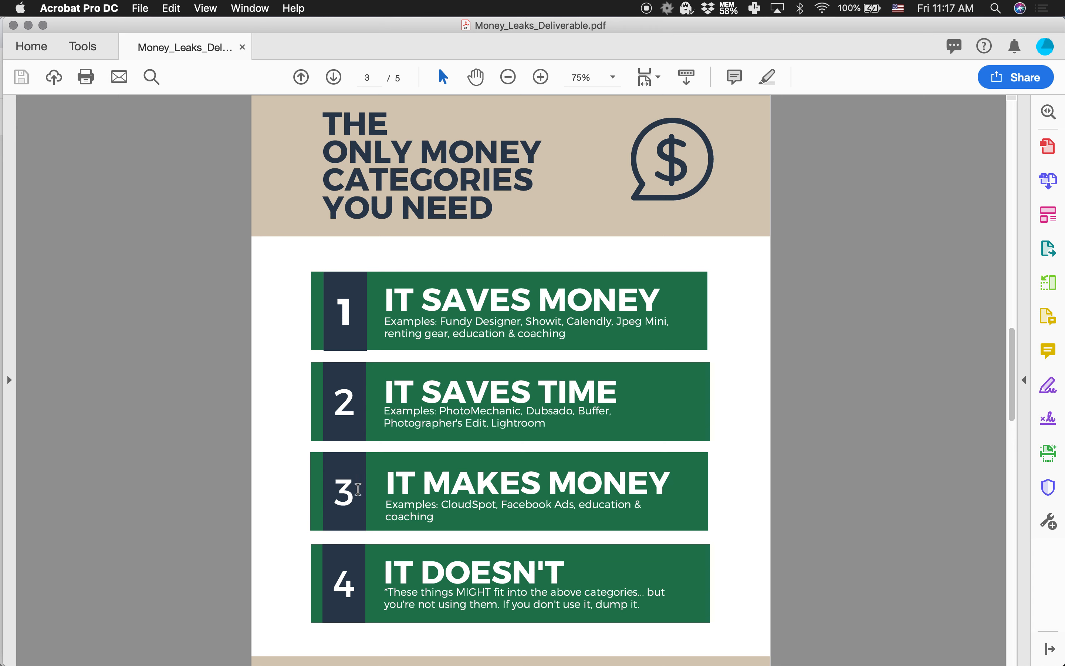
mouse_move(342, 563)
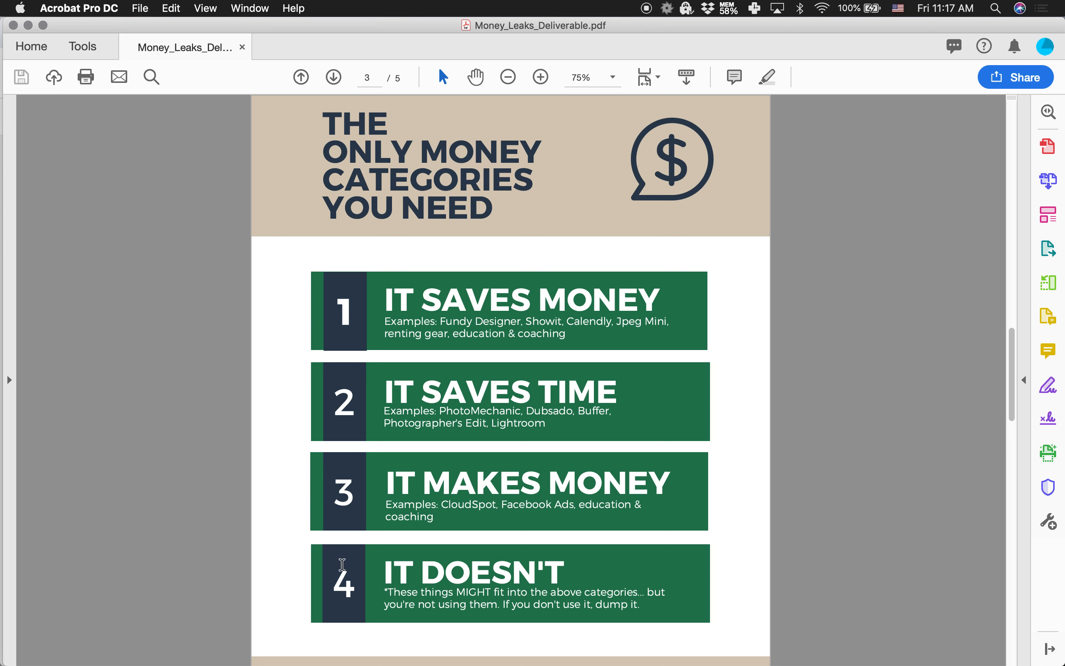
mouse_move(504, 565)
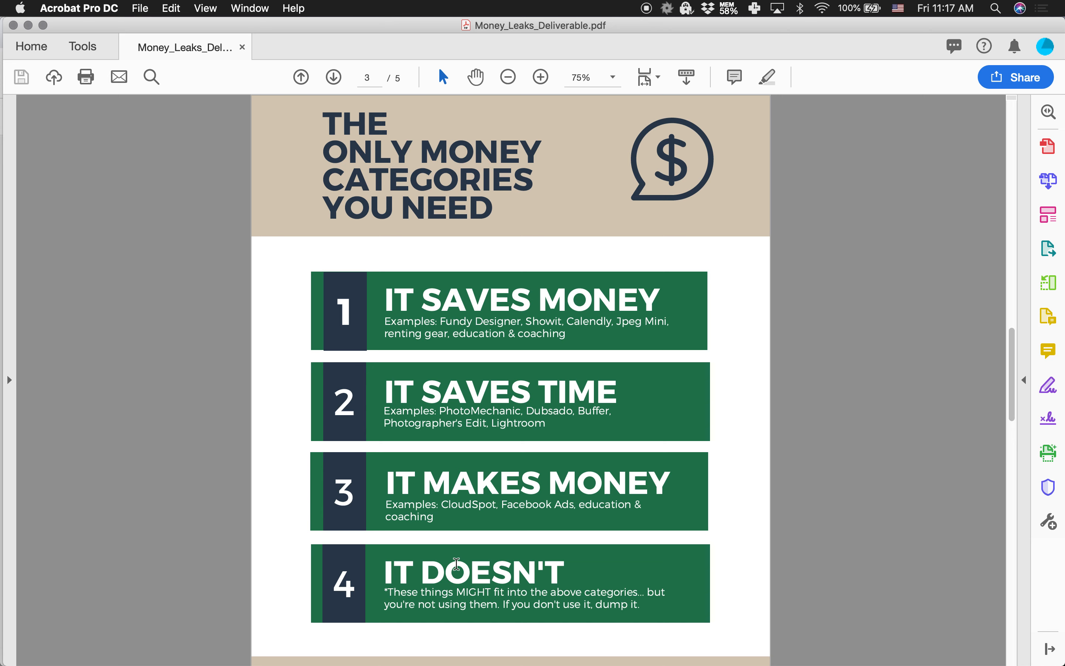
mouse_move(442, 314)
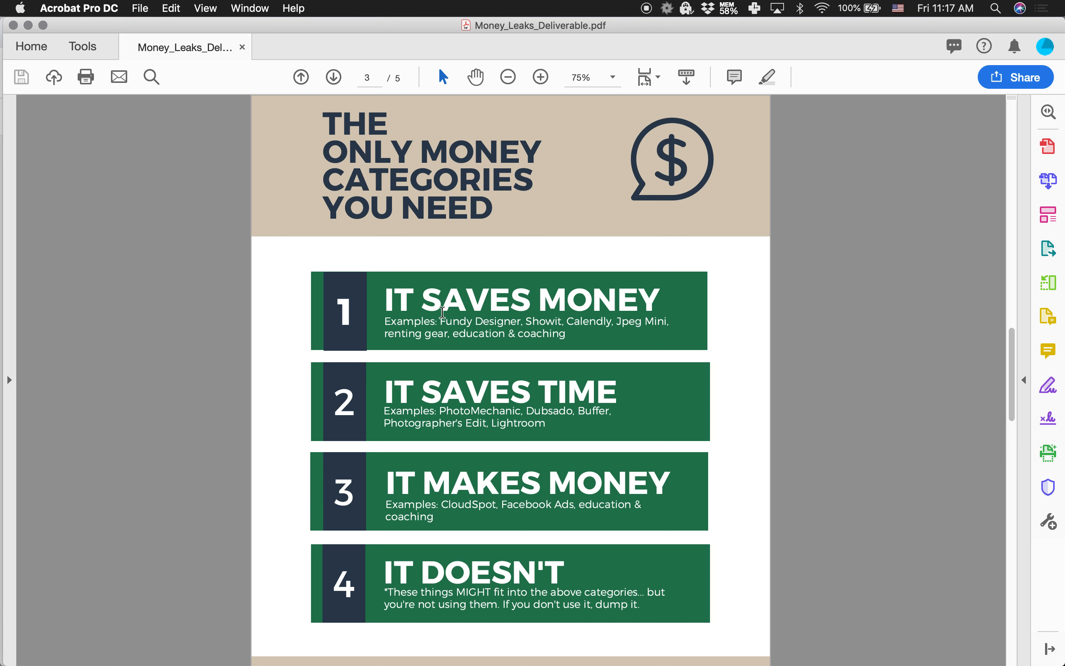
mouse_move(367, 499)
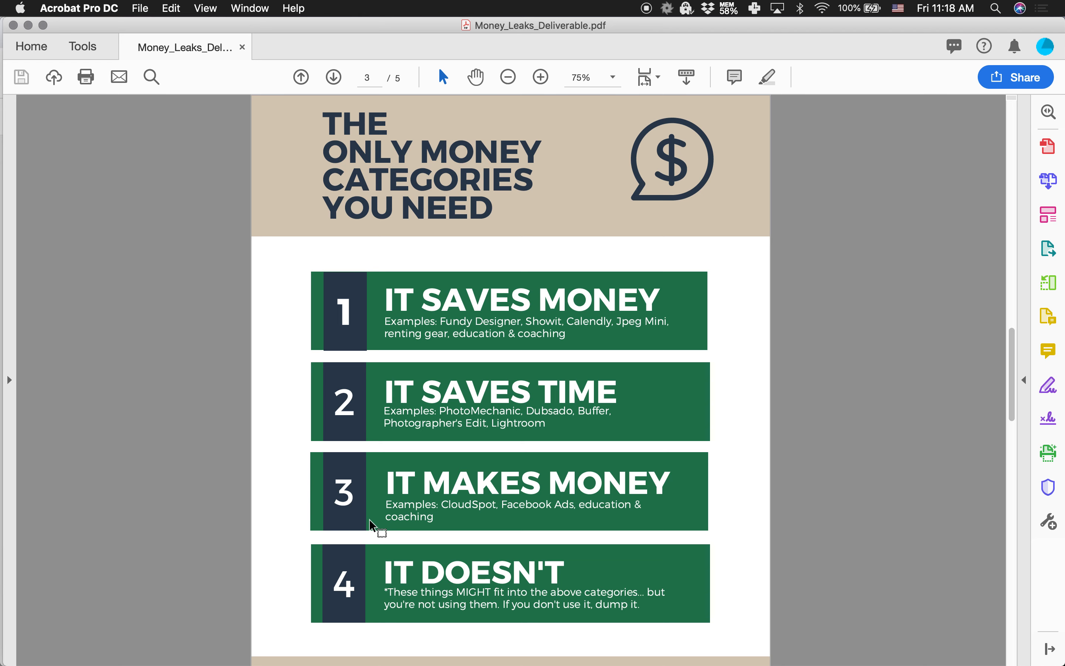
mouse_move(664, 395)
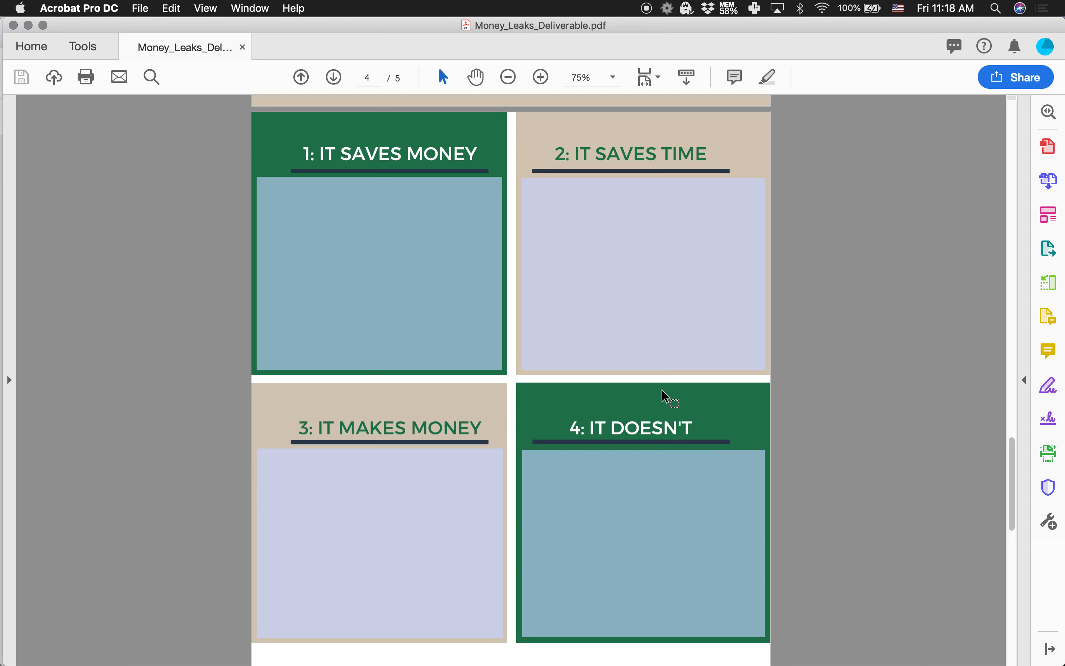
Enter Buffer in the It Saves Money box (mirrored in It Saves Time)
scroll("down", 3)
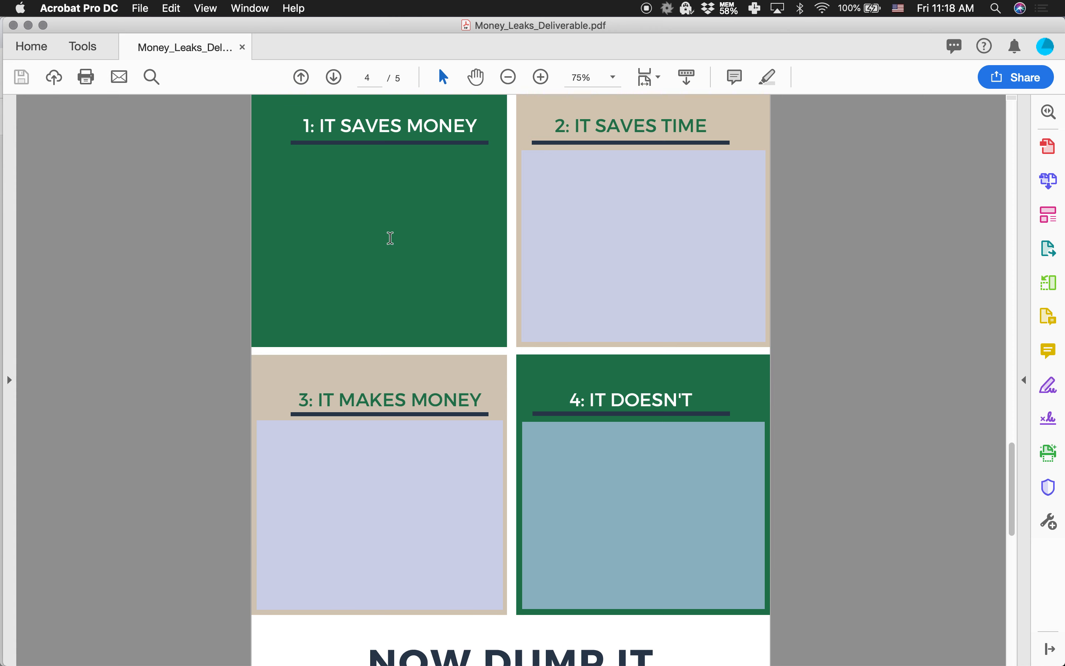
left_click(258, 156)
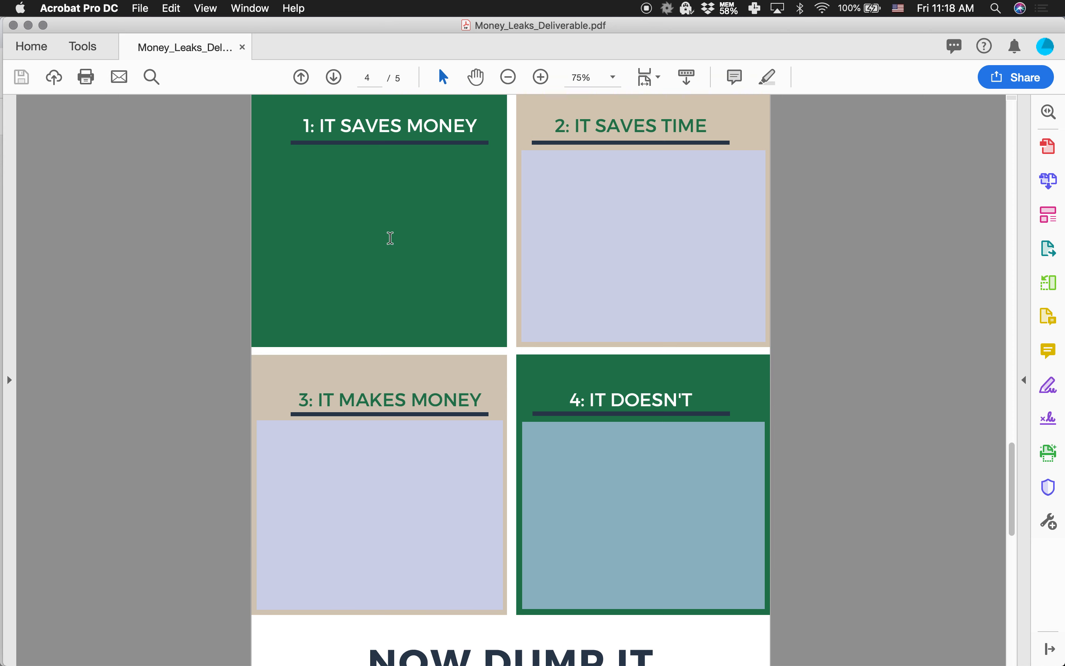
mouse_move(379, 233)
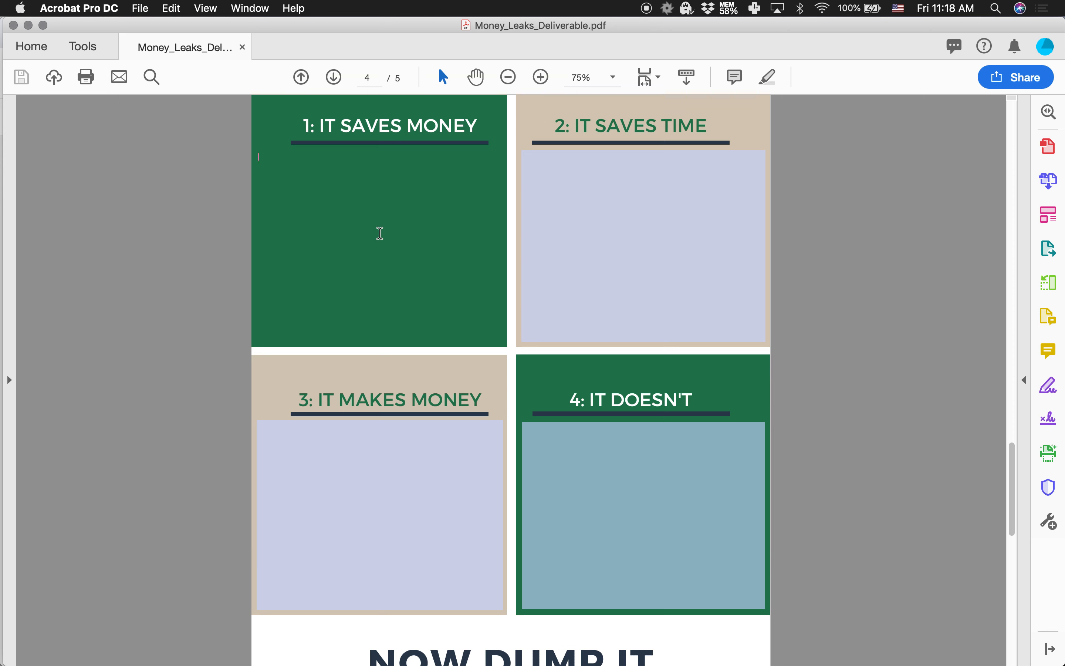
type("Buffer")
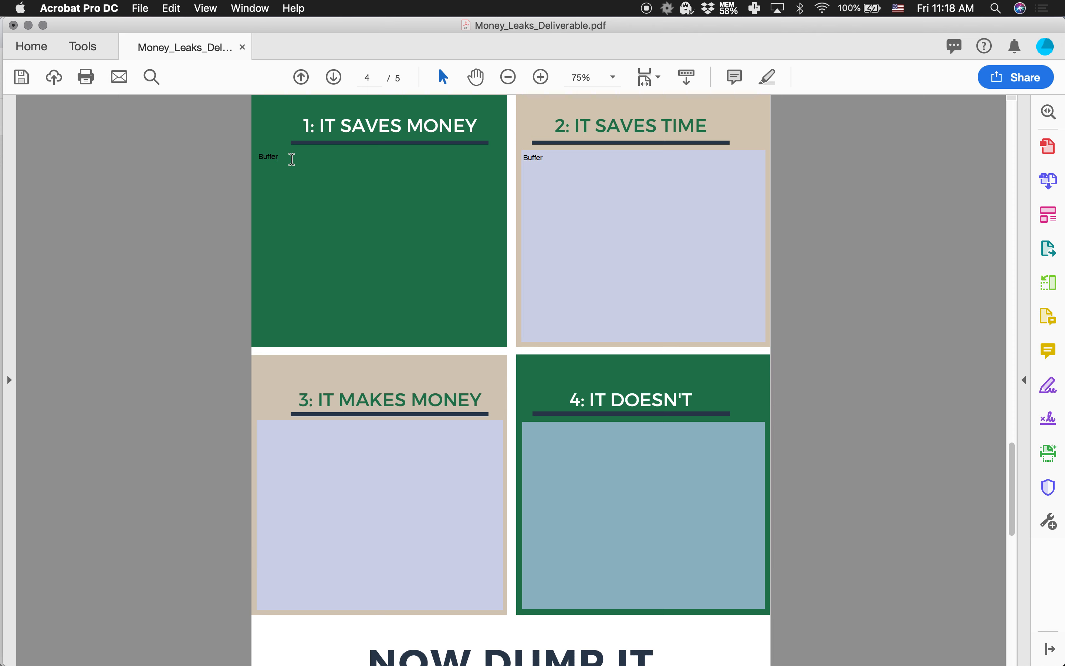
mouse_move(288, 154)
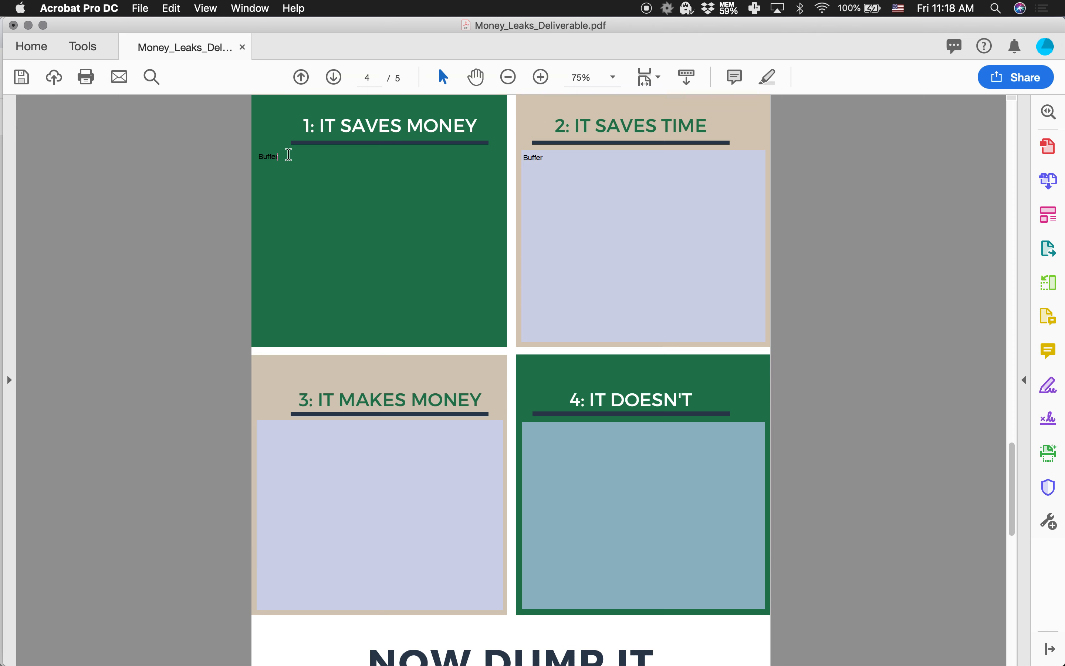
mouse_move(299, 164)
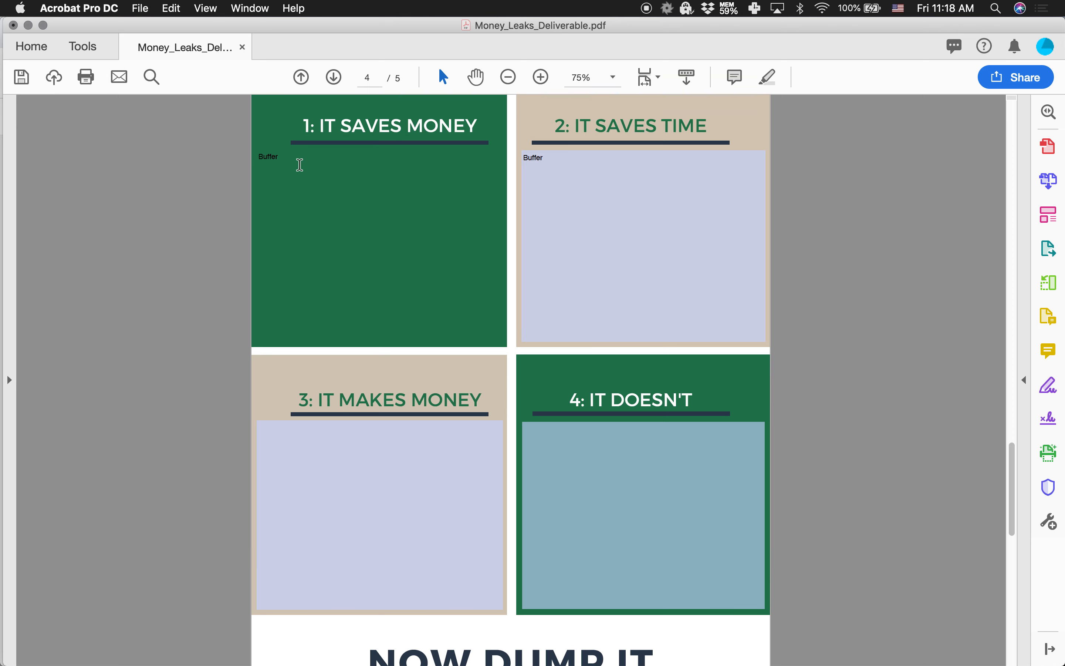
mouse_move(303, 119)
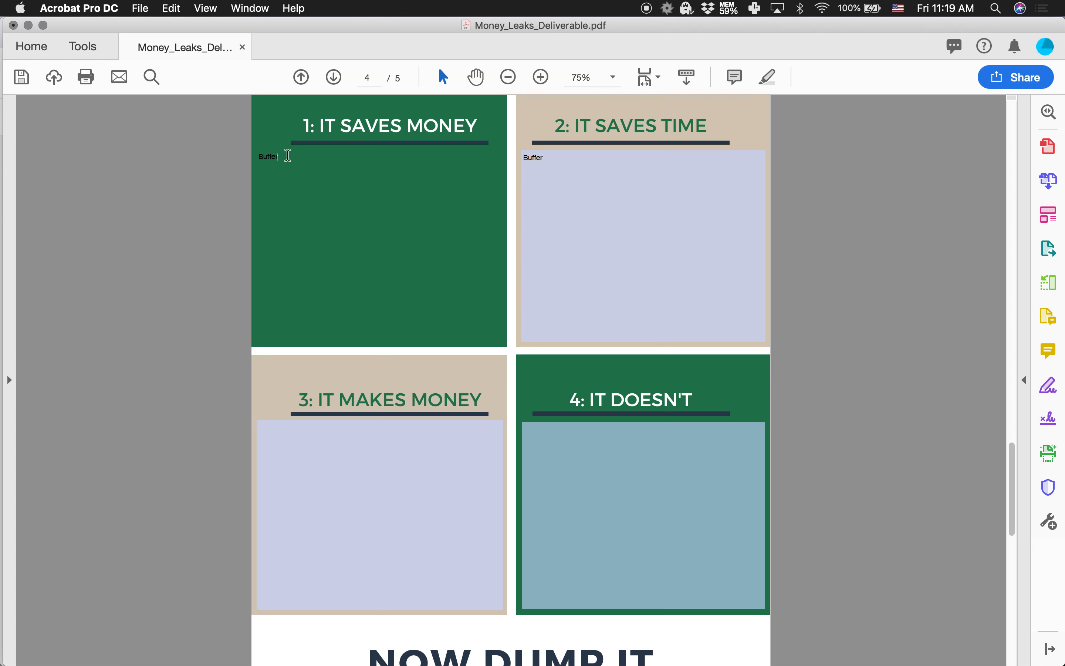
mouse_move(364, 175)
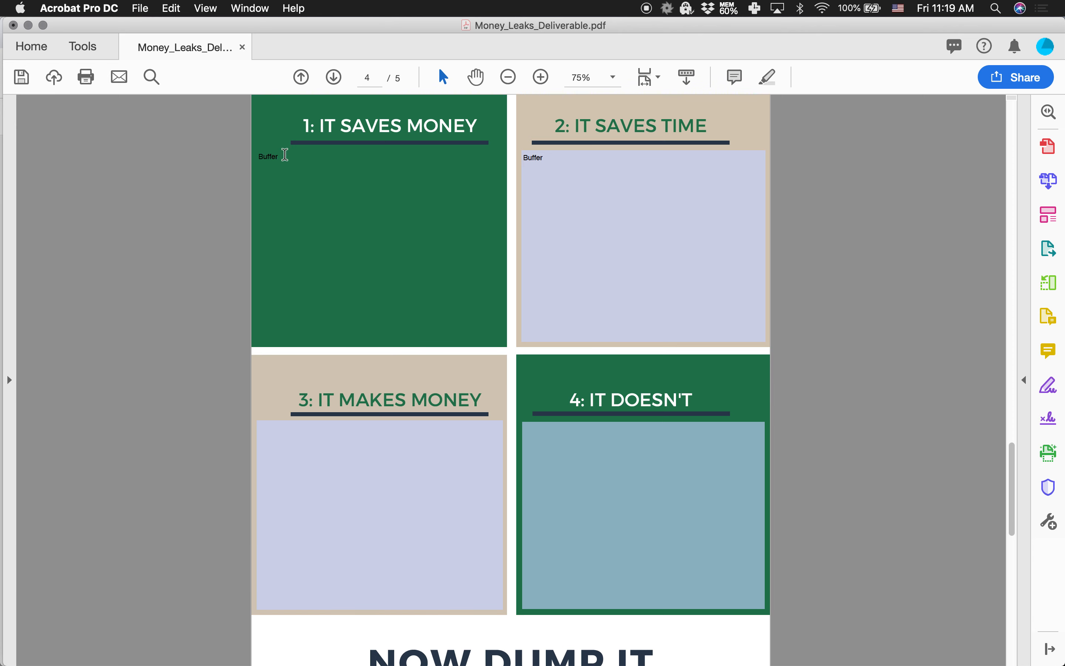
mouse_move(279, 159)
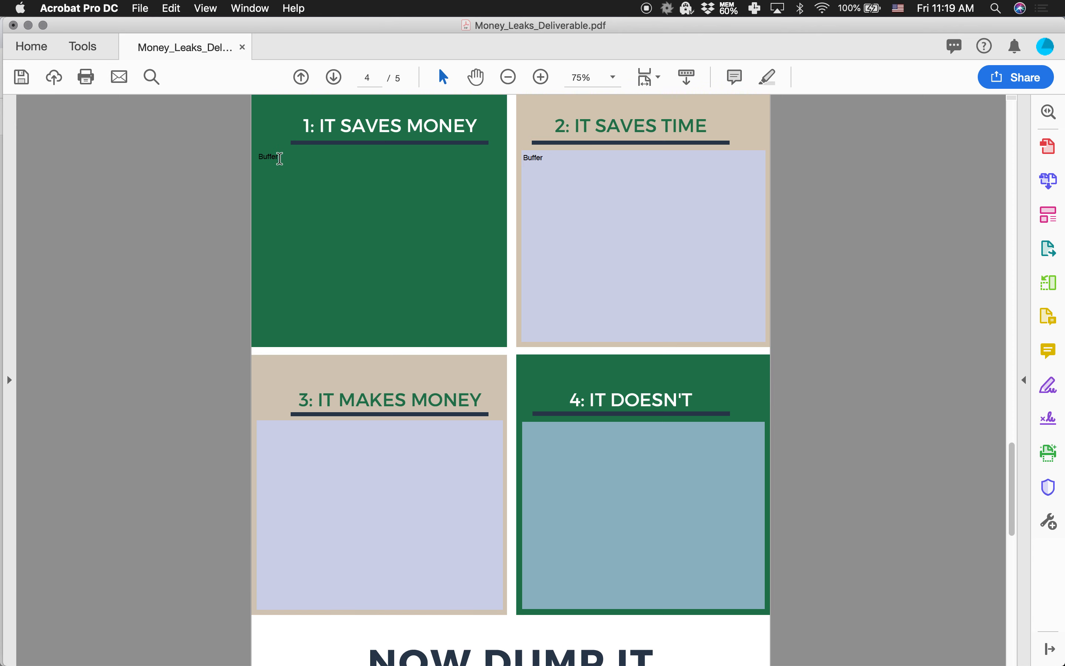
Extend the It Saves Time list to Buffer/Hootsuite/Coschedule/Planoly/Tailwind
left_click(642, 245)
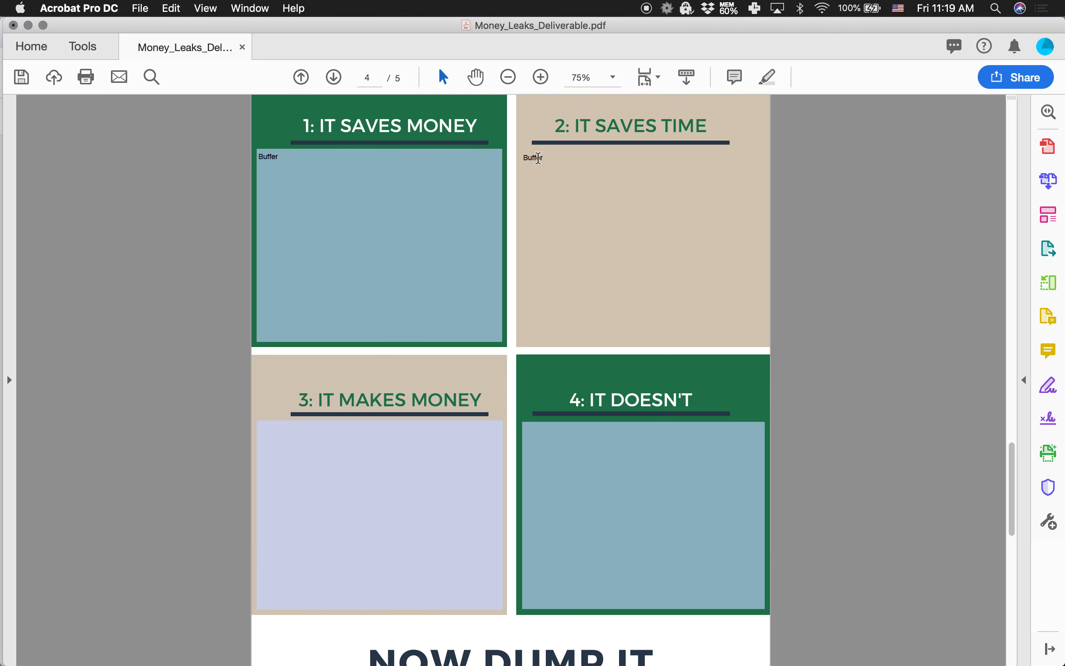
mouse_move(552, 188)
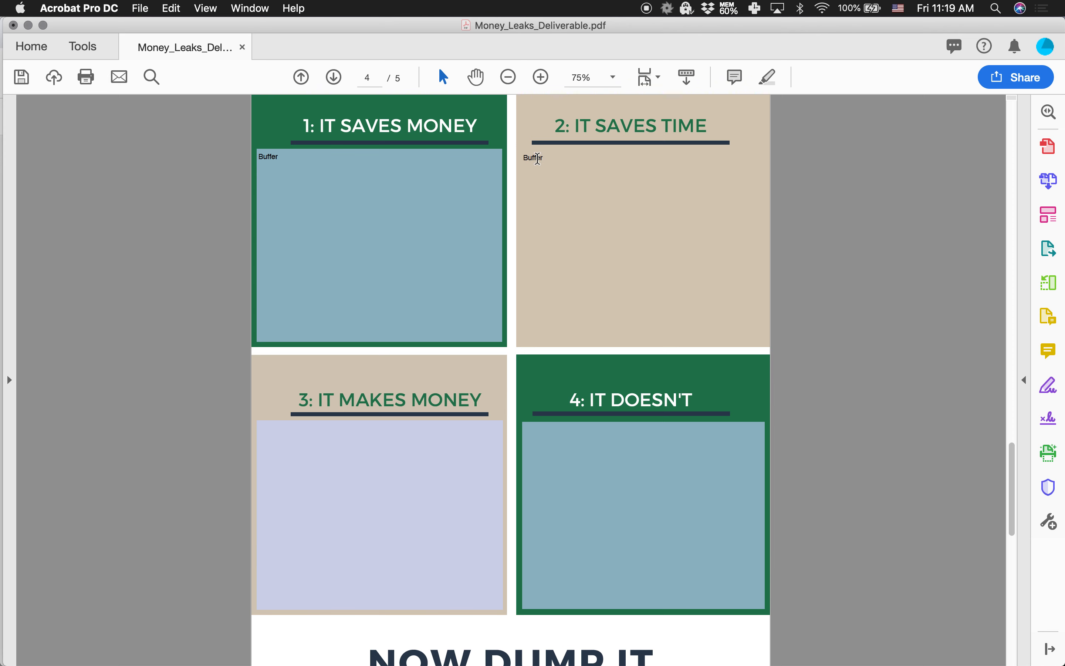
double_click(534, 157)
type("/Hootsuite/Coschedule/Planoly.")
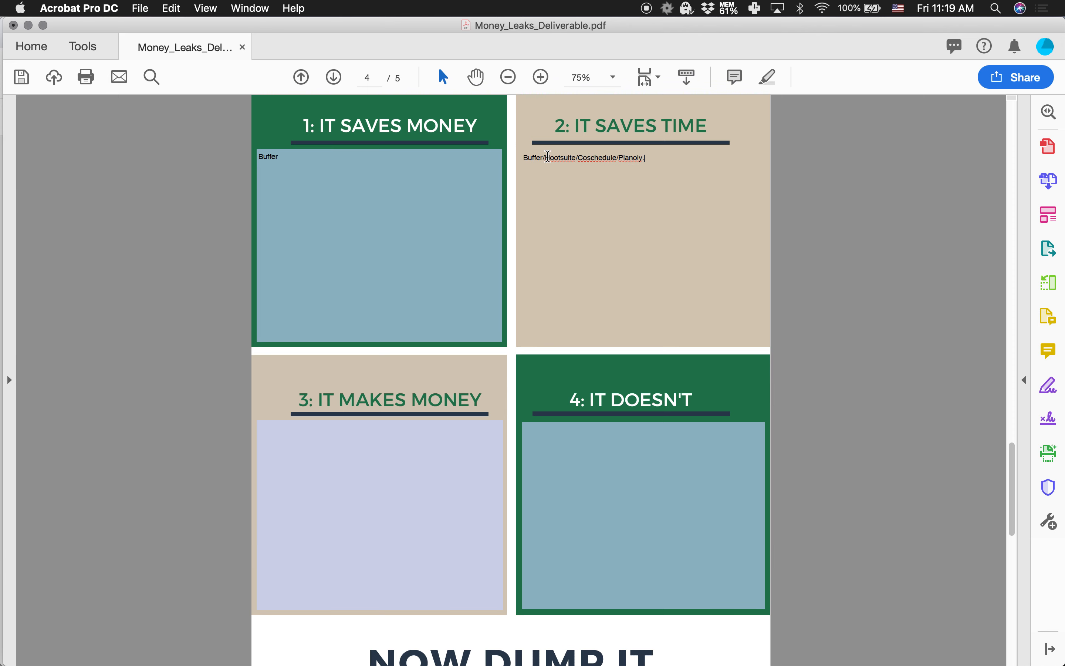
type("/Tai")
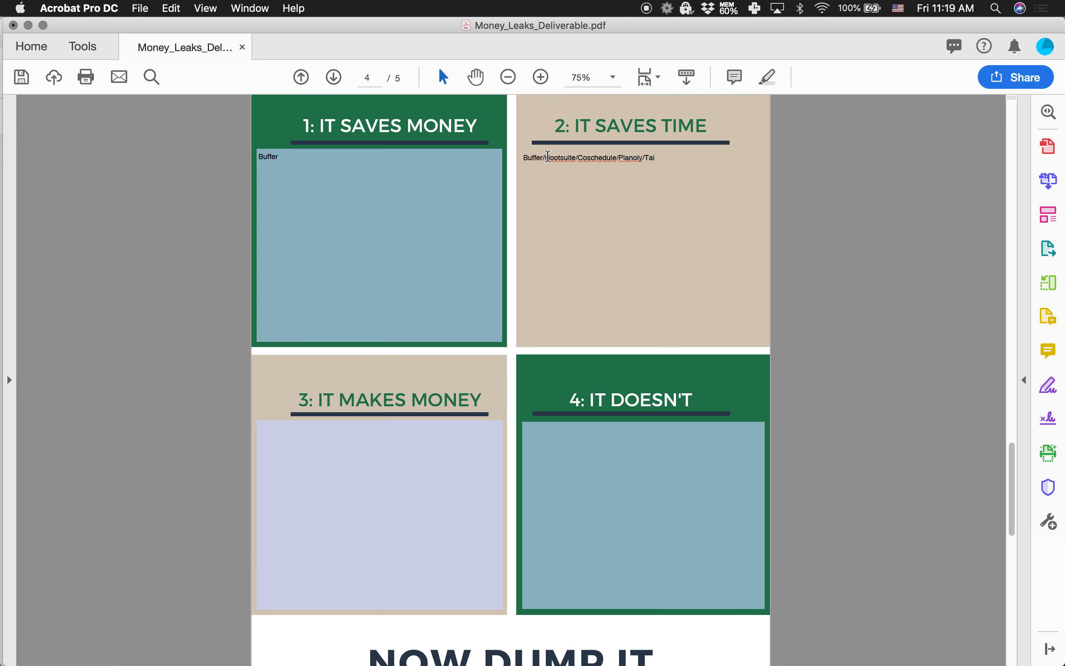
type("lwind")
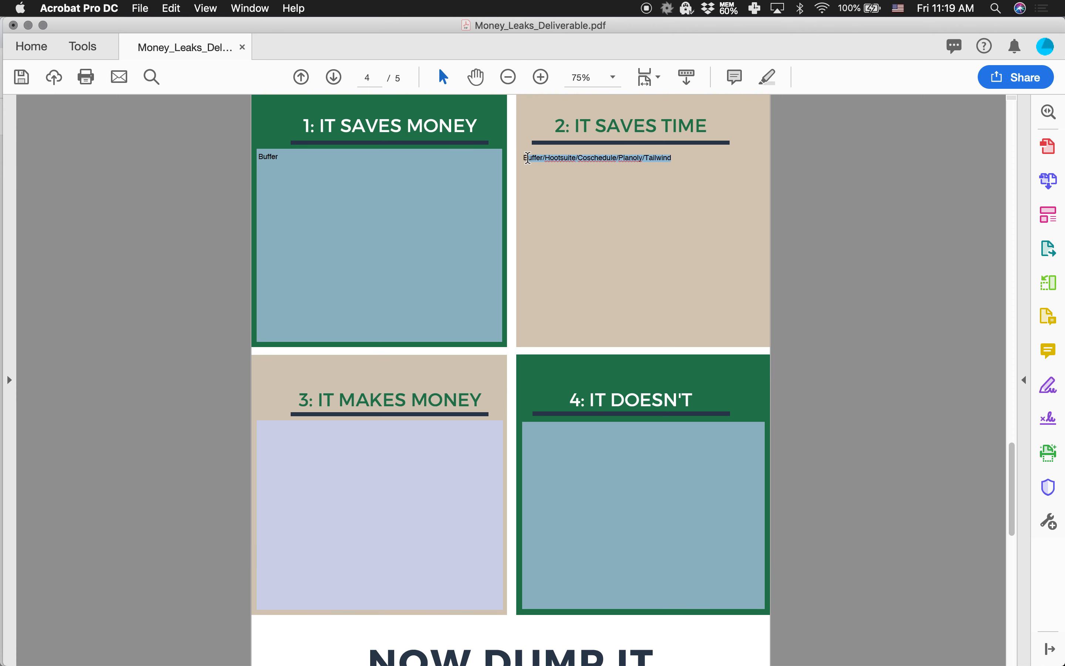
mouse_move(333, 148)
type("Bu")
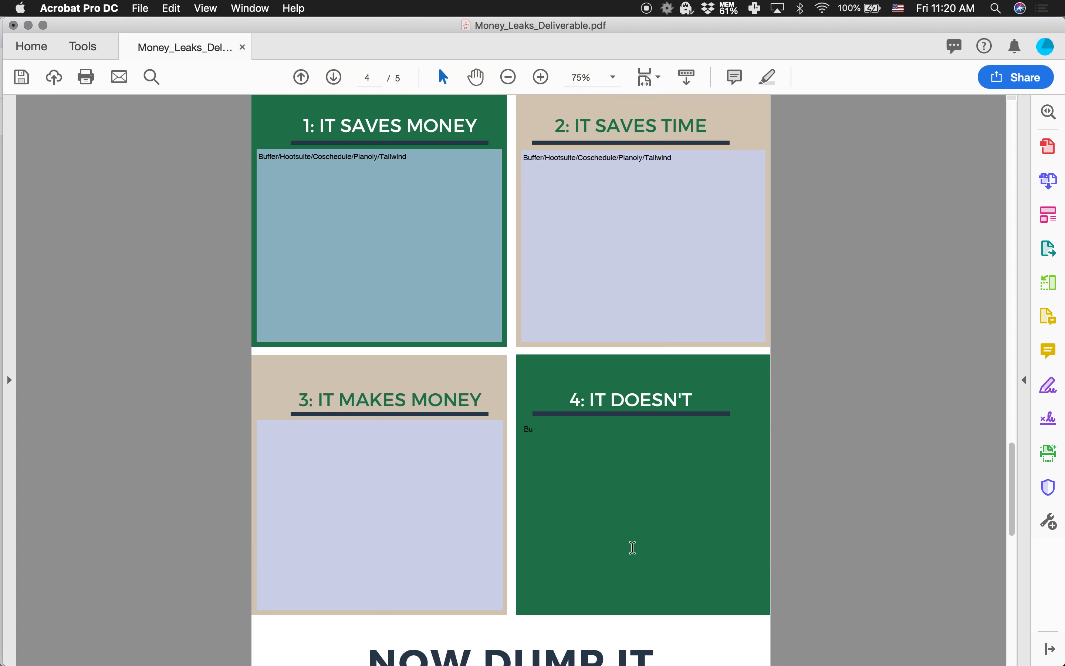
Finish Buffer in box 4 and add Calendly/Schedule Once/Acuity as a second line in box 1
type("ffer")
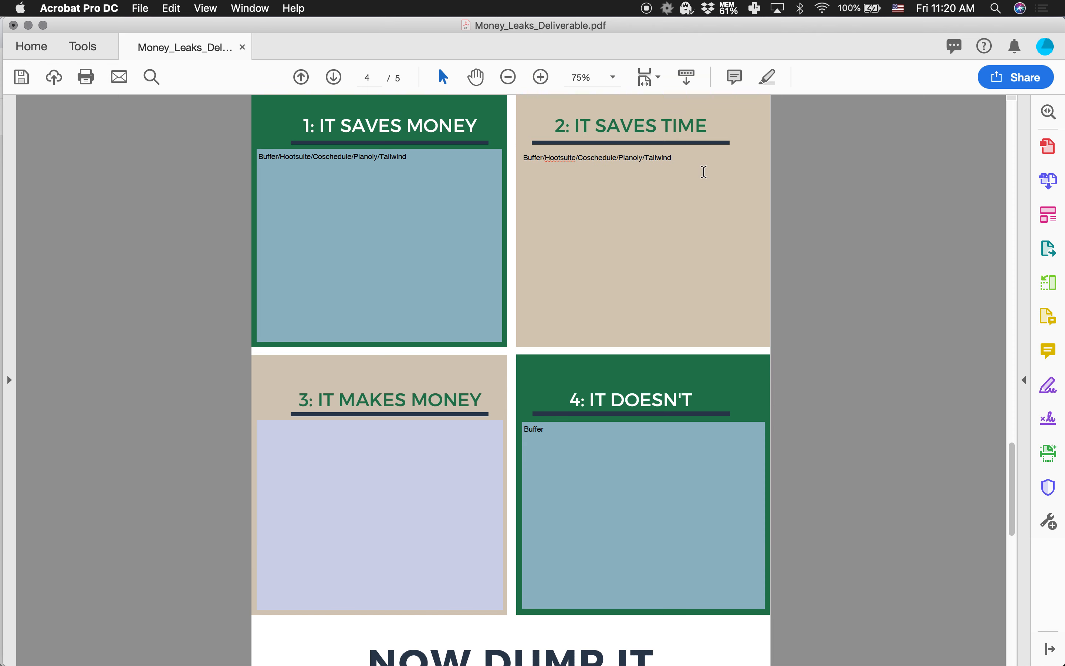
type("c")
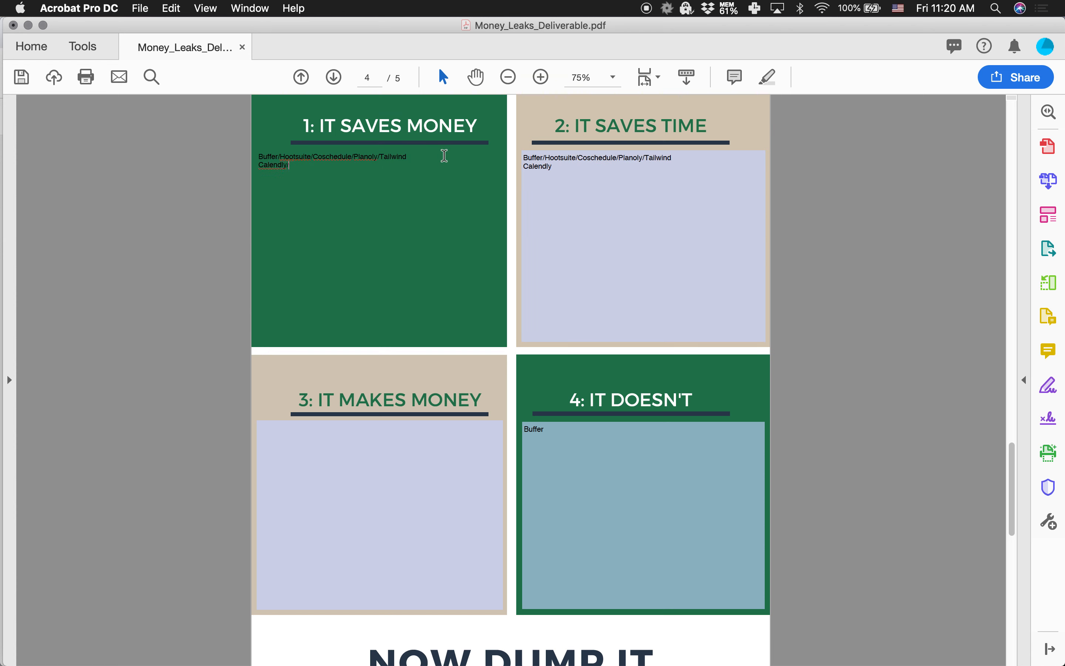
type("Schedule Once,")
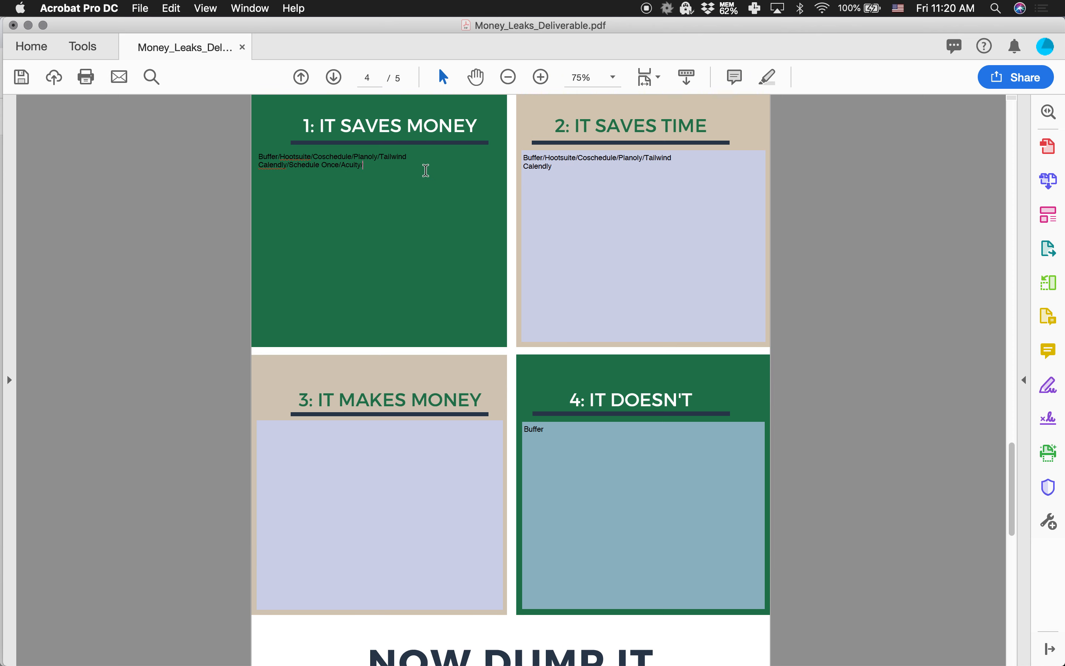
Add Dubsado on a new line in the It Saves Money and It Saves Time boxes
left_click(561, 166)
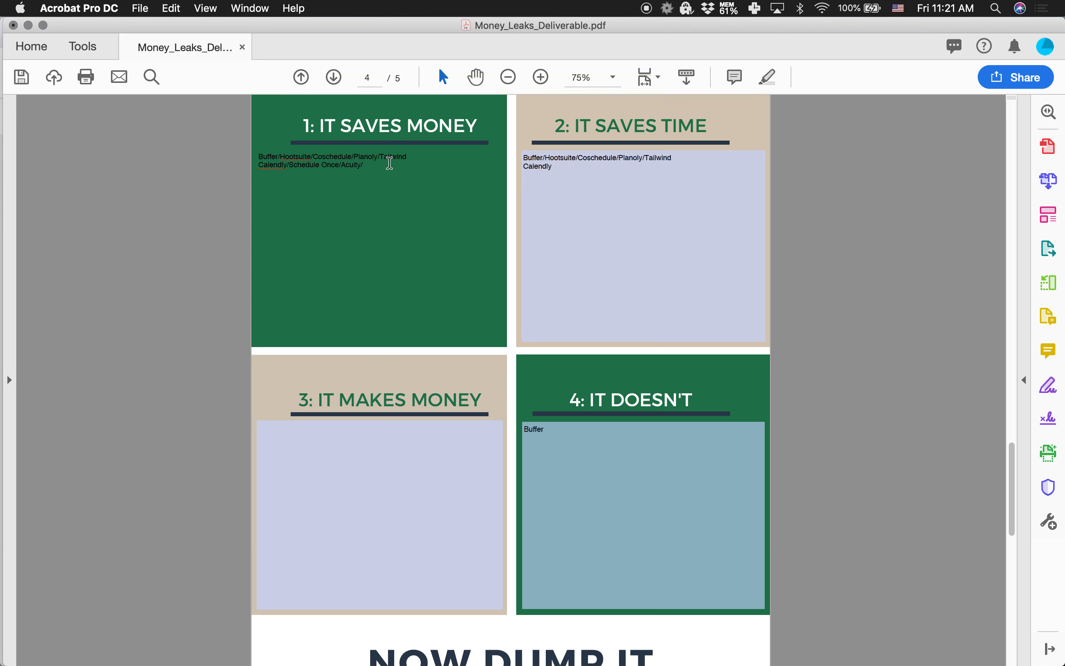
type("Dubsado")
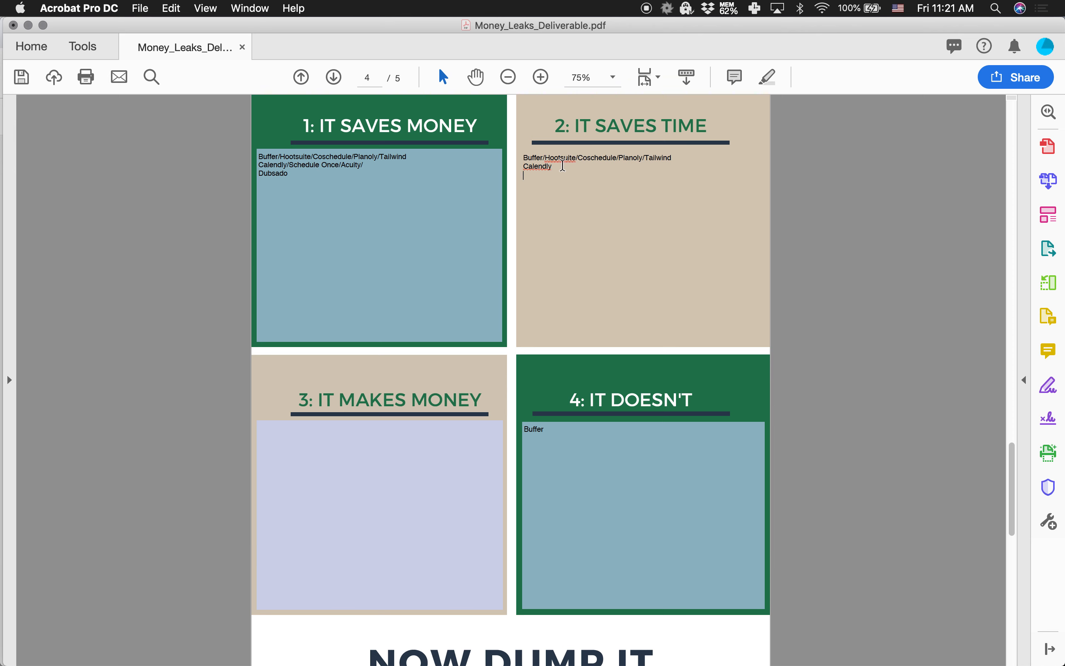
type("Dubsado")
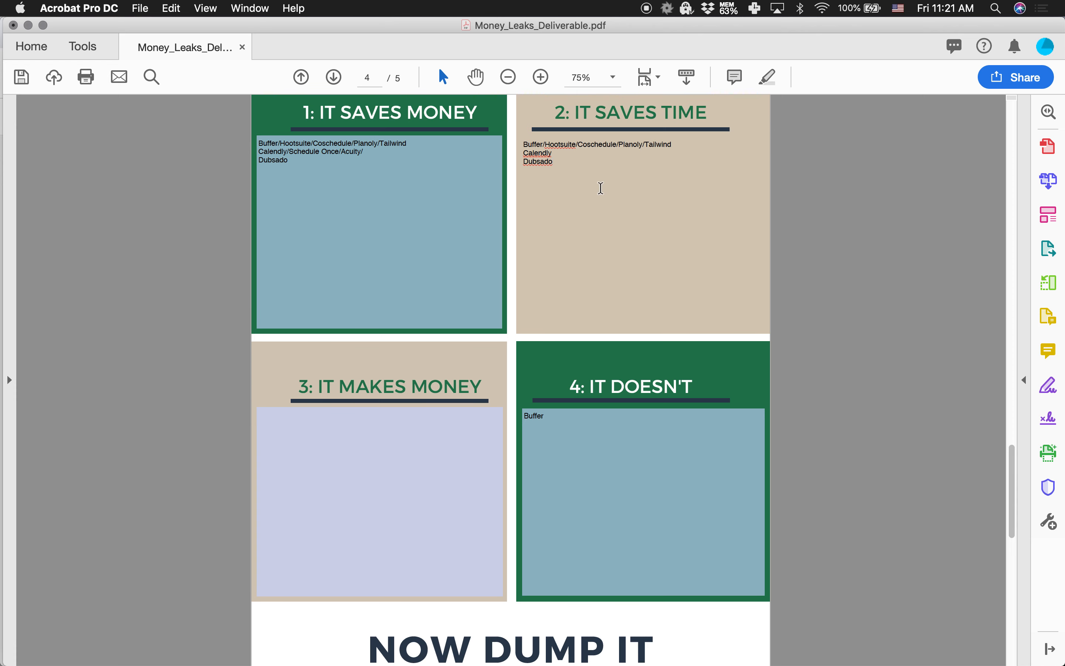
Add Showit on a new line in box 2, then in box 1
type("Showit")
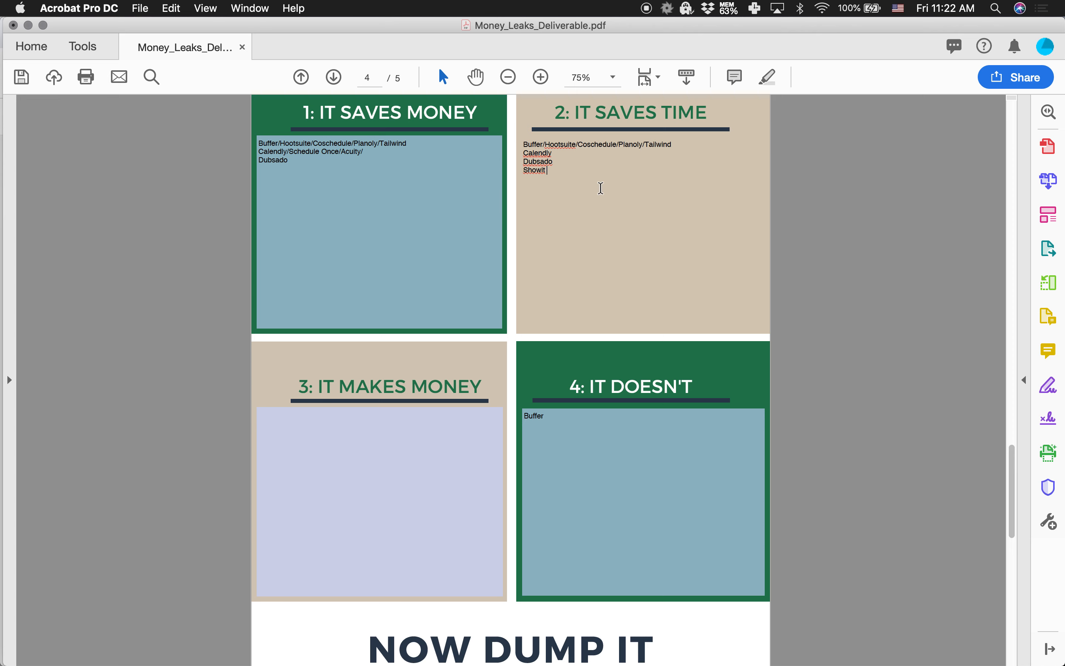
mouse_move(562, 165)
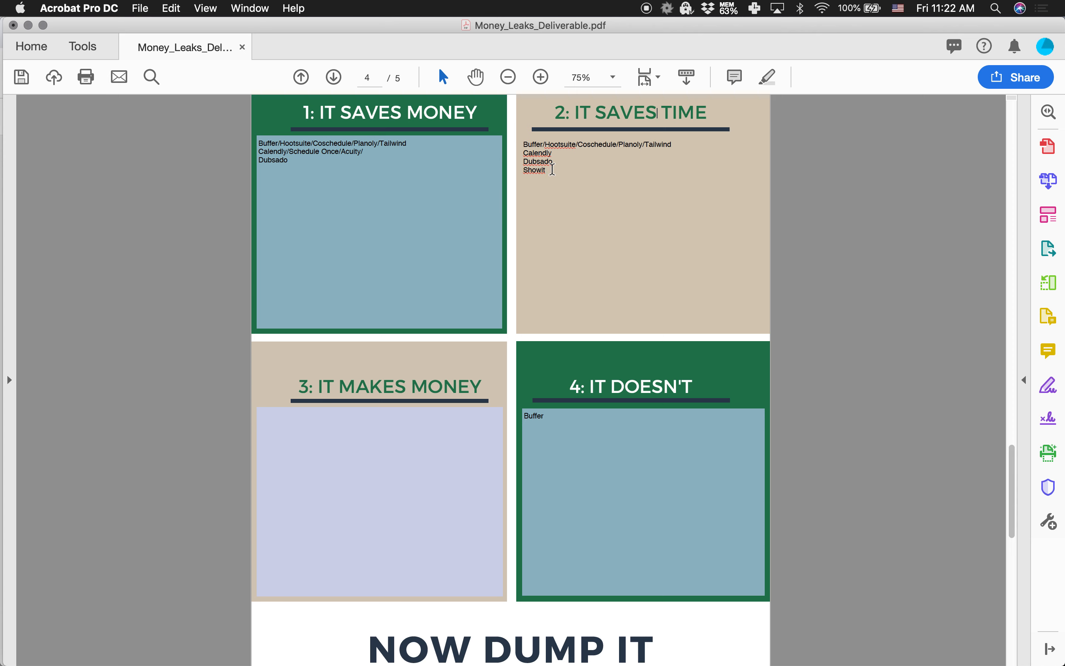
left_click(353, 155)
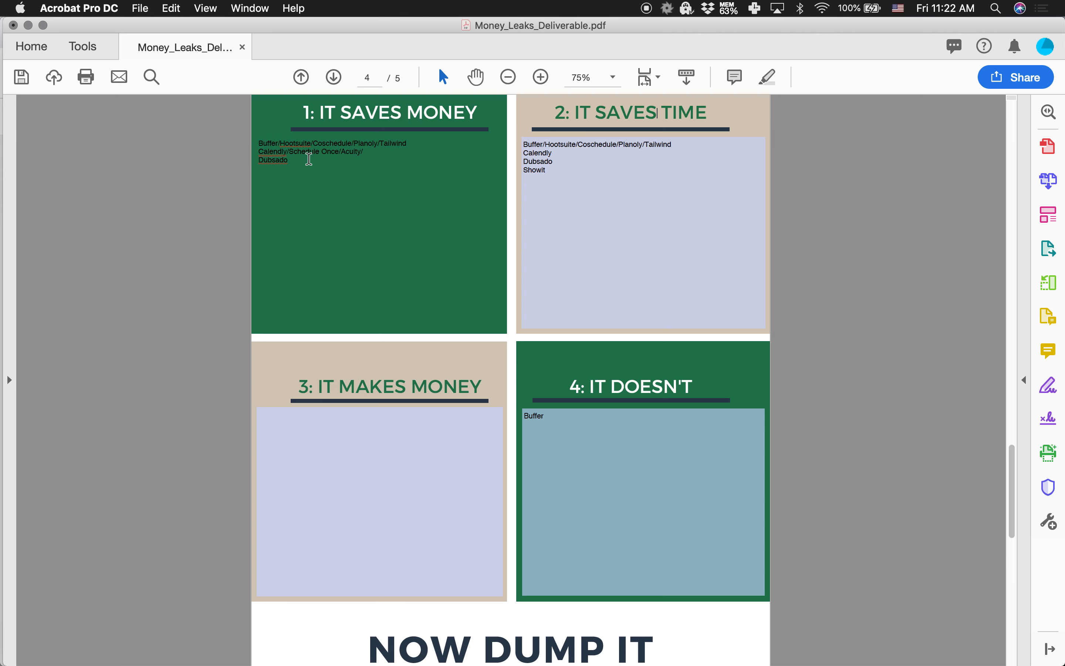
type("Showit")
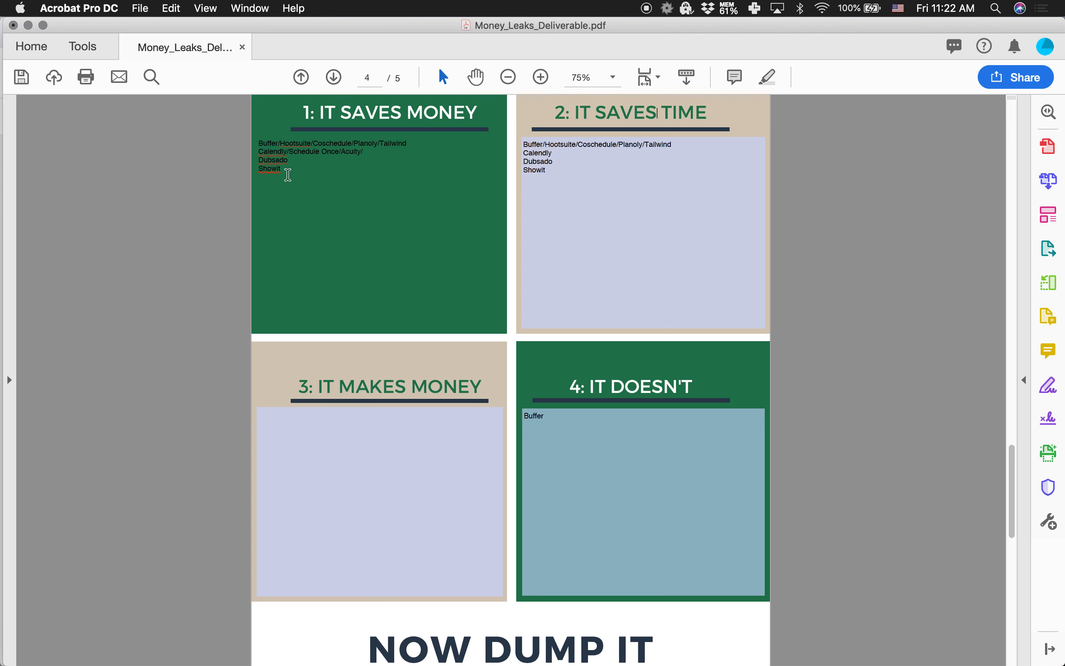
mouse_move(290, 168)
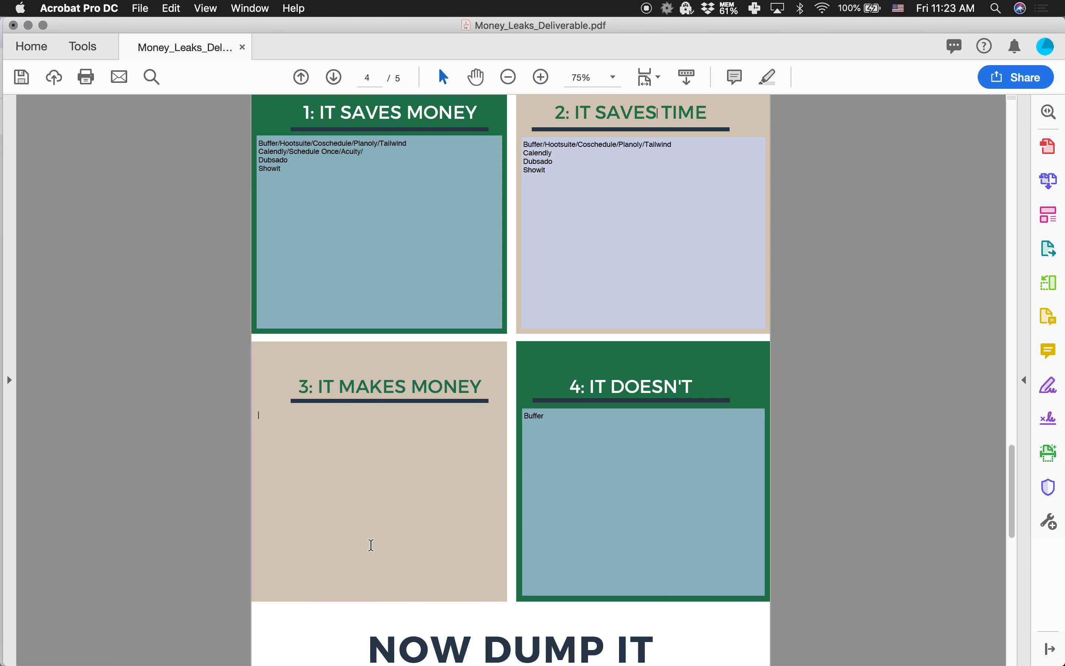
List Hosting and Email (gmail) on two lines in the It Makes Money box
type("Hos")
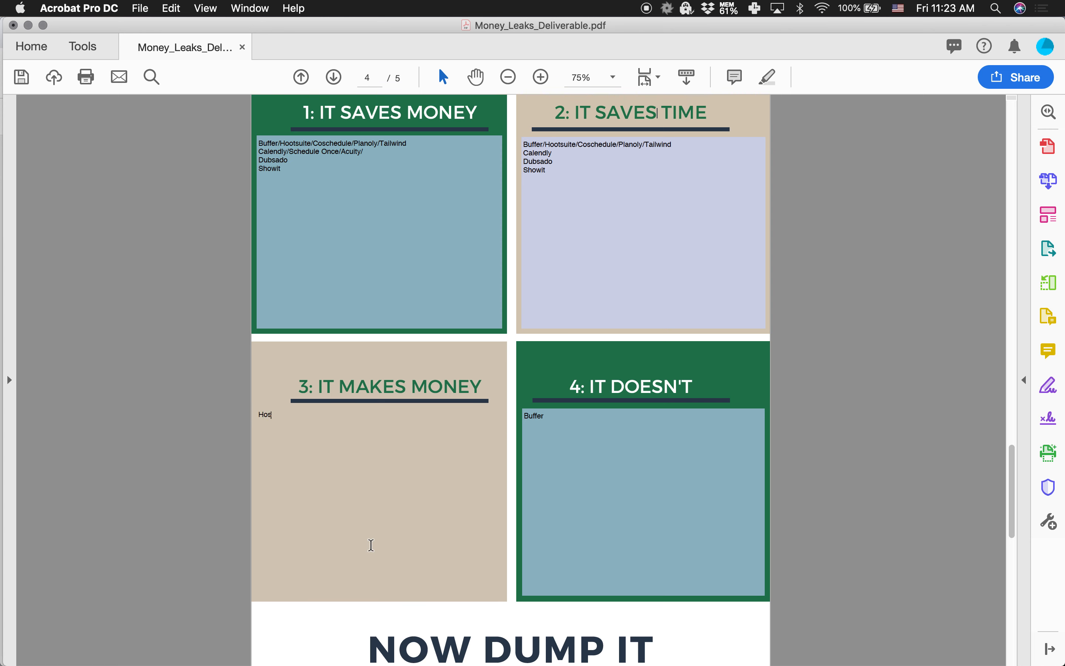
type("ting")
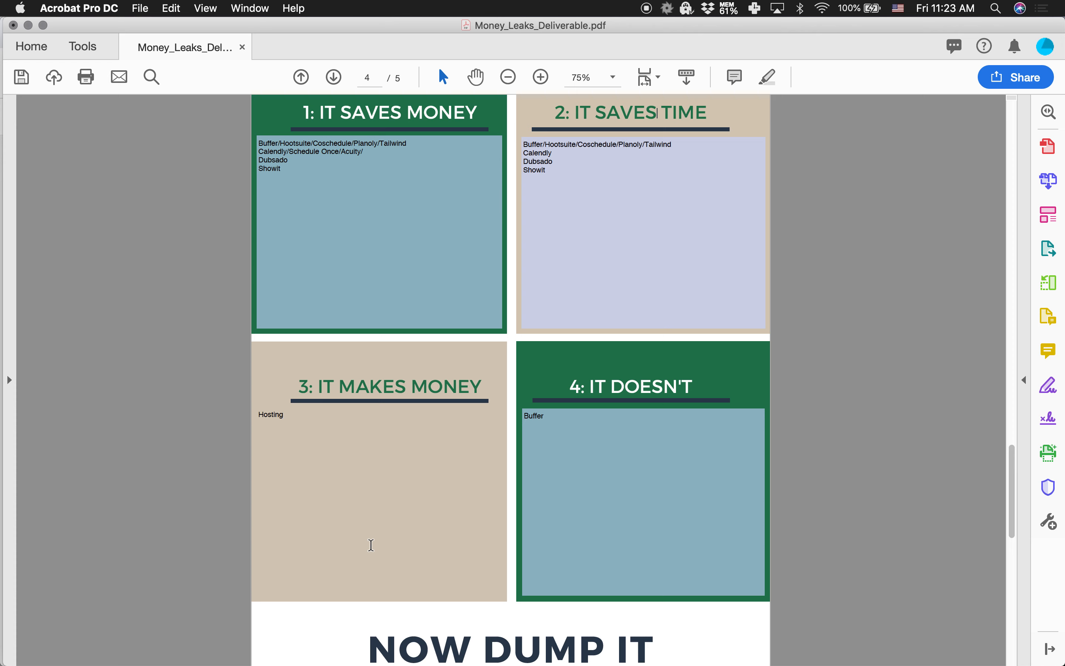
type("Email (gmail")
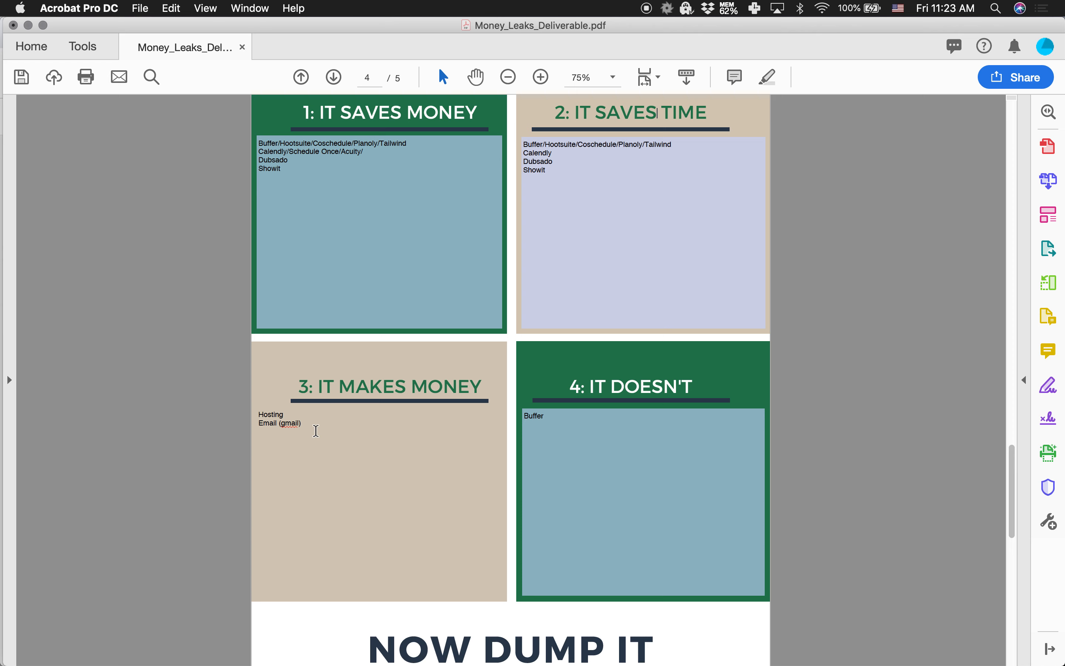
mouse_move(321, 420)
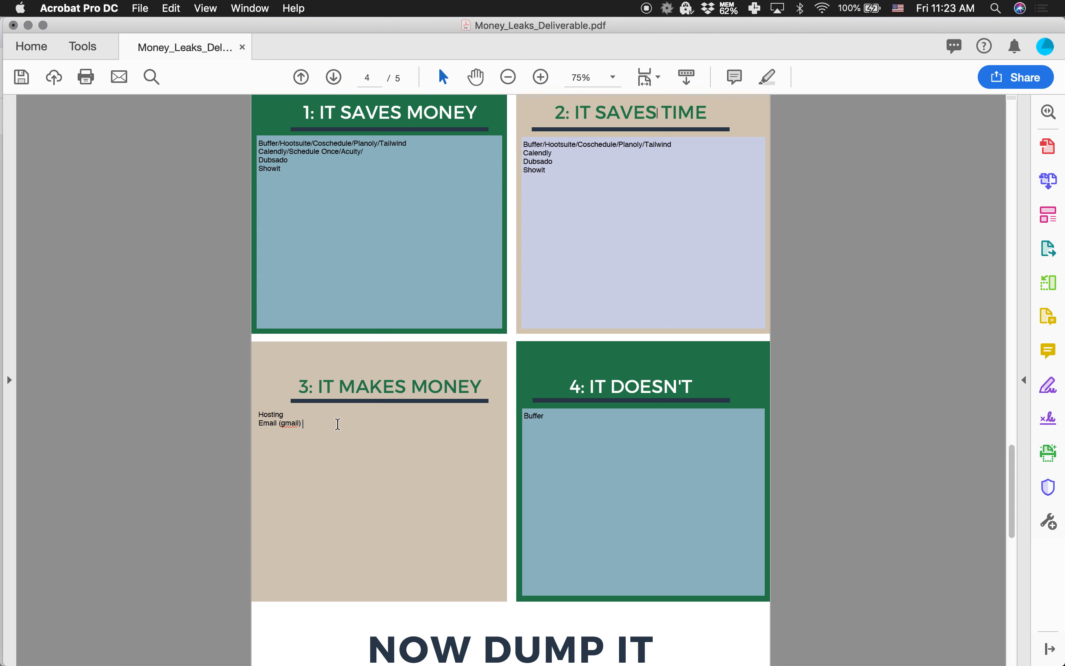
Add Outsourcing (editing, admin) as a third line in the It Makes Money box
key("Return")
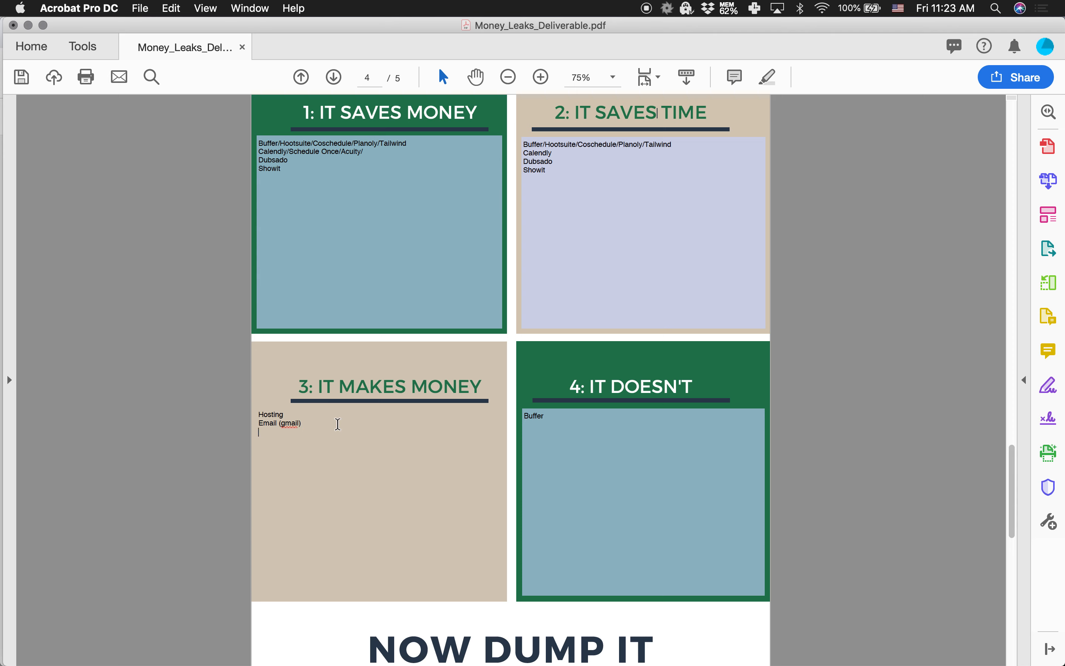
type("Outsourcing")
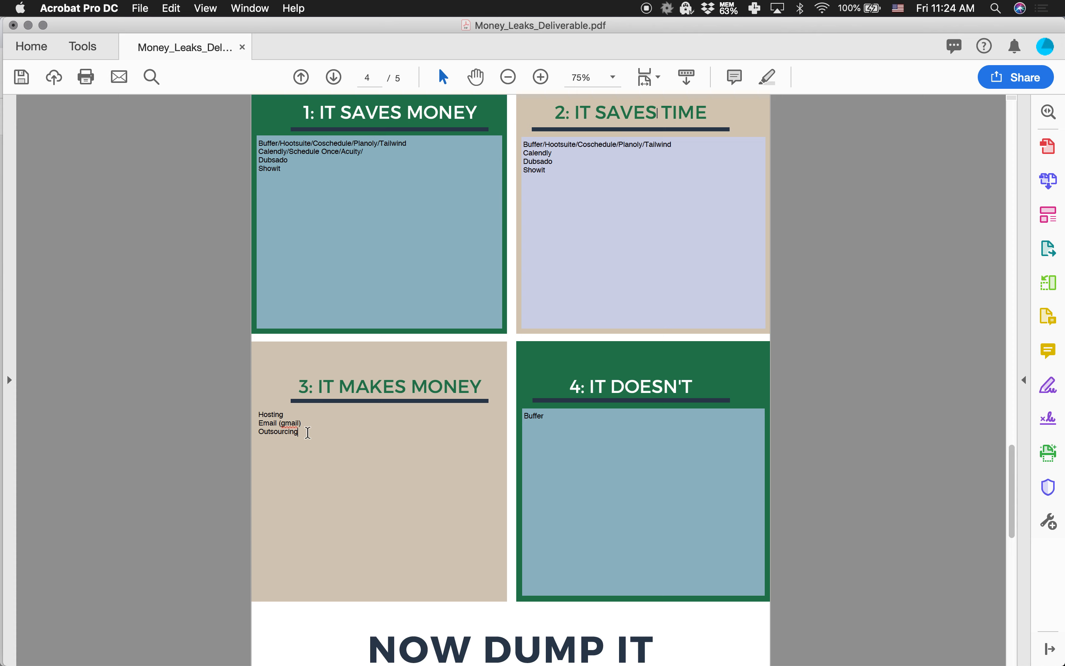
type("(editing")
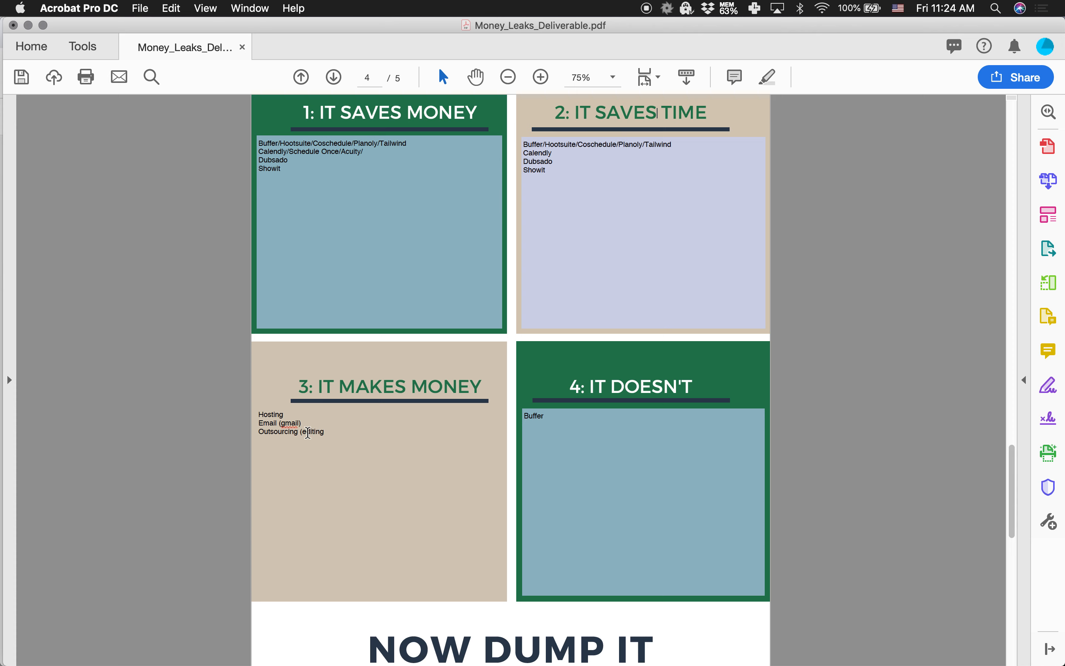
type(", admin")
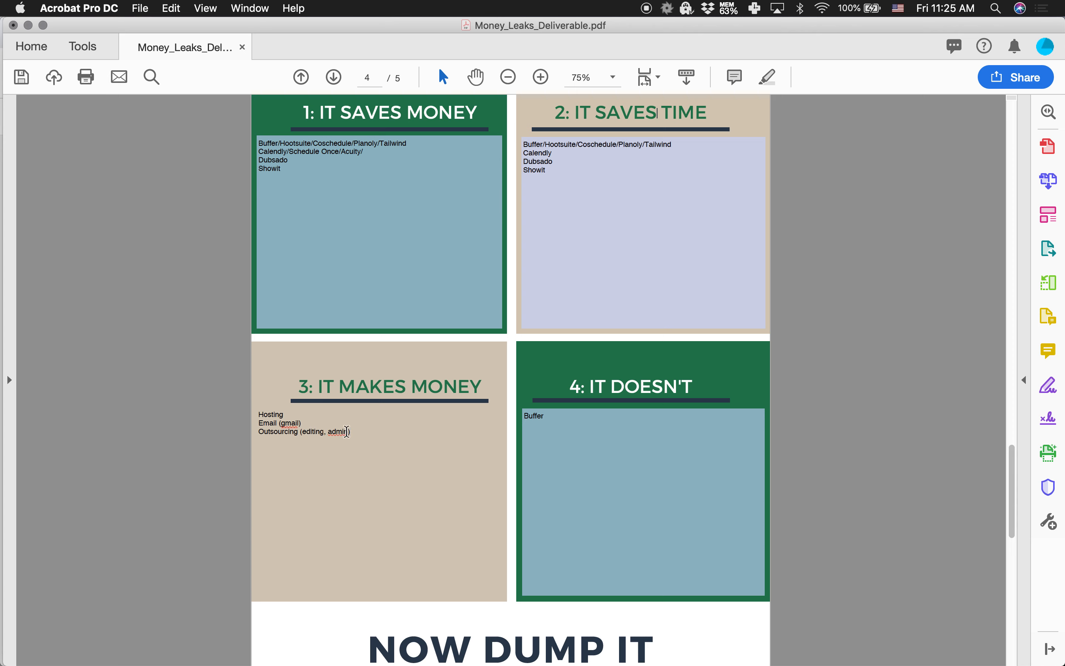
double_click(339, 431)
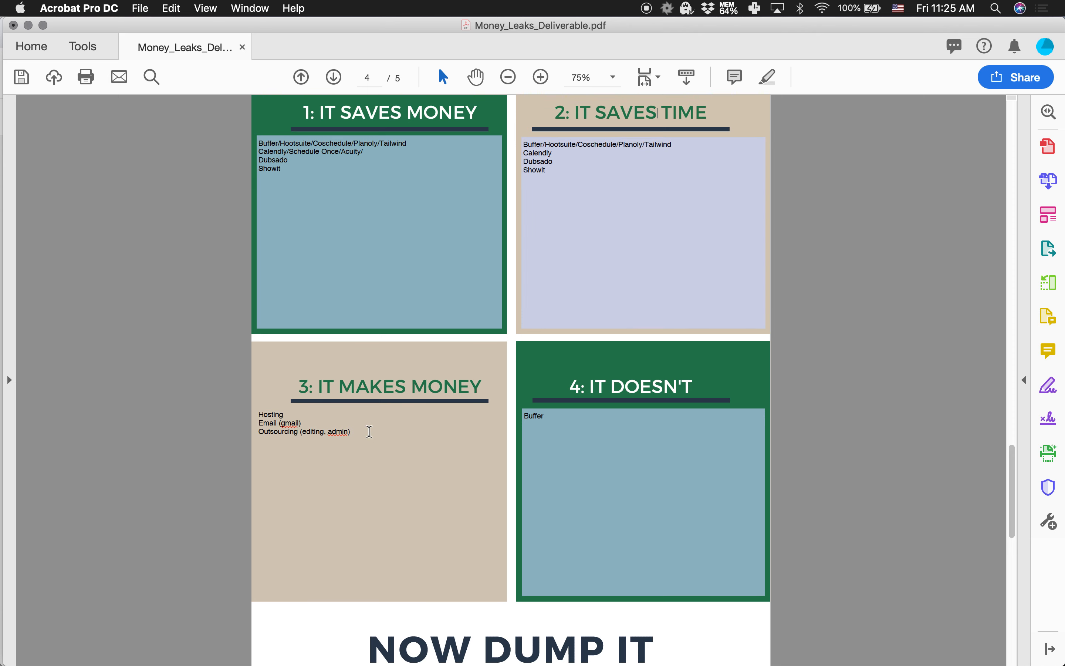
mouse_move(354, 431)
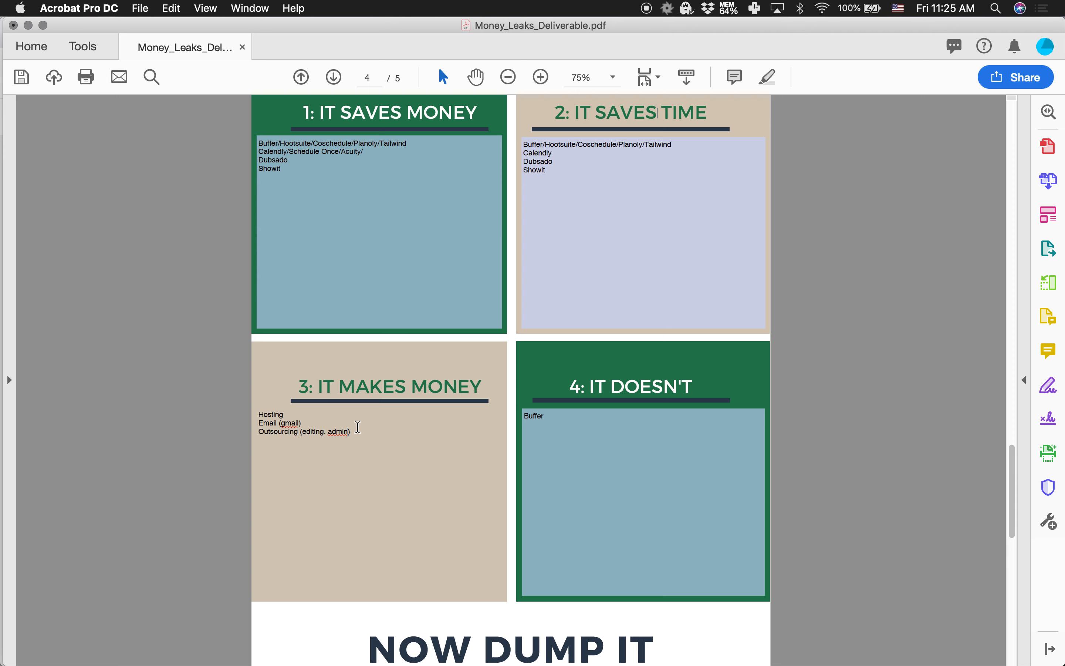
mouse_move(257, 431)
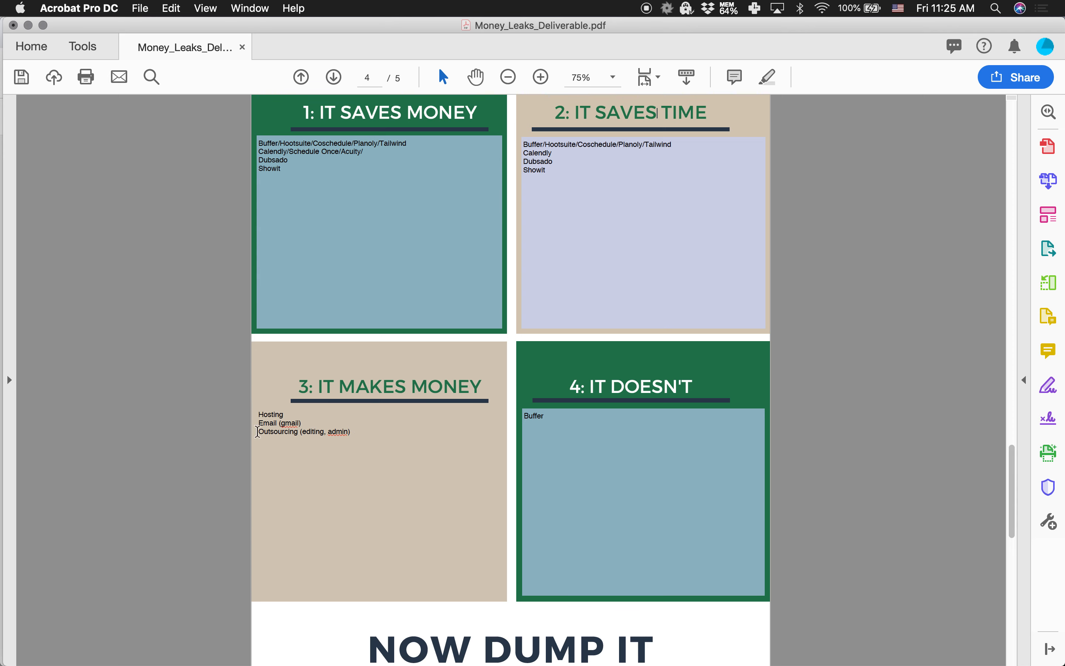
Add Outsourcing as a fifth line in the It Saves Time box
left_click_drag(256, 431, 353, 431)
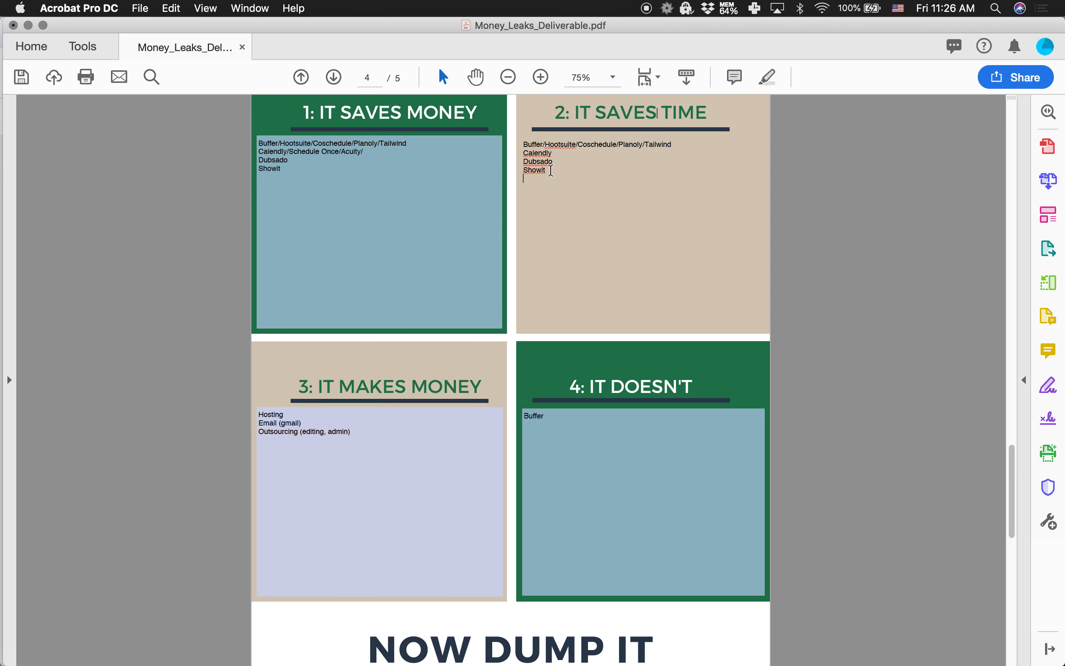
type("Outsourcing")
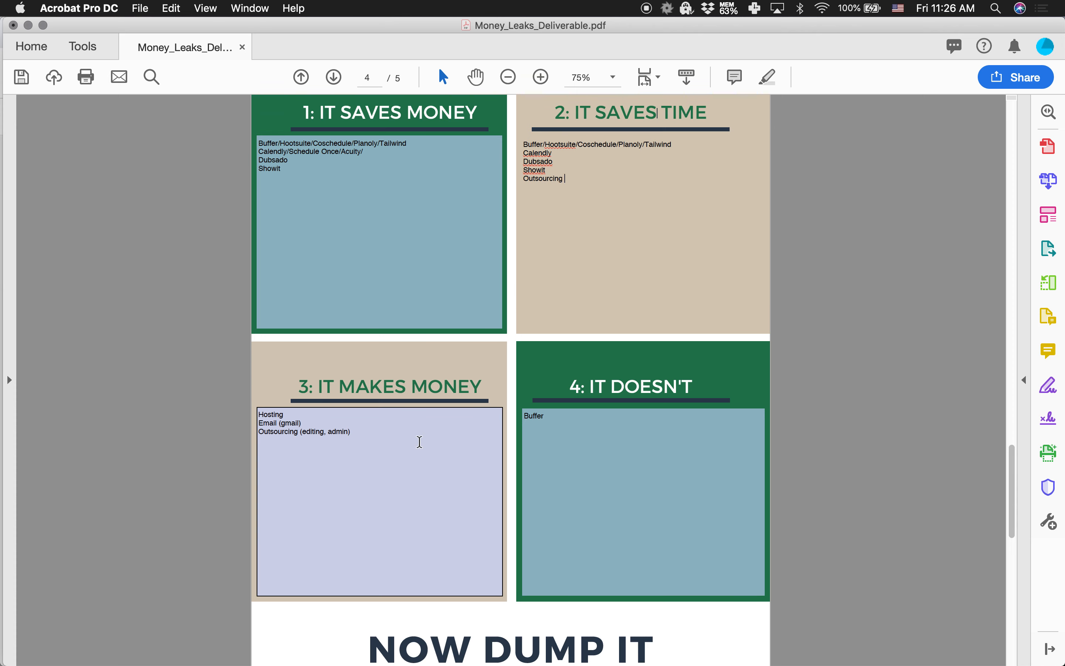
mouse_move(439, 426)
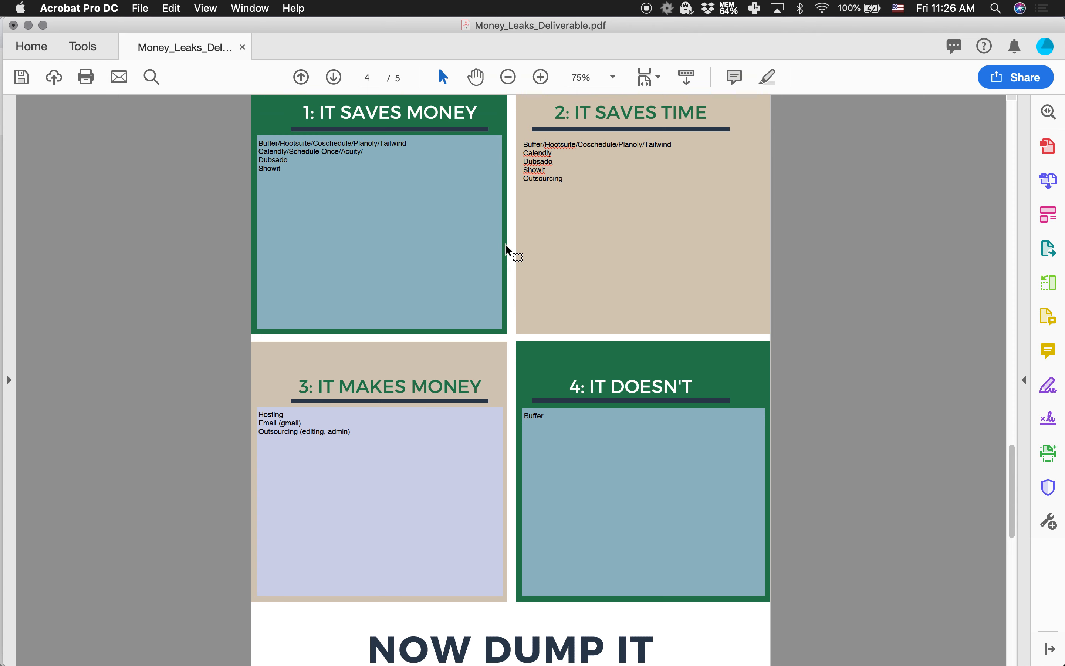
mouse_move(387, 357)
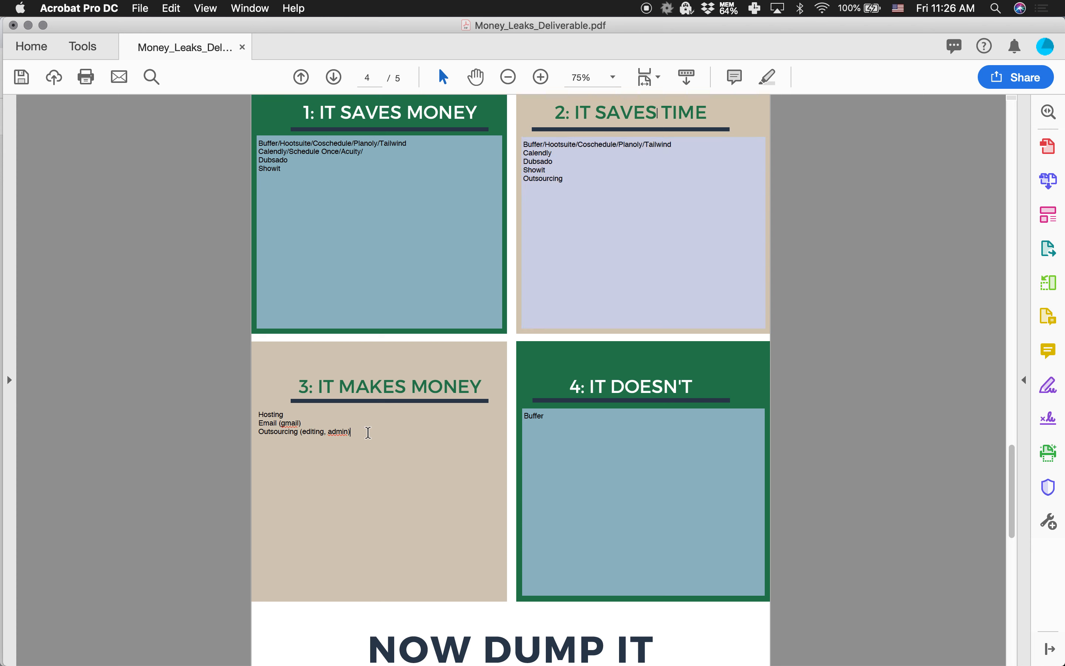
type("CloudSpot")
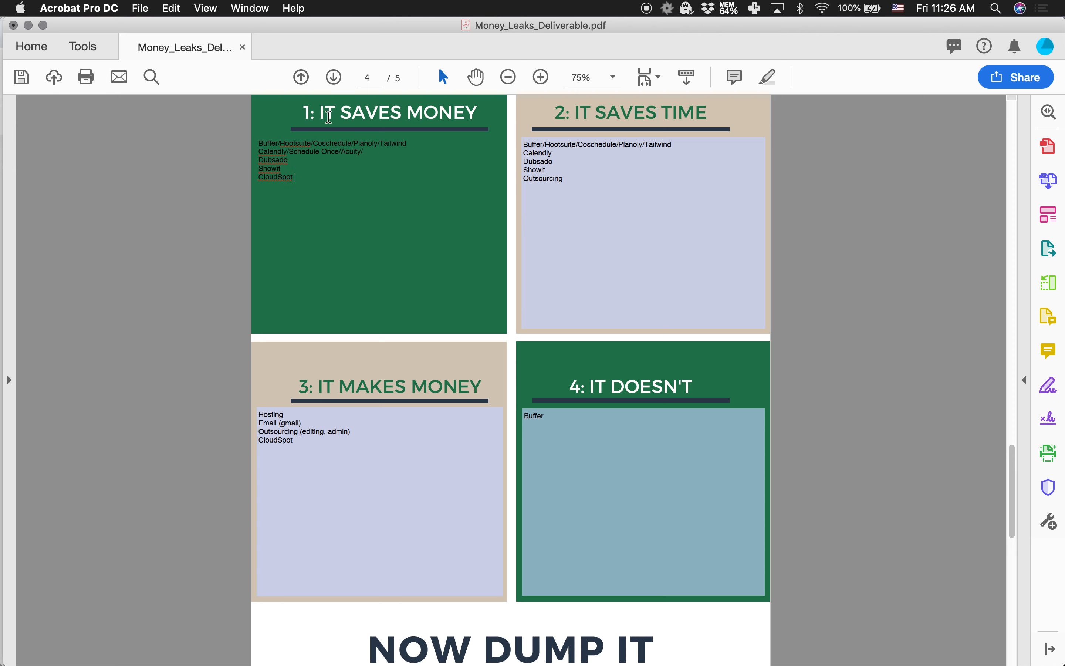
mouse_move(439, 121)
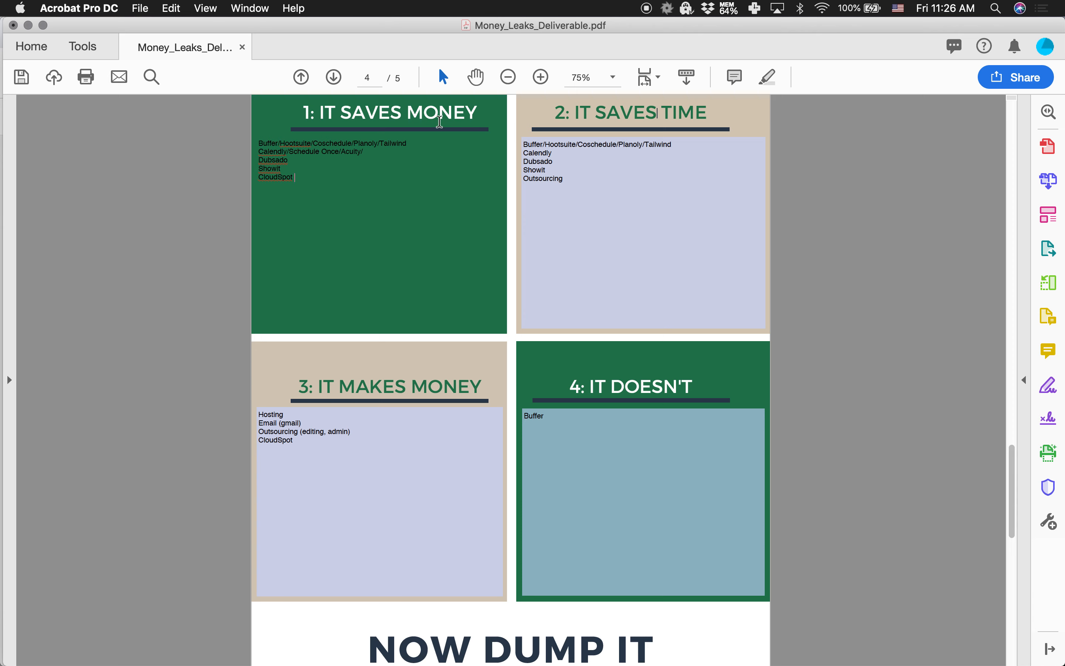
mouse_move(429, 131)
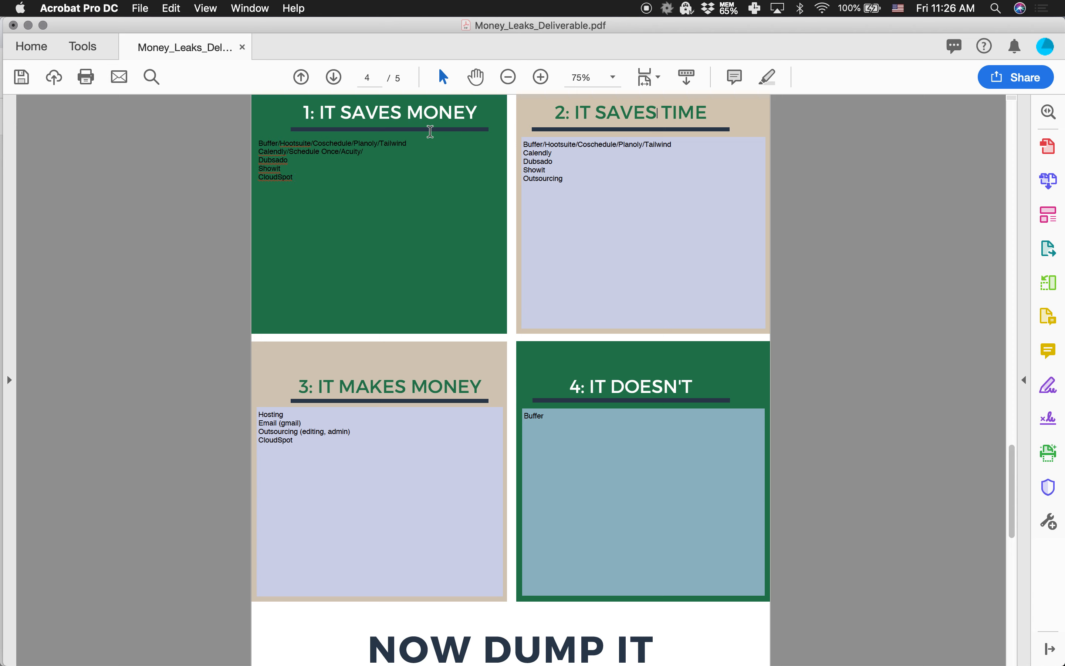
mouse_move(359, 185)
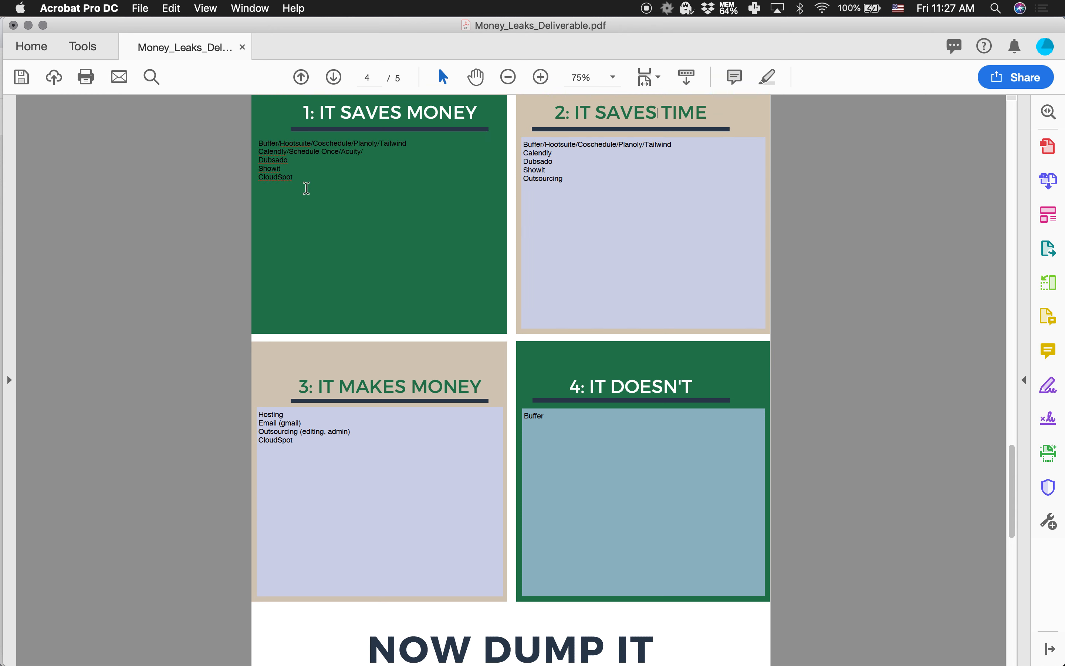
mouse_move(333, 377)
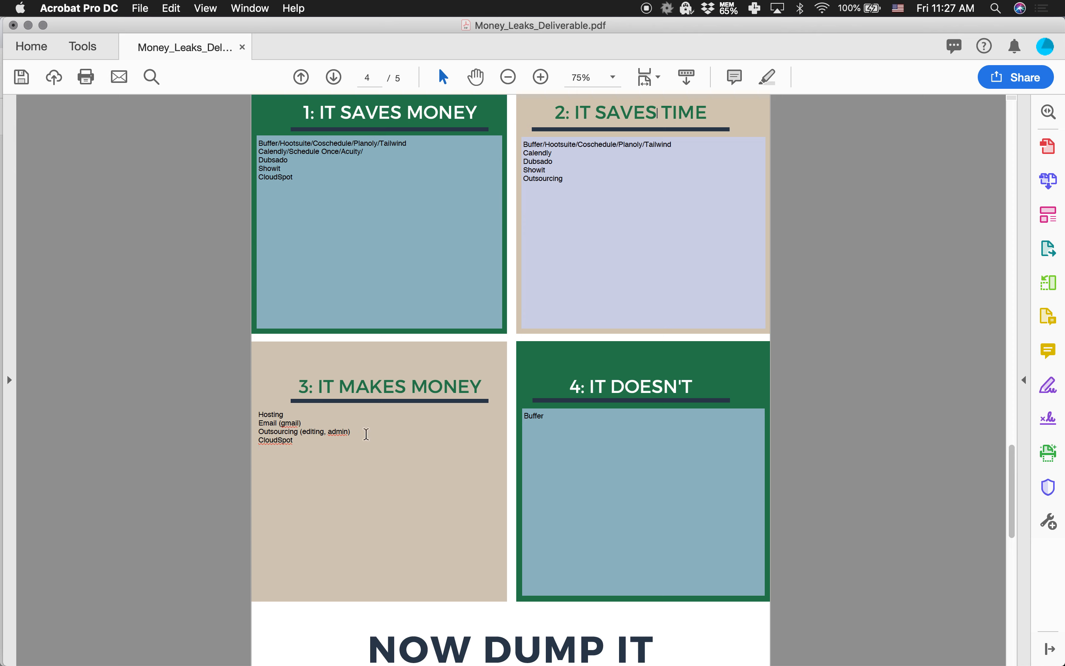
left_click(295, 440)
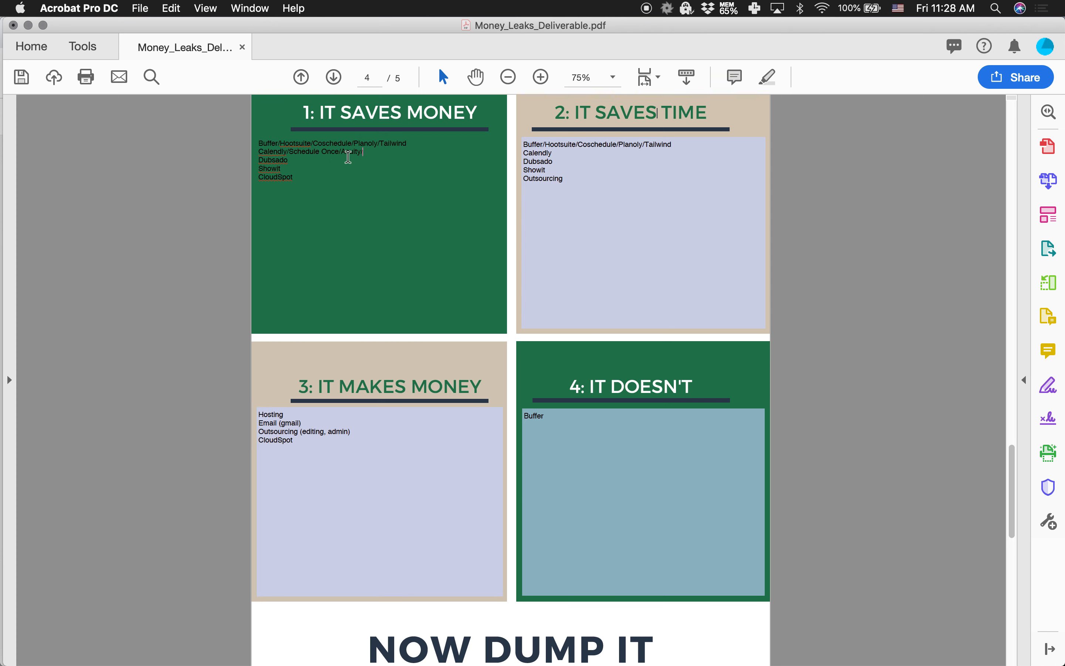
mouse_move(417, 151)
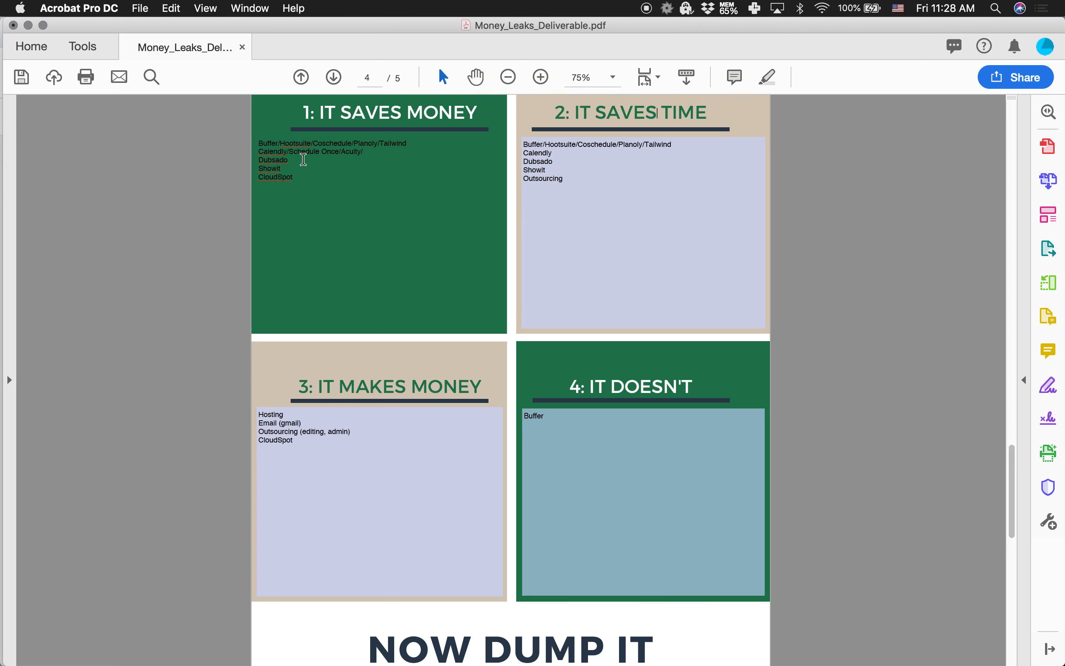
Extend the Dubsado line with /Pixifi/ShootQ/HoneyBook/17 Hats and add Canva below
type("/Pixi")
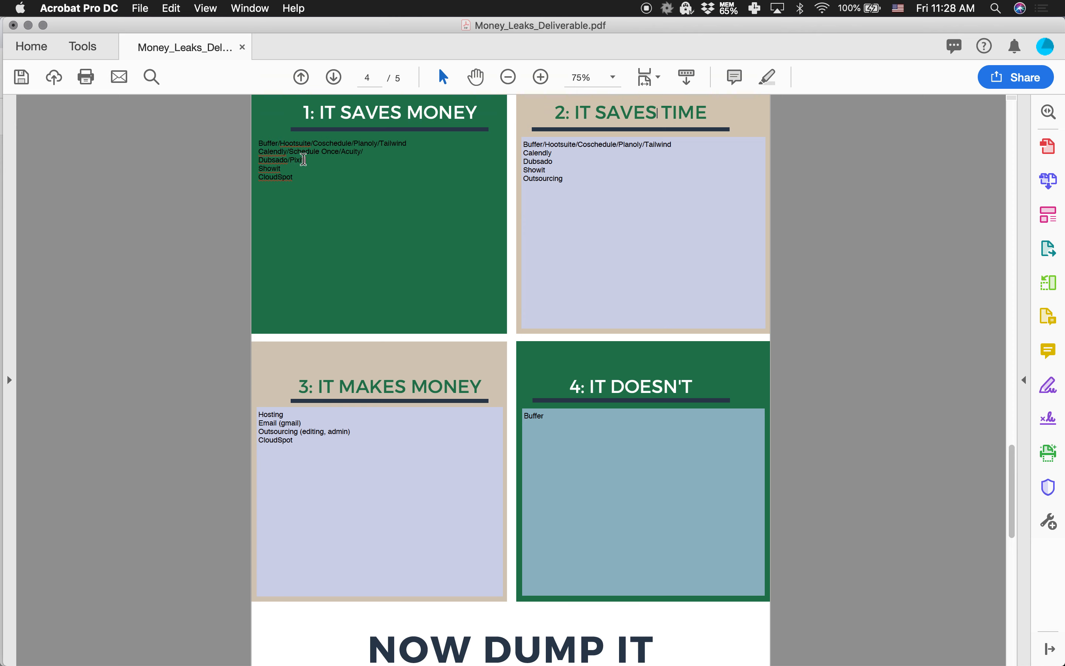
type("/ShootQ")
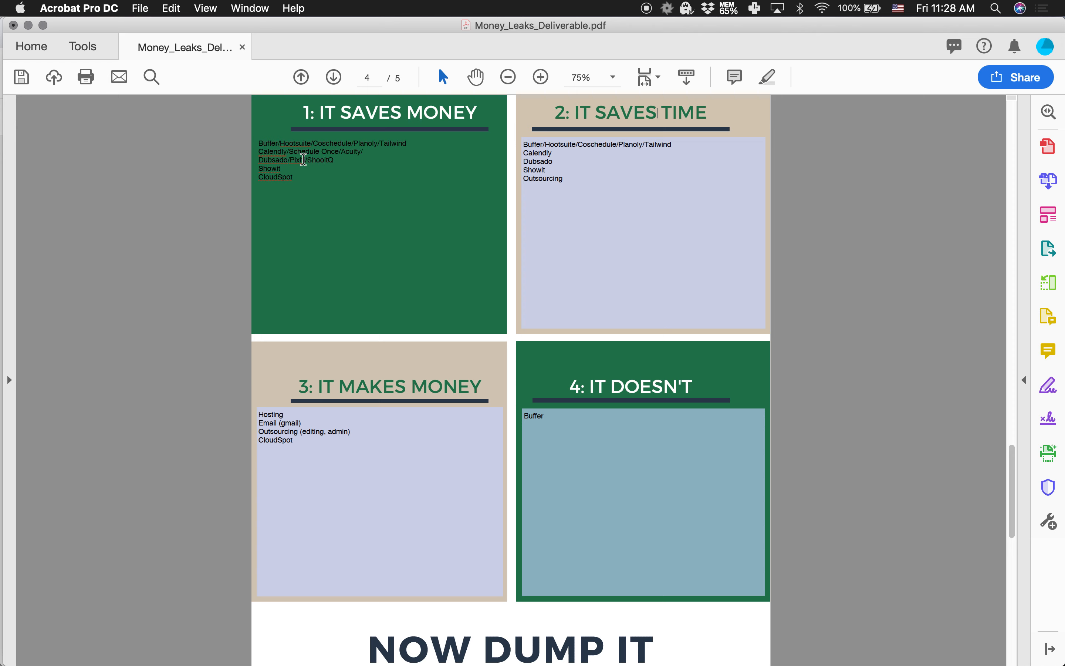
left_click(333, 161)
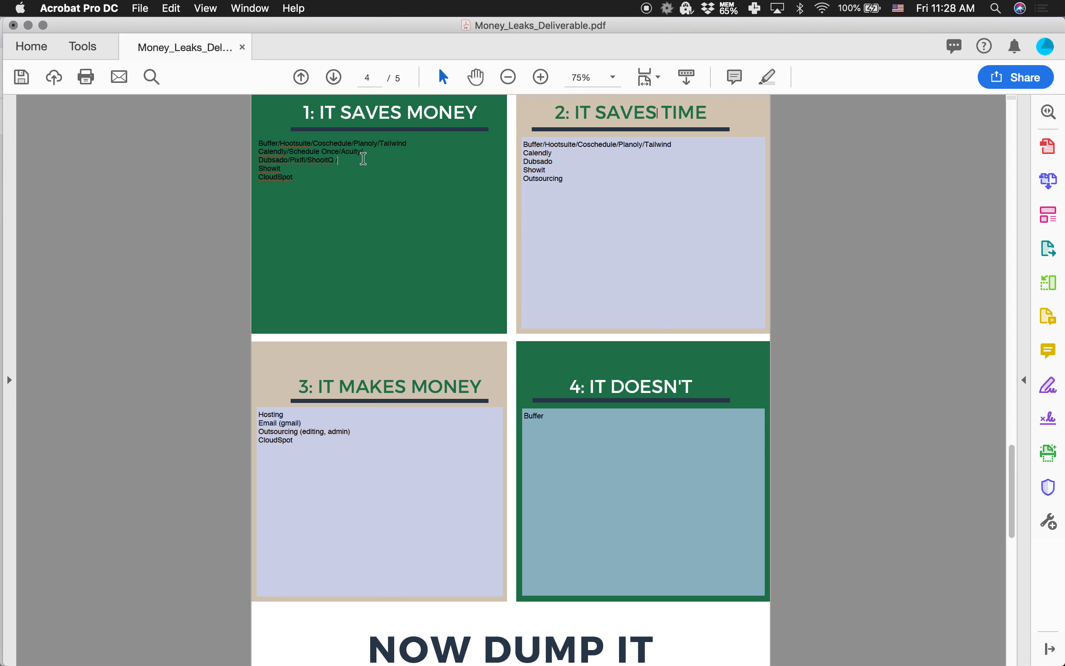
type("HoneyBook...")
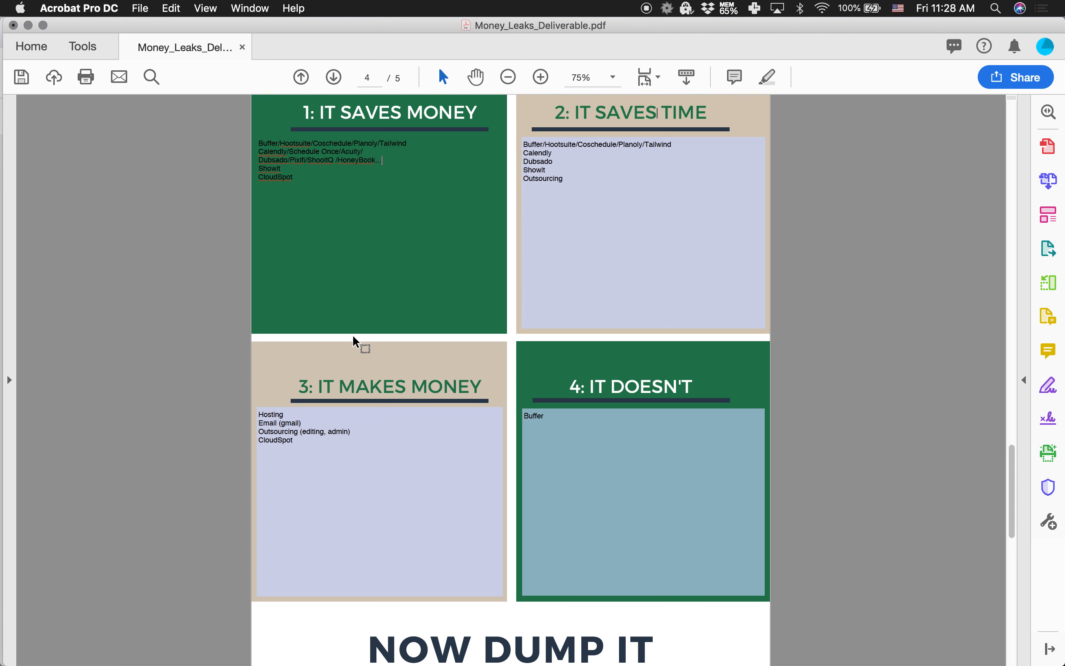
type("1")
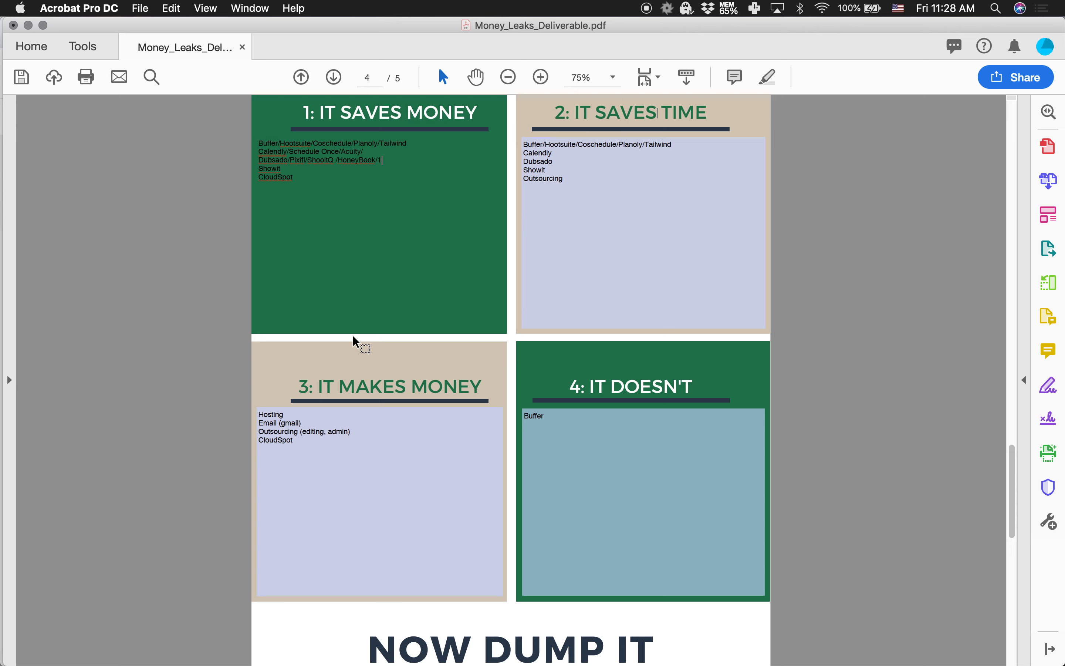
type("7 Hats")
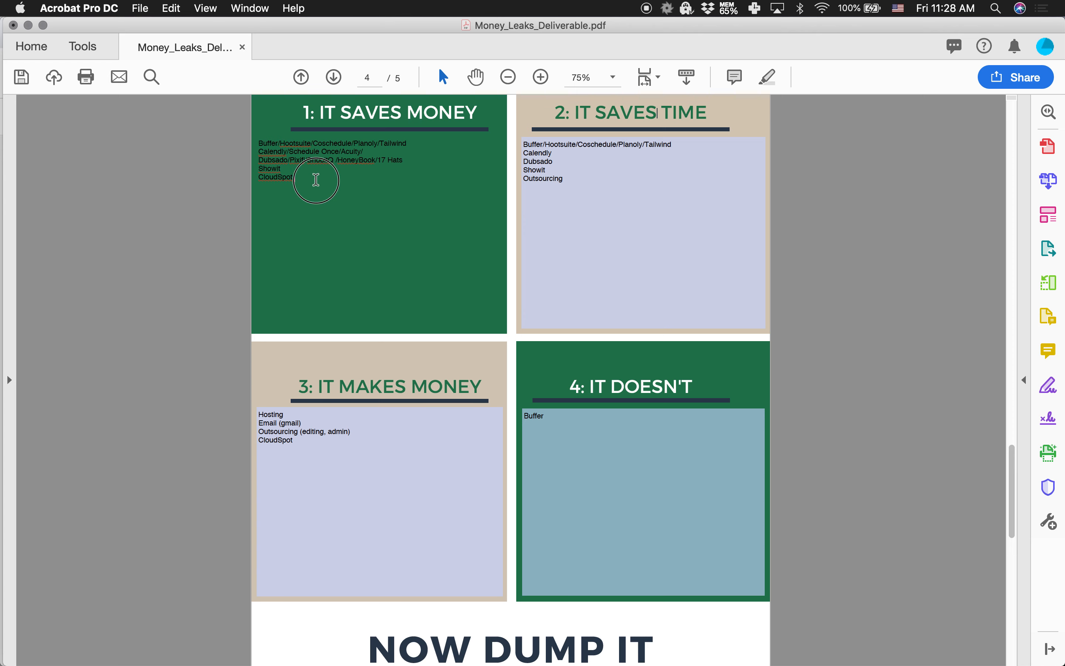
type("Canva")
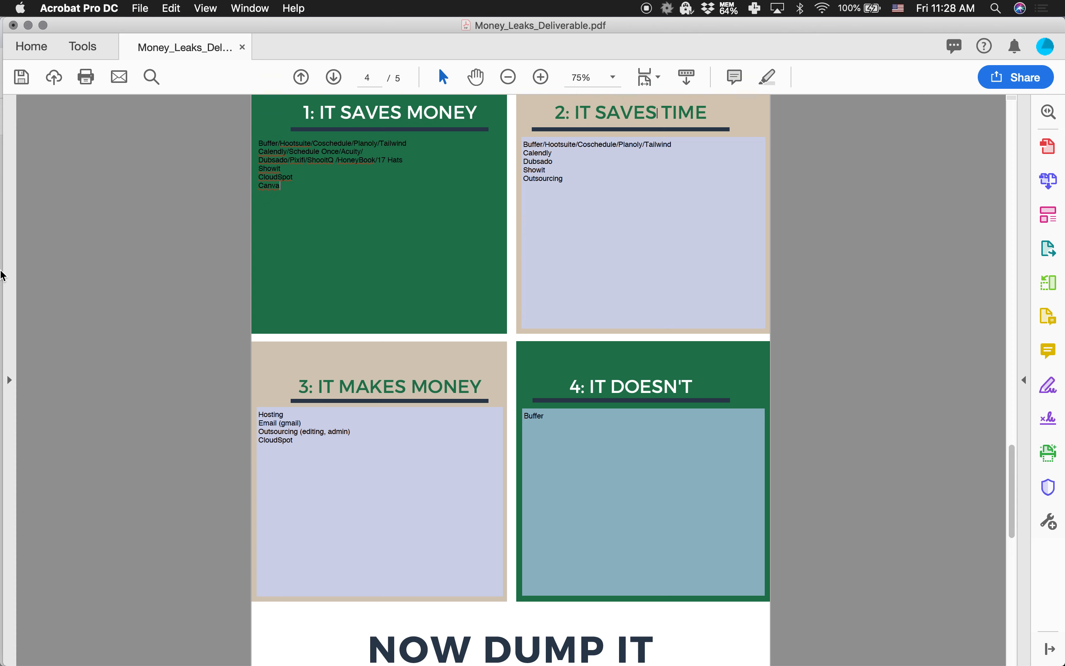
mouse_move(287, 237)
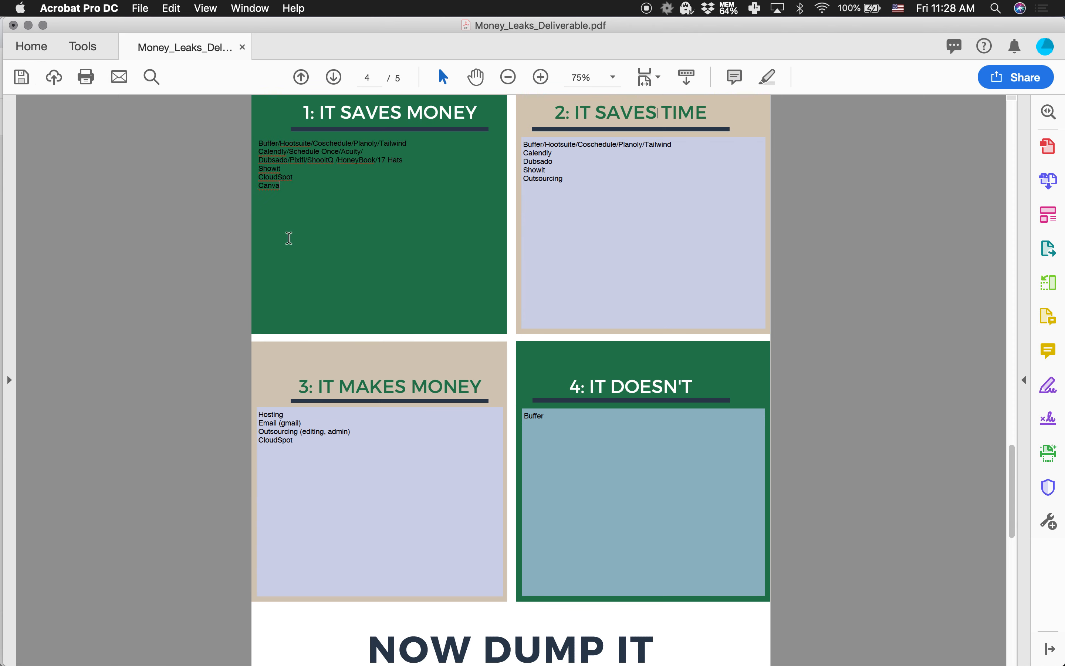
mouse_move(304, 209)
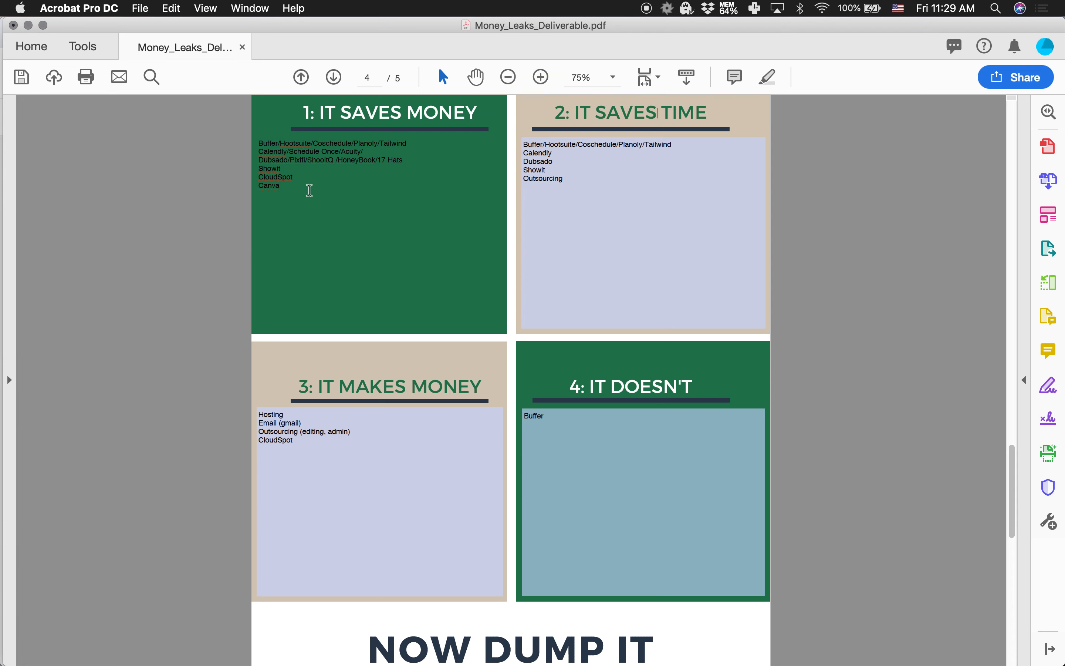
mouse_move(291, 190)
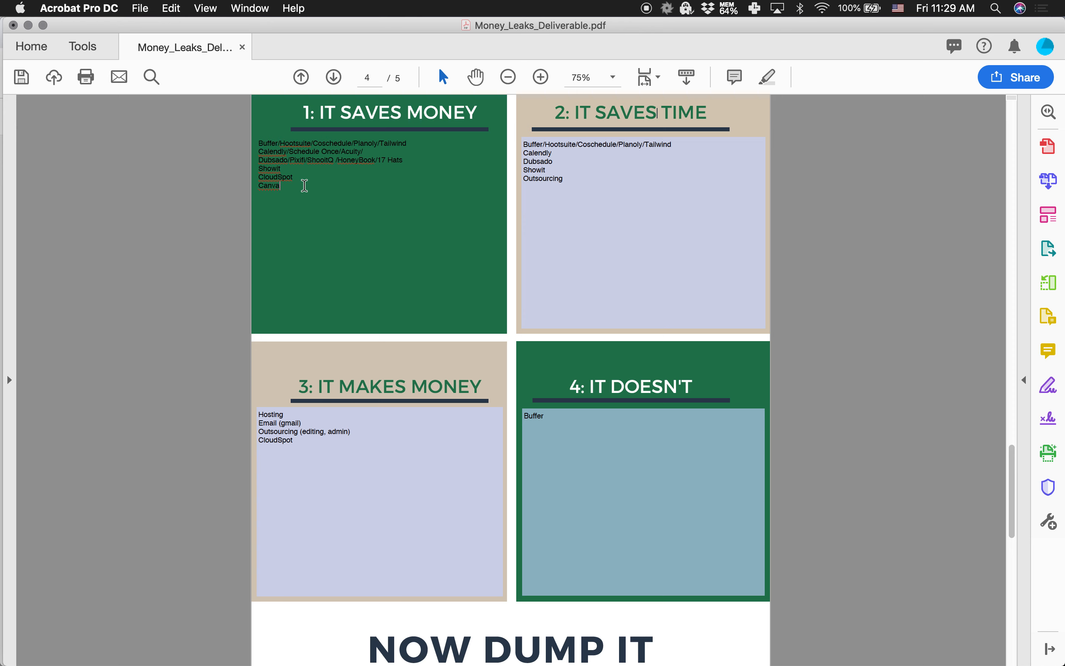
mouse_move(313, 193)
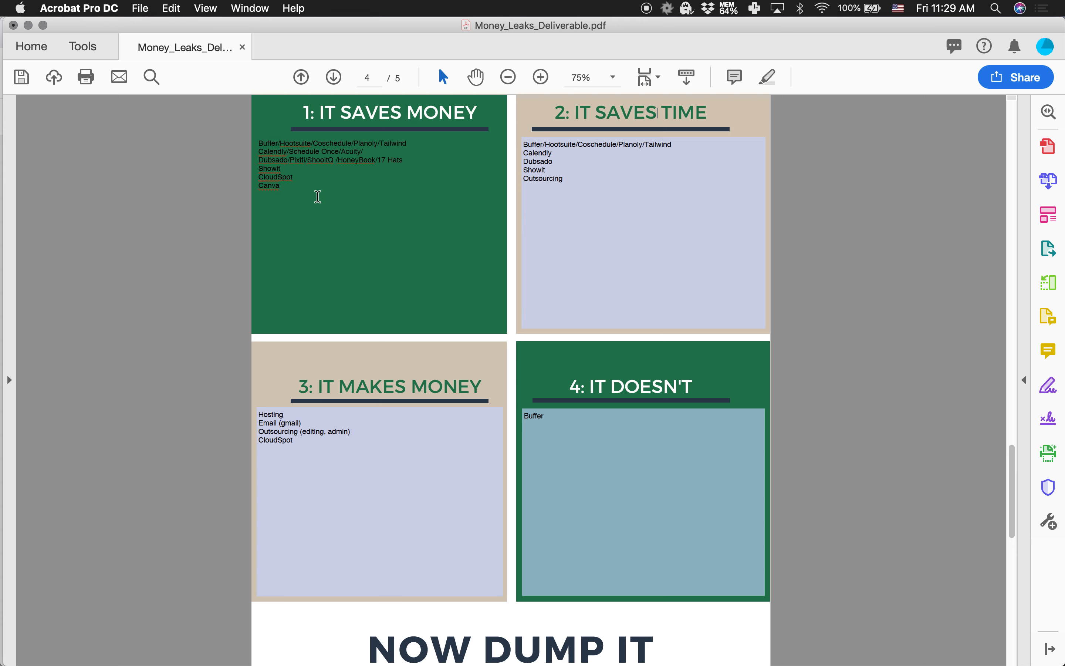
mouse_move(535, 127)
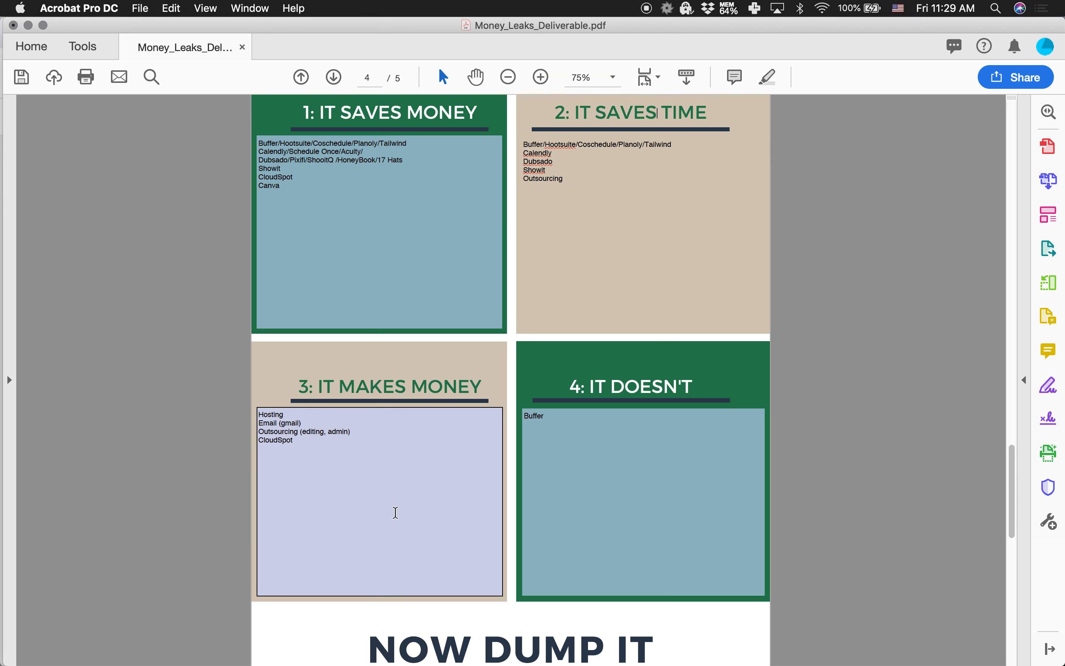
mouse_move(389, 493)
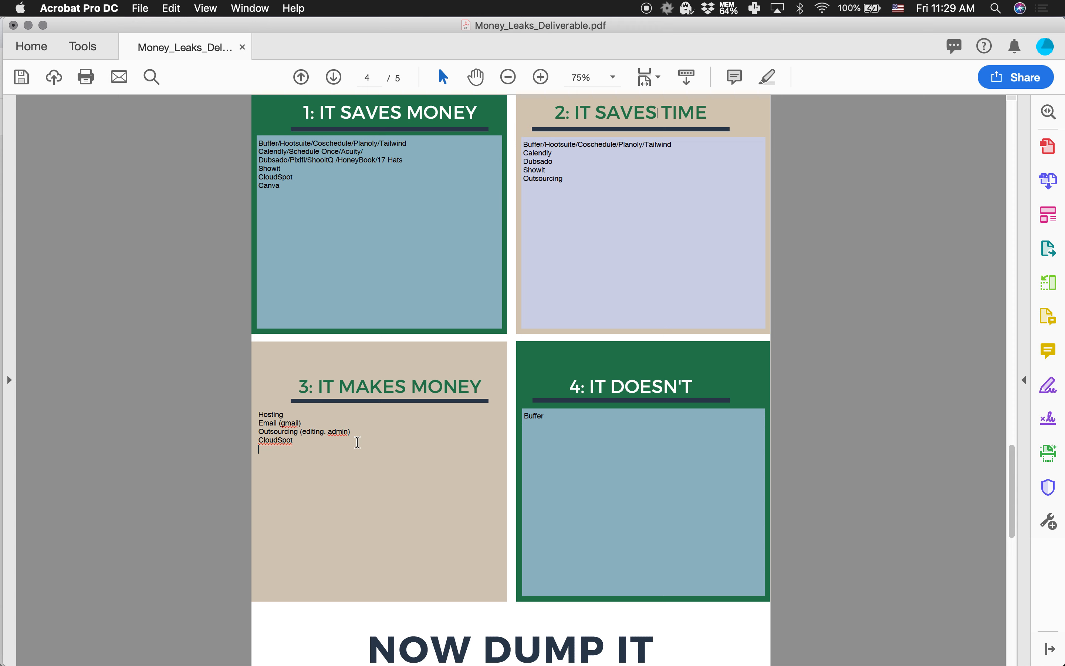
Add "Photoshop/Lightroom ($9.99)" as the last line of the It Makes Money box
type("Photoshop/L")
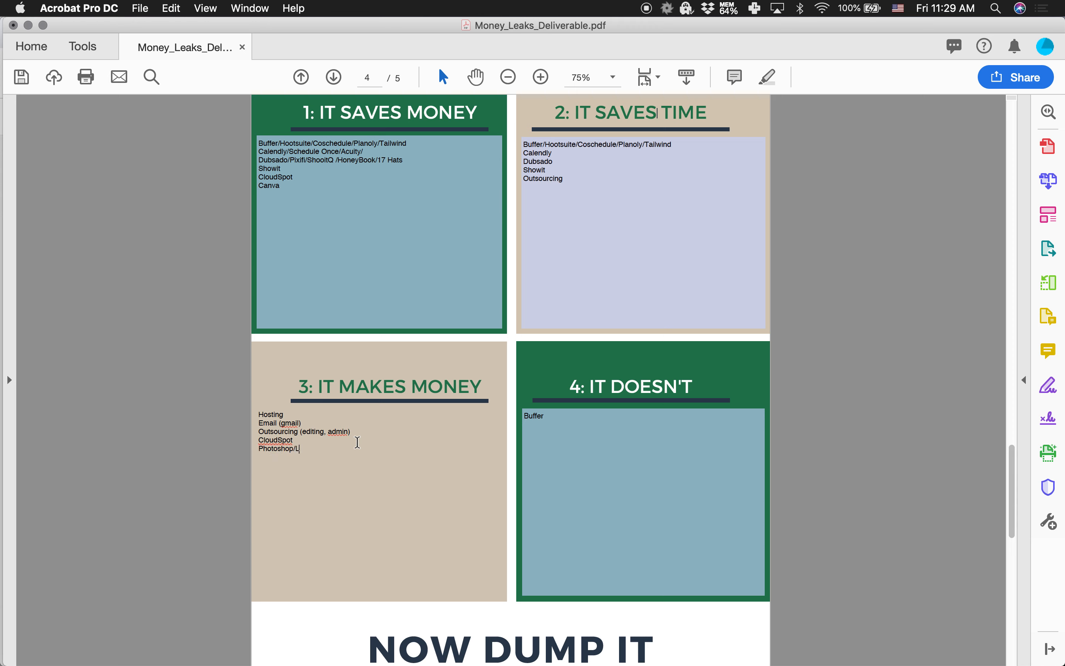
type("ightroom (")
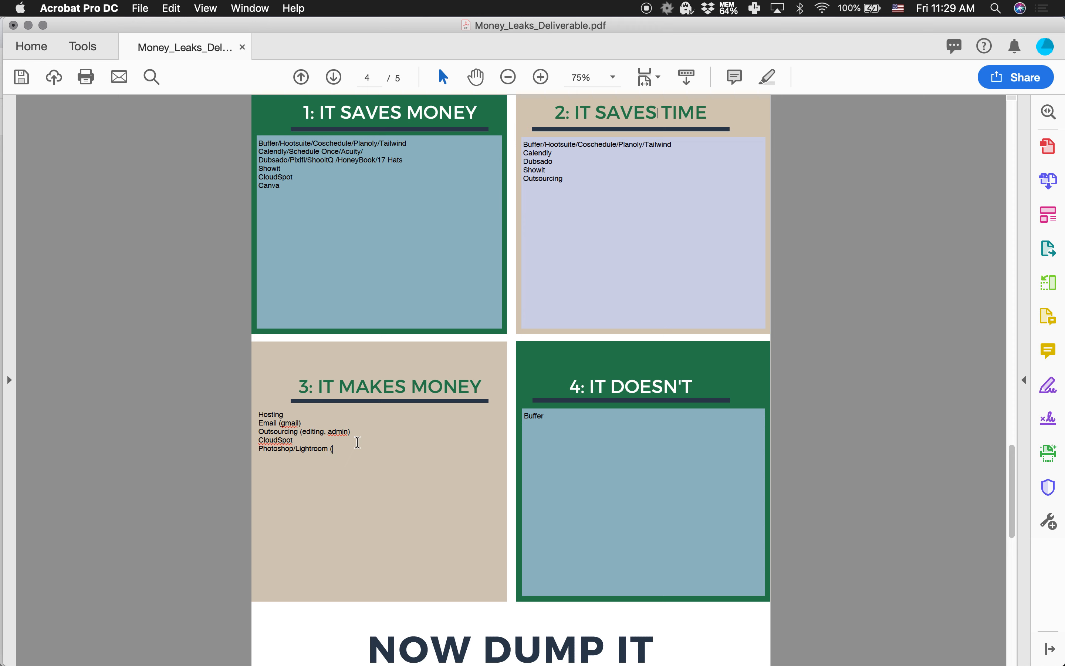
type("$9.9")
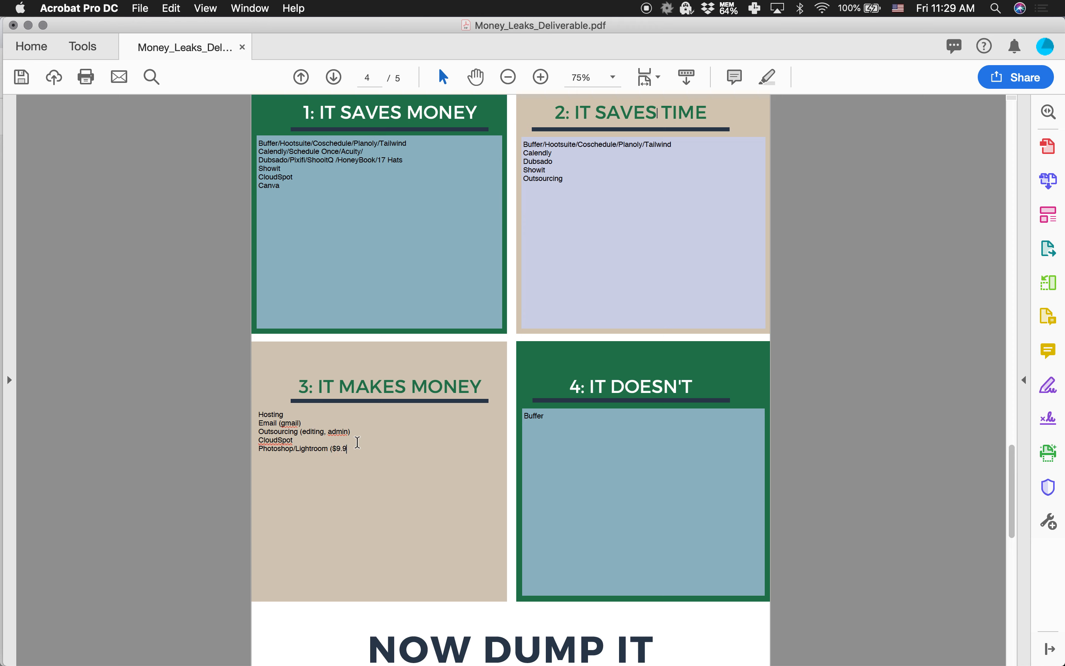
type("9)")
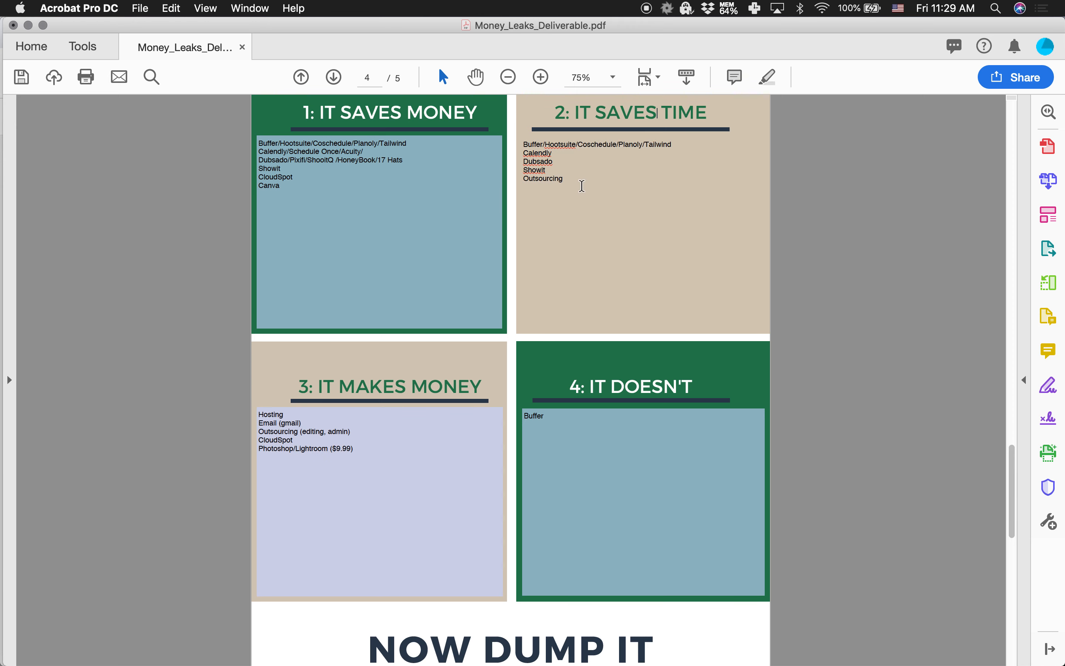
Add "Lightroom" to end It Saves Time, then start a BackBlaze line in It Saves Money
type("Lightroom")
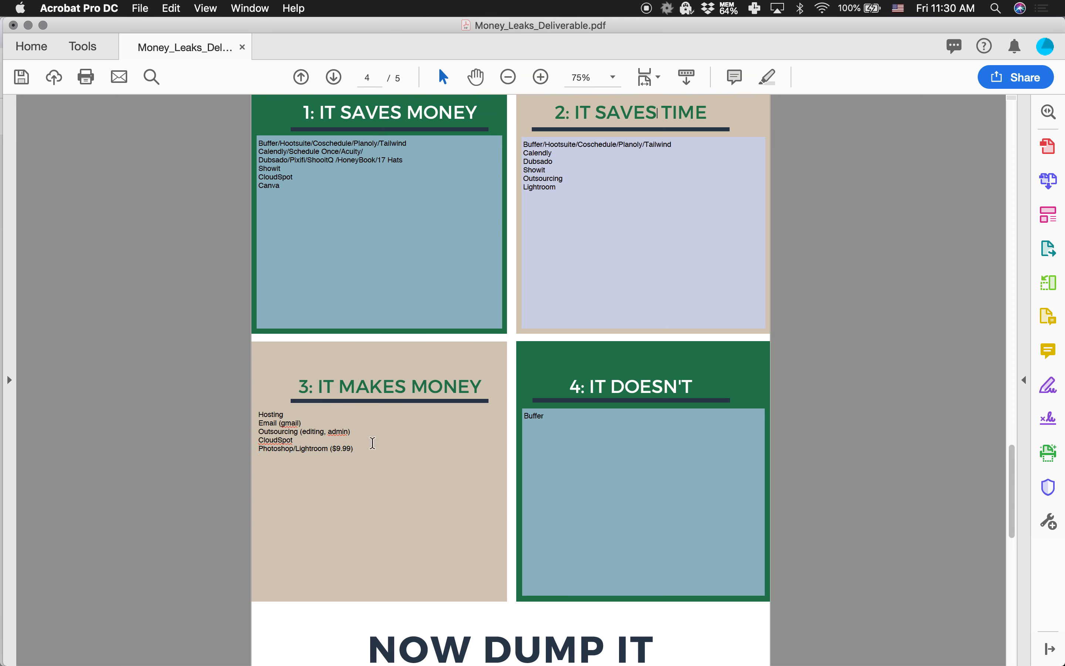
mouse_move(366, 450)
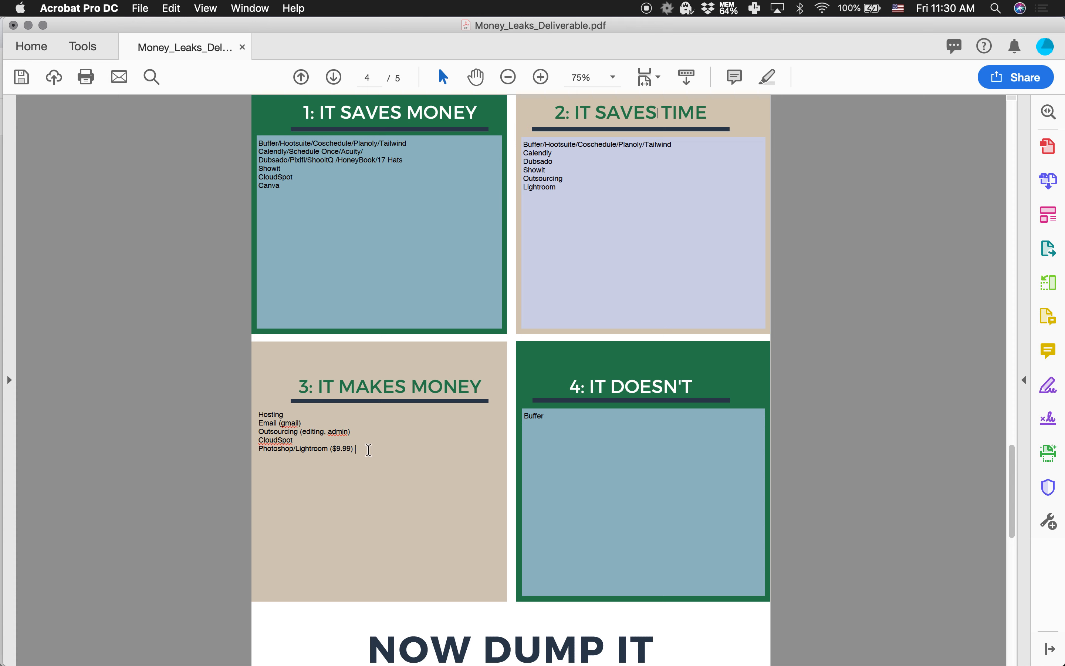
mouse_move(373, 424)
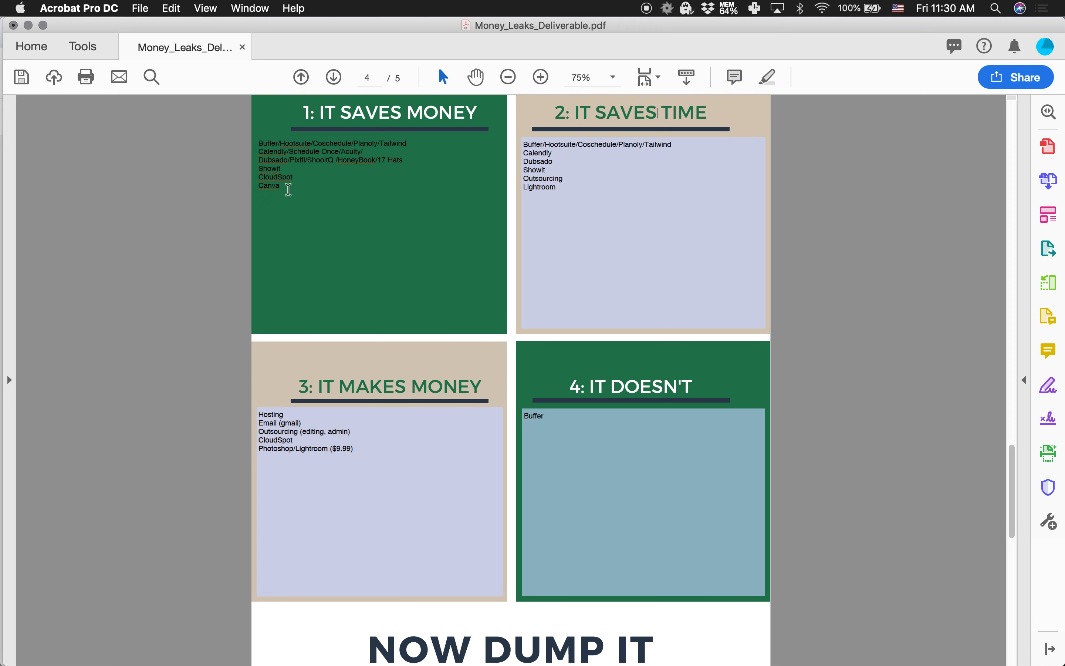
type("BackBlaze")
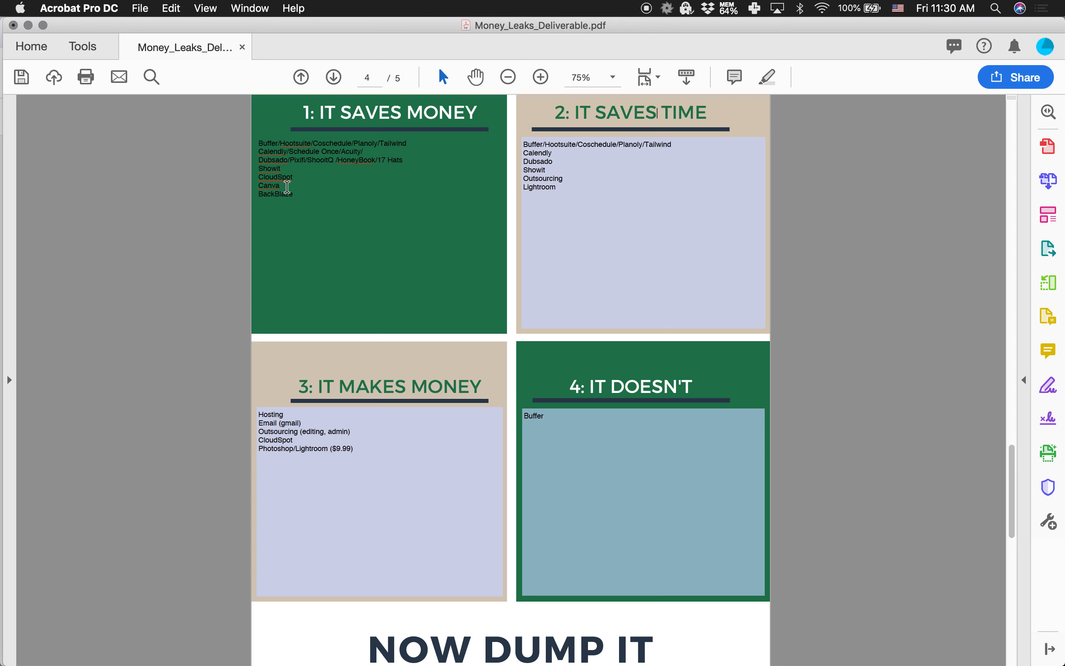
Write "BackBlaze/Crashplan ($5)" and "Canva ($12?)", and begin a price after CloudSpot
type("/Crashplans")
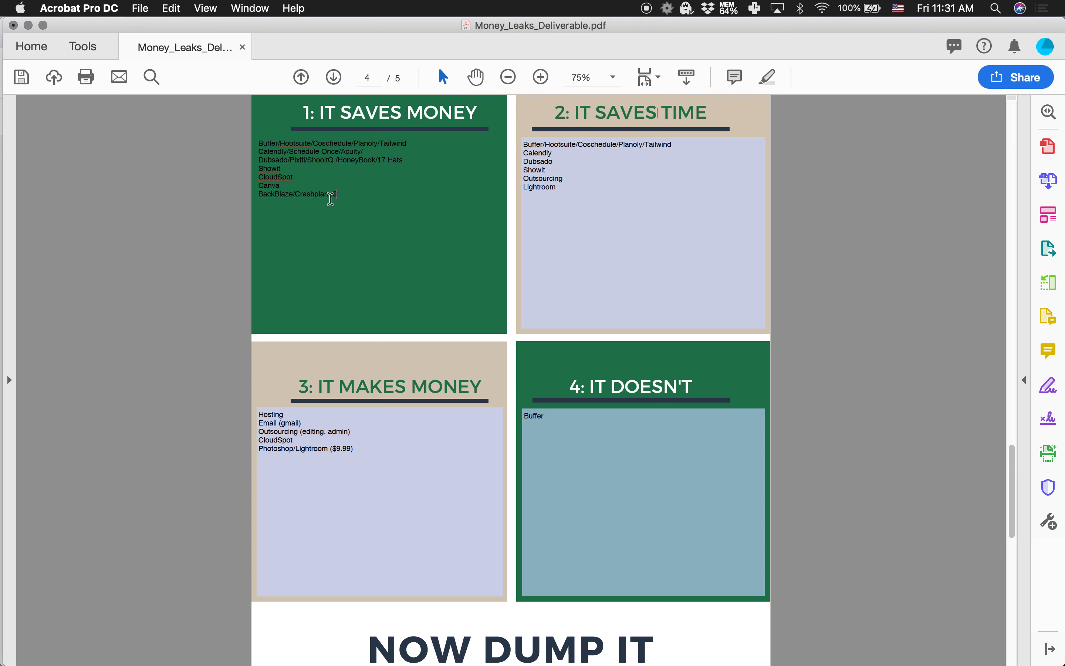
type("($5)")
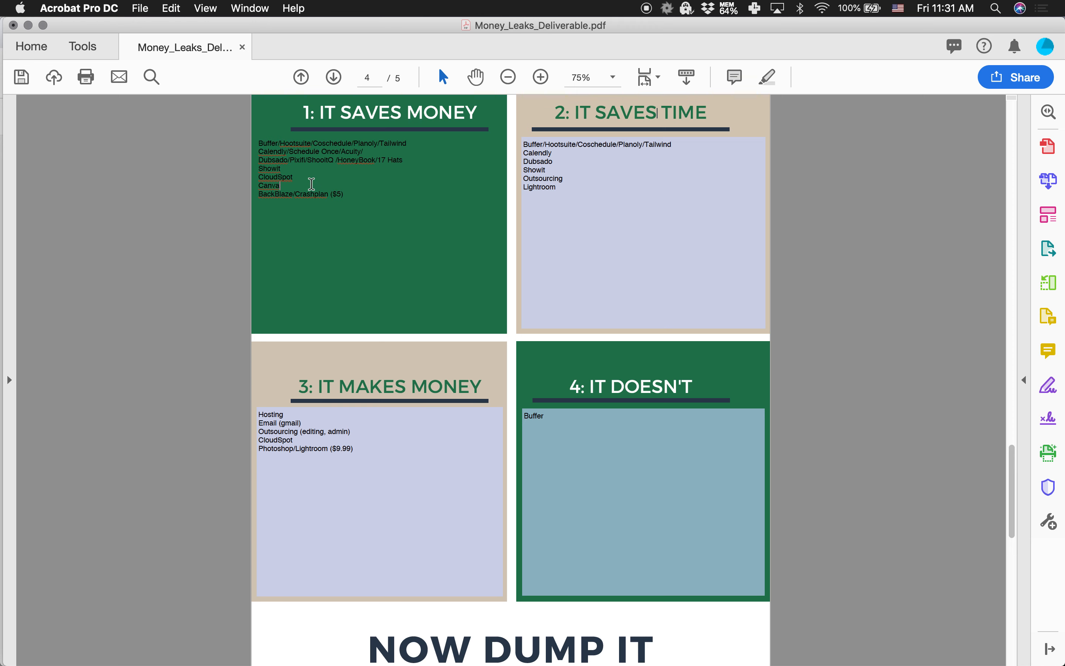
type("($12")
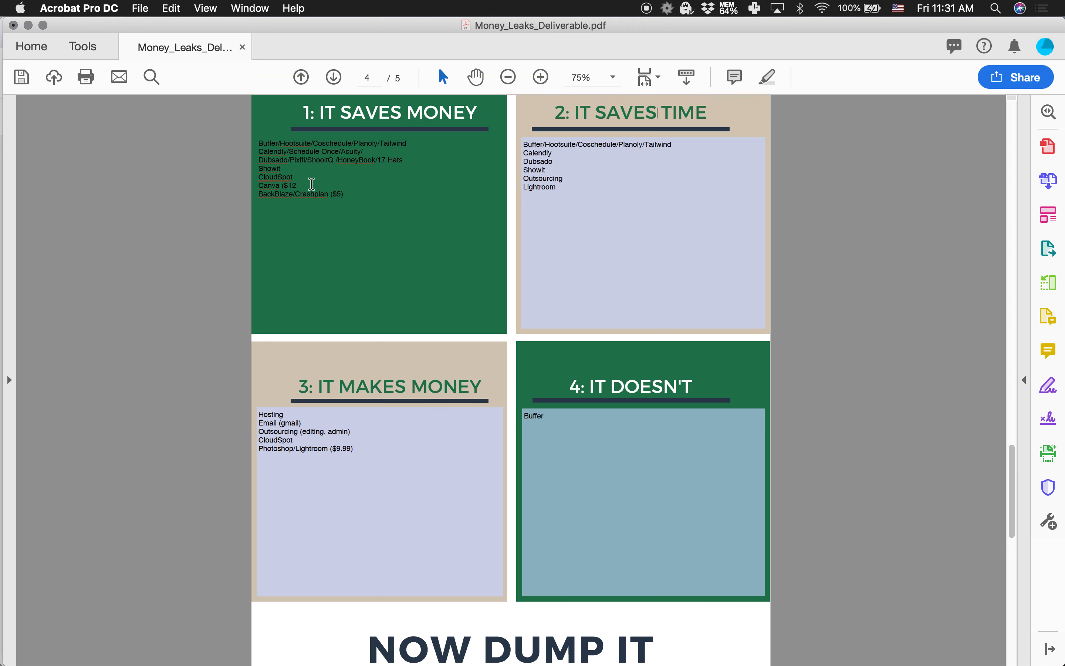
type("?)")
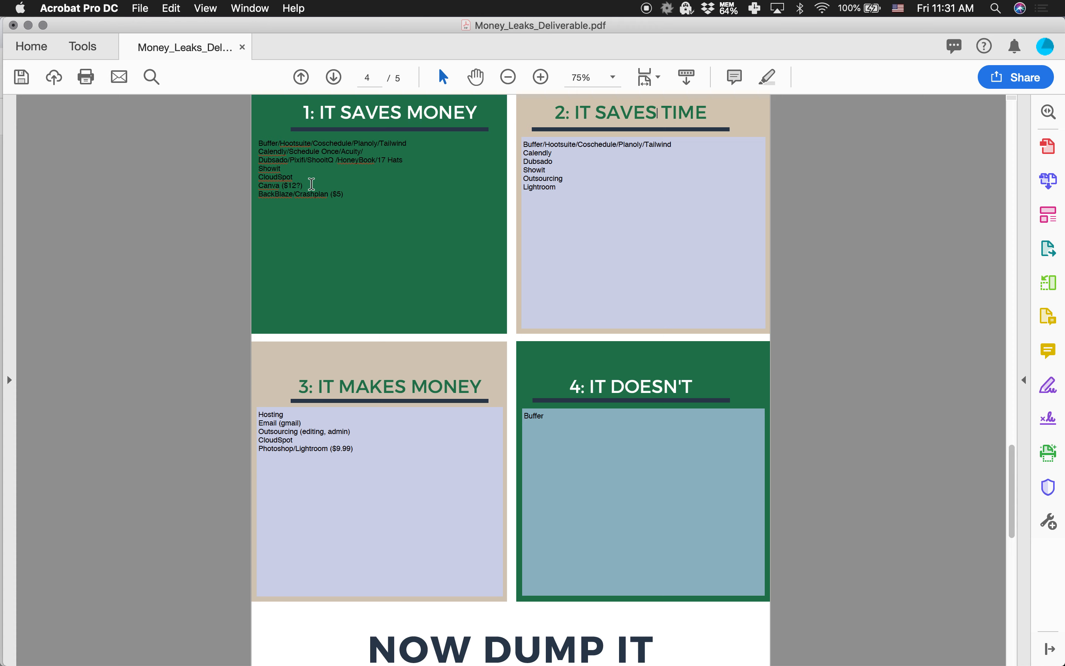
type("(")
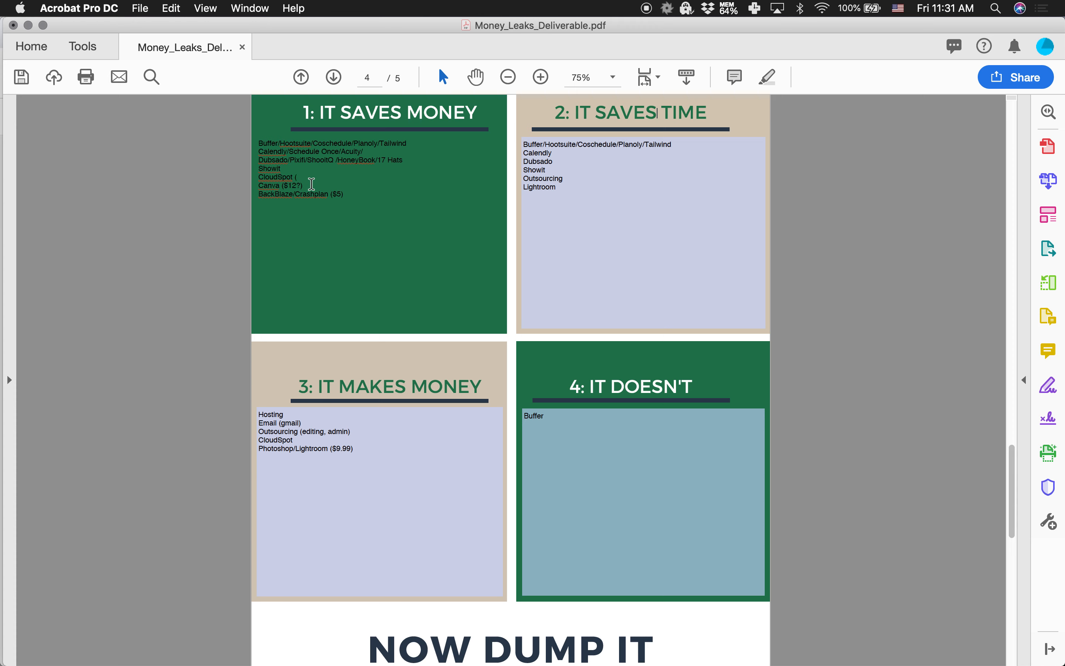
type("$")
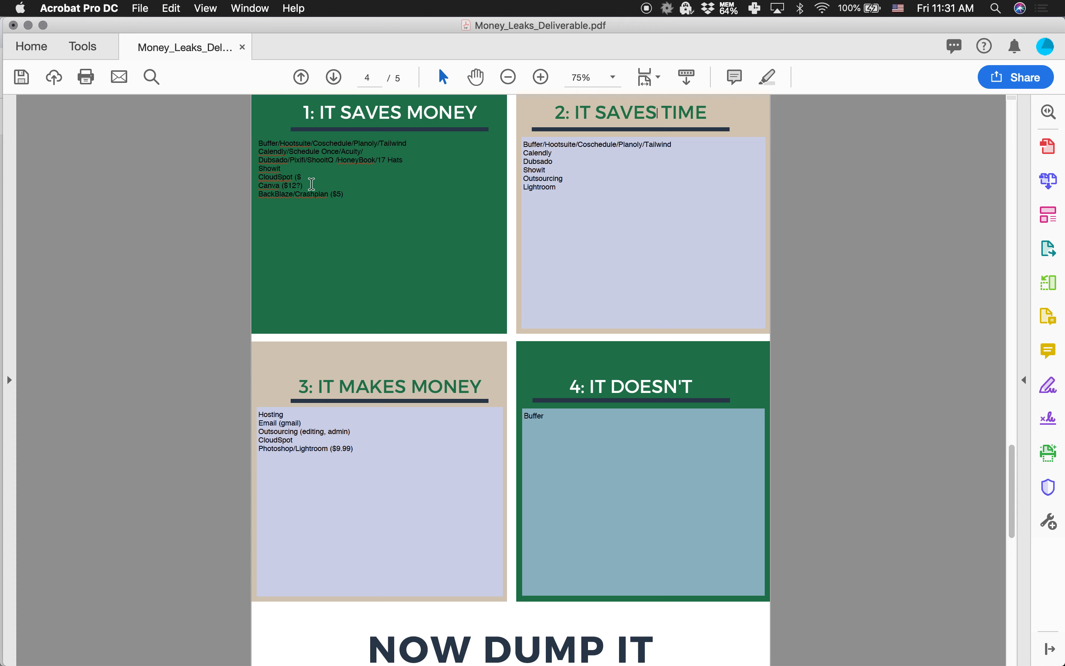
mouse_move(917, 9)
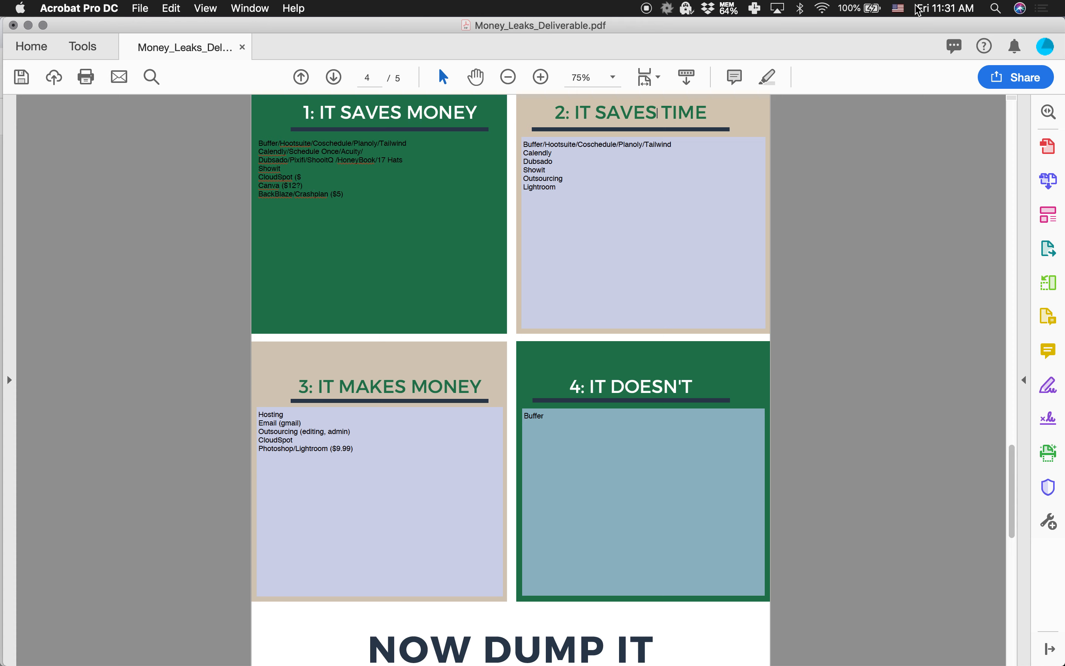
Complete the CloudSpot line as "($5 a month for 5 months, free photo migration!)"
left_click(946, 8)
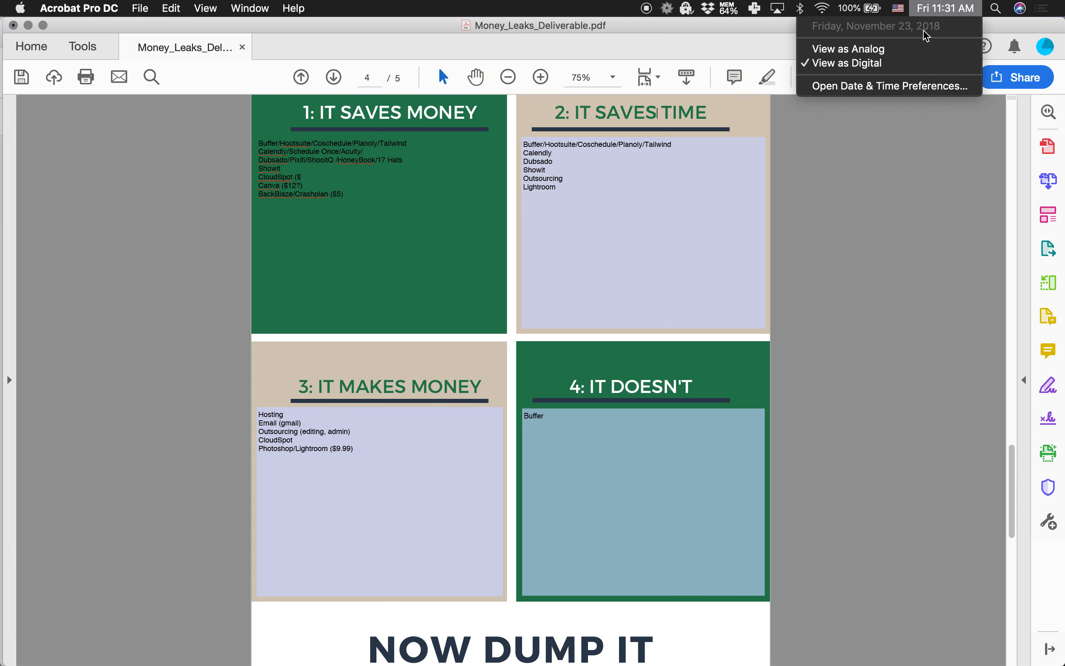
left_click(322, 175)
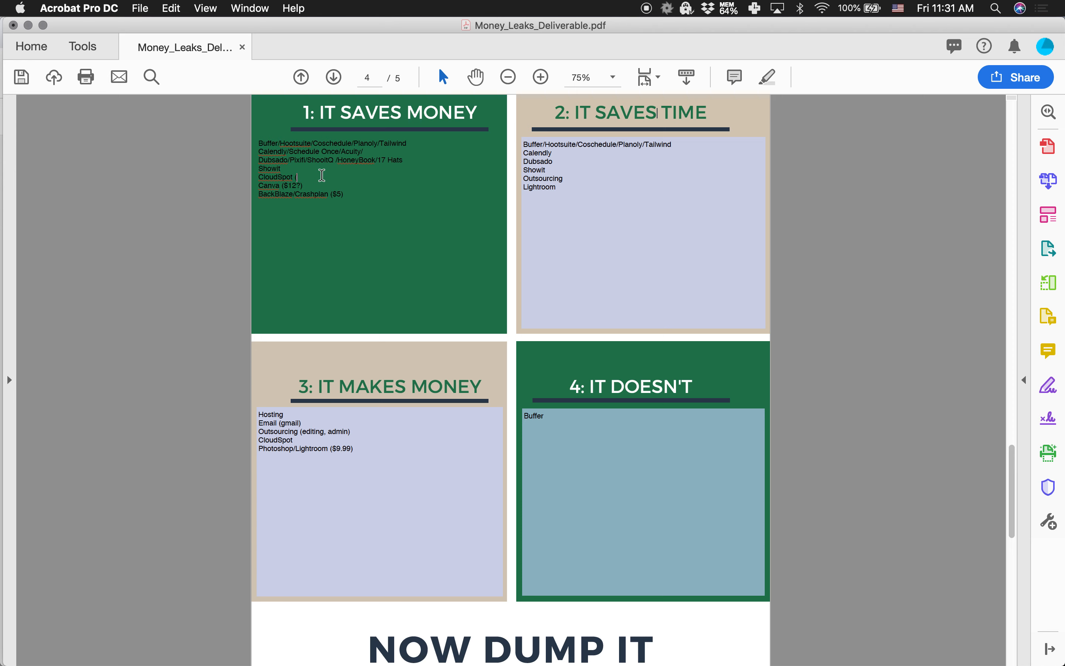
type("$5 f")
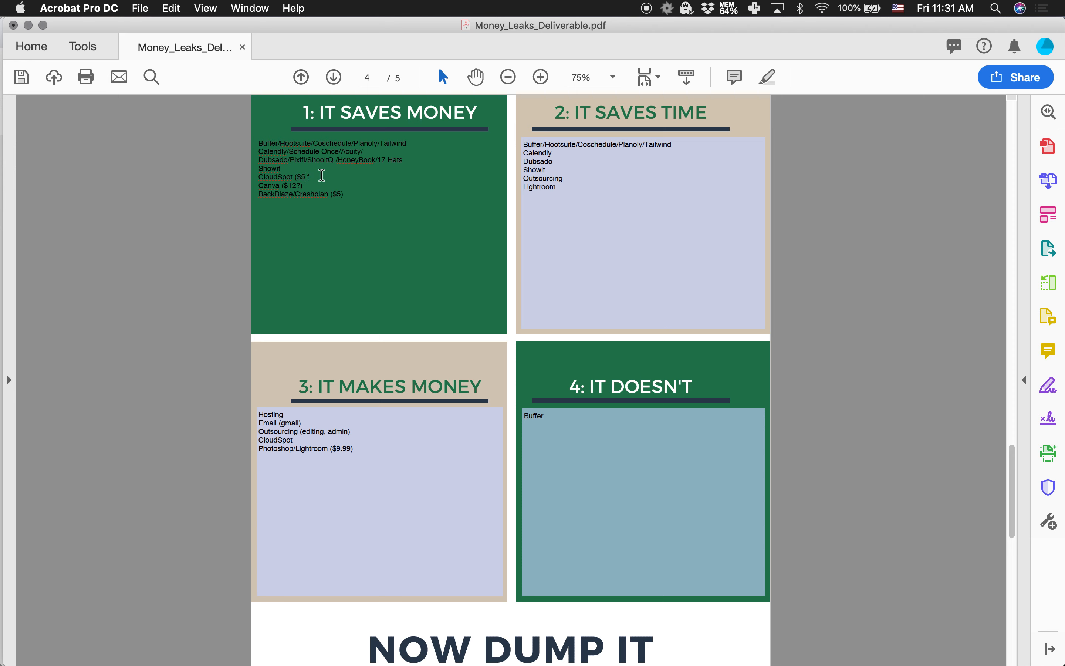
type("or 5 months")
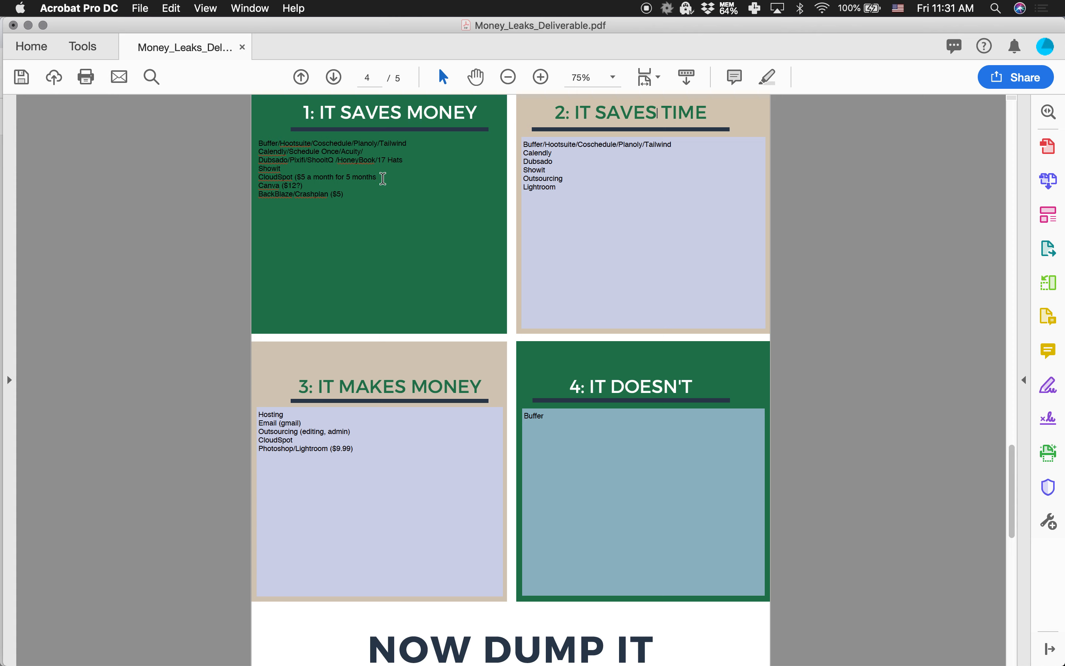
mouse_move(414, 182)
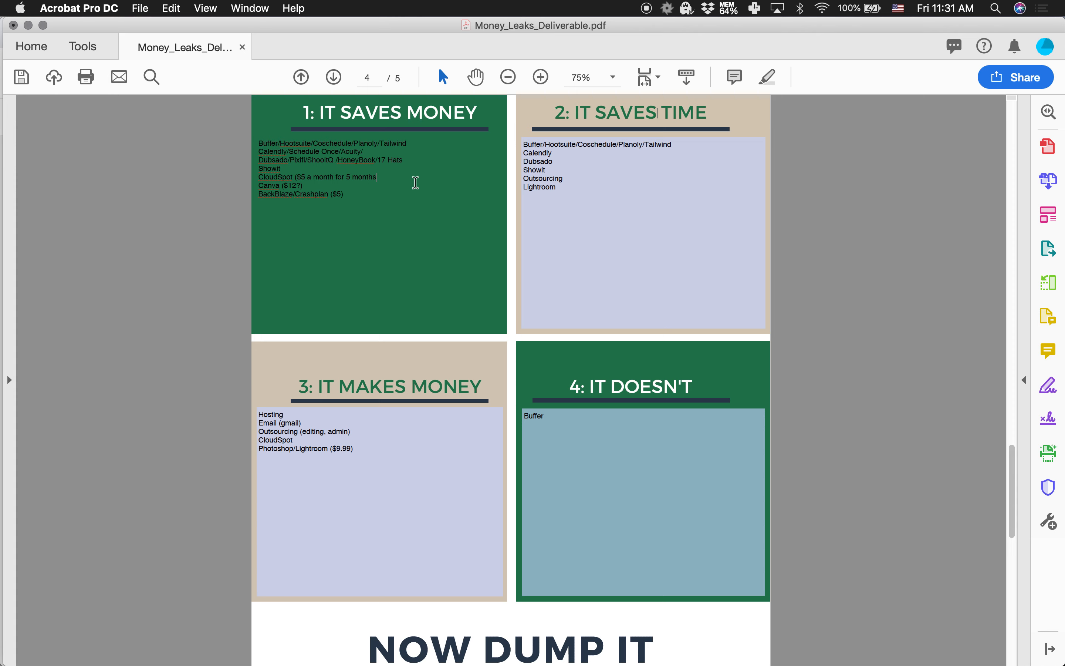
type("free p")
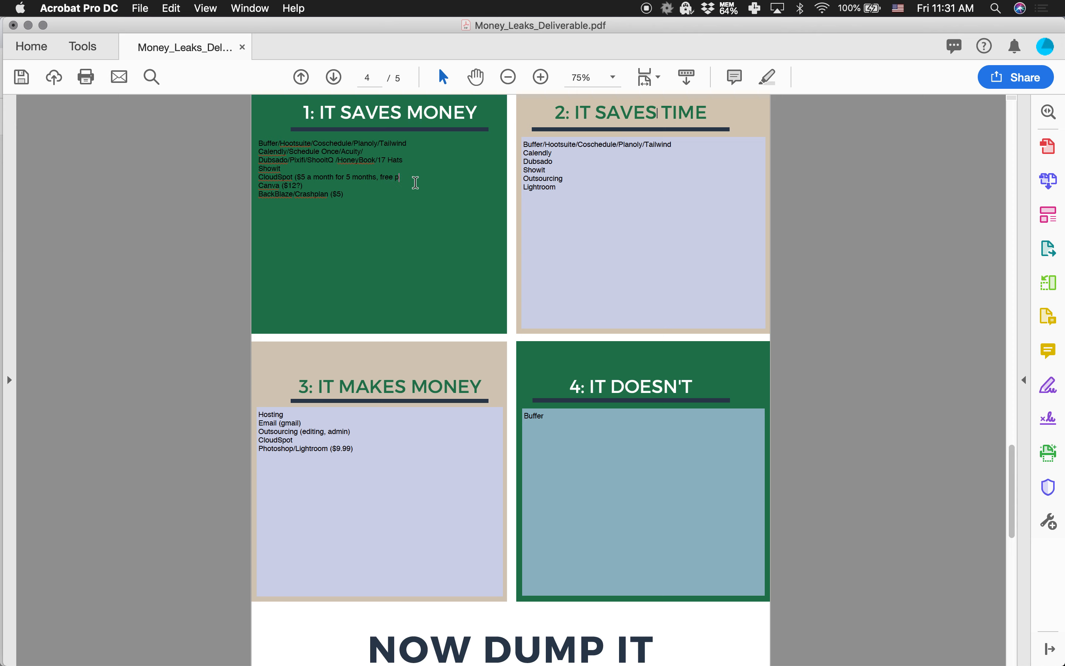
type("photo migration!)")
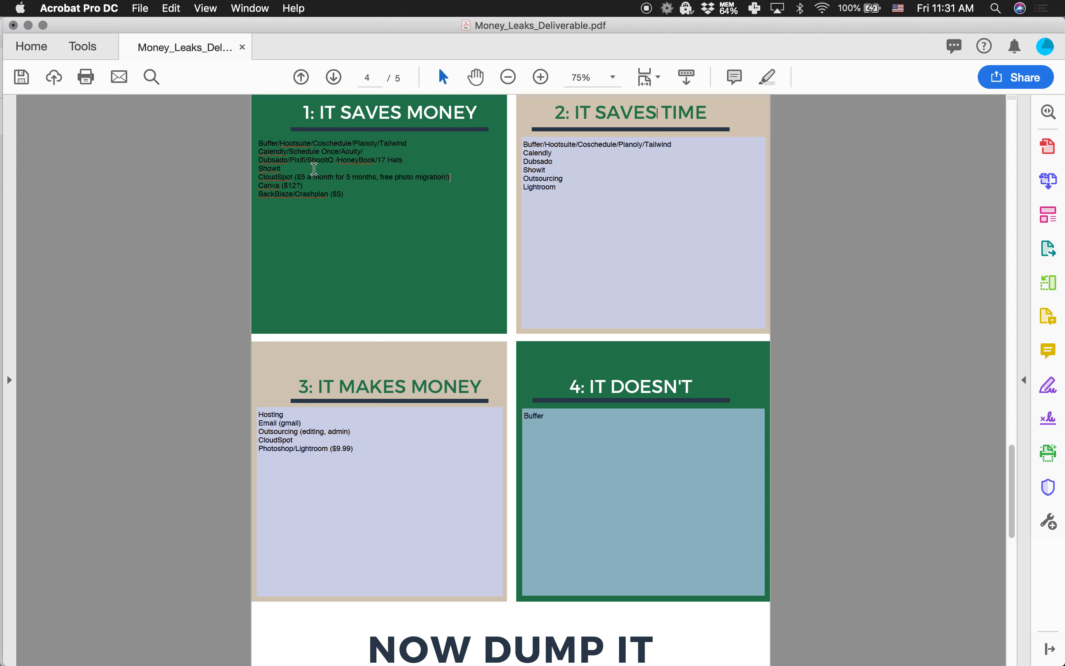
mouse_move(452, 194)
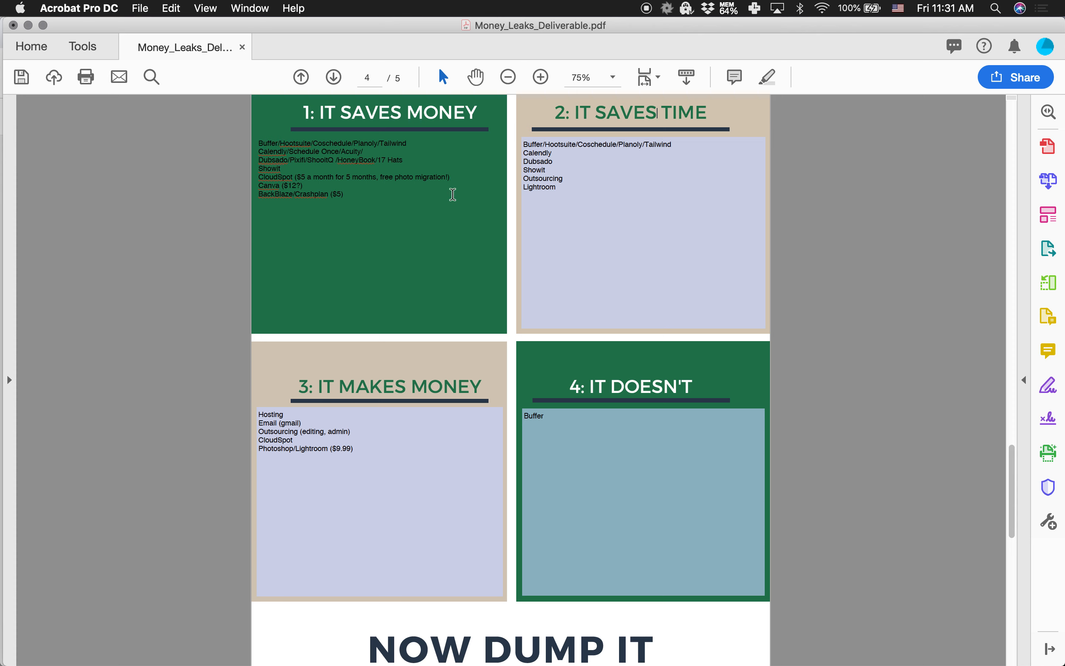
Add monthly prices ($25, $9) after the first tool lines in box 1
type("$")
type(" ($29")
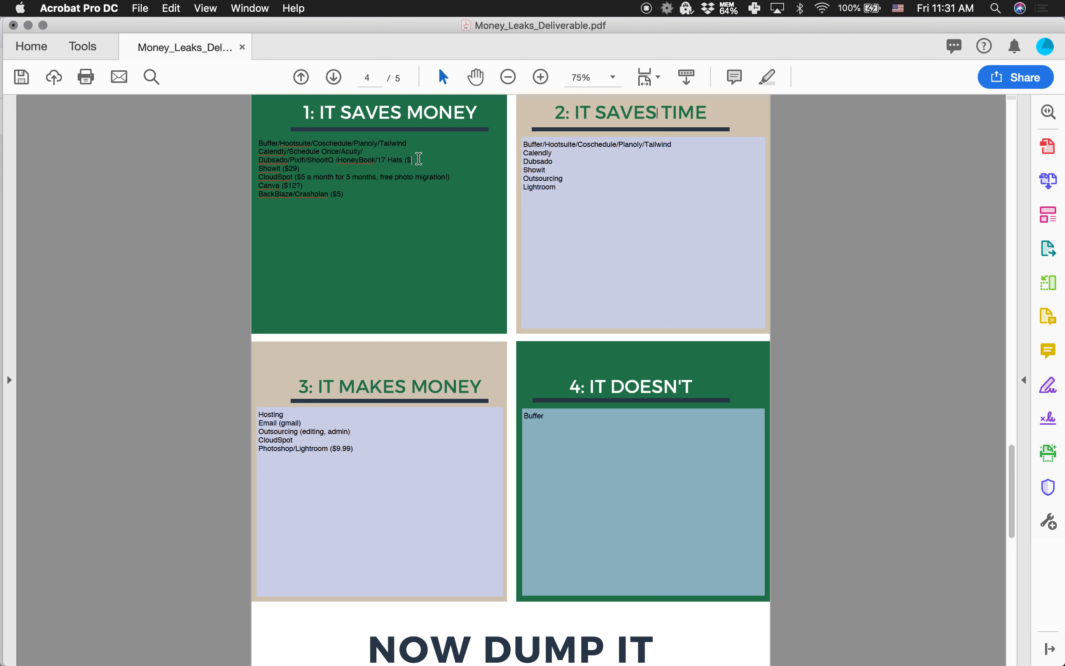
type("25)")
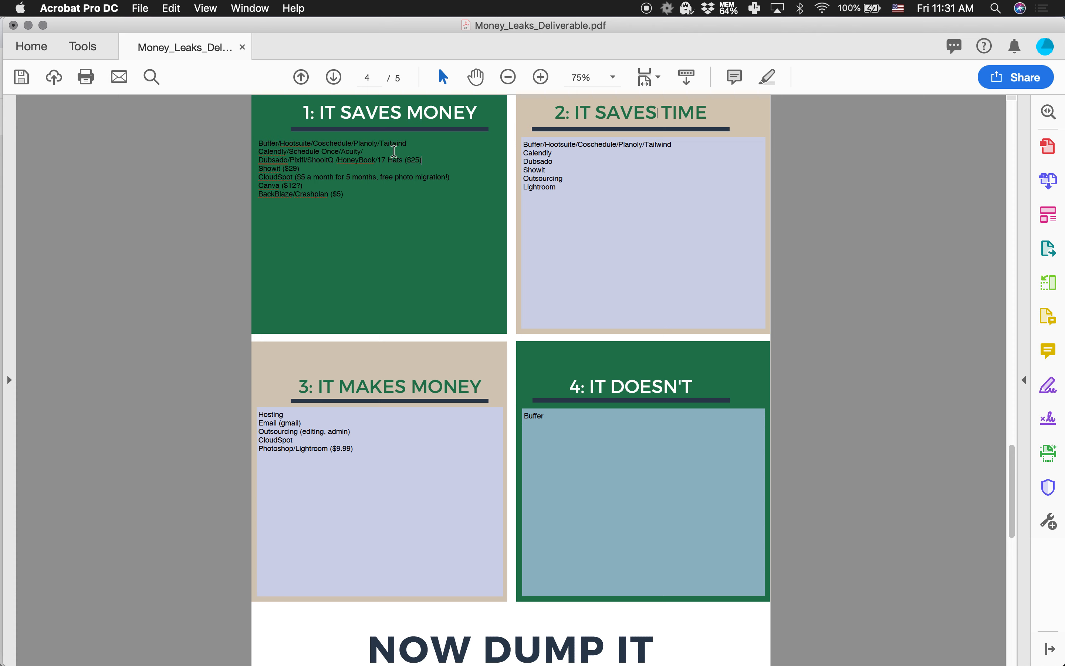
type("($")
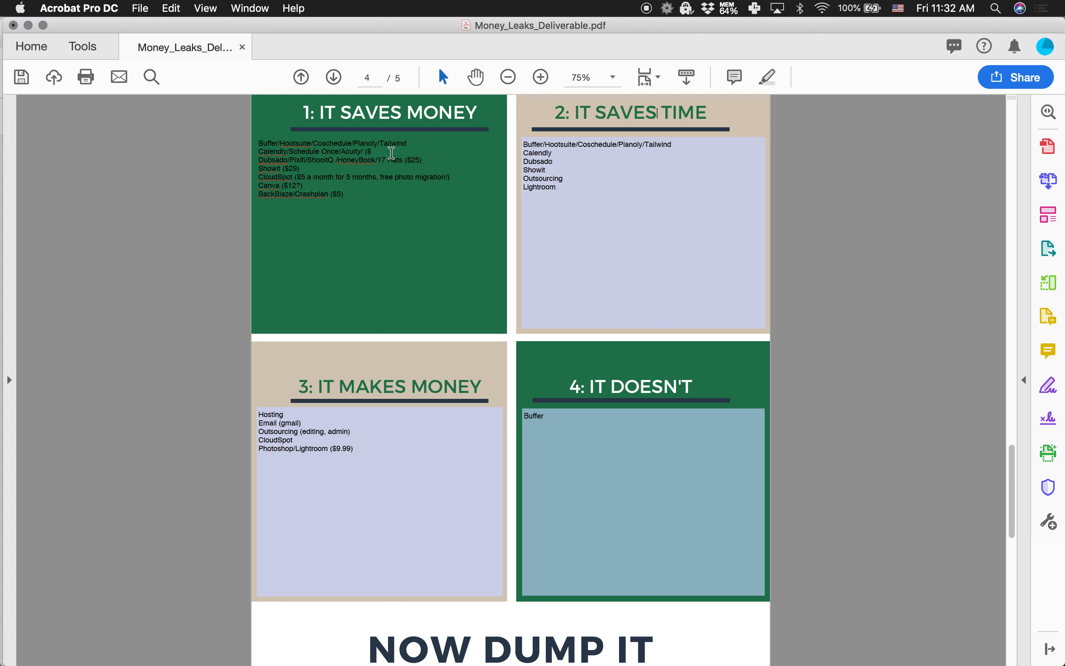
type("9)")
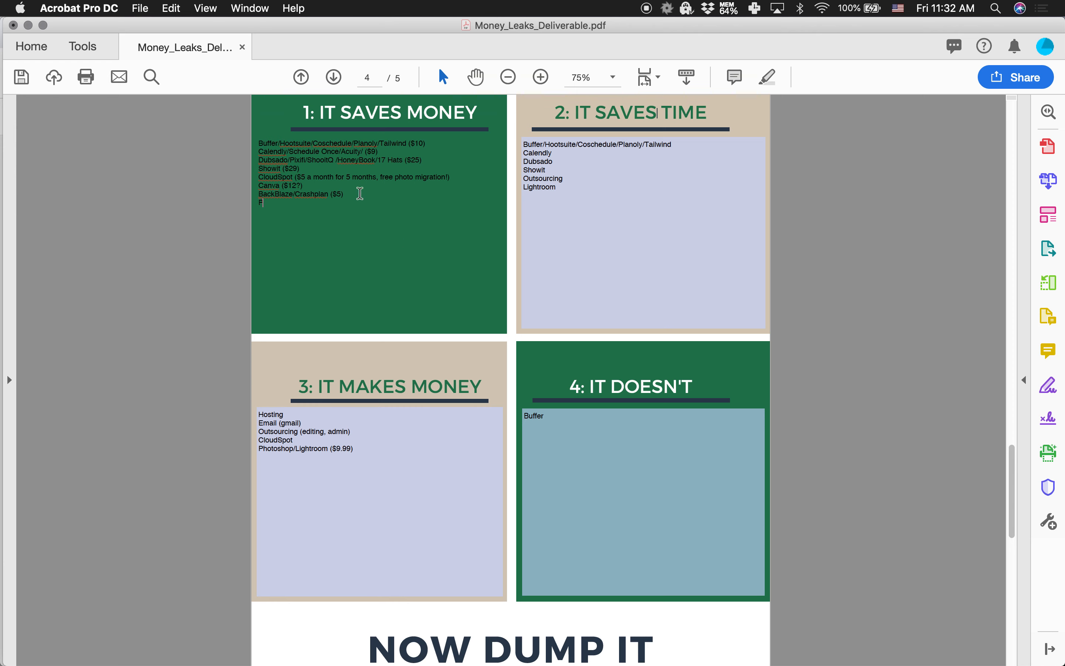
Add a "Professional Photographers of America (PPA) - $35" line to the list
type("hotograph")
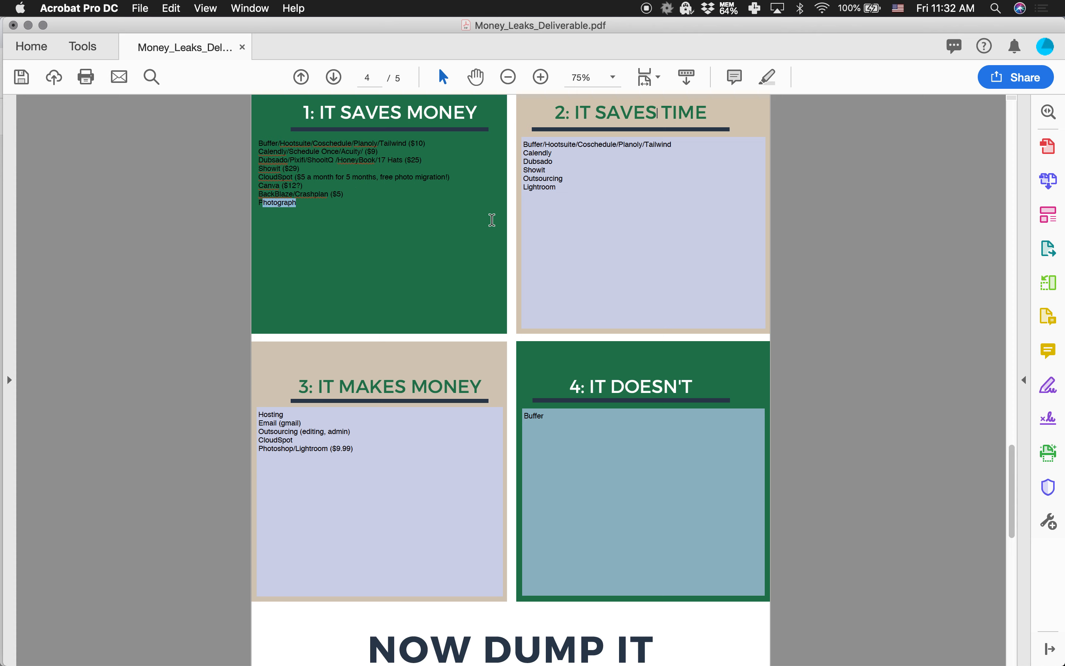
type("Professional Pho")
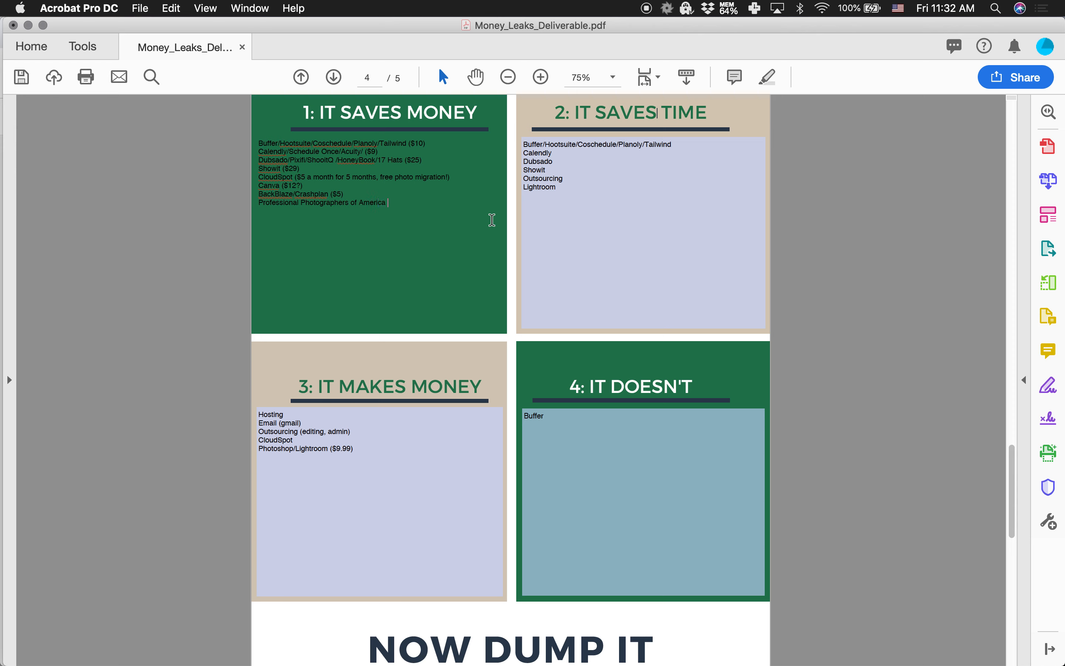
type("(PPA")
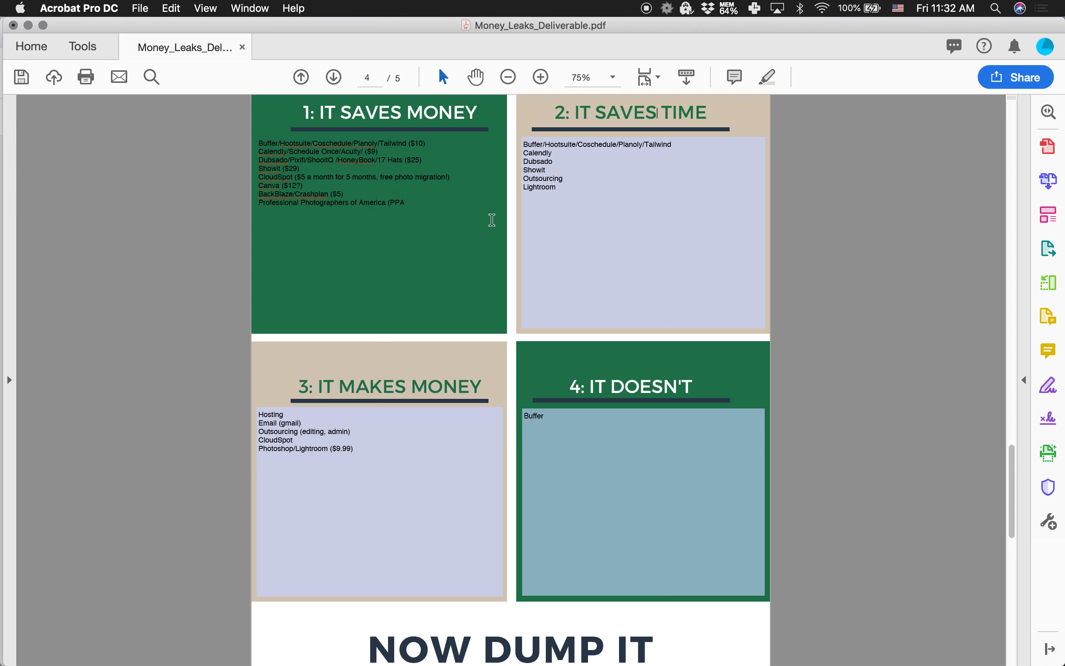
type("- $35)")
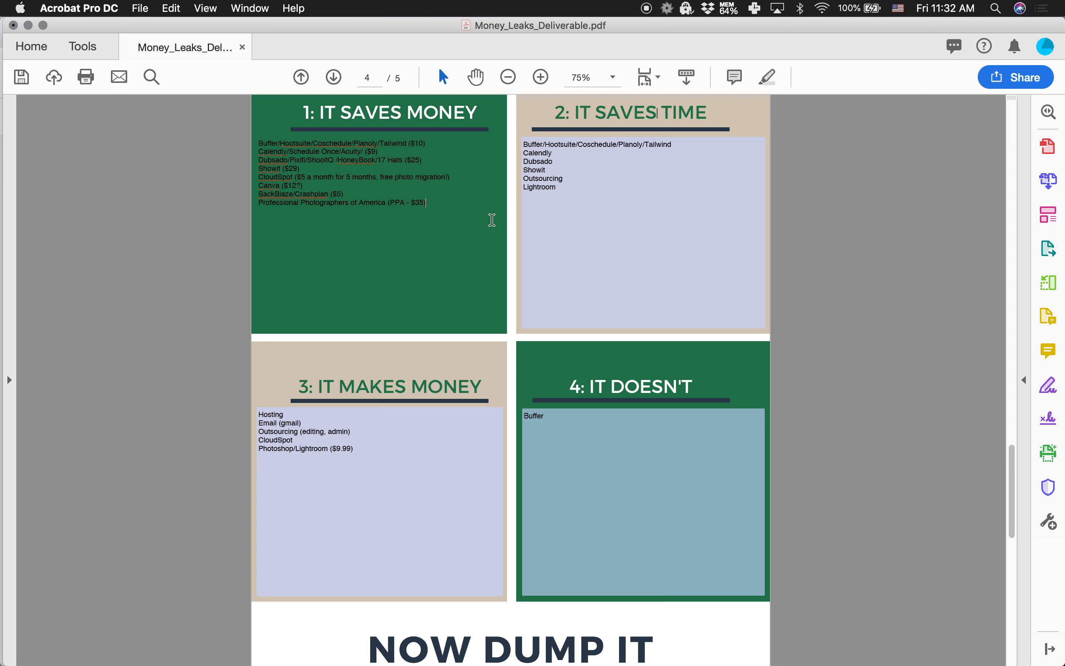
mouse_move(456, 213)
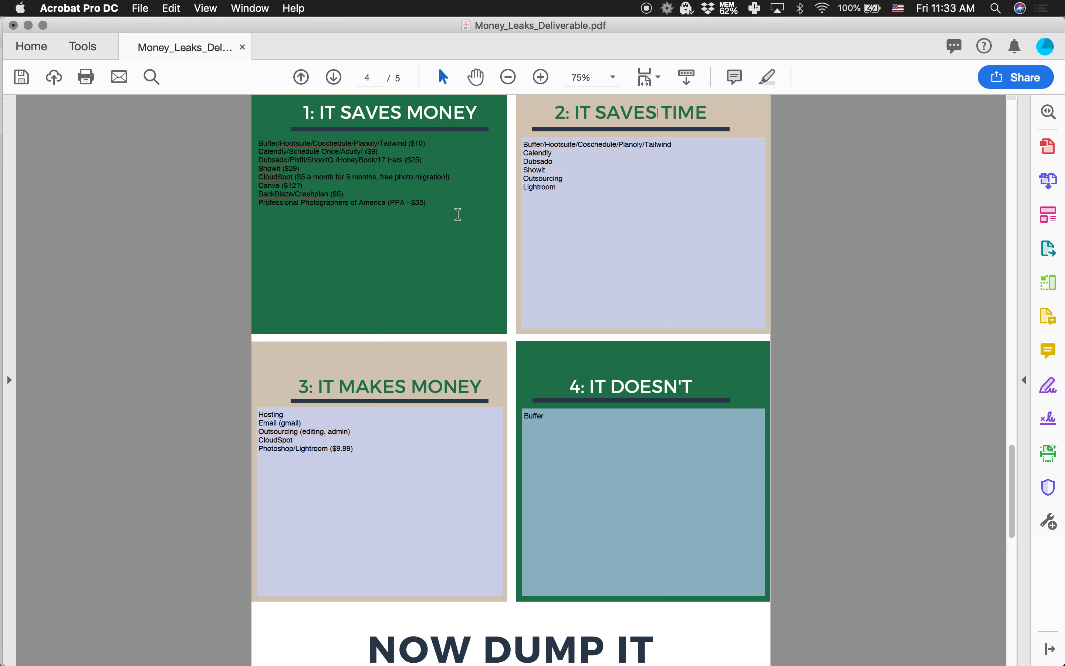
Add "- Gear insurance" and "Liability insurance (and gear insurance)" lines to It Saves Money
type("- Gear")
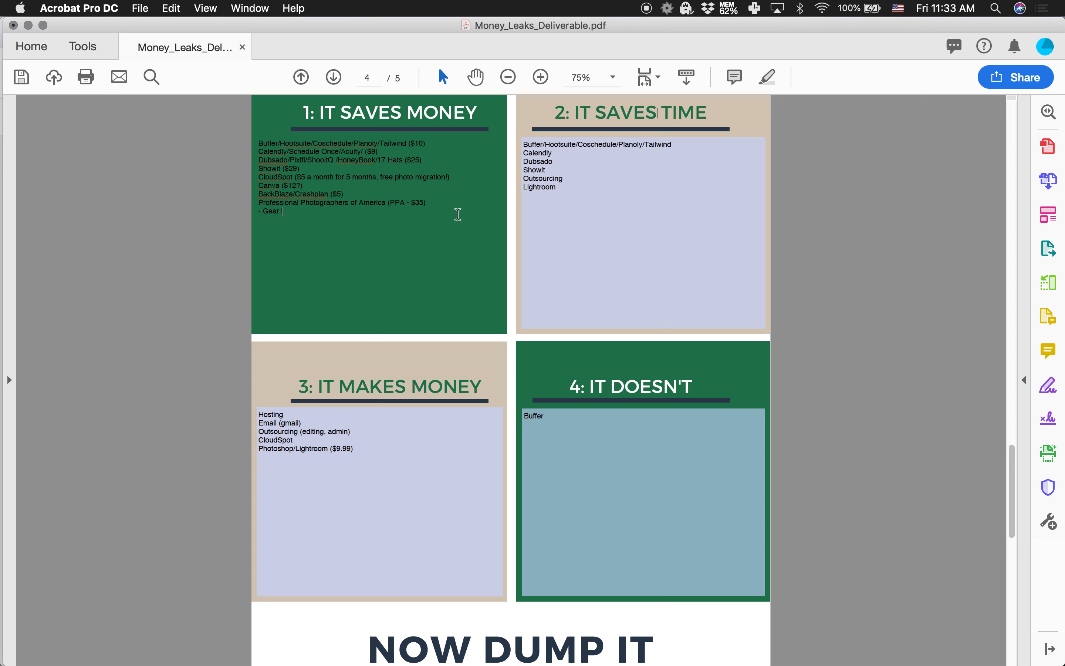
type("insurance")
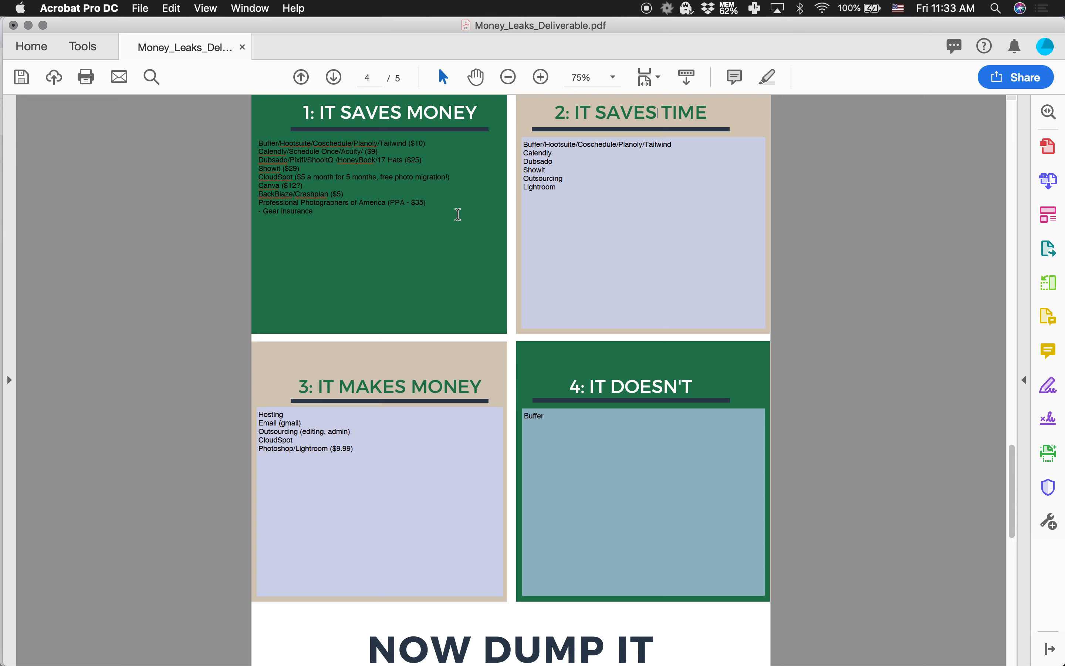
left_click(307, 212)
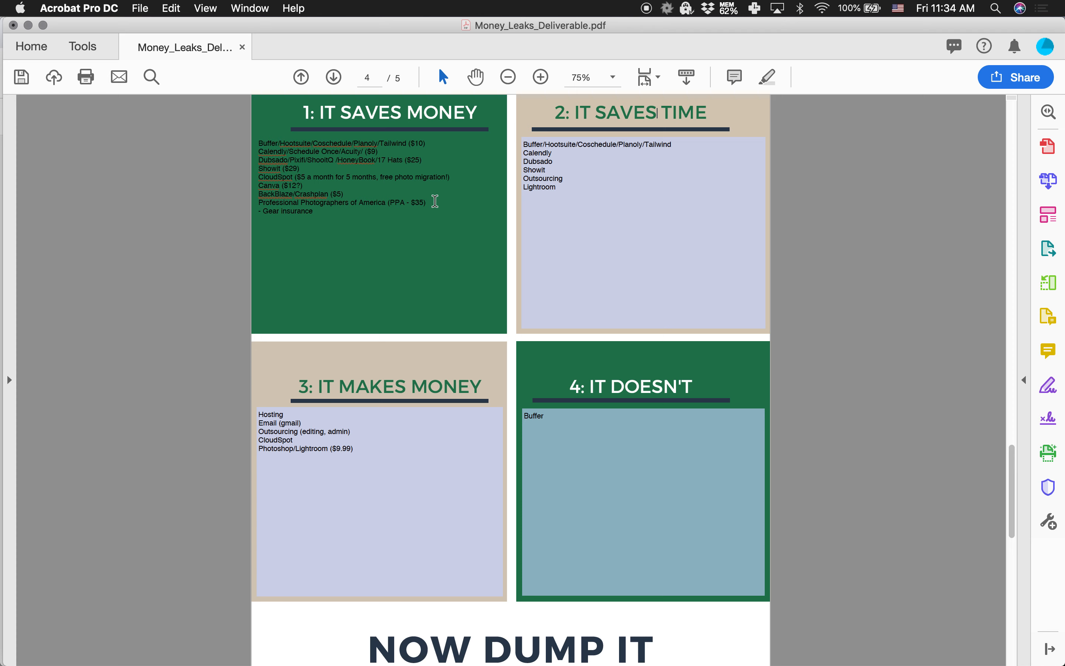
mouse_move(334, 207)
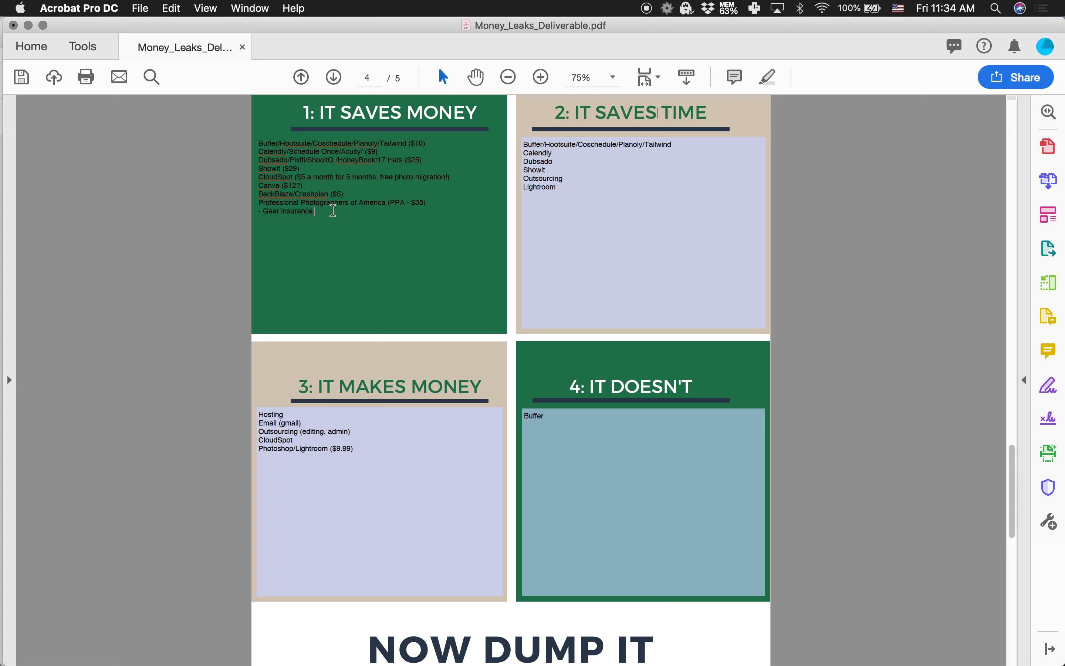
type("Liability insurance (")
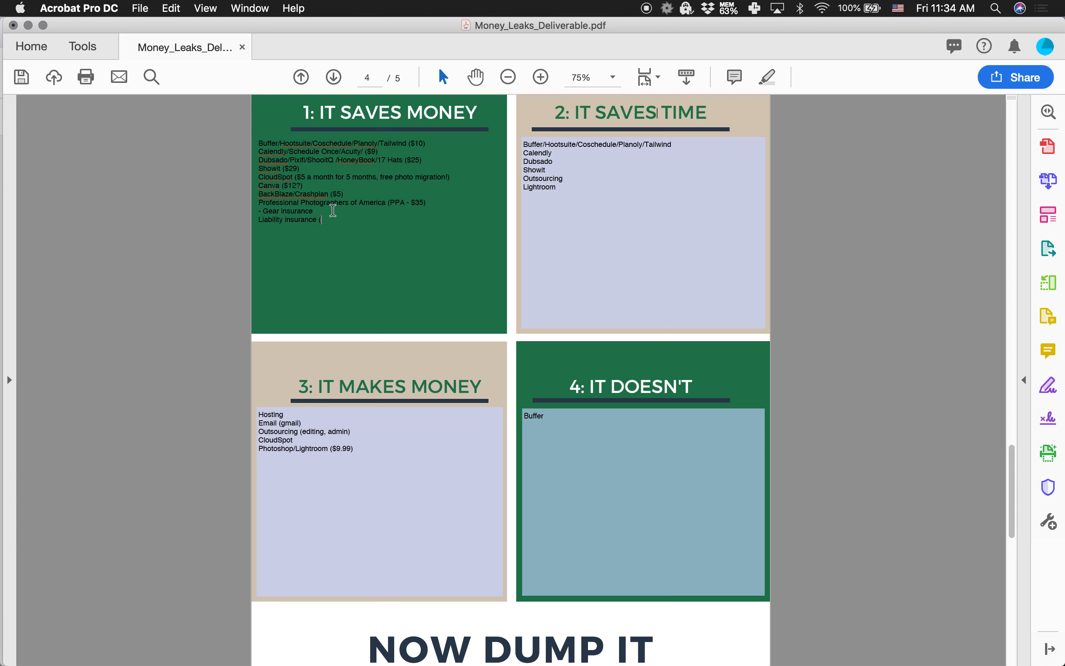
type("and gear insurance)")
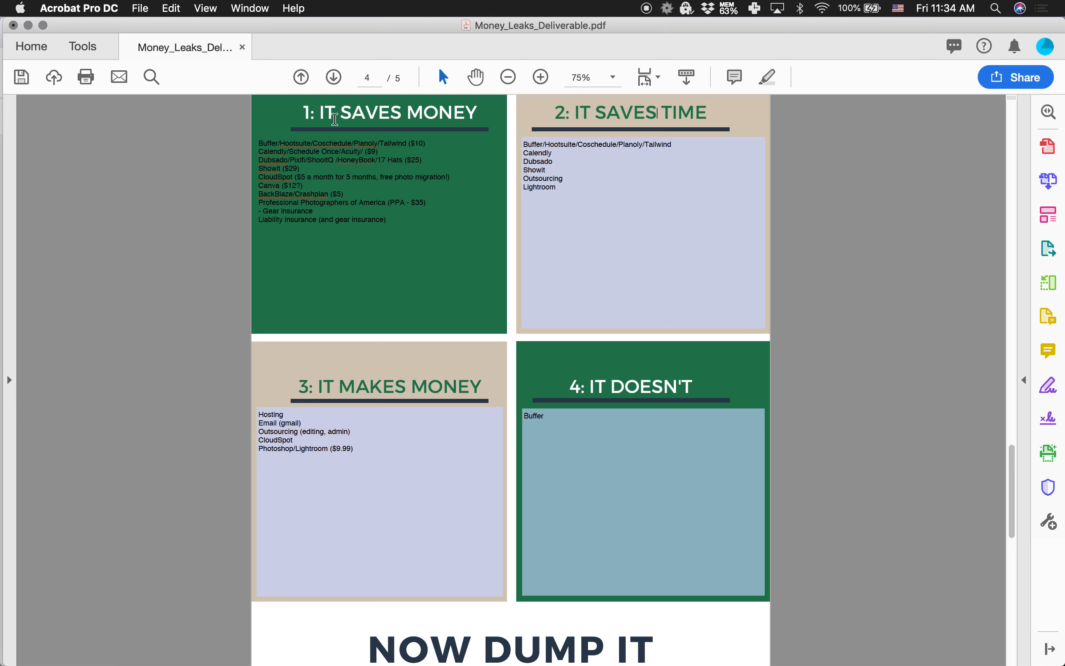
mouse_move(394, 220)
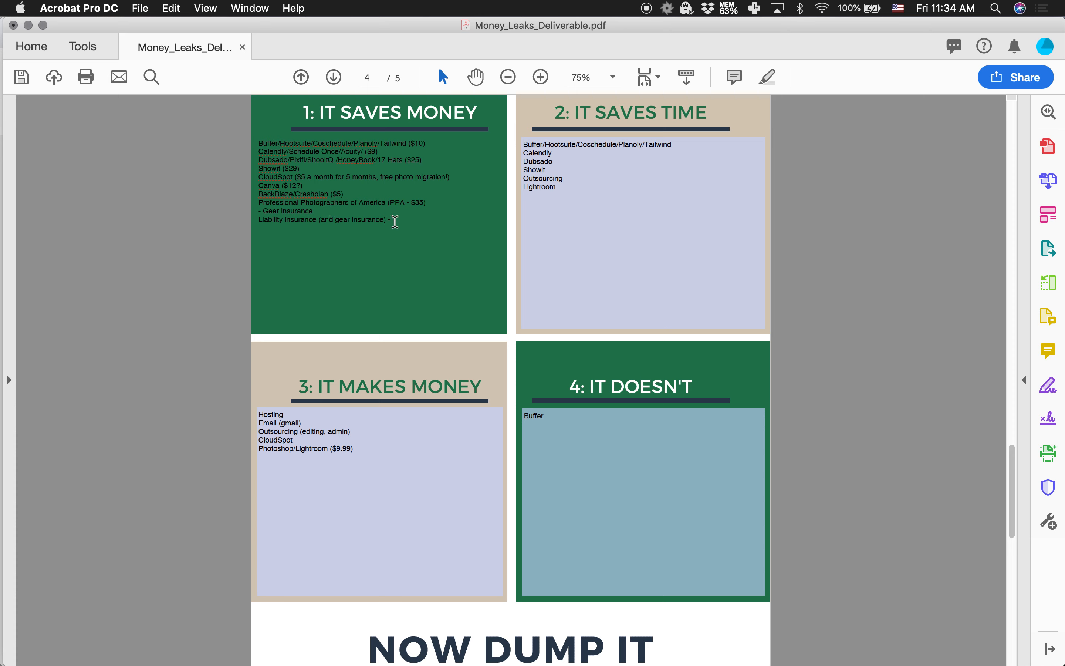
Price the liability insurance line at $650
type("650")
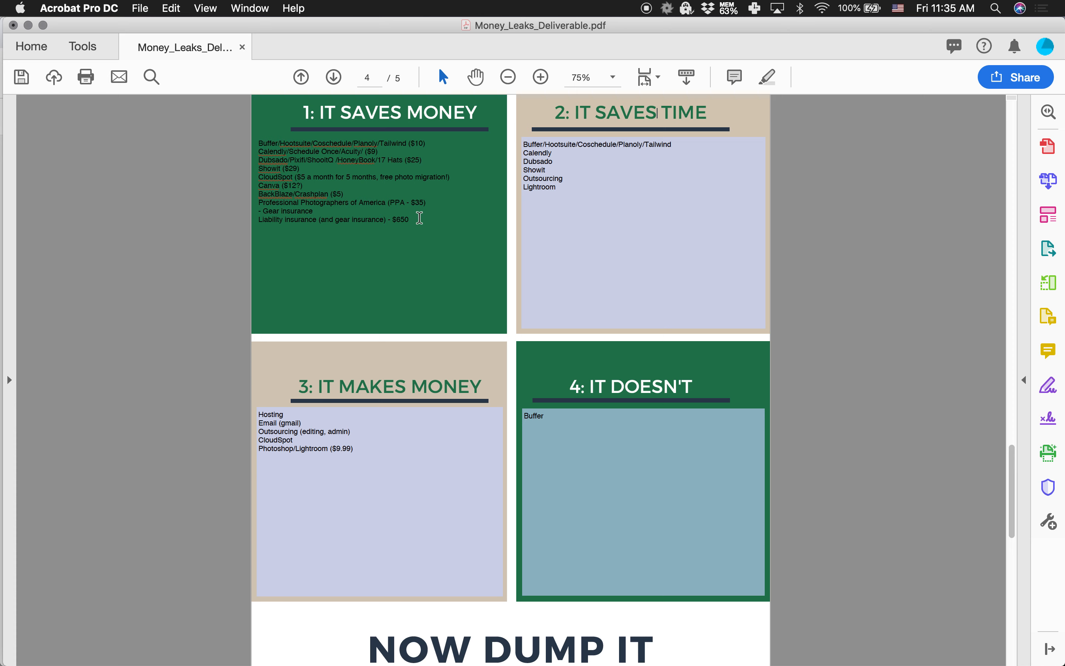
mouse_move(406, 231)
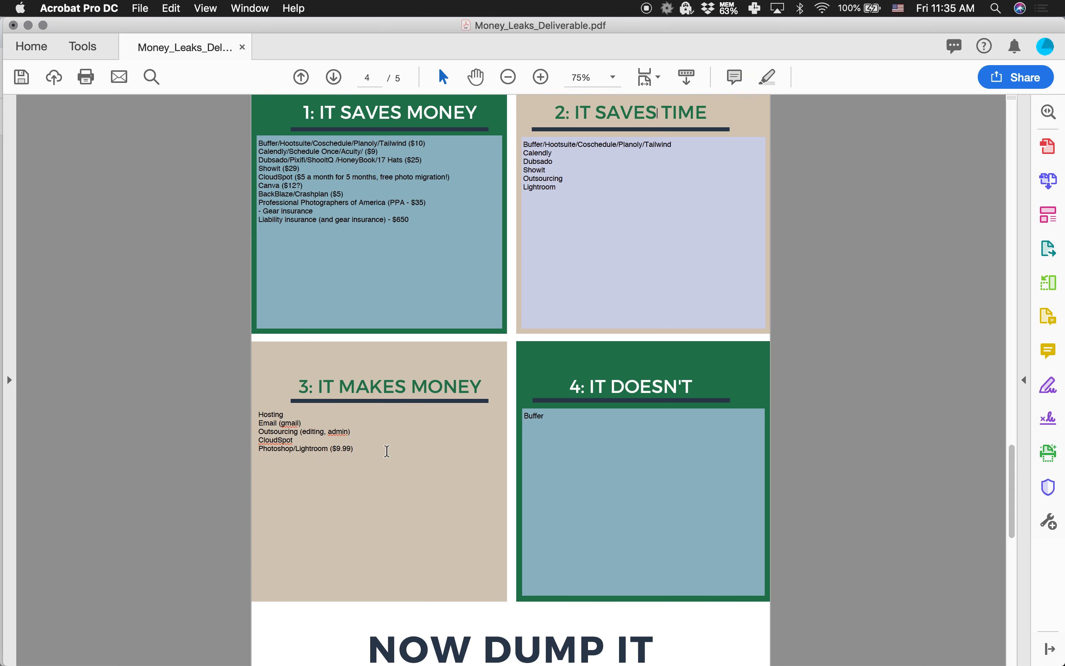
Add a "Camera body (D750 $2000)" line to the It Makes Money box
type("Camera")
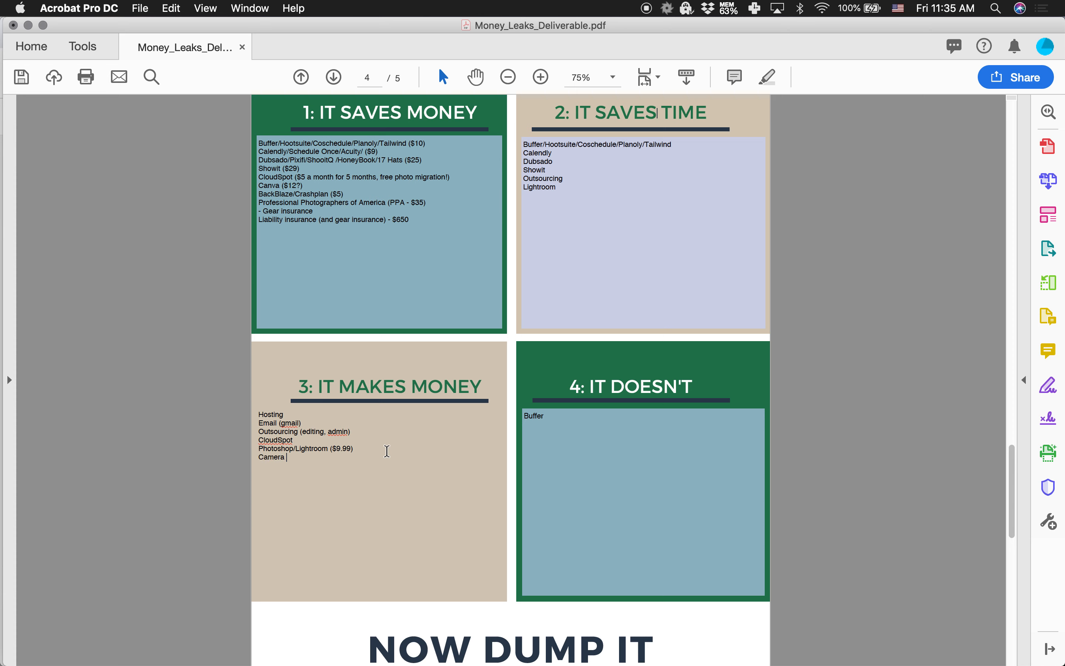
type("body")
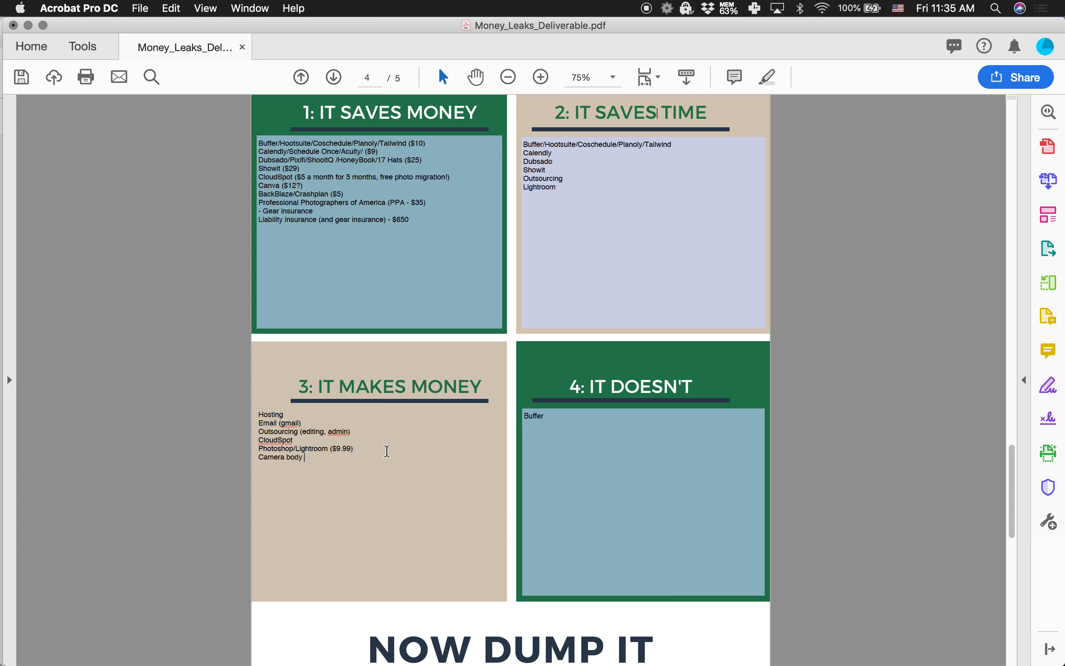
type("(")
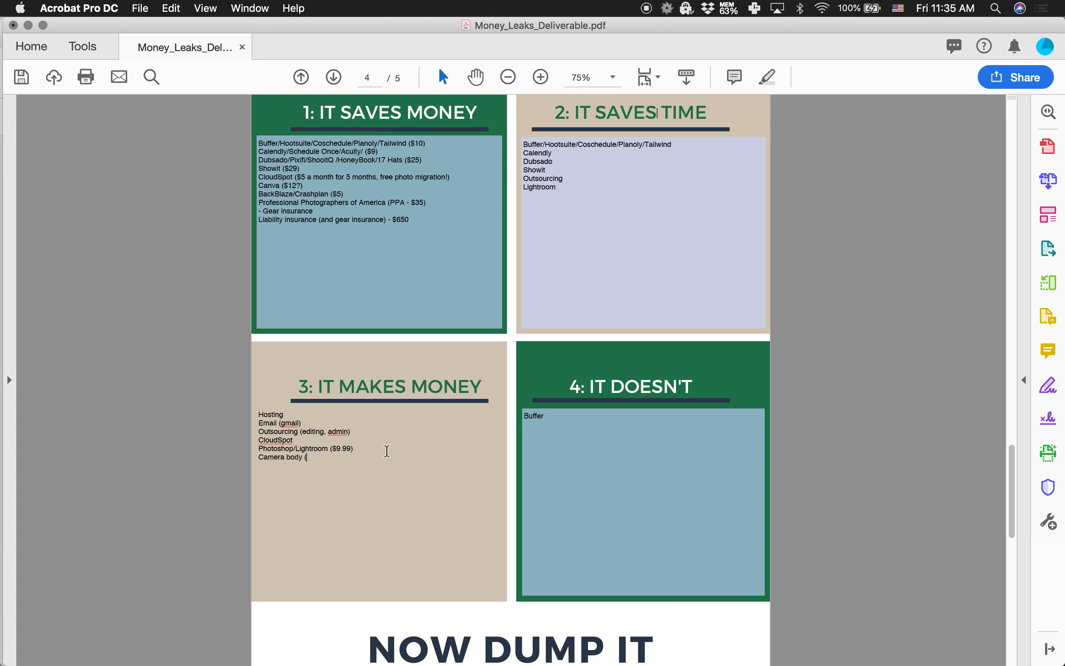
type("D750")
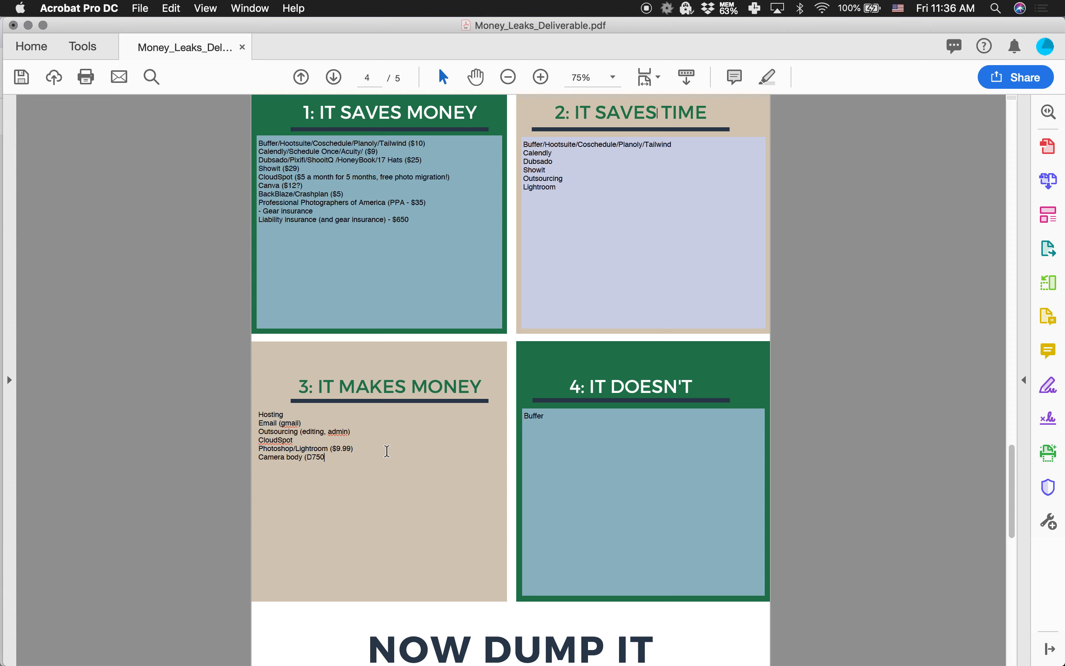
type("$2000")
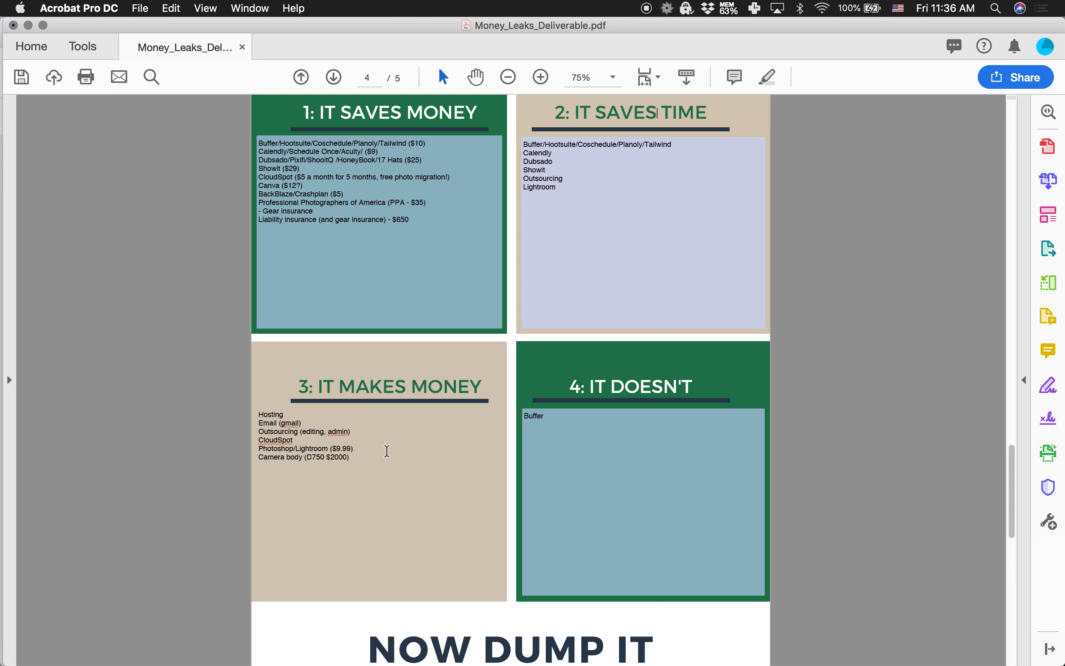
left_click(348, 457)
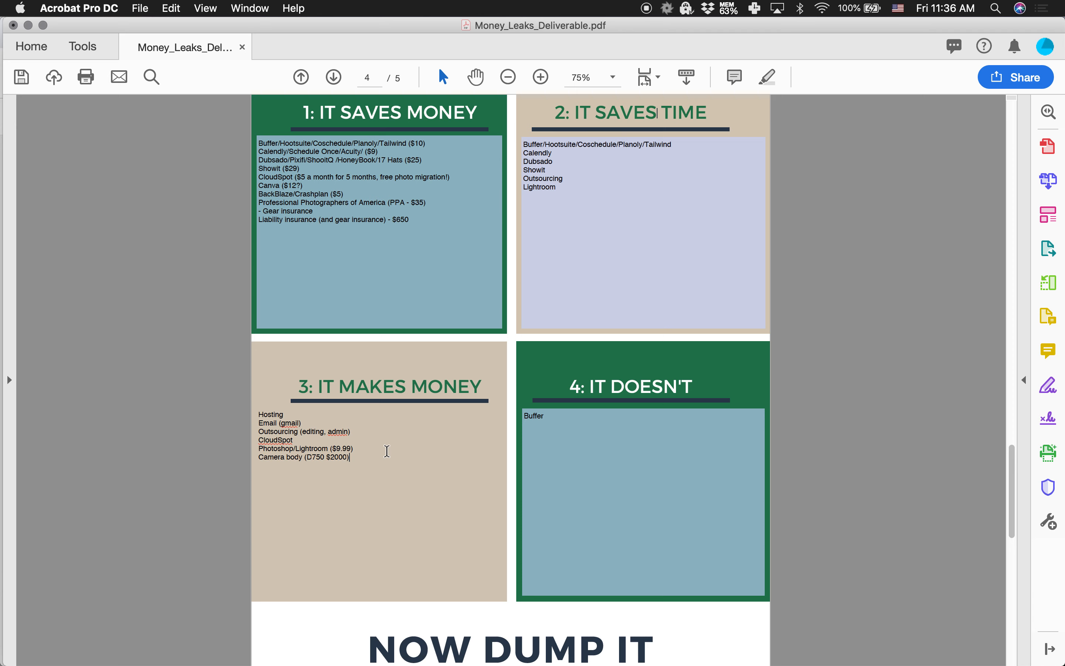
mouse_move(354, 451)
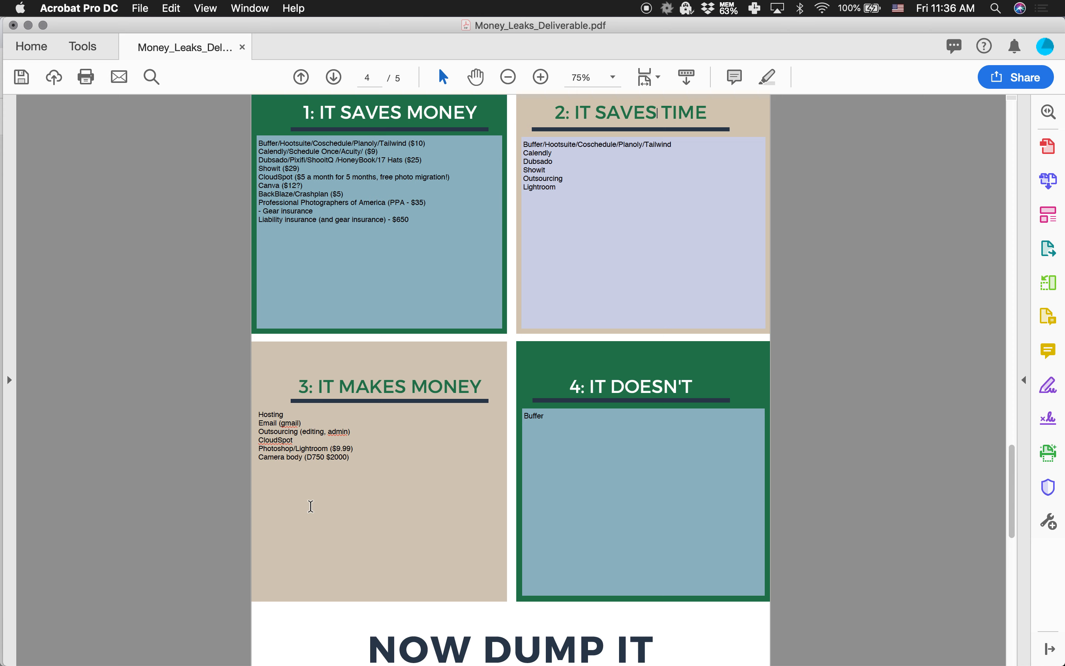
Add "35mm 1.4G" on a new line beneath the camera body entry
type("35")
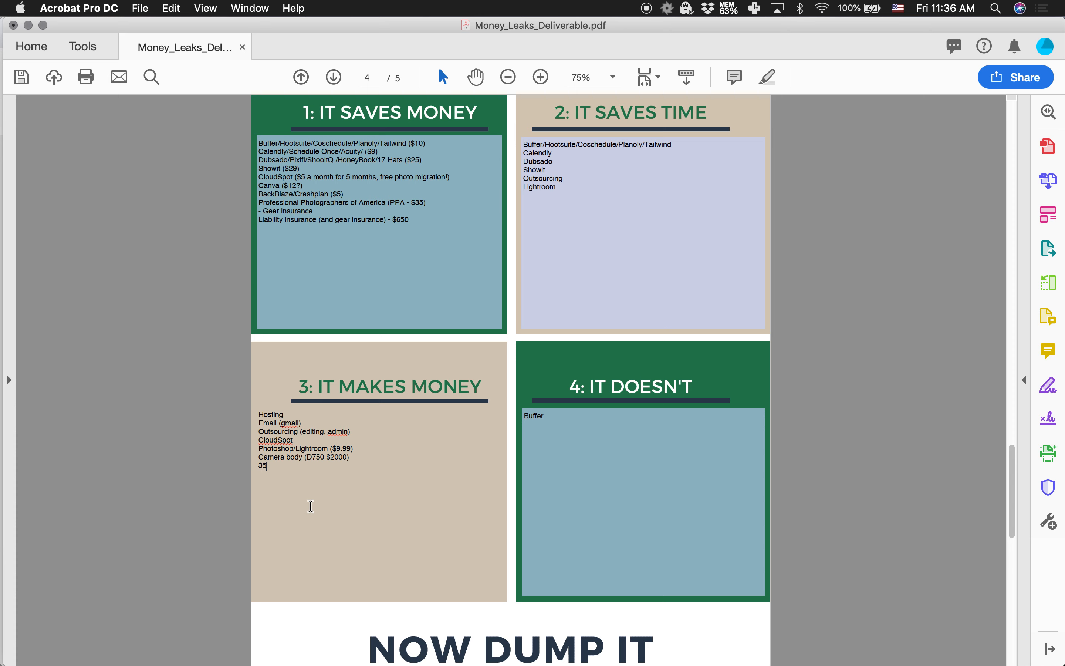
type("mm 1.4")
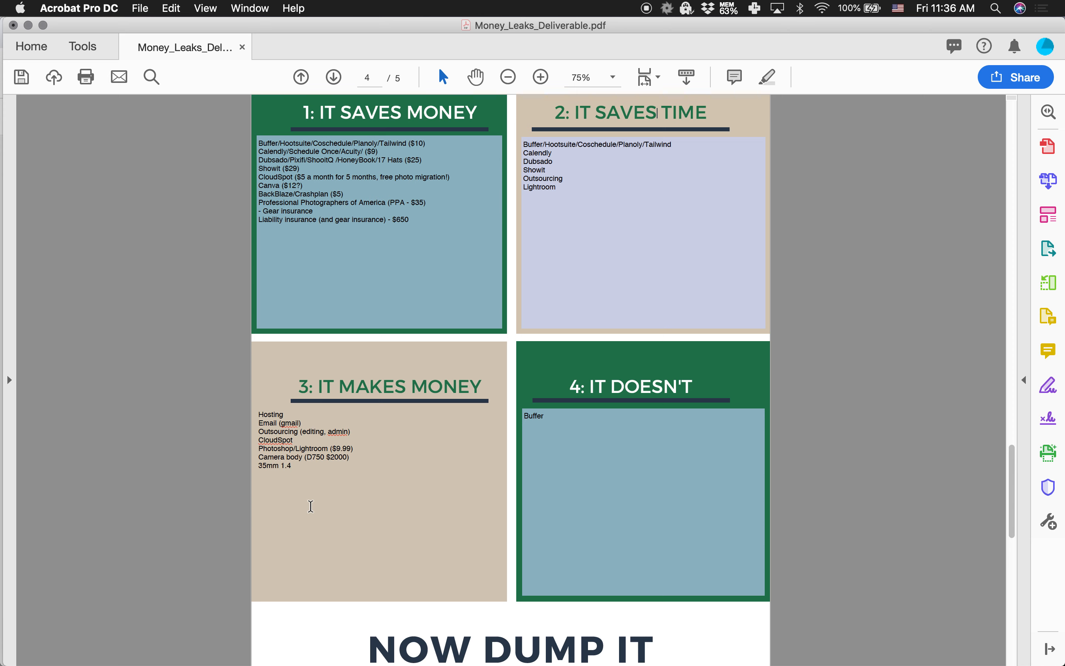
type("G")
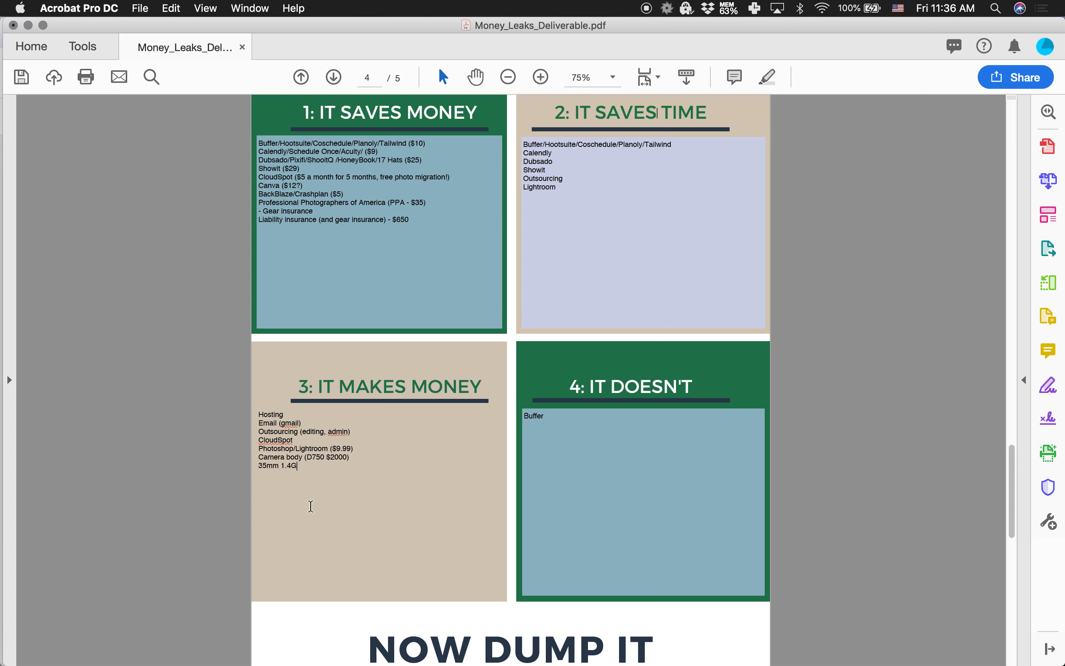
mouse_move(306, 389)
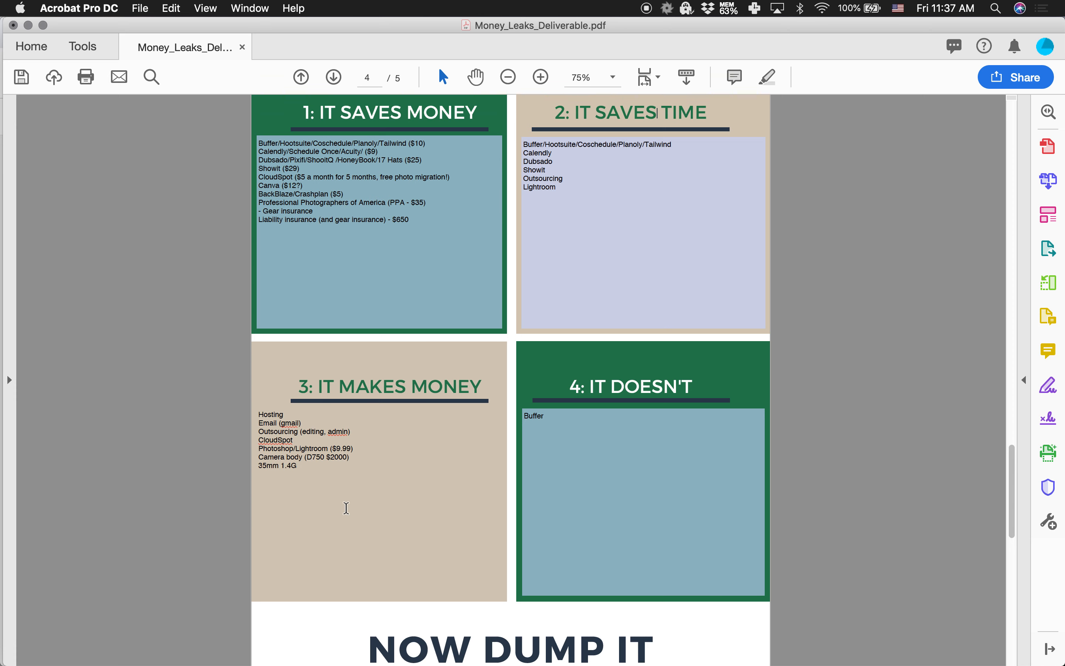
Add "Renting gear" as the last line of the It Saves Money box
double_click(276, 466)
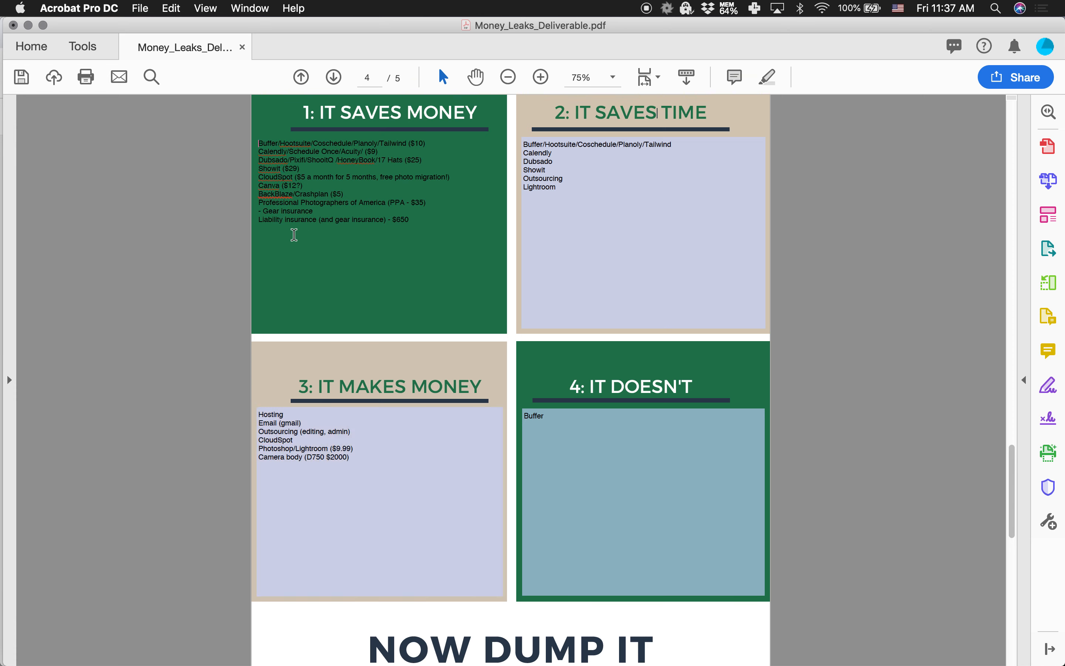
type("Renting gear")
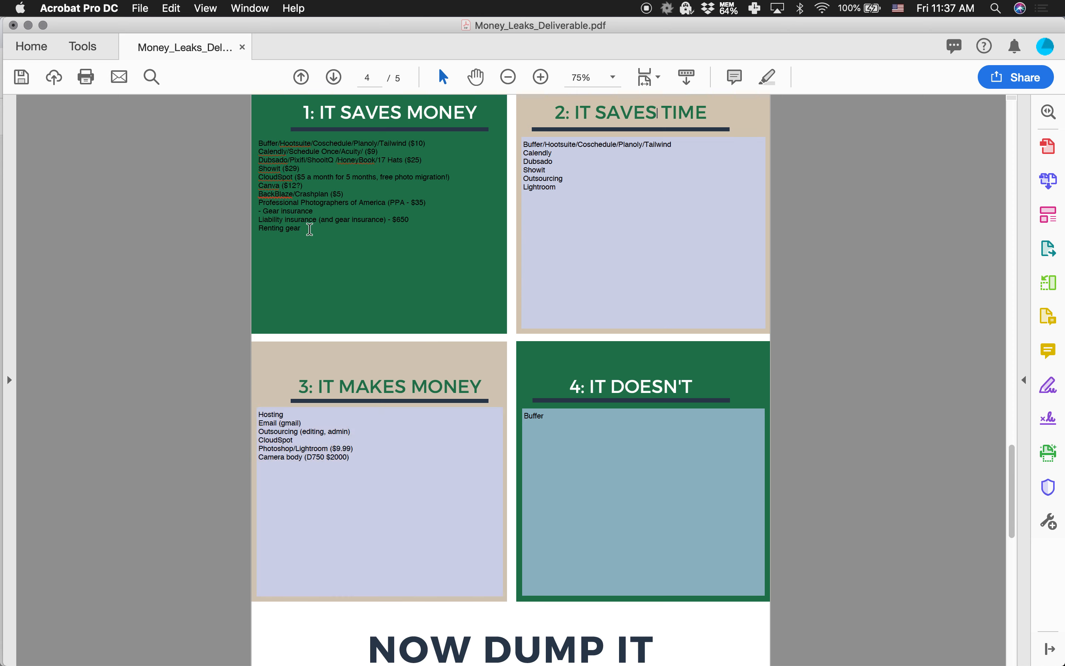
left_click(301, 231)
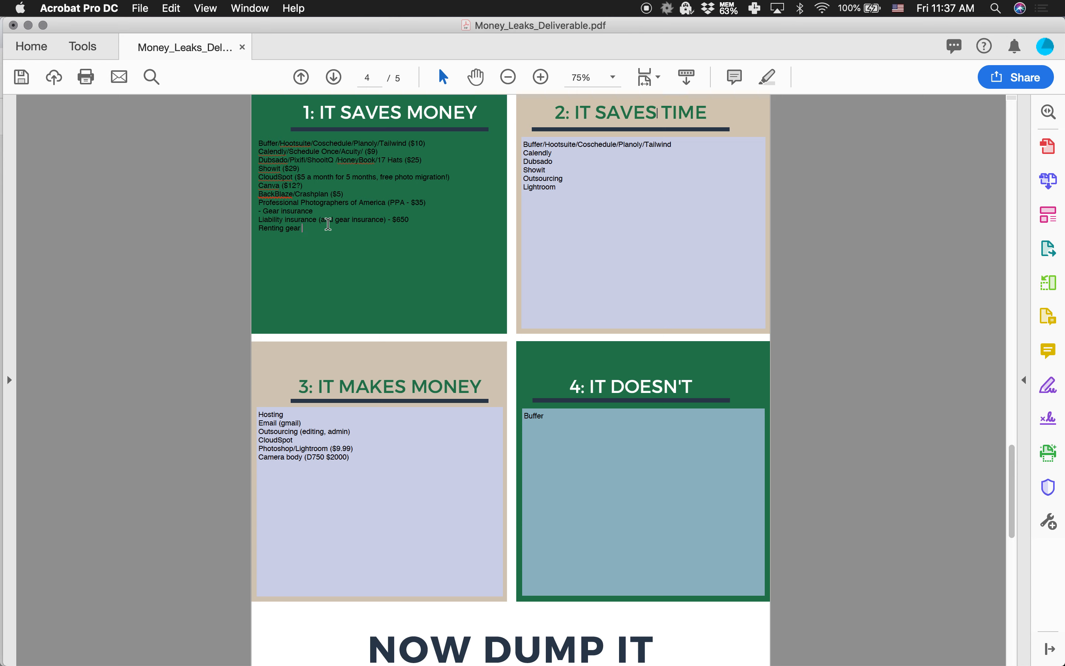
double_click(279, 228)
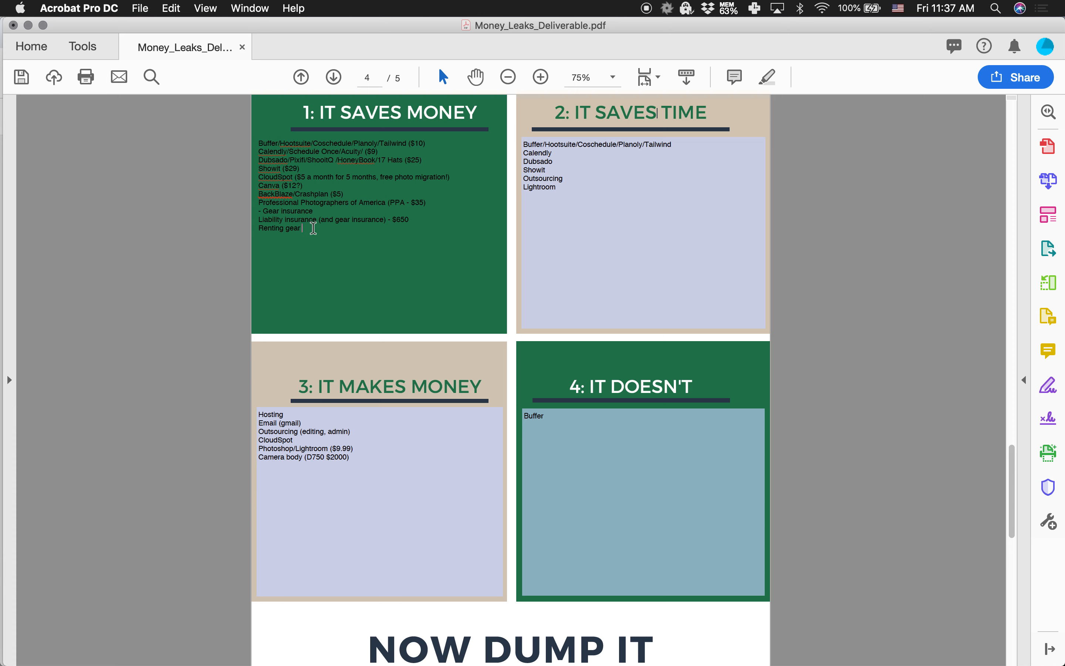
mouse_move(345, 271)
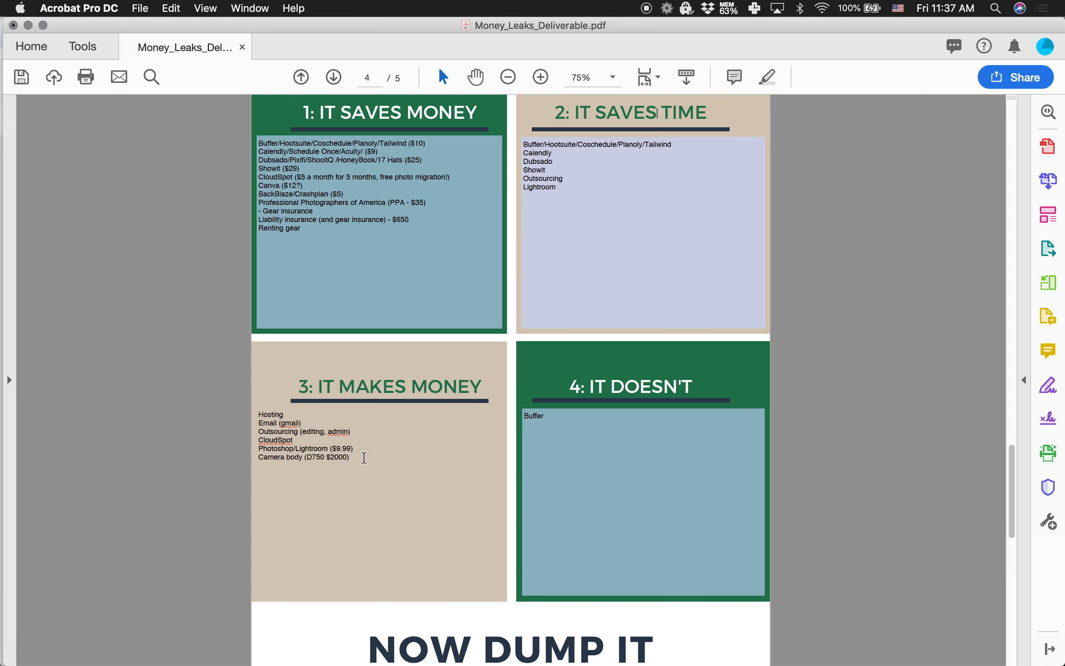
Add Cards and Speedlight to box 3, and Lenses and Modifier under Buffer in box 4
type("Cards")
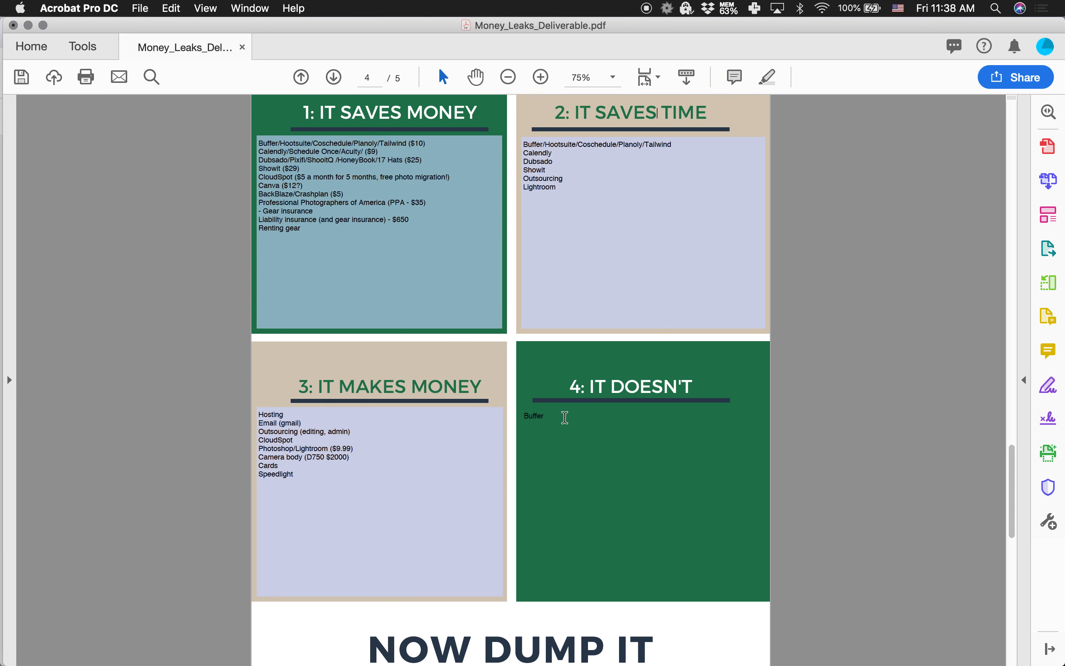
type("Lenses")
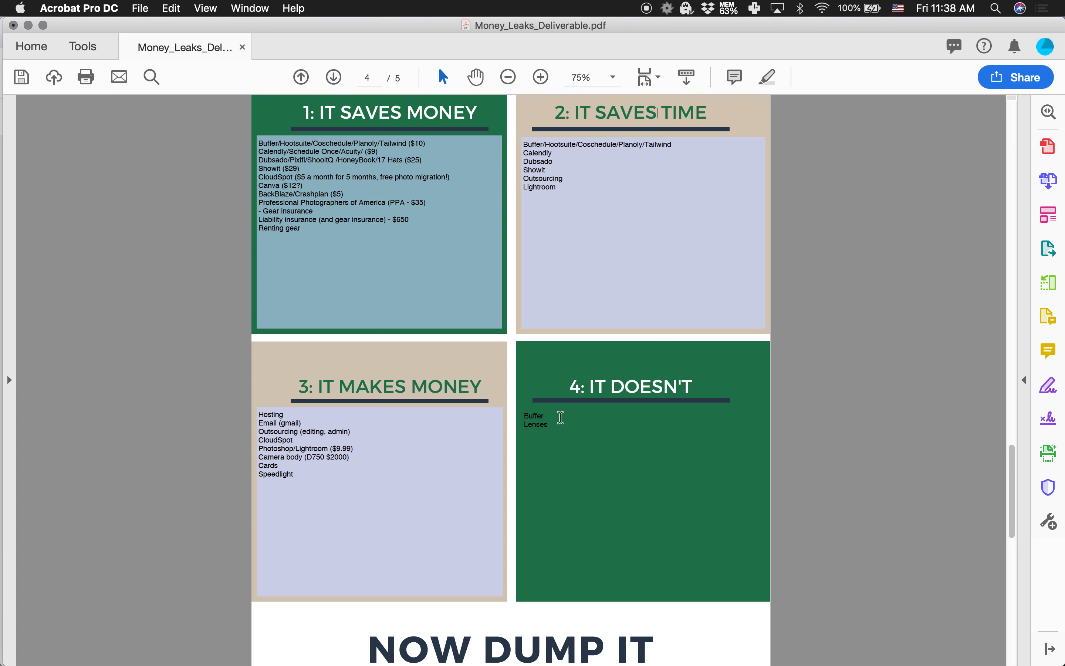
type("Modi")
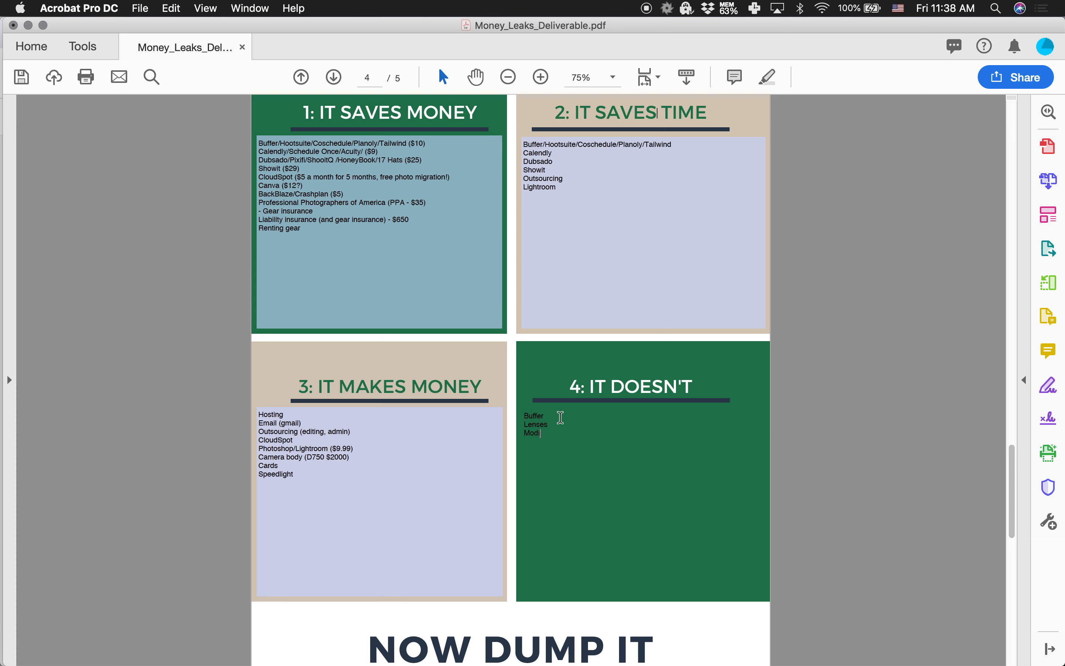
type("fier")
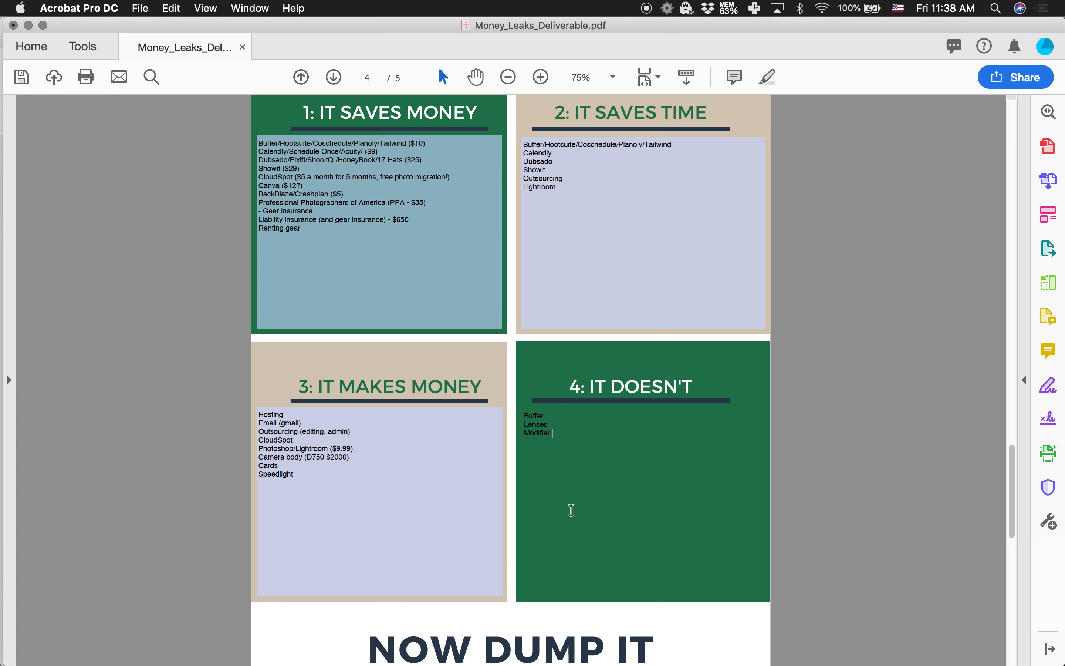
mouse_move(682, 420)
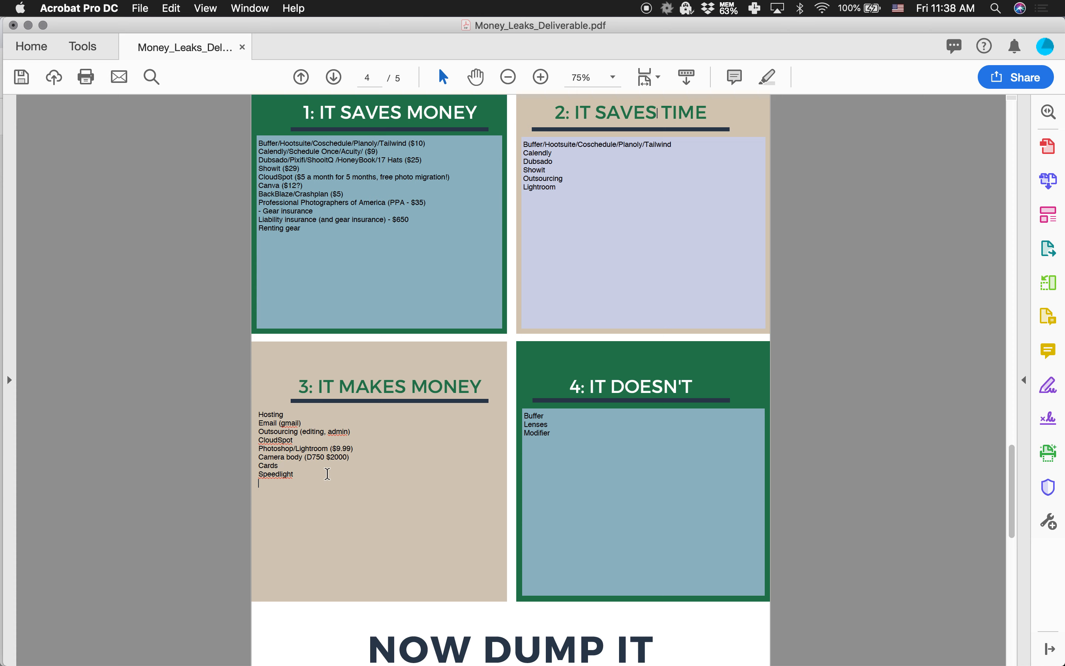
Add 'Coach/mastermind group/conferences/workshops' as box 3's last line, removing the stray trailing asterisks
type("Coach/")
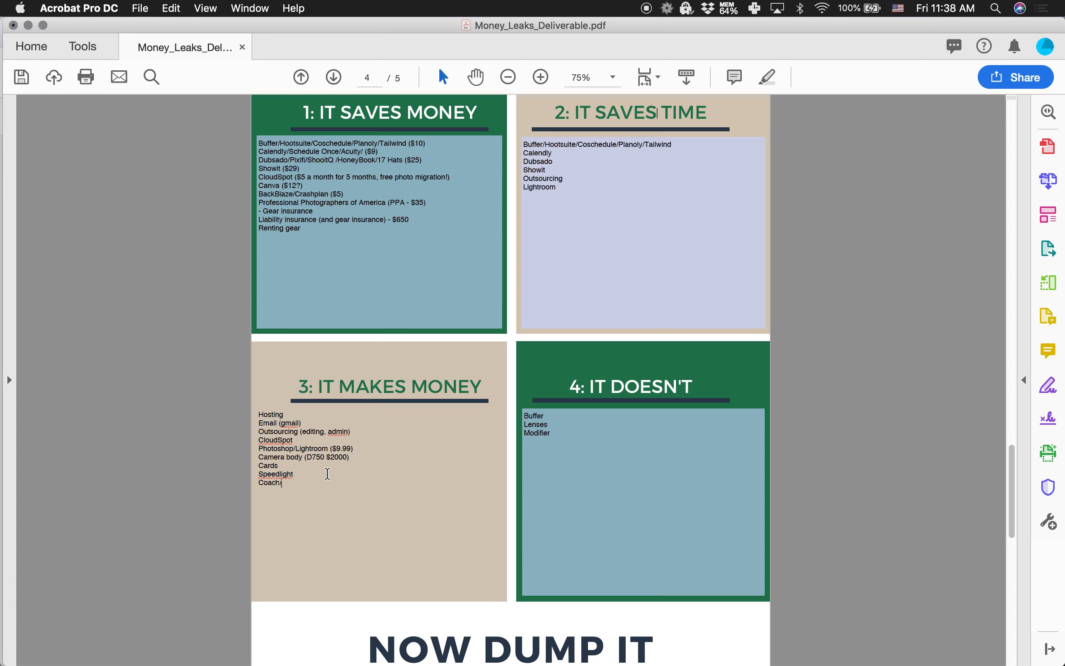
type("mastermind group/")
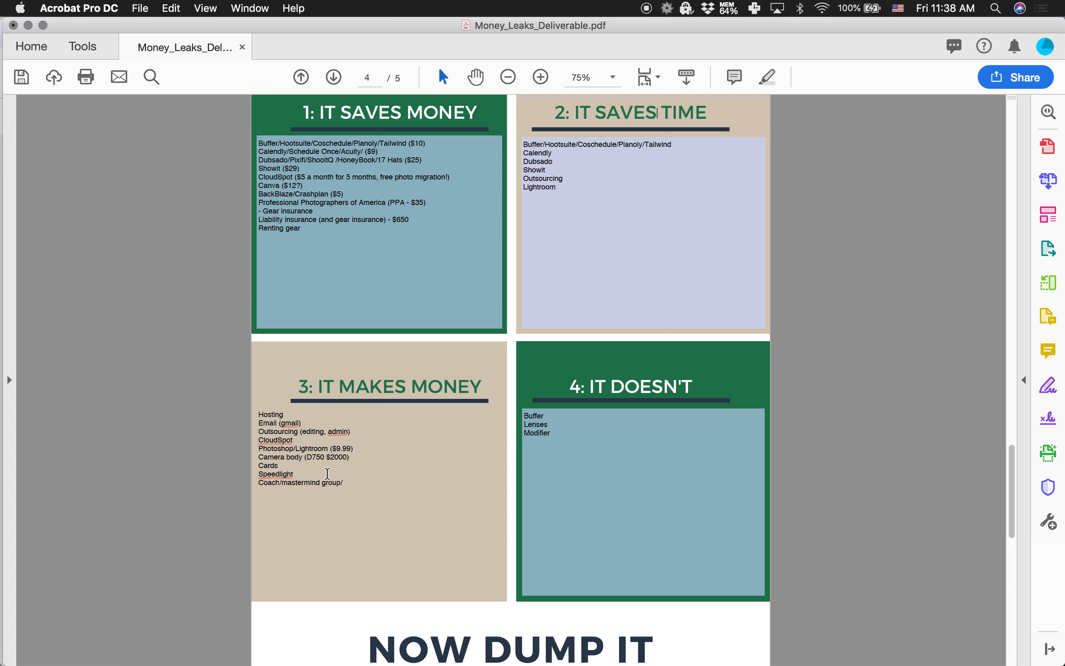
type("conferences/wo")
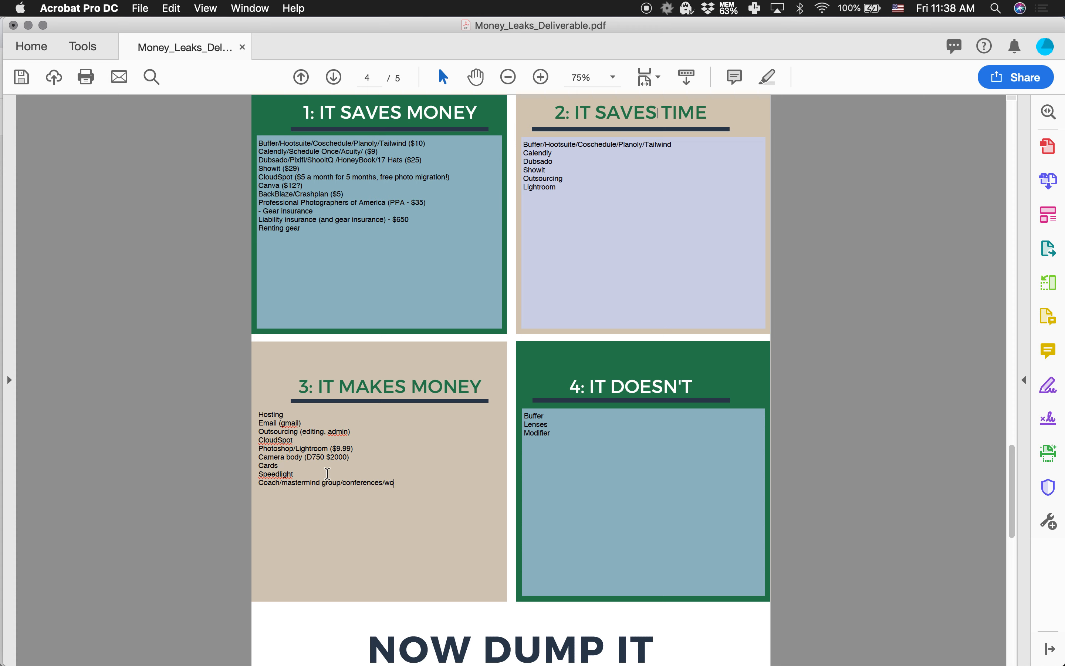
type("rkshops")
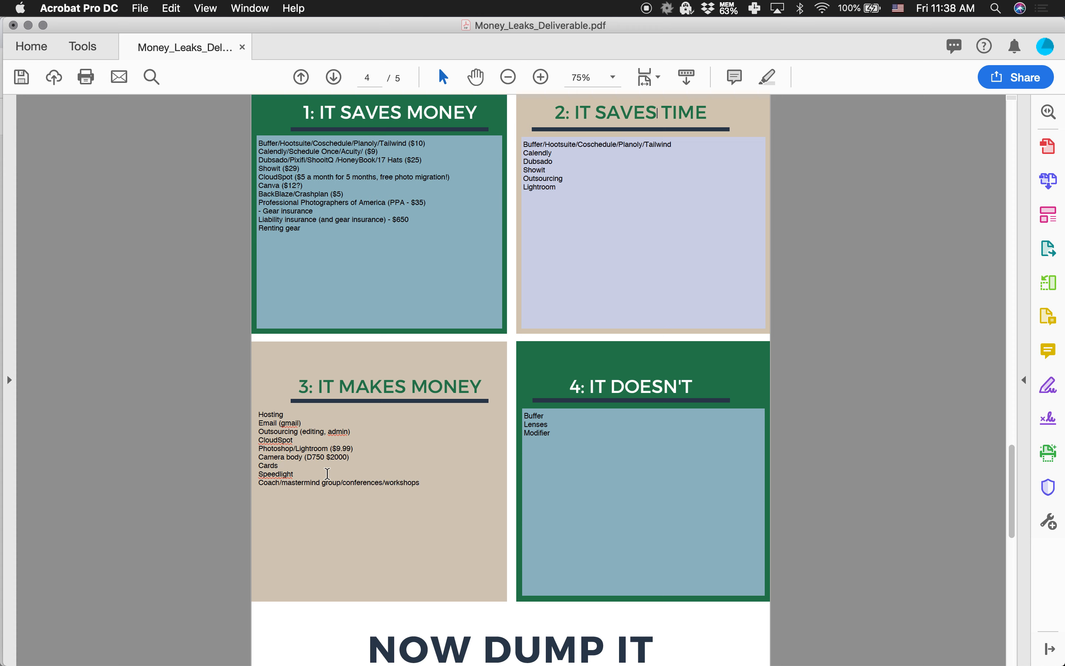
type("****")
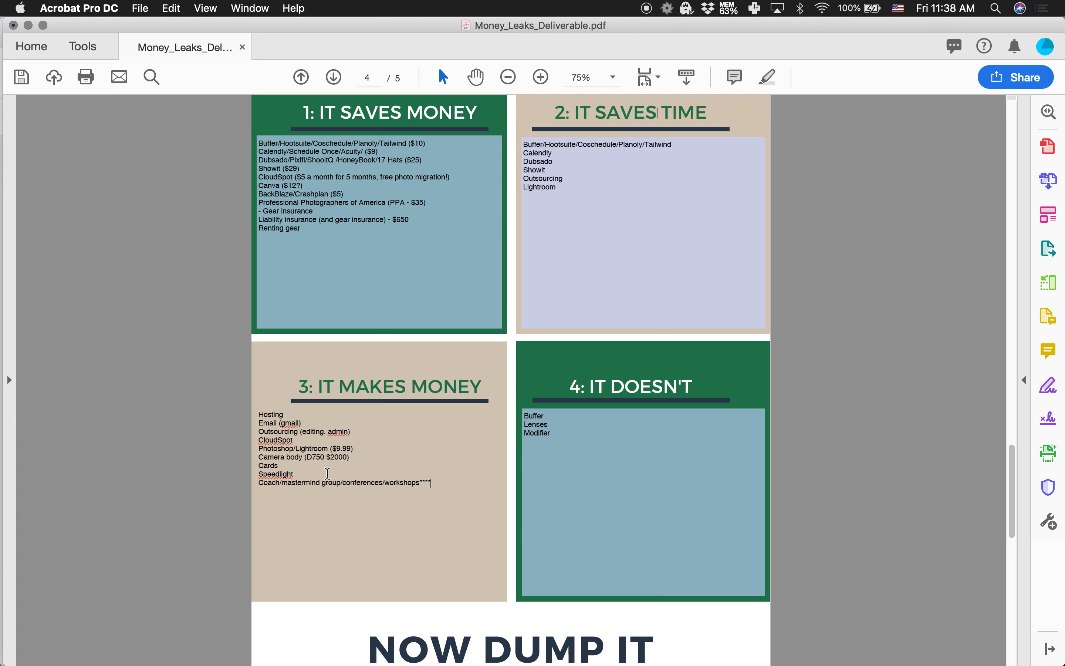
mouse_move(417, 487)
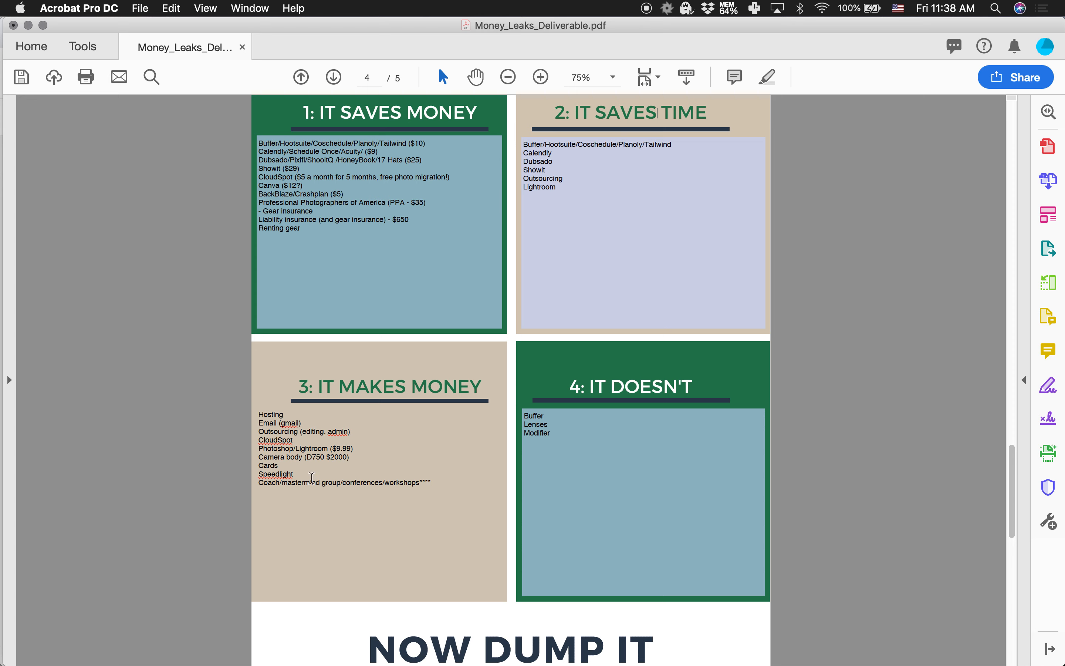
mouse_move(453, 474)
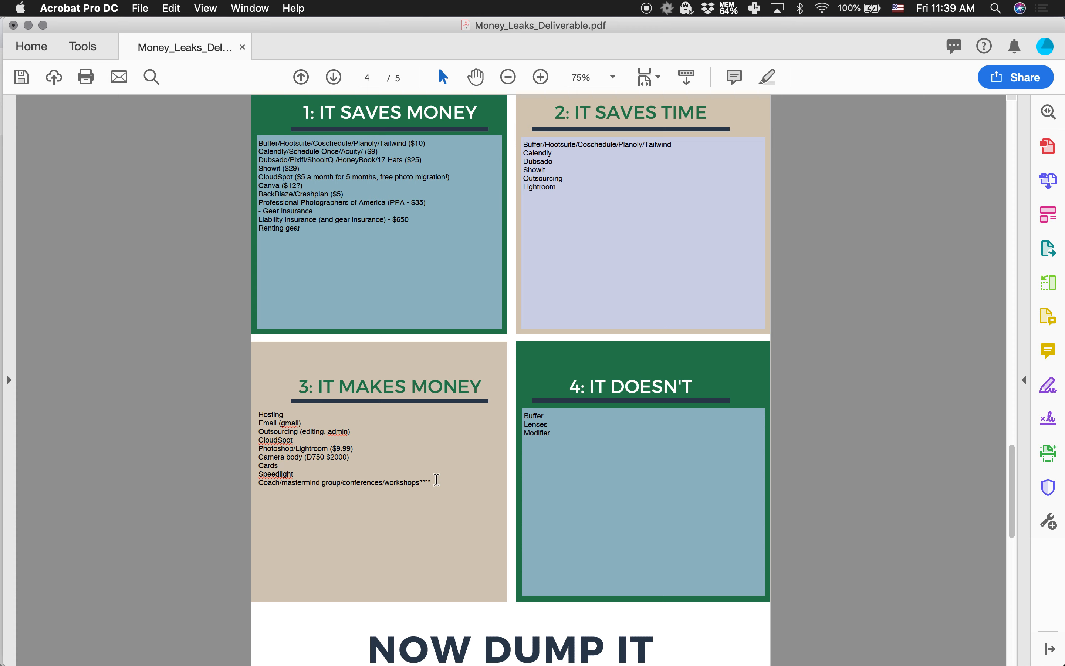
key("Backspace")
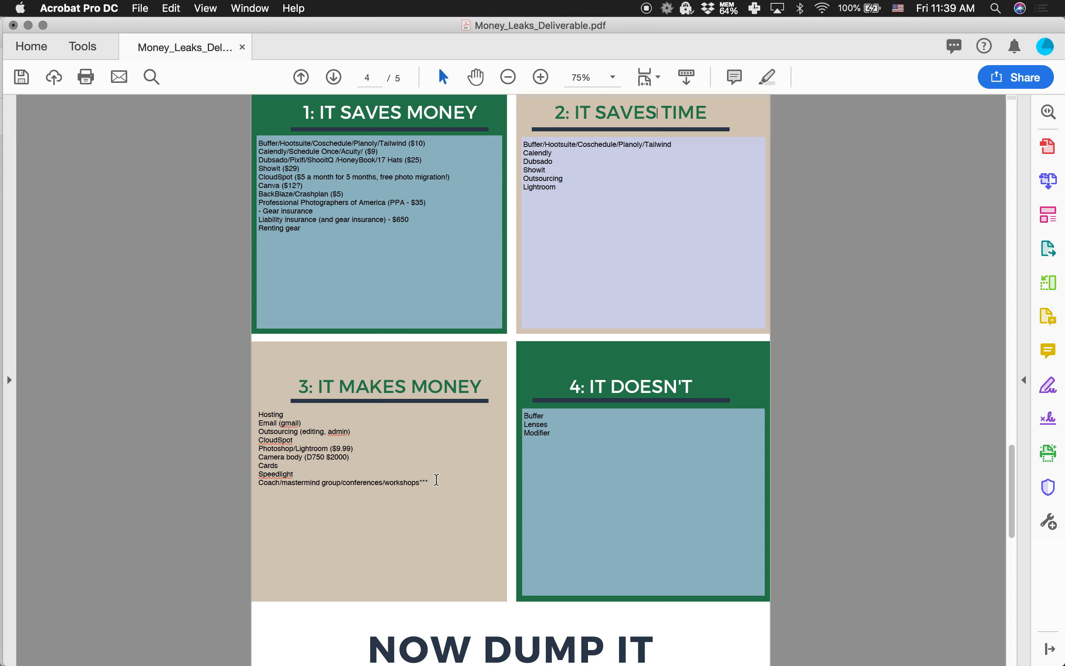
key("backspace")
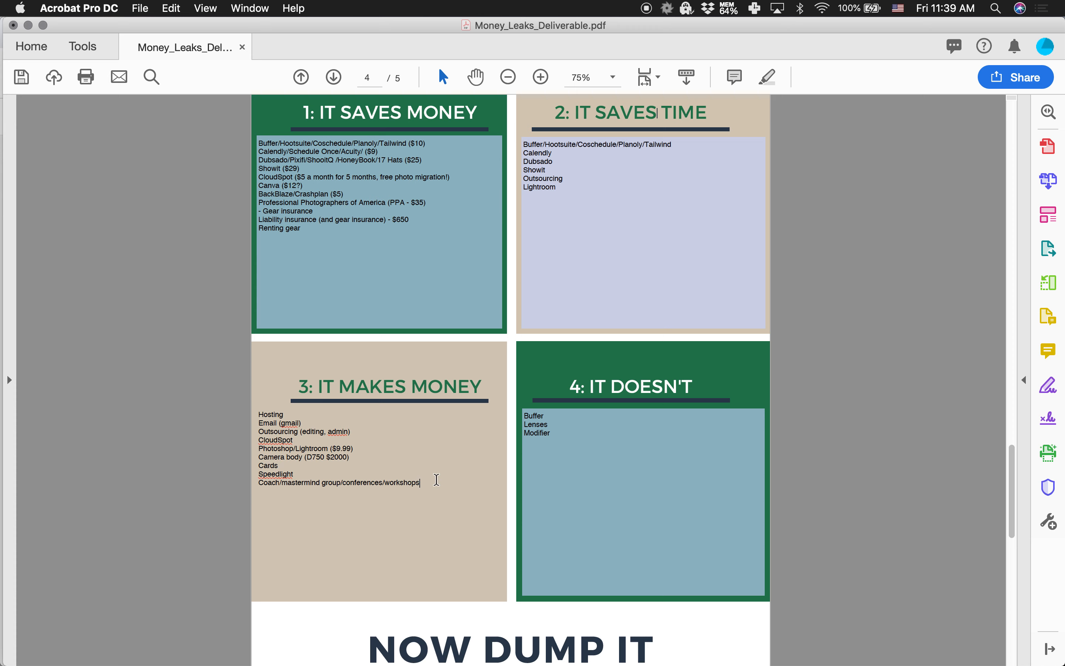
mouse_move(431, 484)
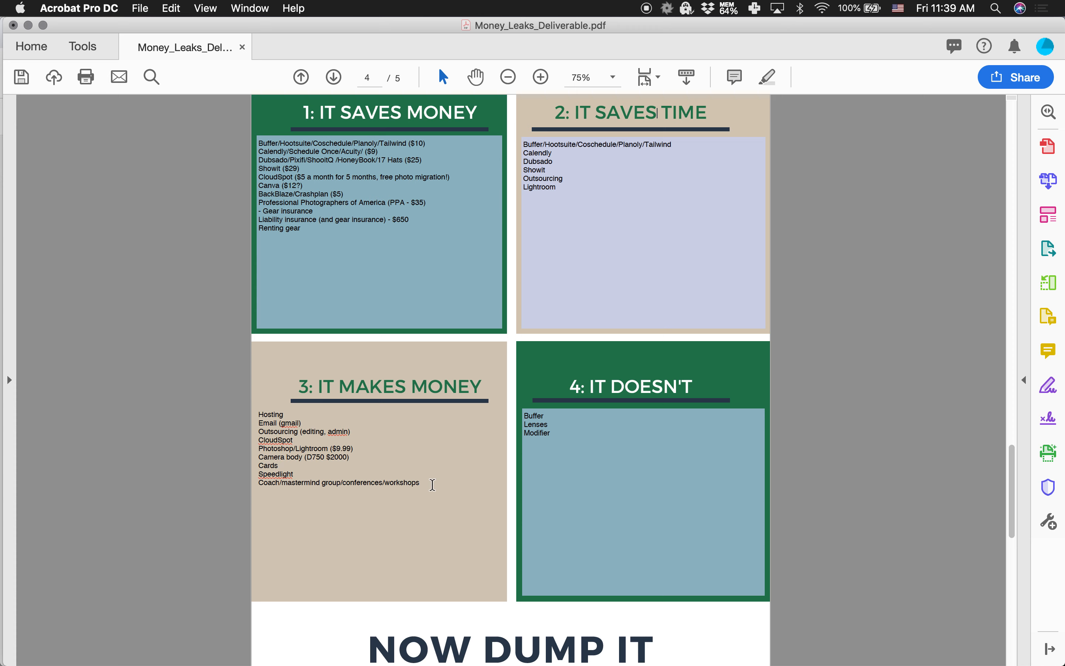
Commit the box 3 edits and place the cursor in the box 4 field
left_click(421, 483)
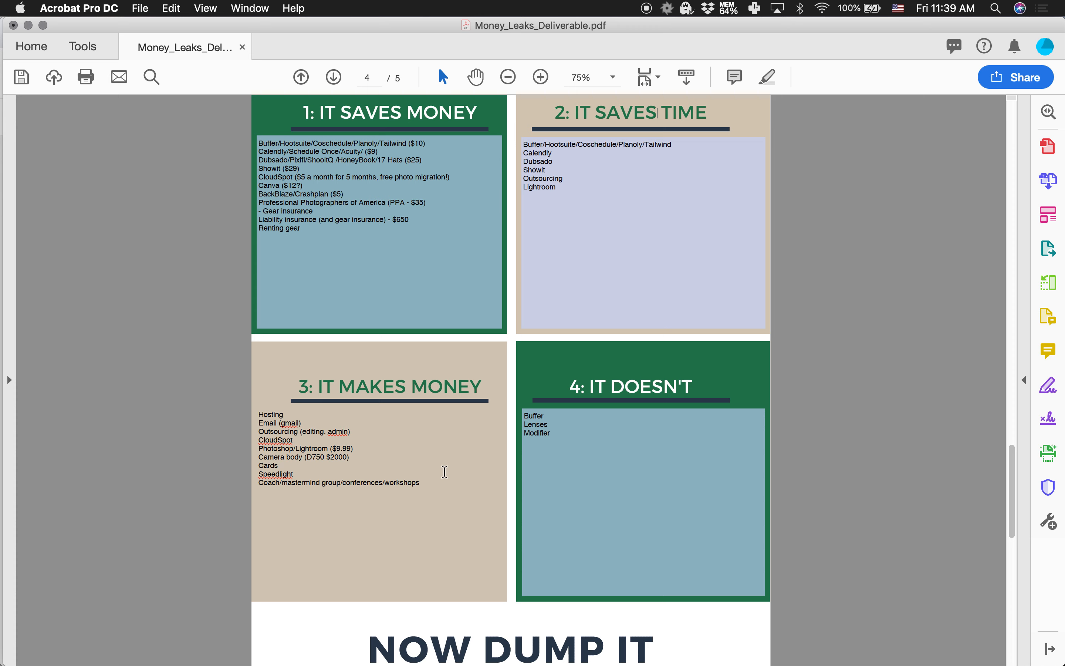
mouse_move(472, 455)
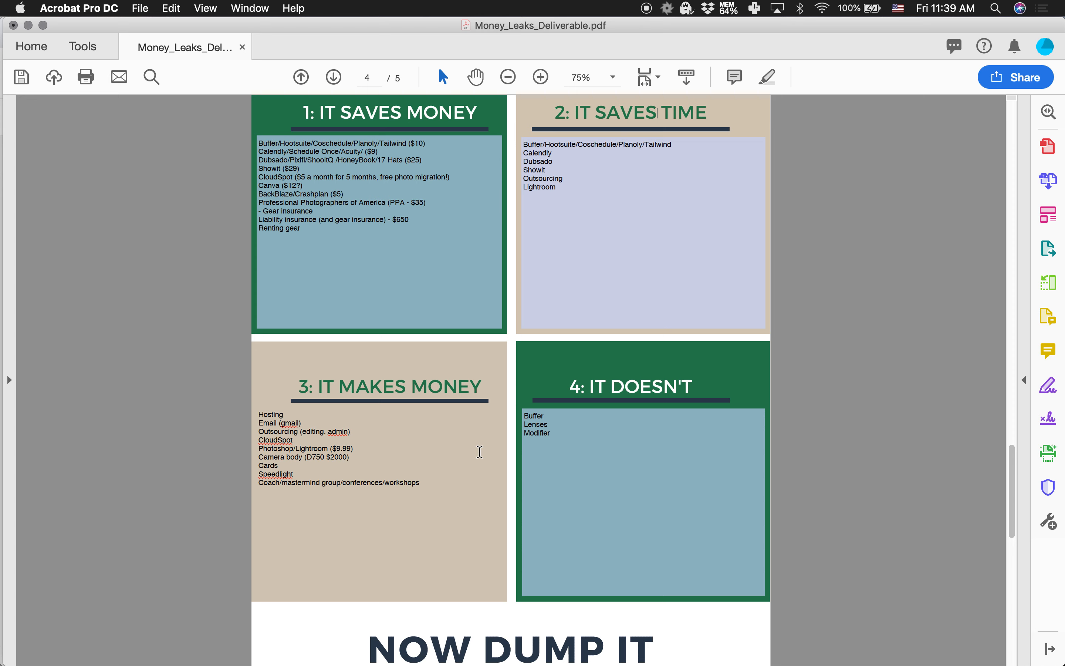
mouse_move(480, 452)
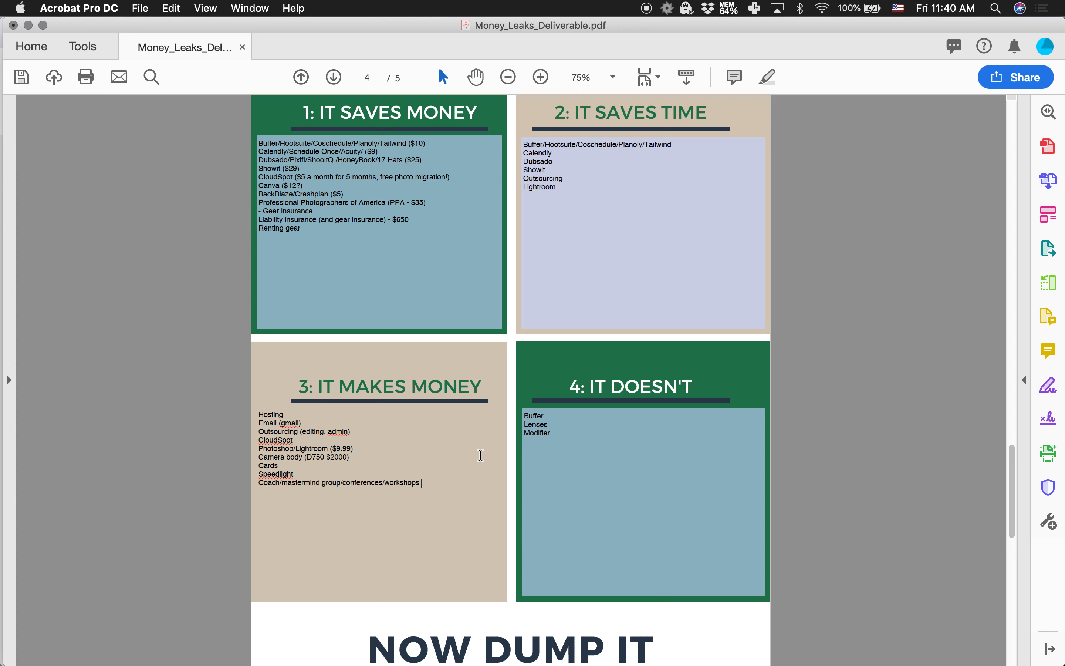
left_click_drag(420, 483, 326, 483)
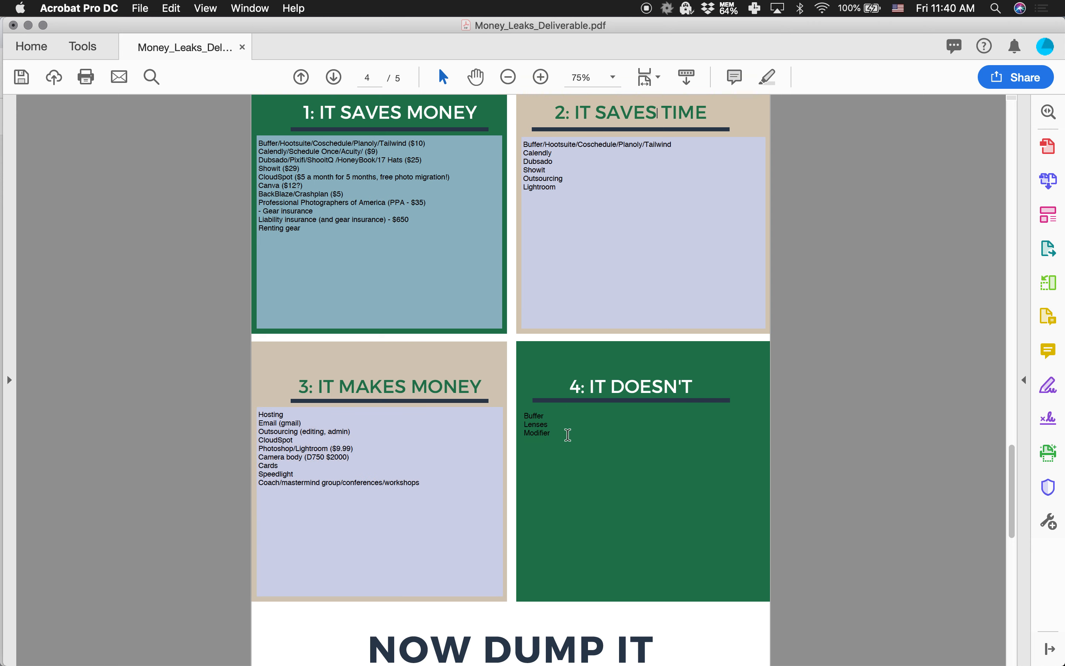
Add 'Lightroom presets' as the last line of box 4 and of the box 2 time-saving list
type("Li")
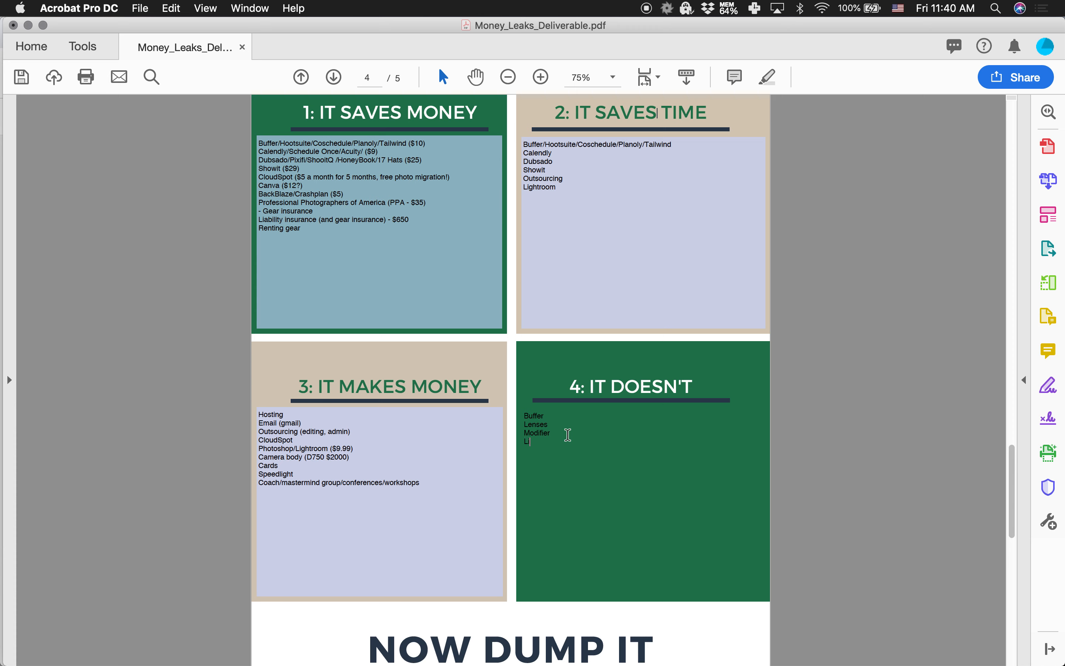
type("Lightroom presets")
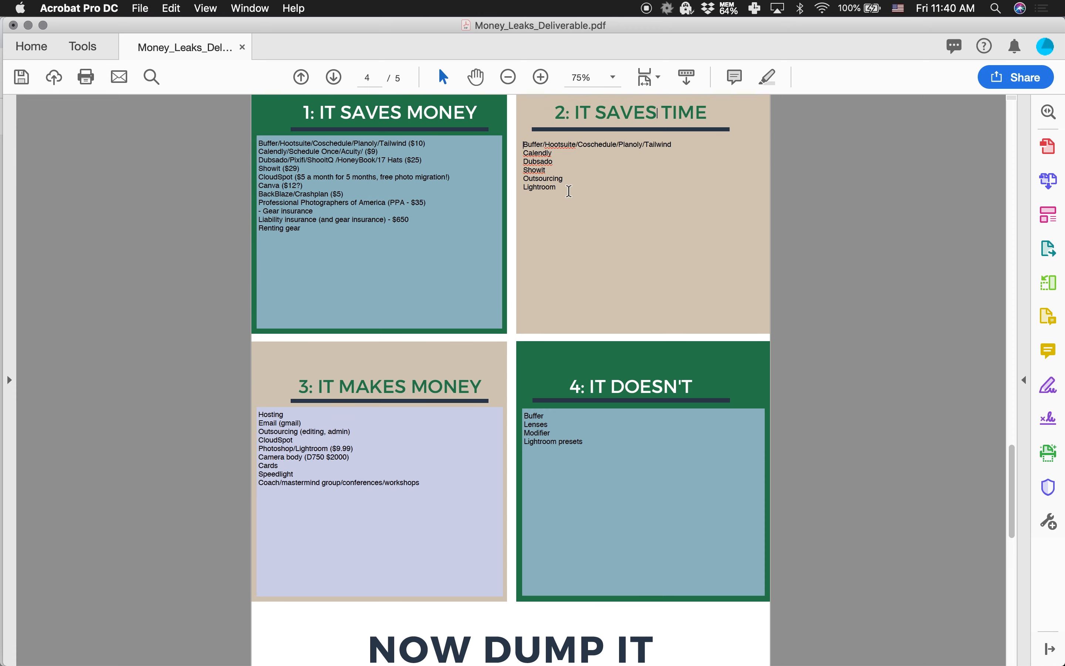
type("Lightroom presets")
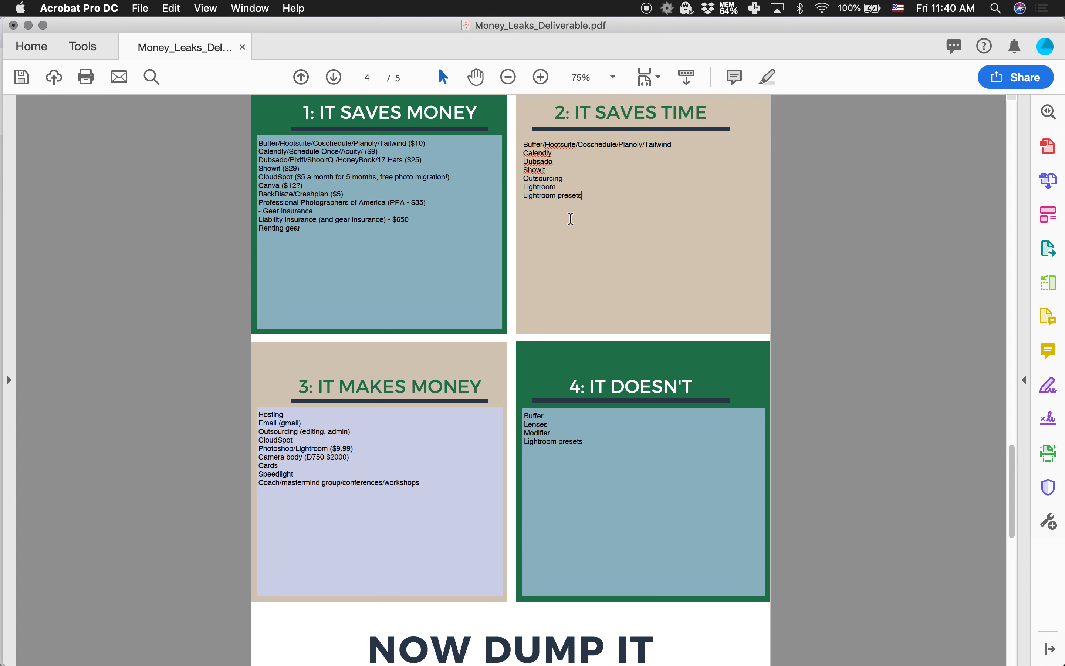
mouse_move(603, 236)
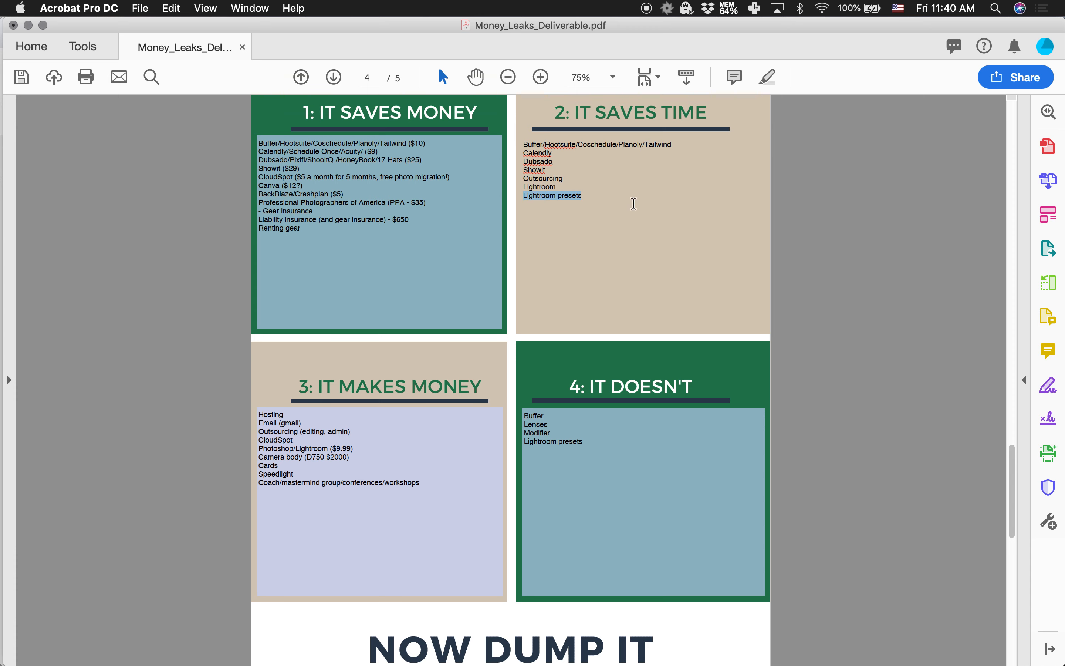
mouse_move(640, 199)
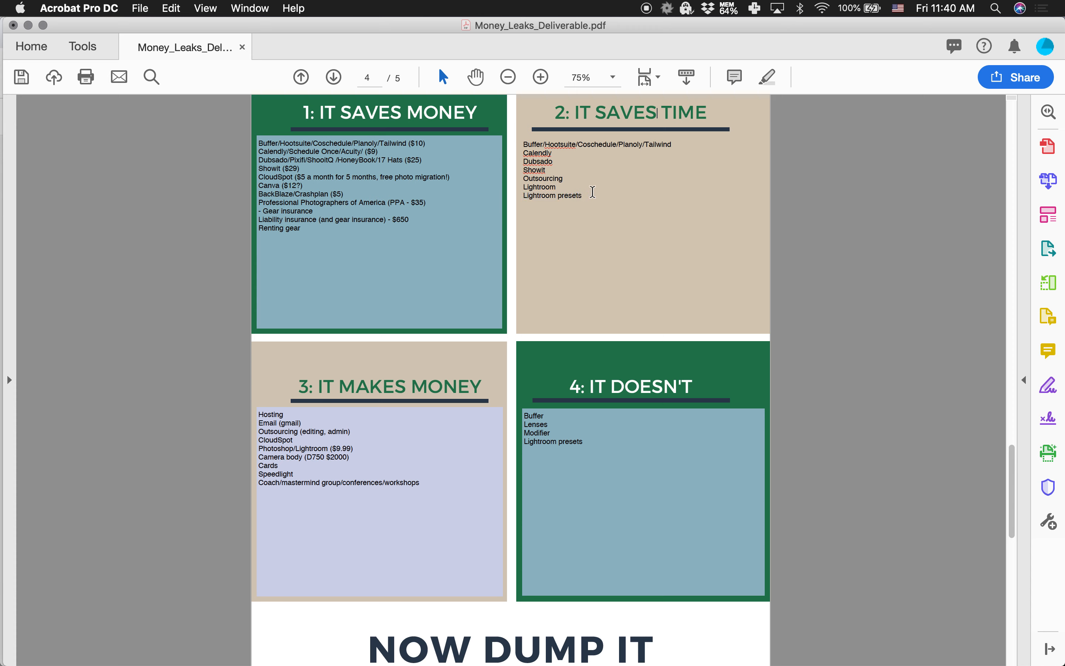
mouse_move(590, 195)
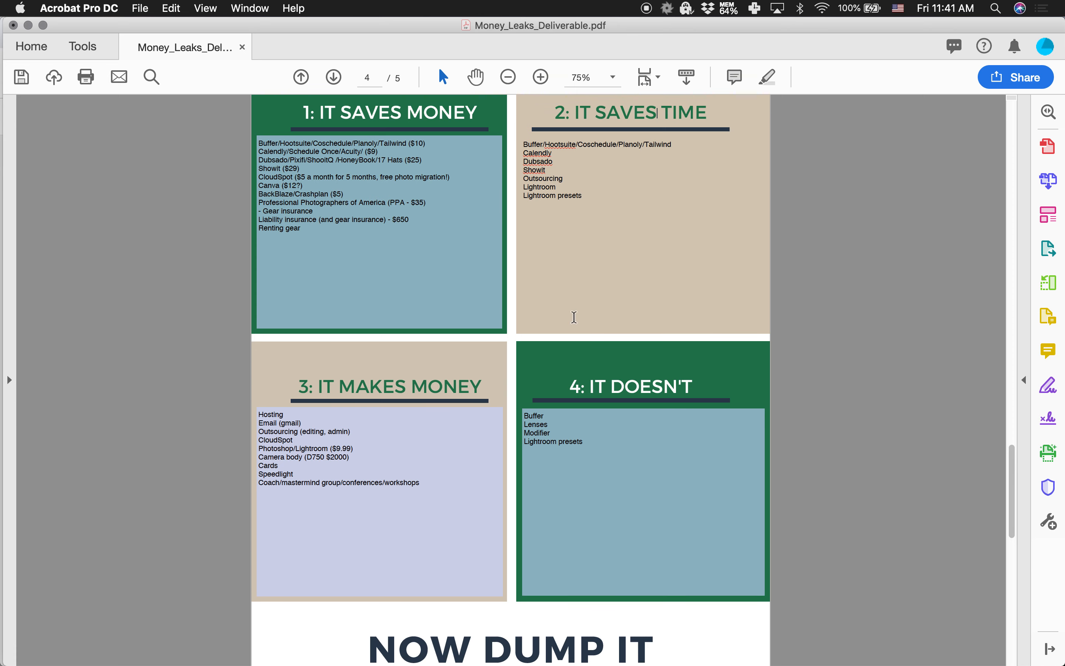
mouse_move(605, 250)
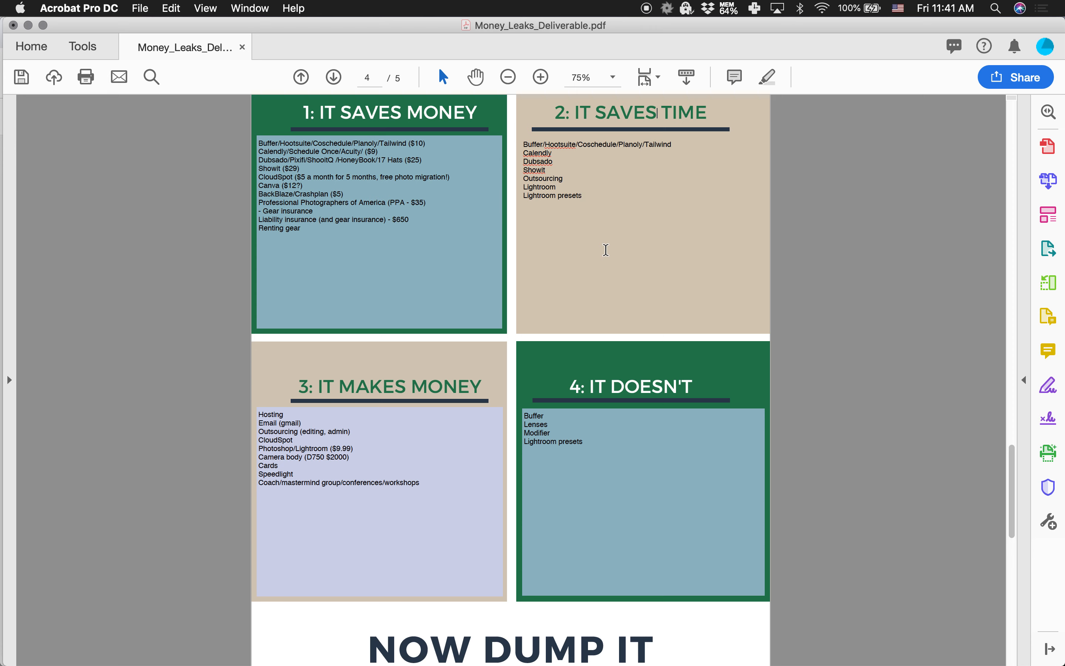
mouse_move(595, 235)
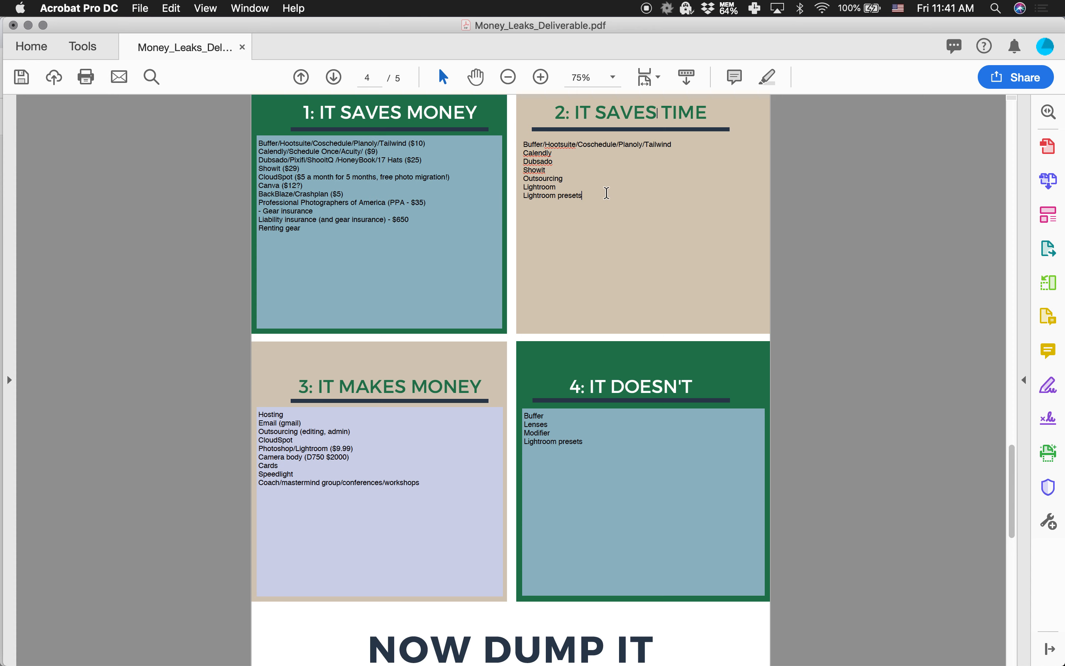
left_click(595, 444)
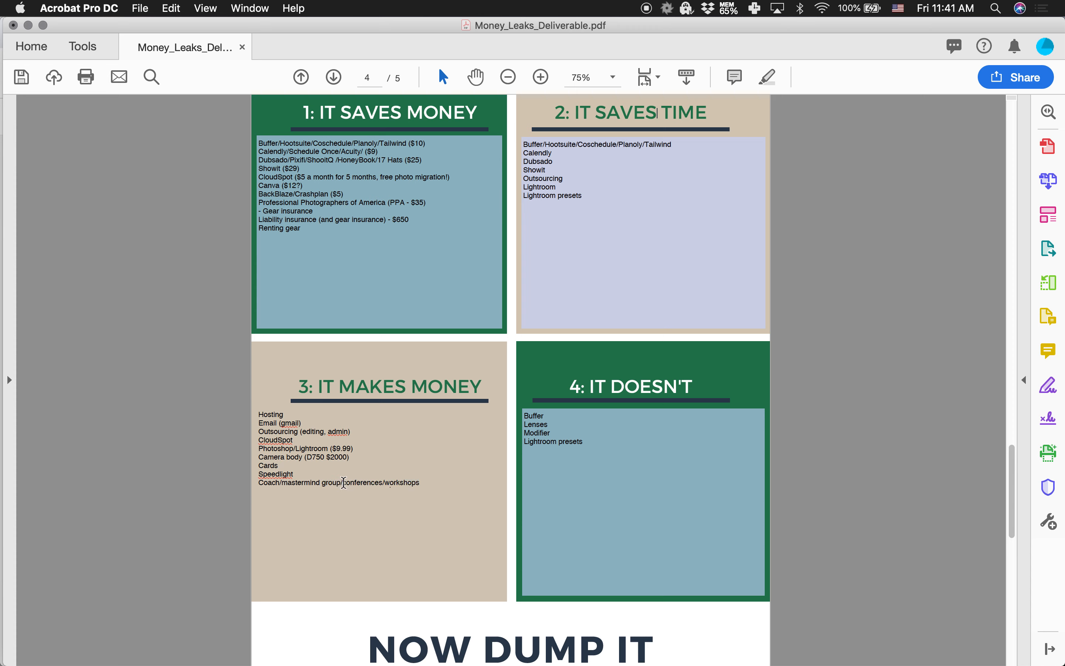
mouse_move(432, 499)
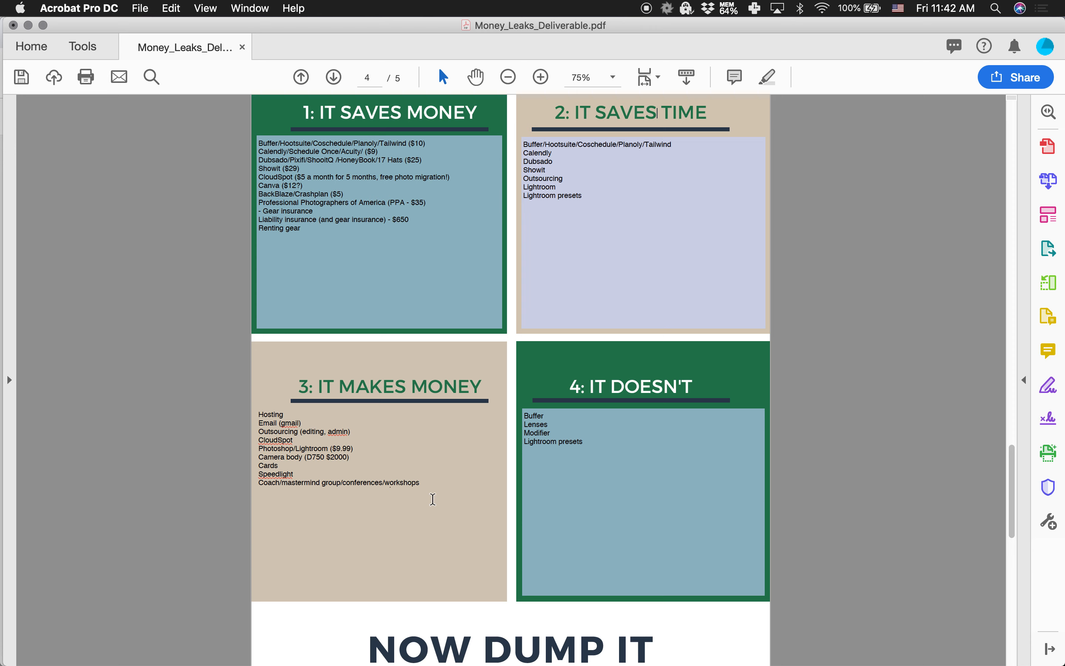
mouse_move(283, 483)
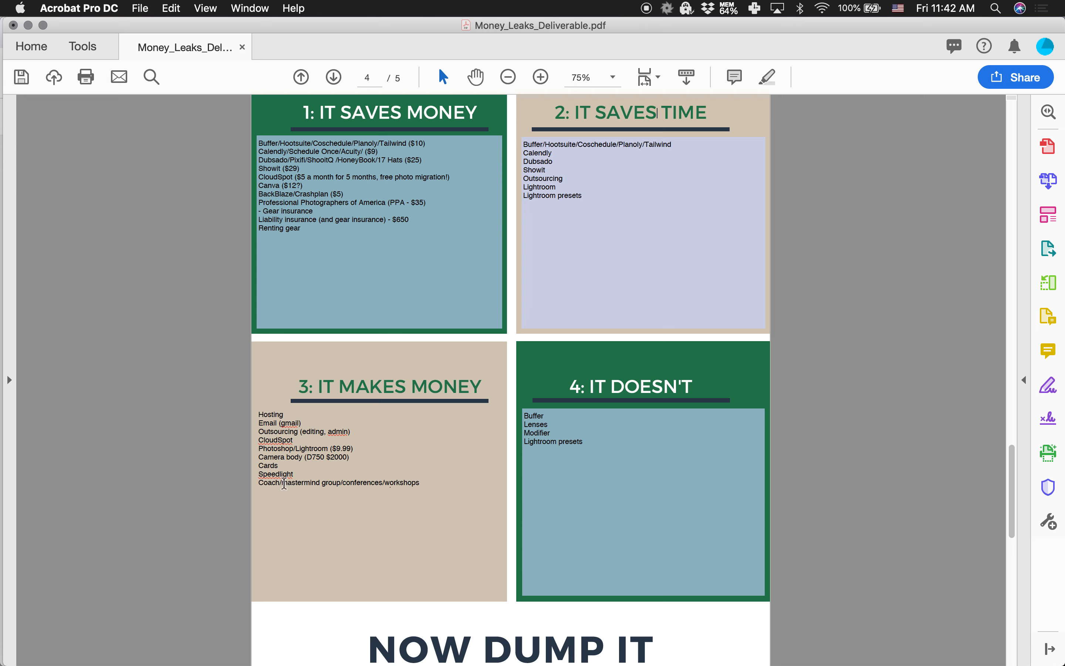
Extend the coaching line after 'workshops' with '/courses/group coaching/'
double_click(310, 482)
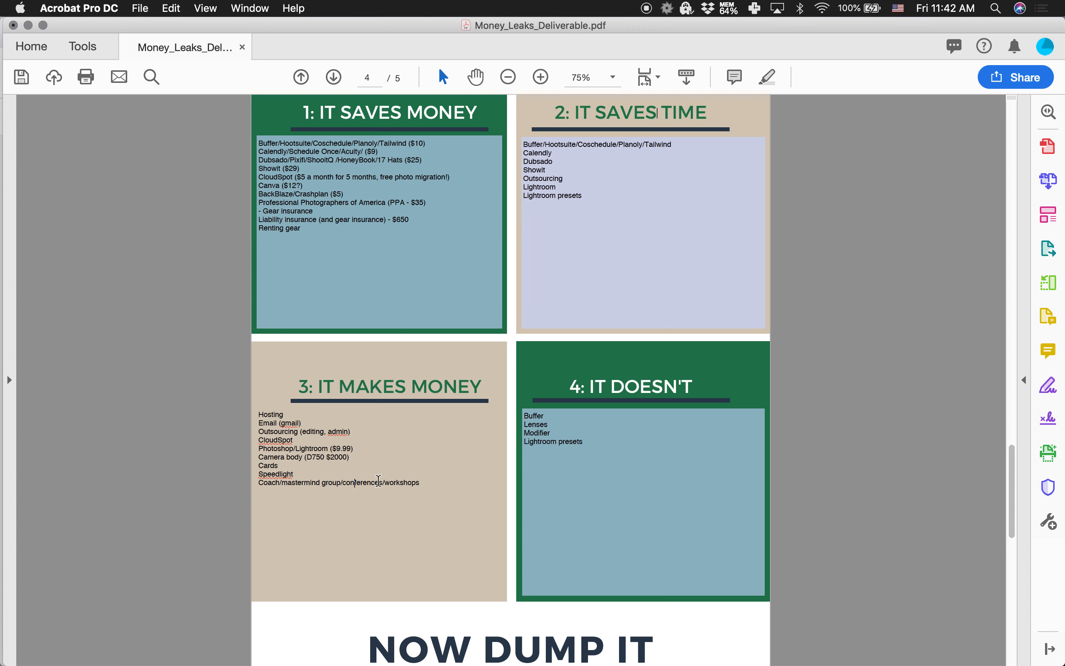
mouse_move(374, 487)
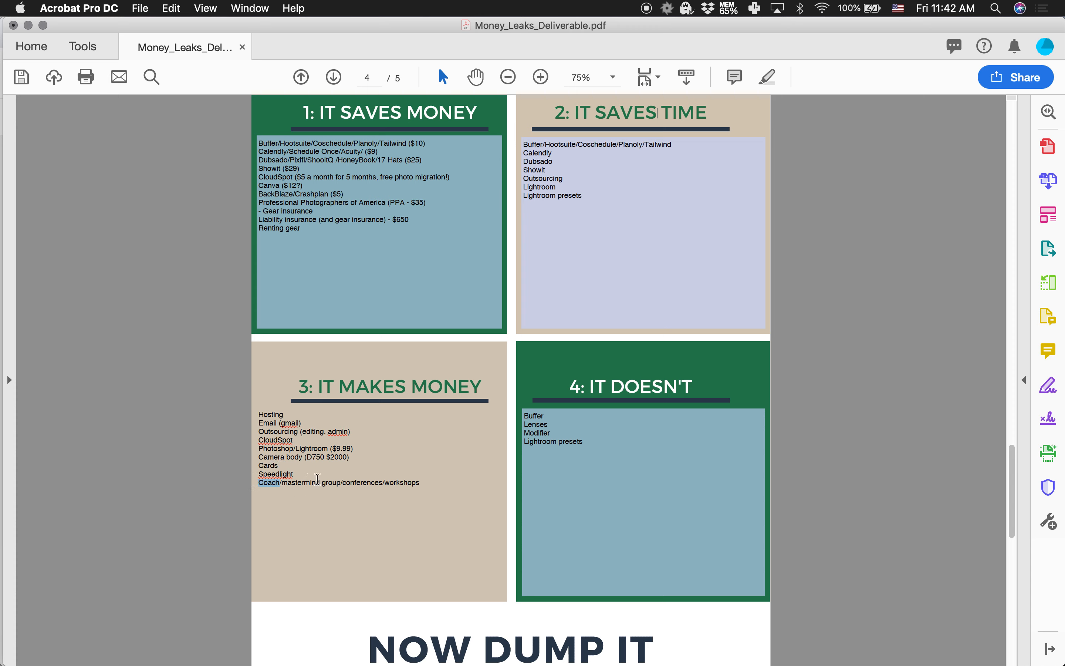
mouse_move(318, 479)
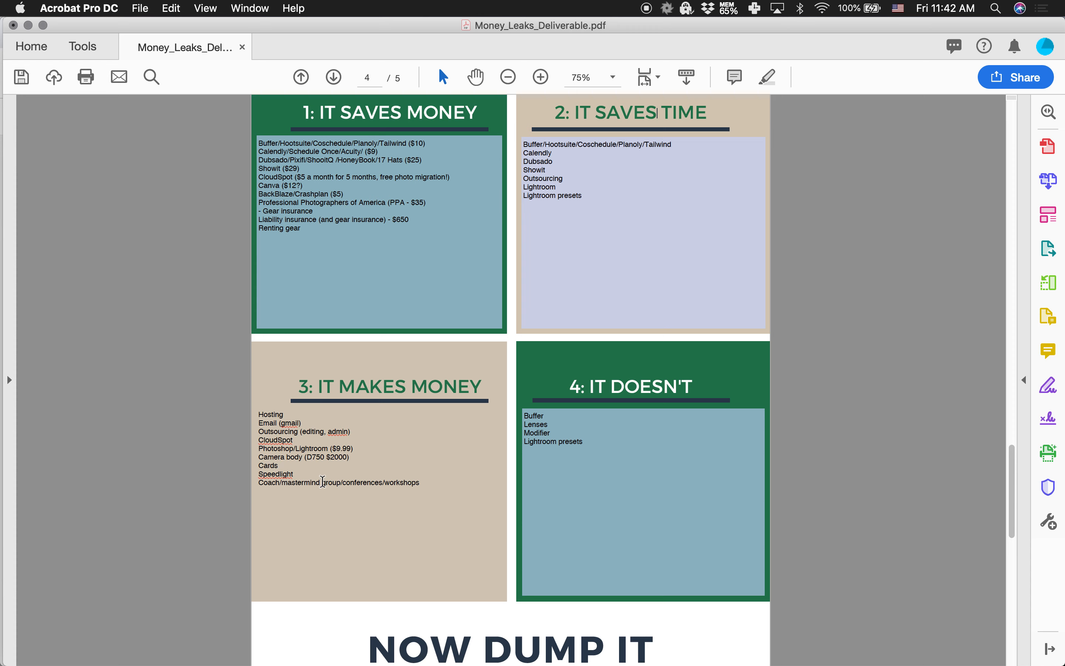
mouse_move(361, 486)
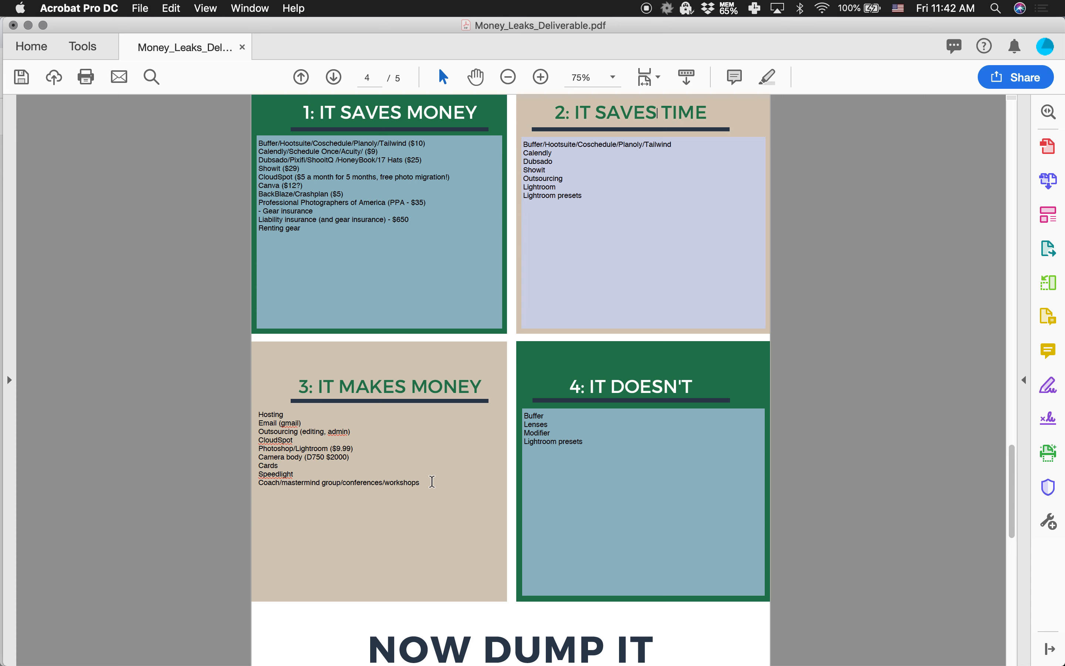
left_click(419, 481)
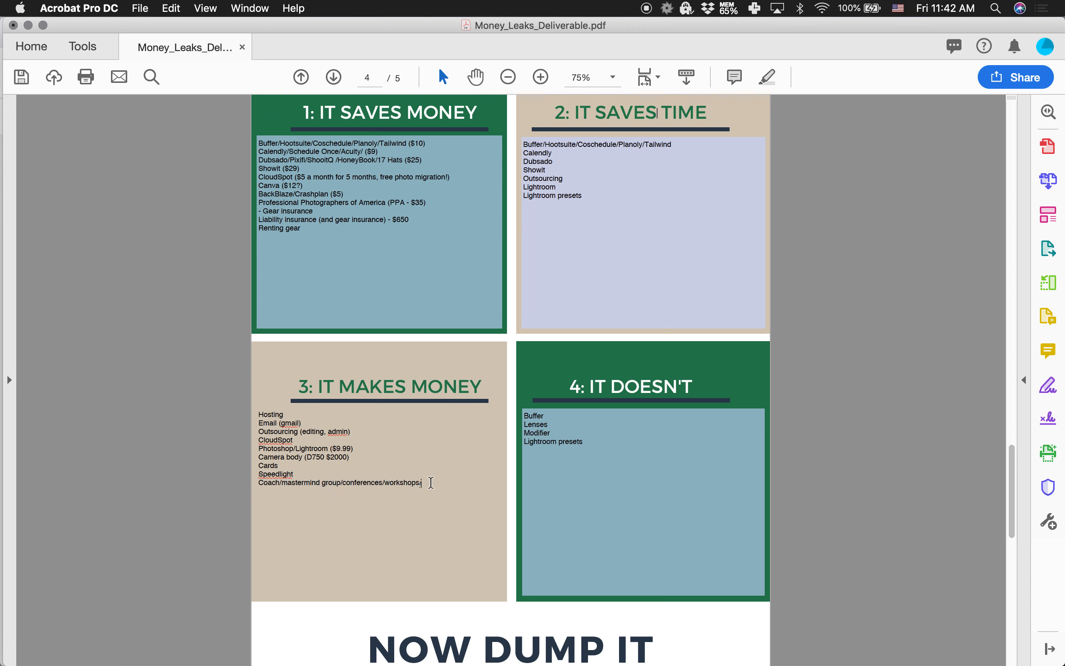
type("courses/")
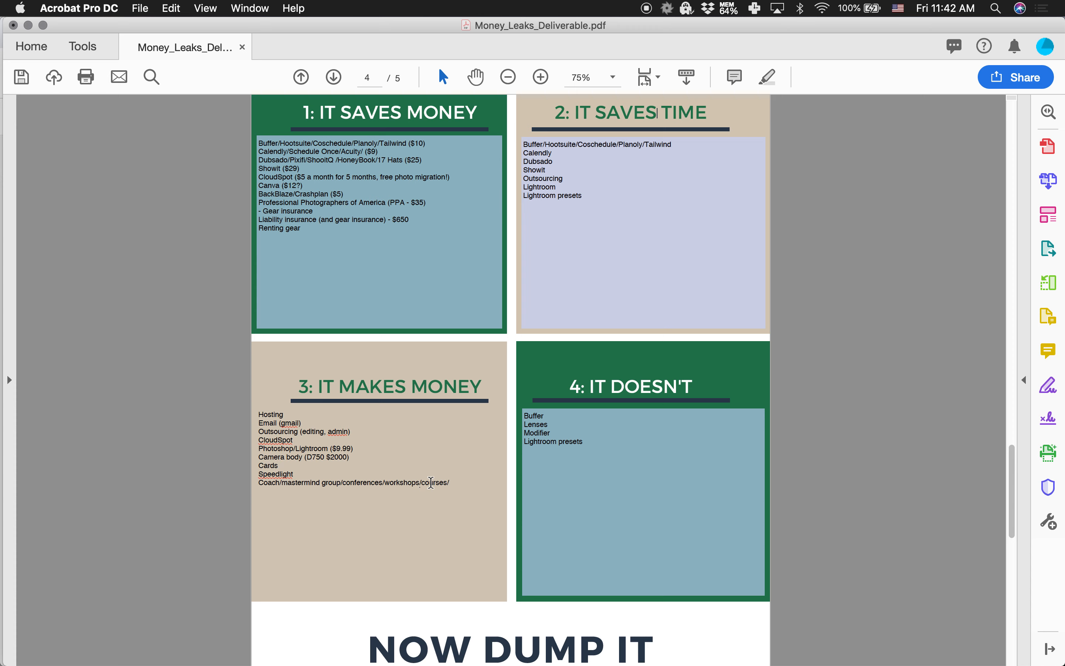
type("group coachi")
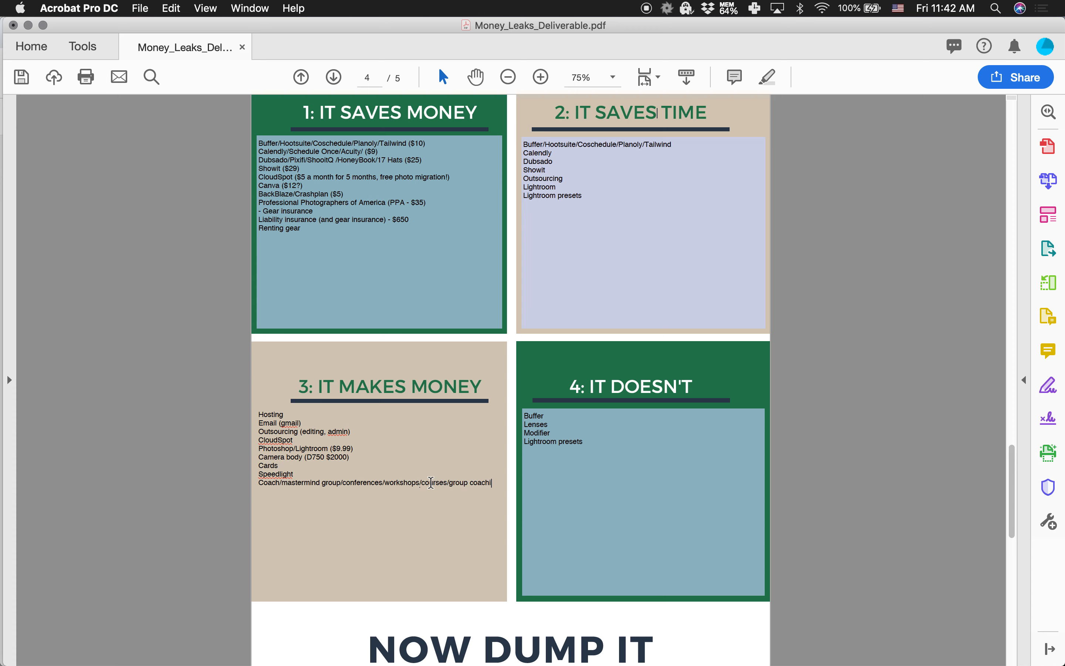
type("ng/")
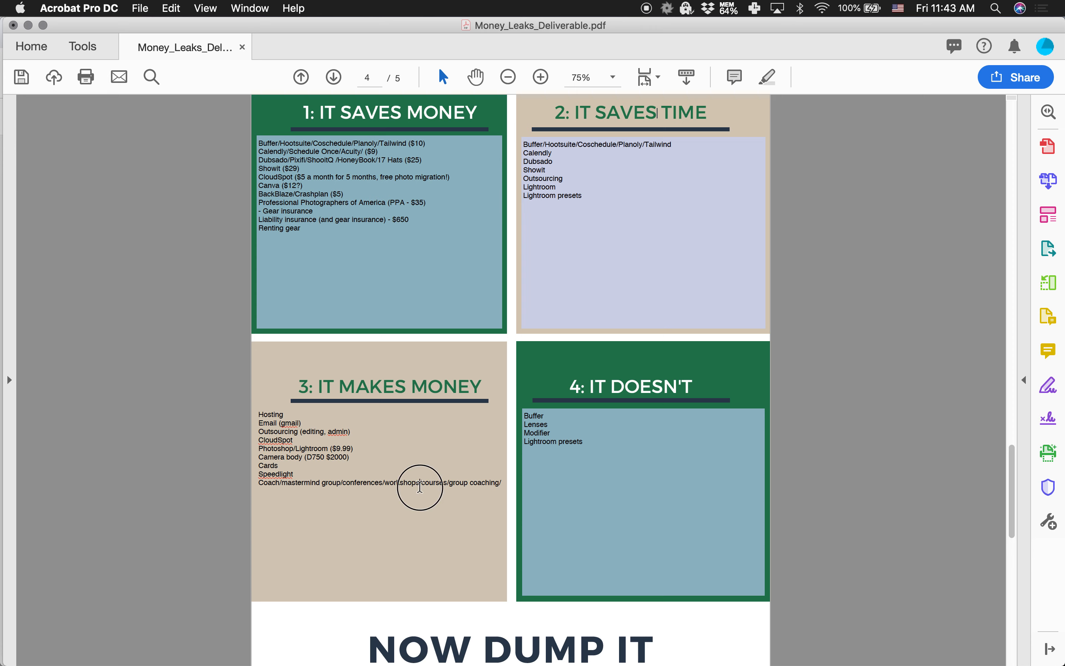
Finish the line with 'business accountability partner'
double_click(402, 483)
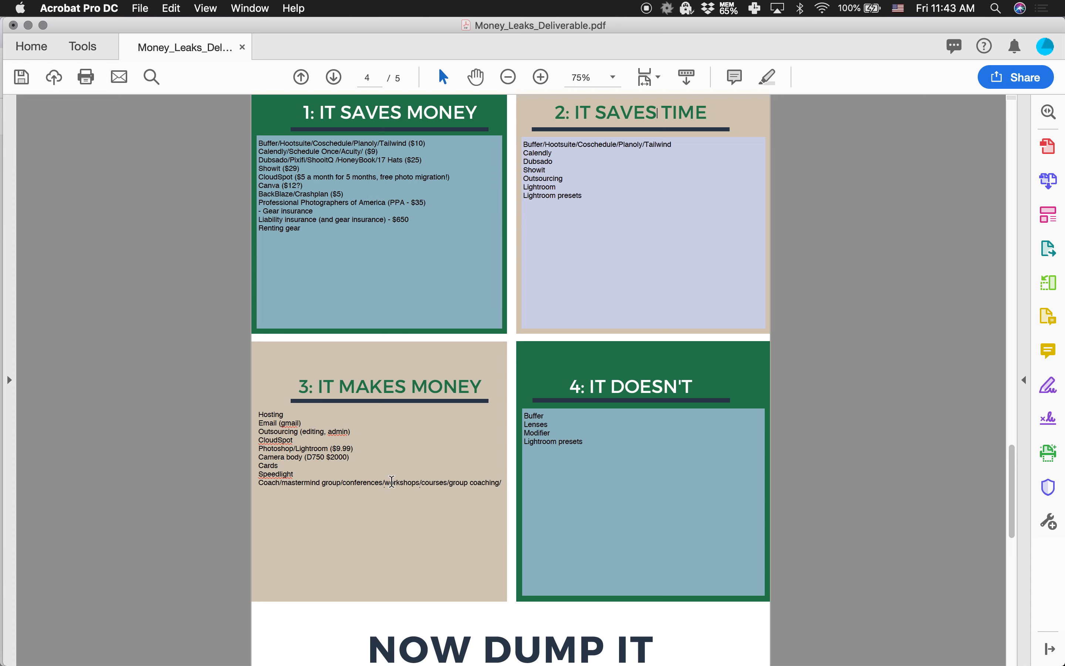
mouse_move(500, 478)
type("a")
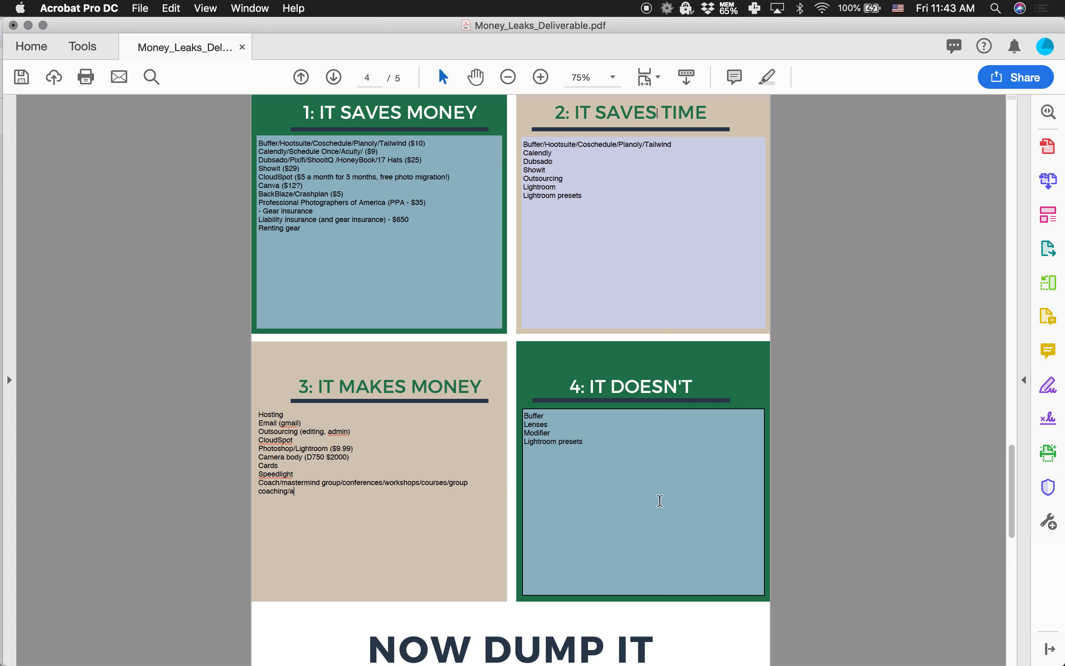
type("ccountability")
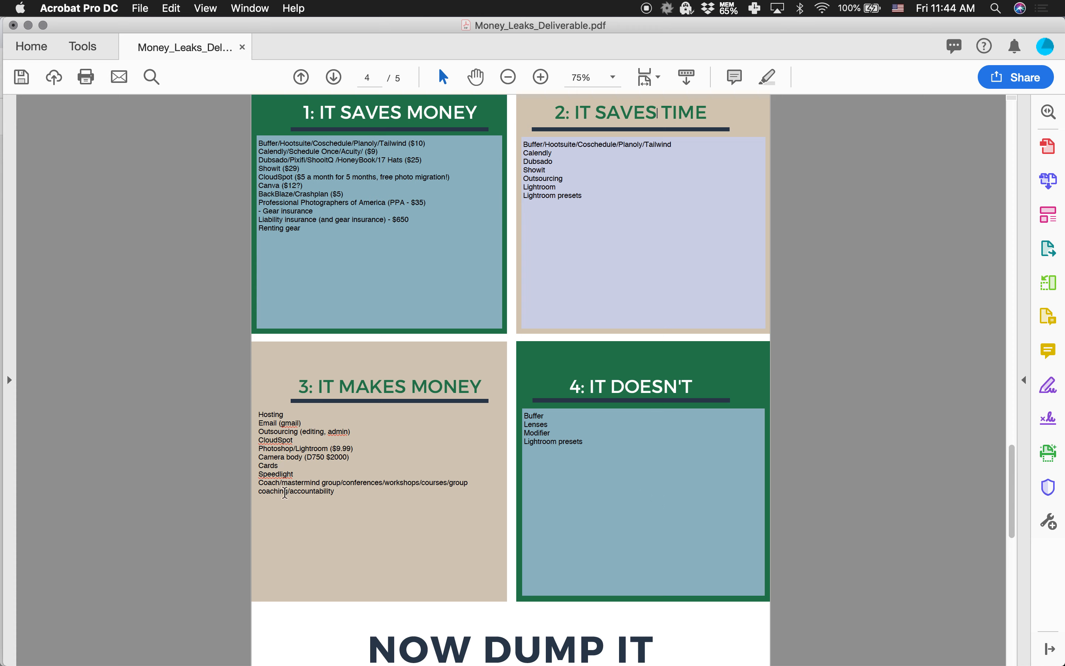
type("partner")
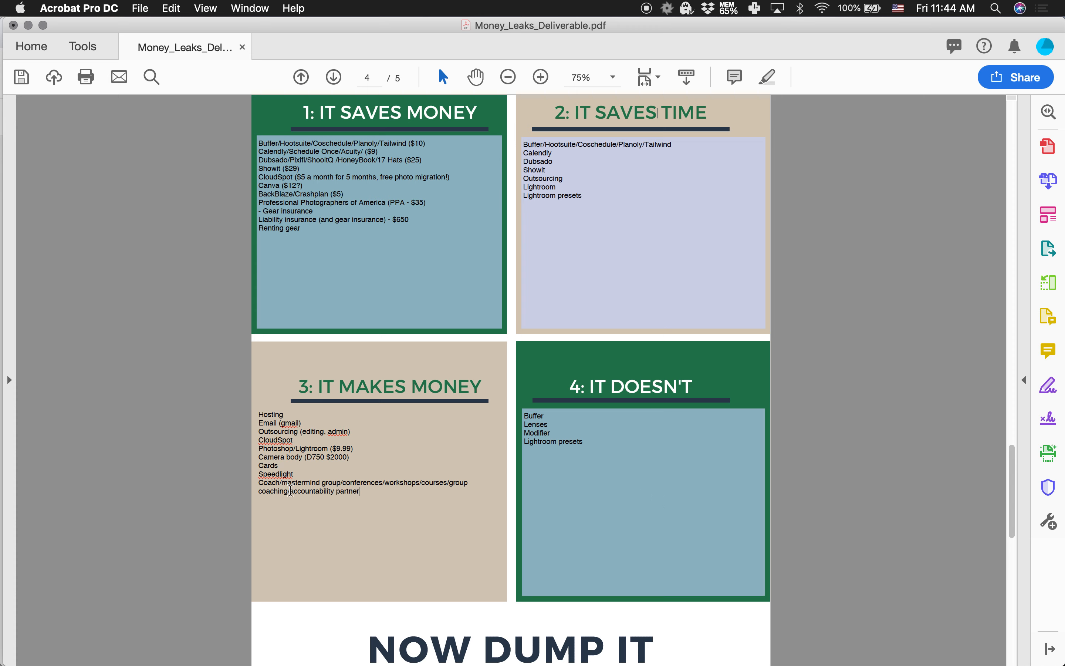
type("business")
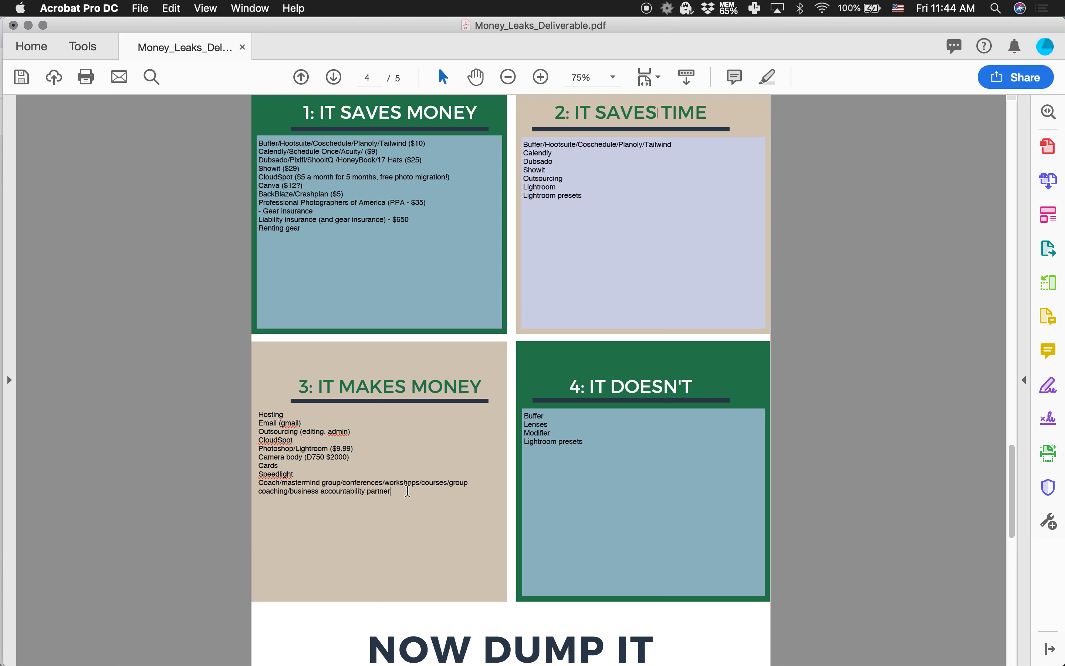
Review box 4's entries Buffer, Lenses, Modifier and Lightroom presets, leaving its list open for editing
scroll("down", 3)
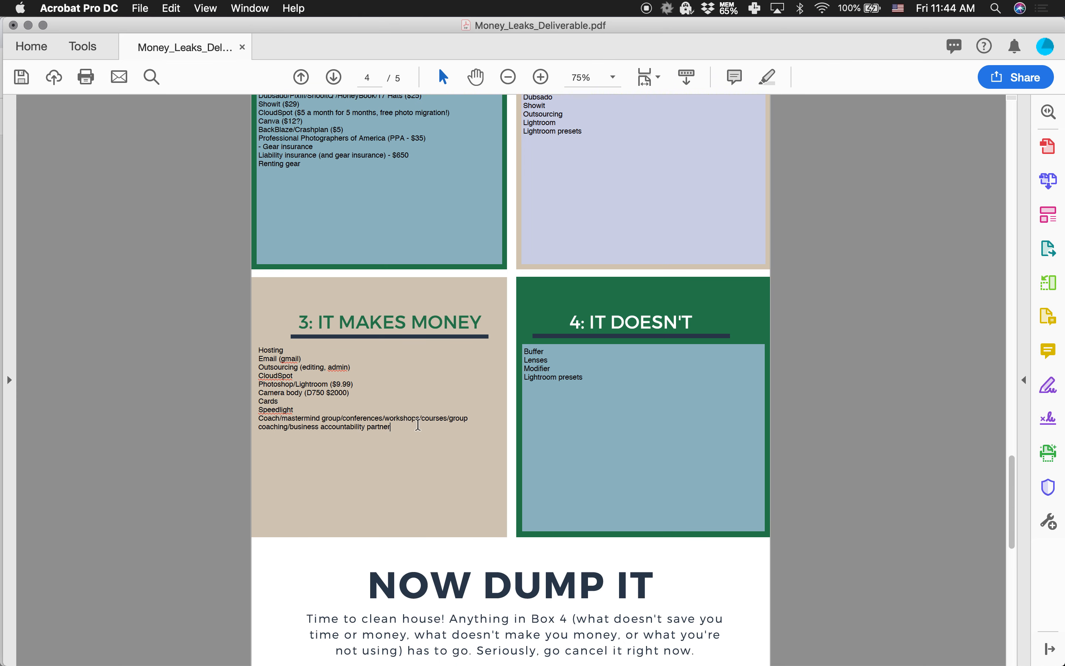
mouse_move(482, 412)
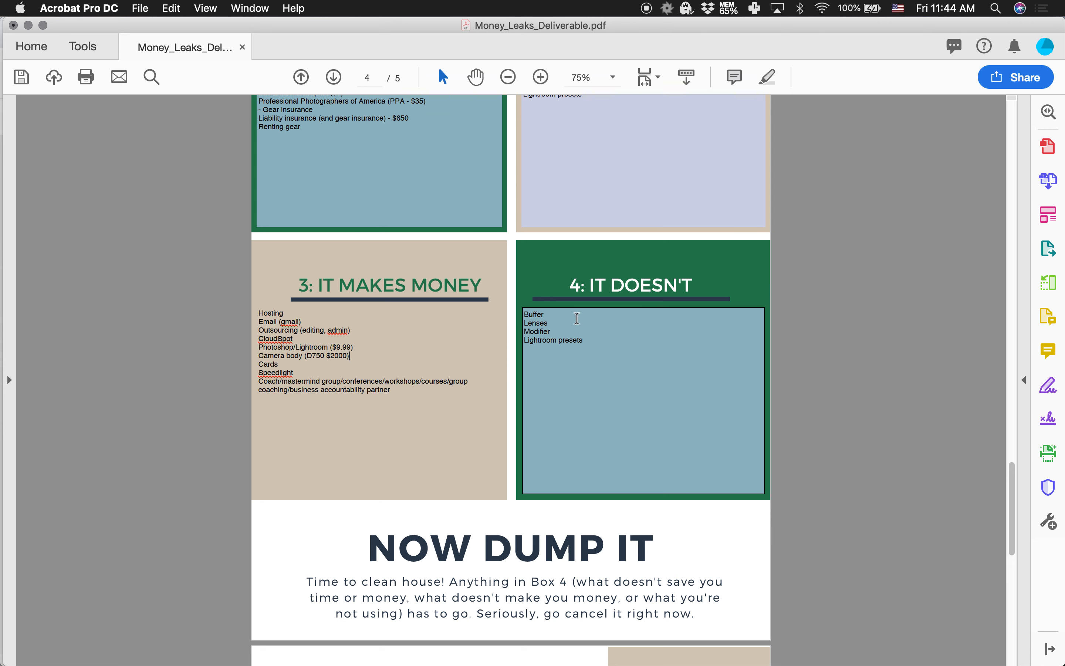
left_click_drag(525, 313, 577, 345)
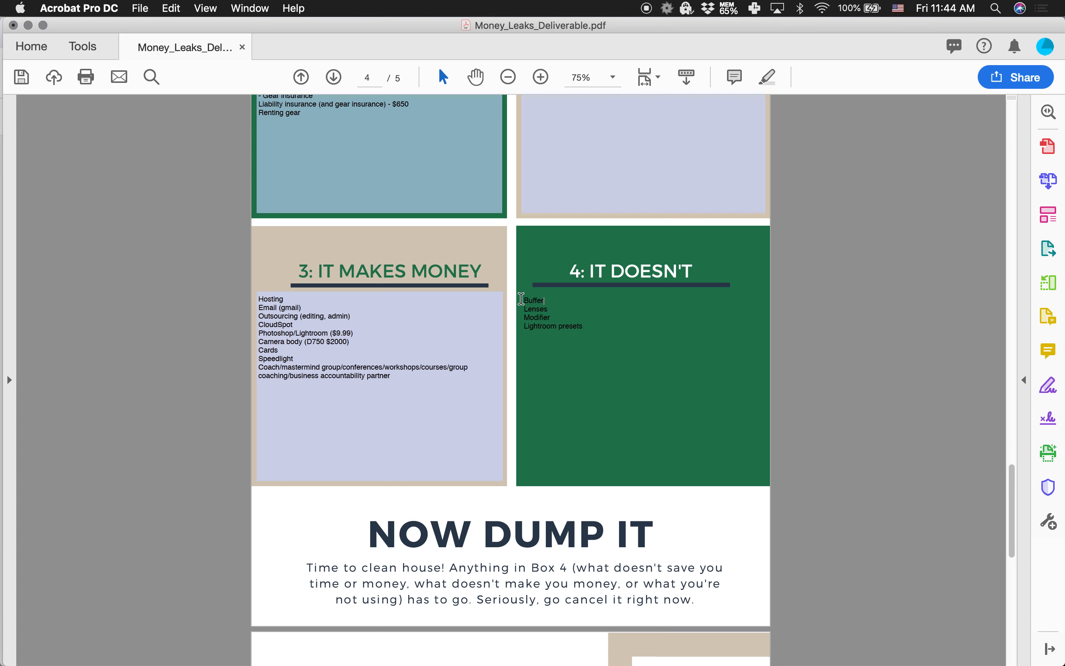
left_click(600, 328)
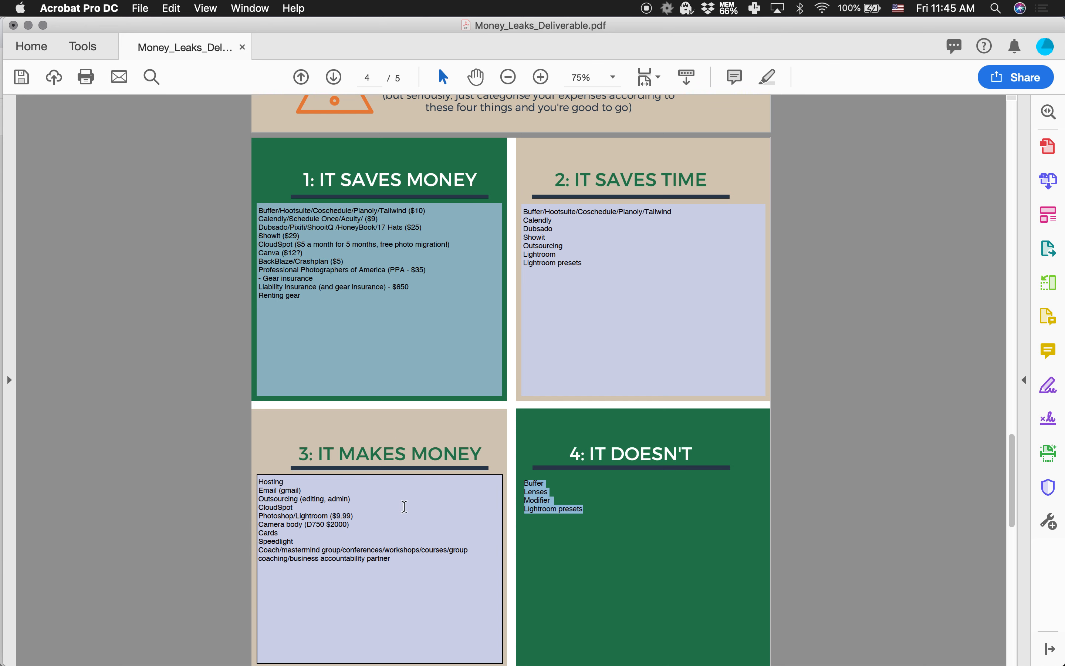
scroll("down", 3)
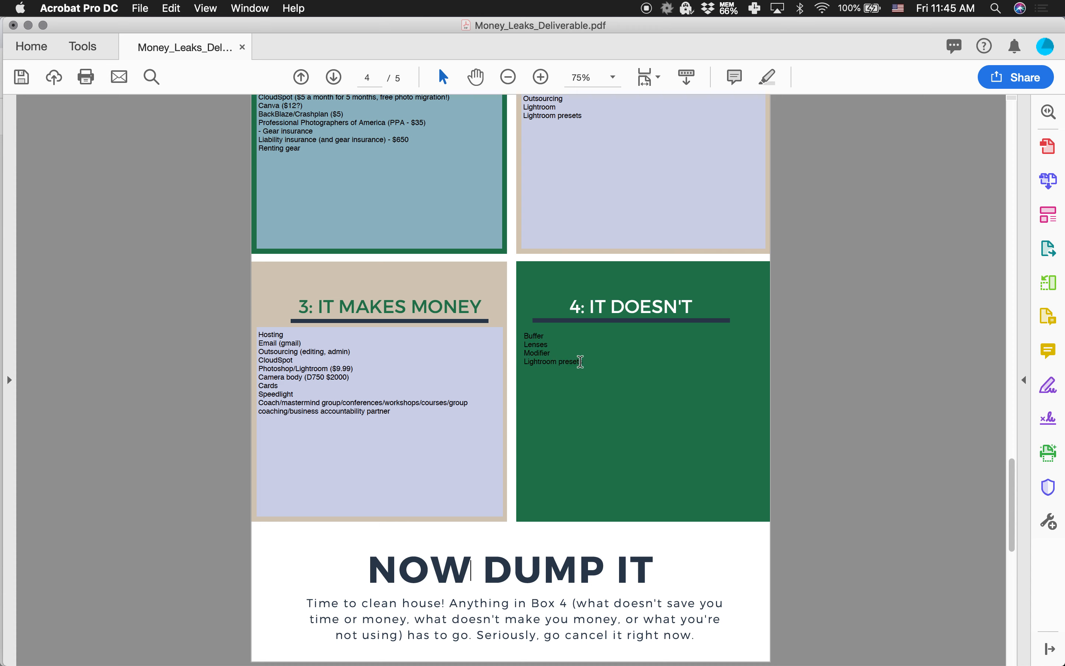
mouse_move(572, 438)
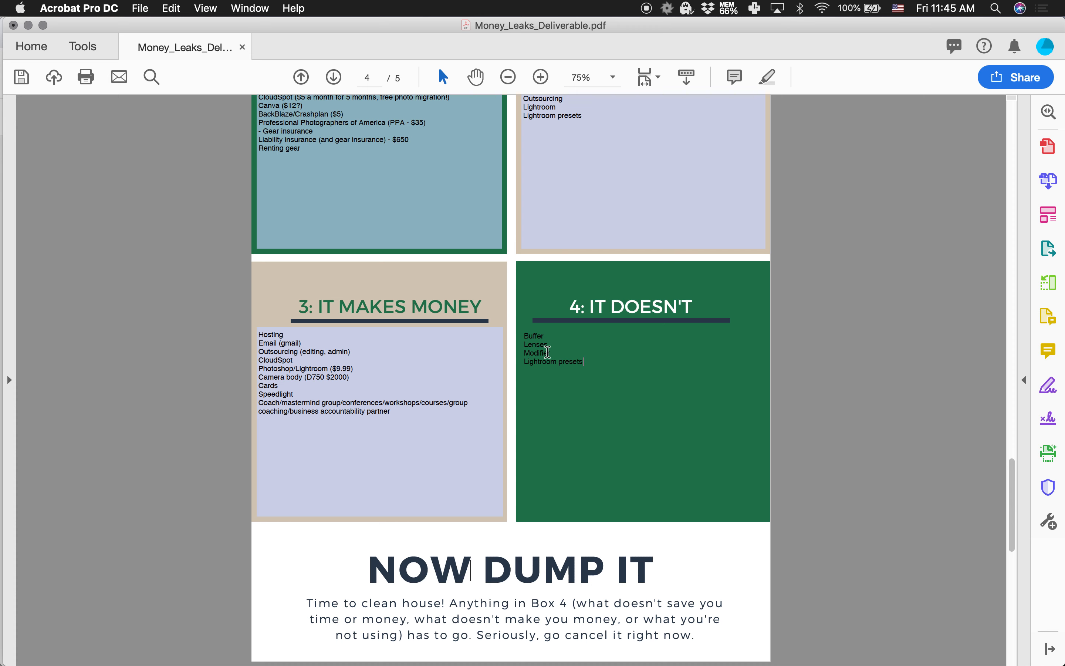
double_click(536, 353)
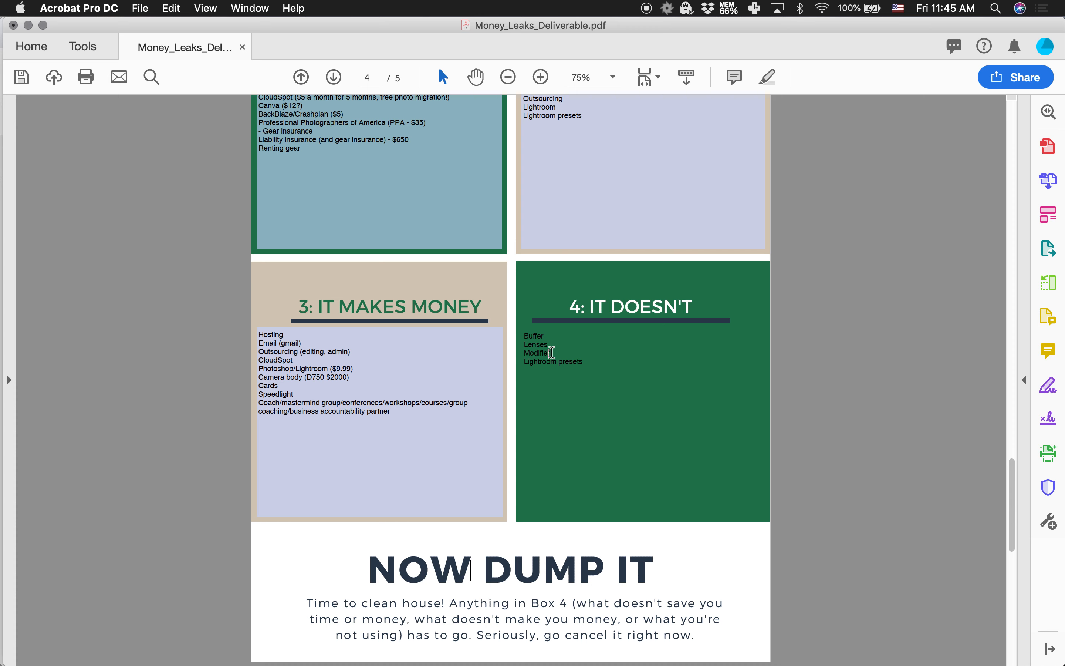
left_click(553, 354)
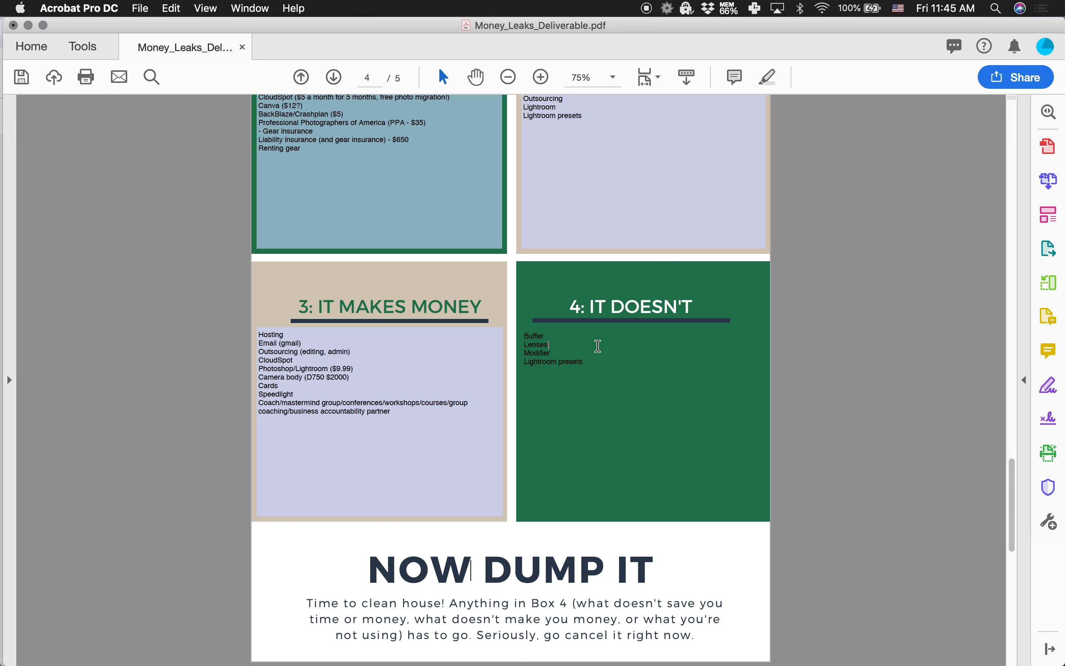
mouse_move(589, 361)
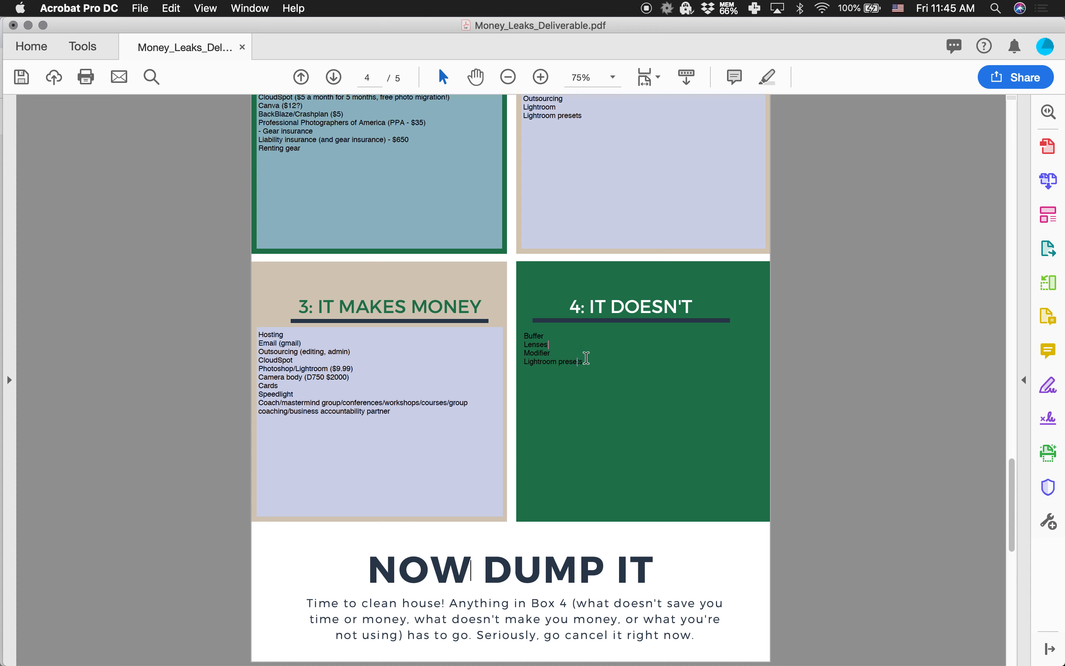
mouse_move(559, 371)
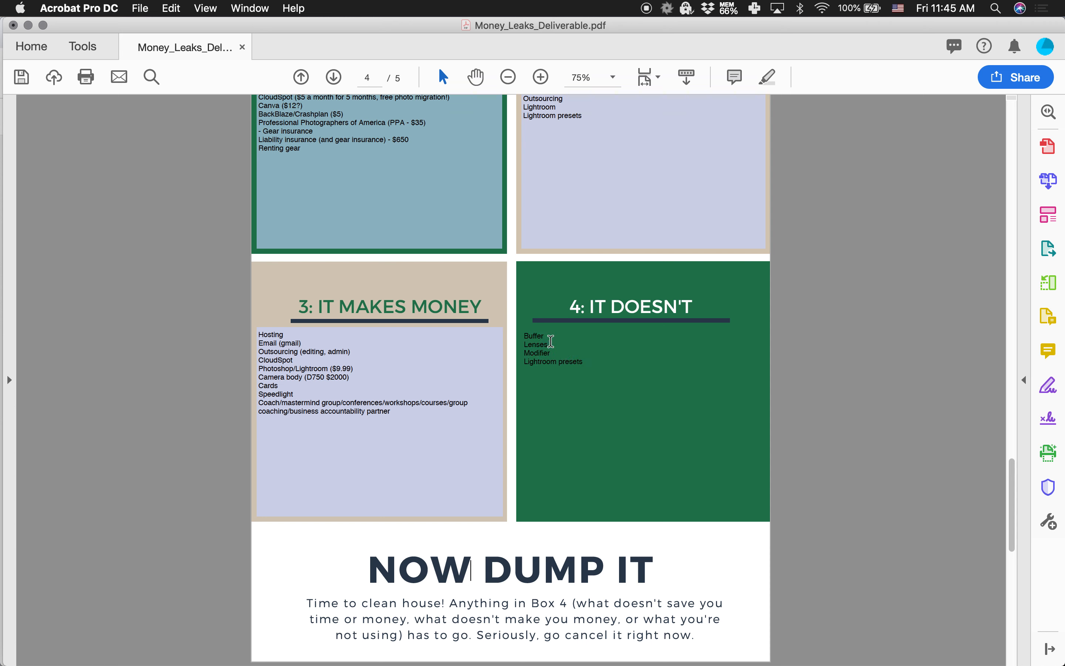
mouse_move(603, 420)
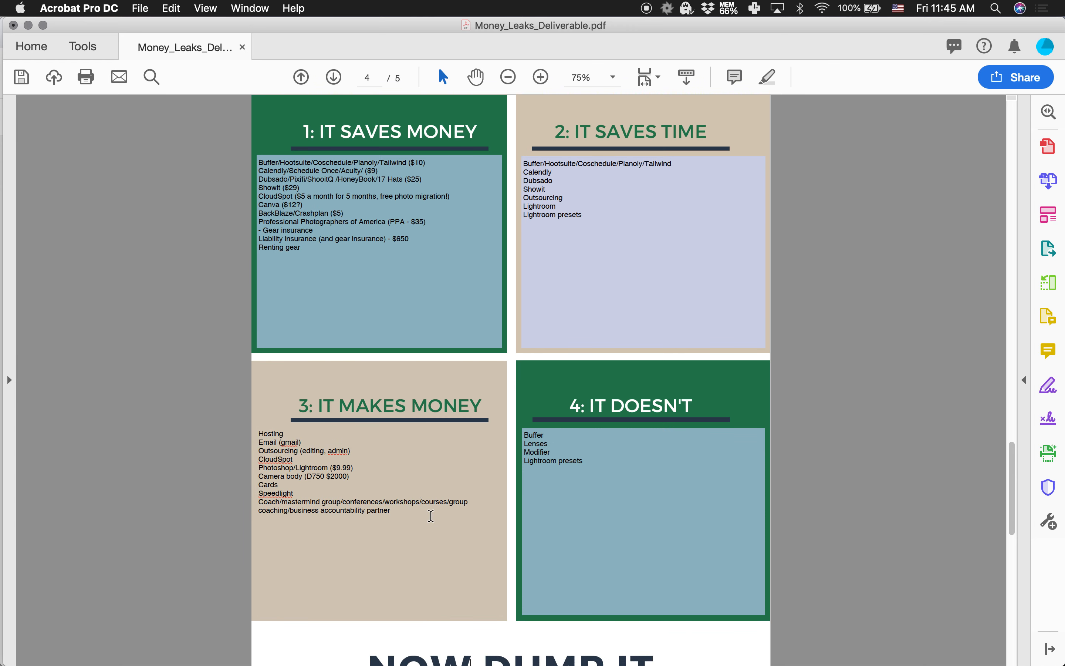
Add 'Moneymaker/Spider Holster/Peak Design Clip' and 'Really good wedding shoes' lines to box 3
type("Moneymaker")
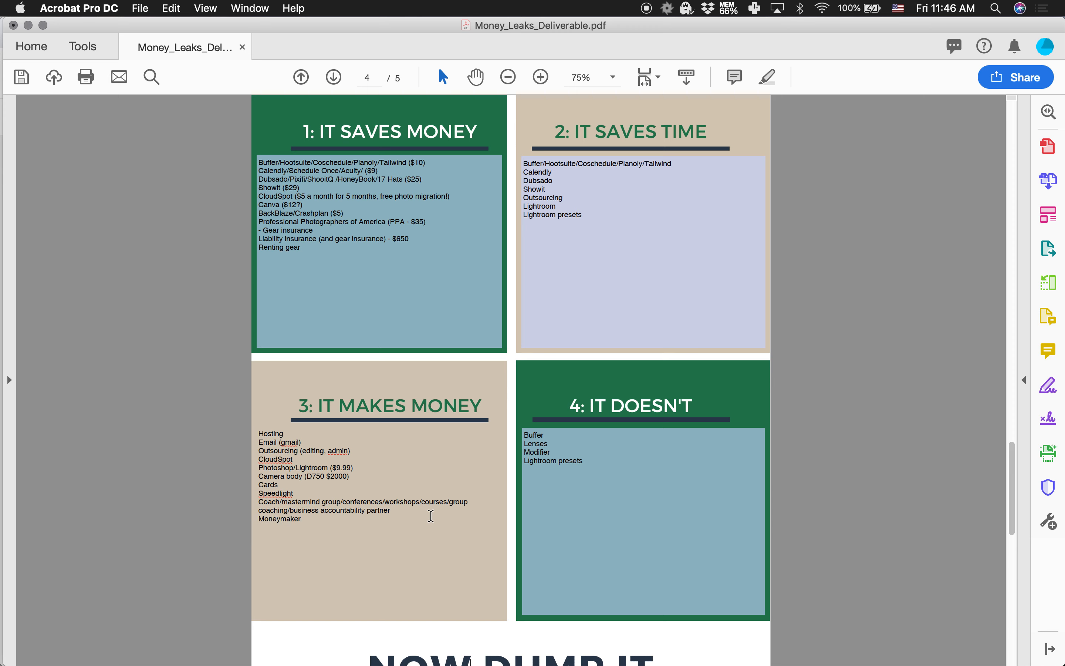
type("/Sk")
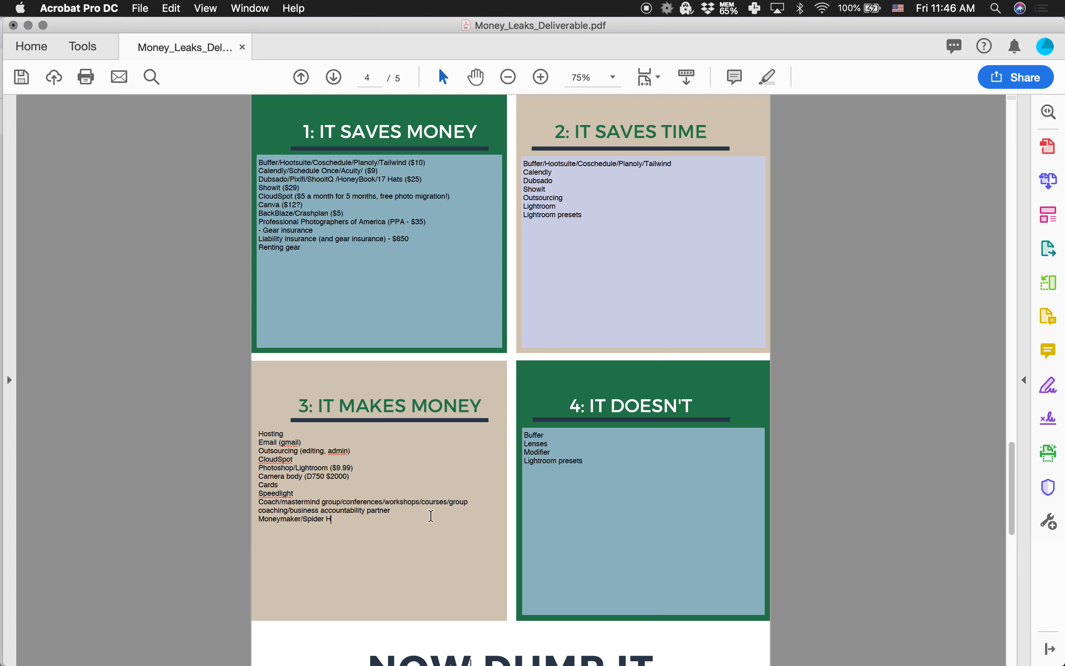
type("olster/Peak")
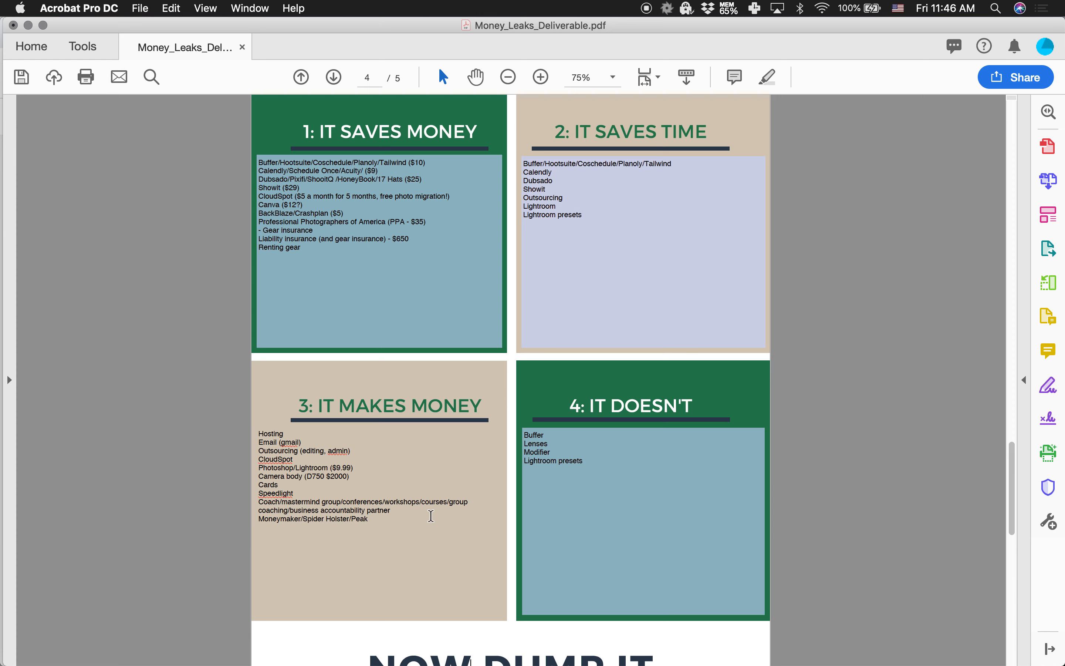
type("Design")
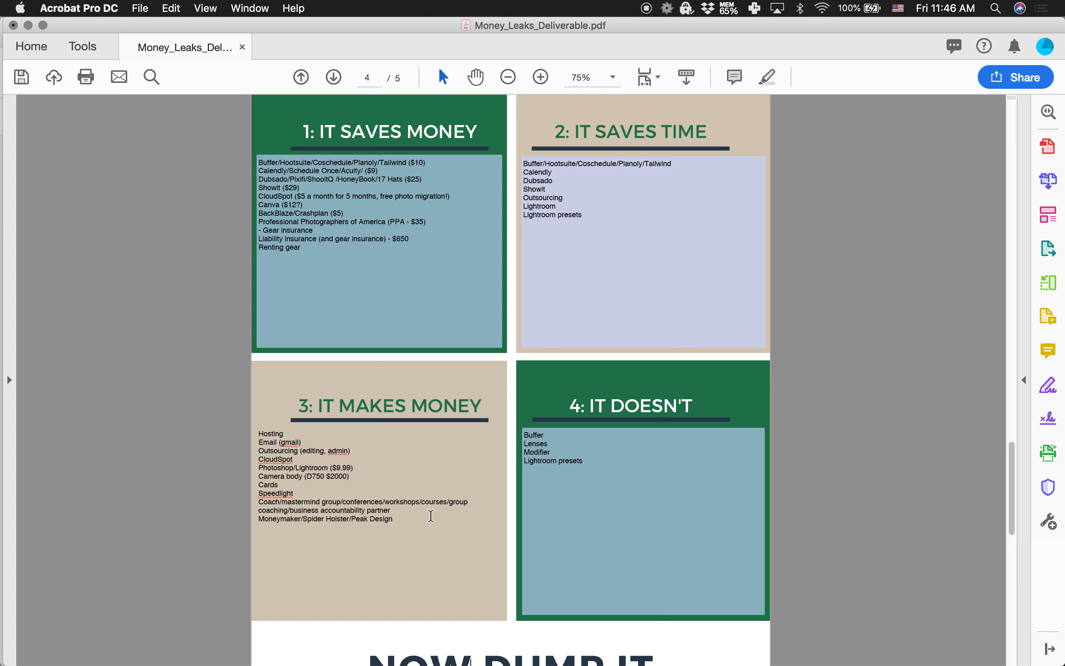
type("Clip")
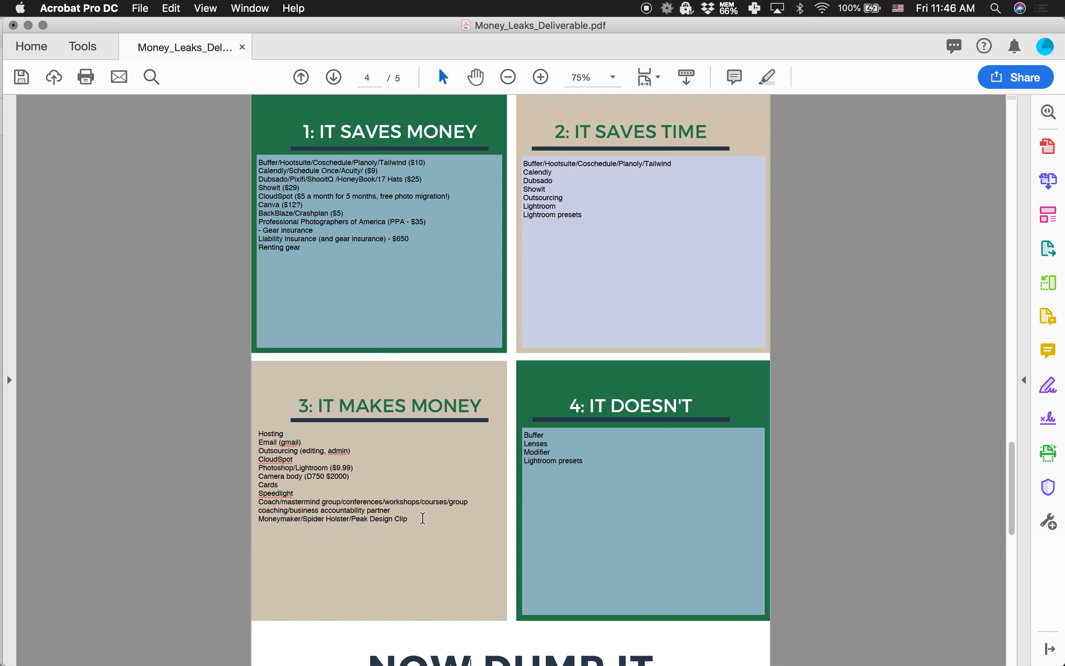
type("S")
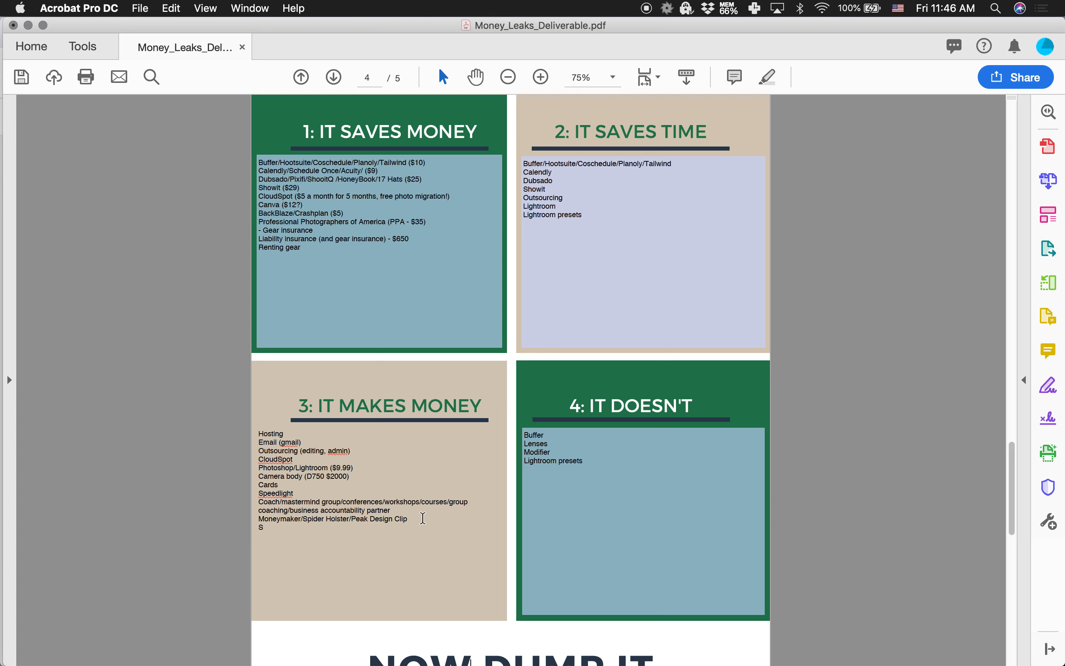
type("Really")
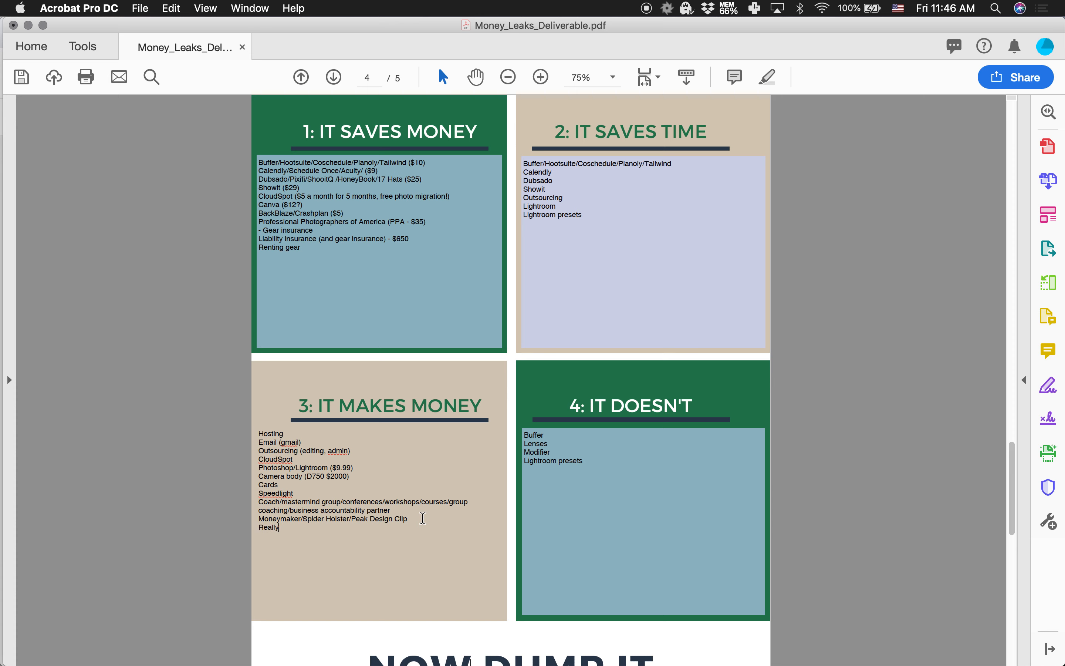
type("good wed")
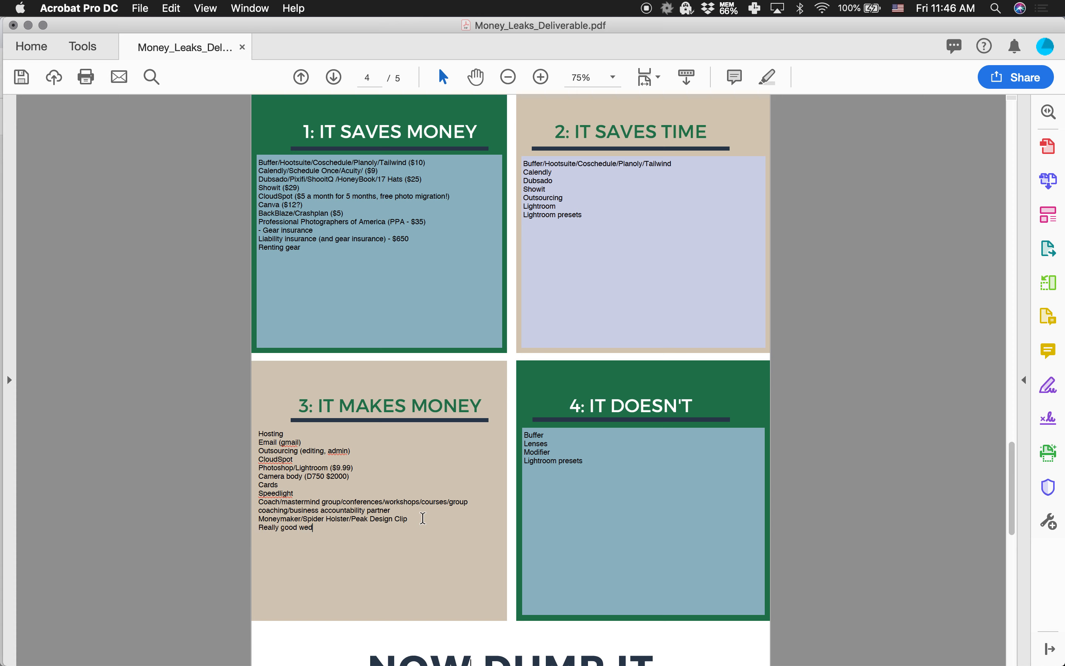
type("ding shoes")
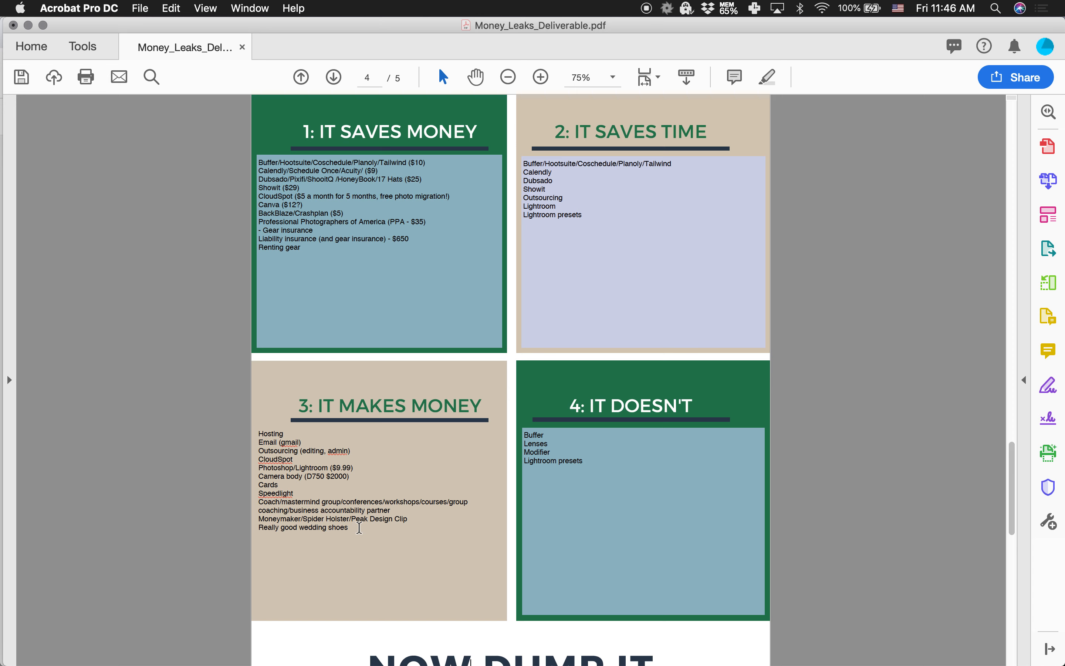
Add 'Chiropractor' and 'Massage membership' as the closing lines of box 3's list
type("Chir")
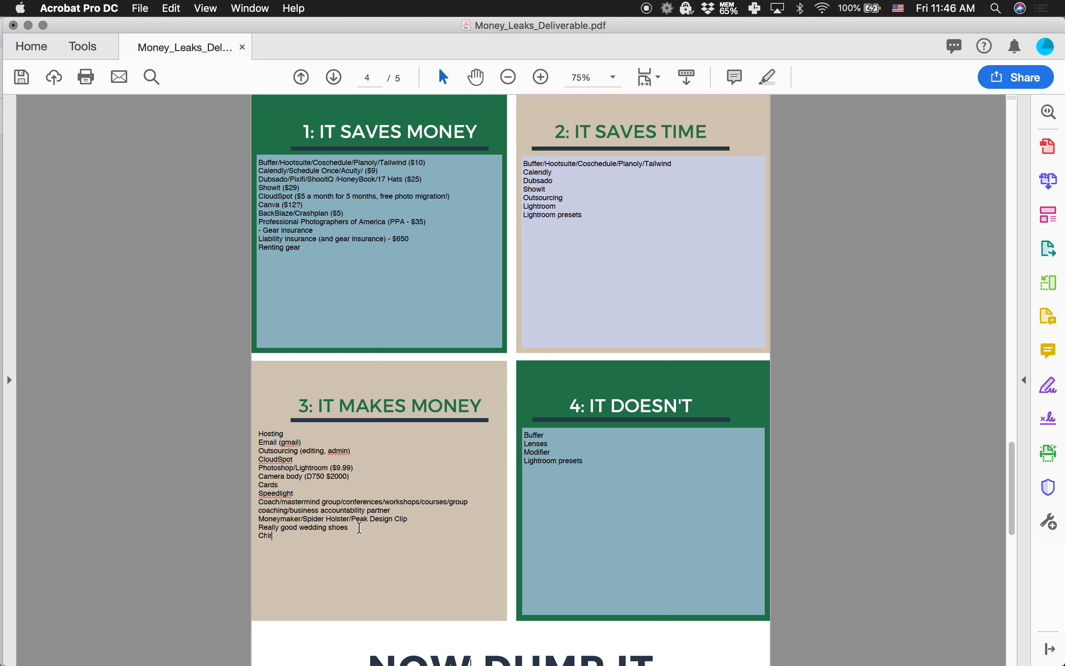
type("opract")
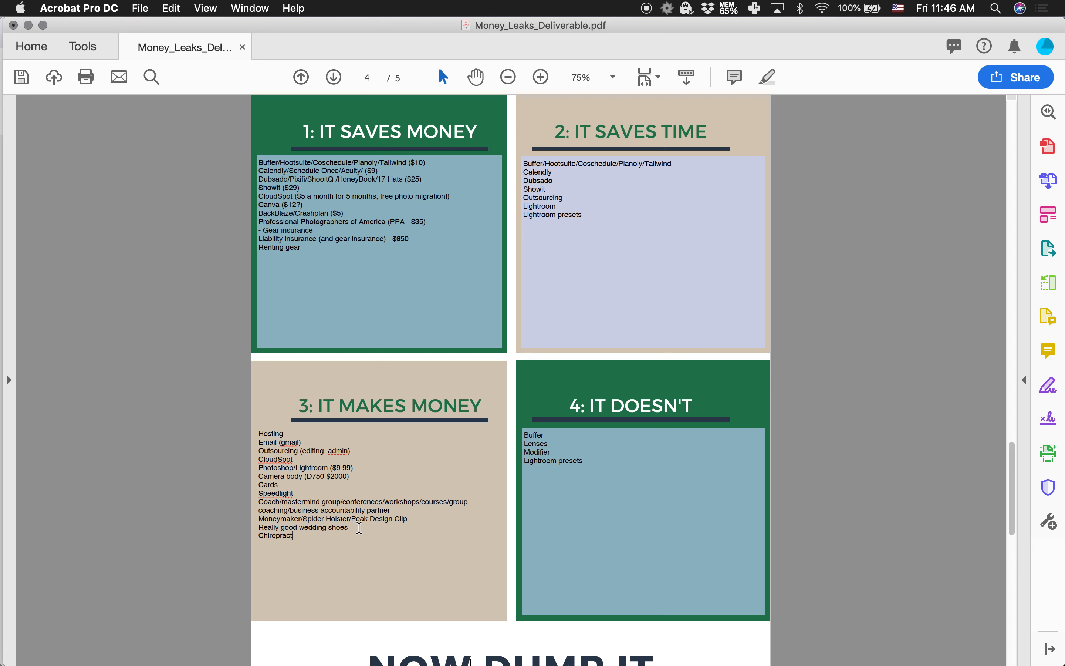
type("or")
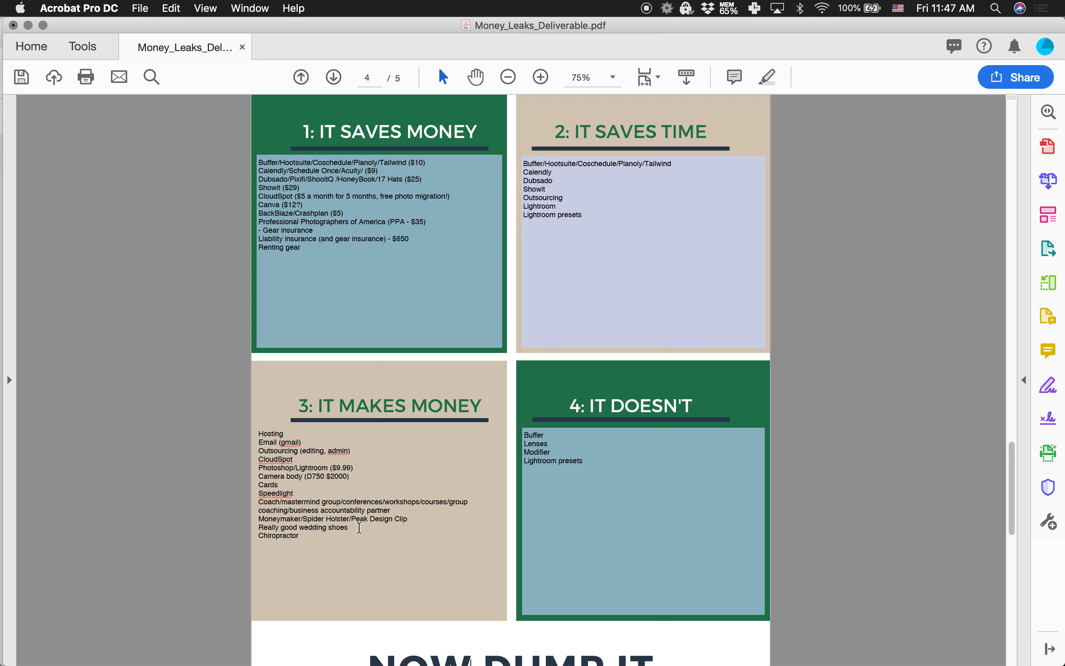
type("M")
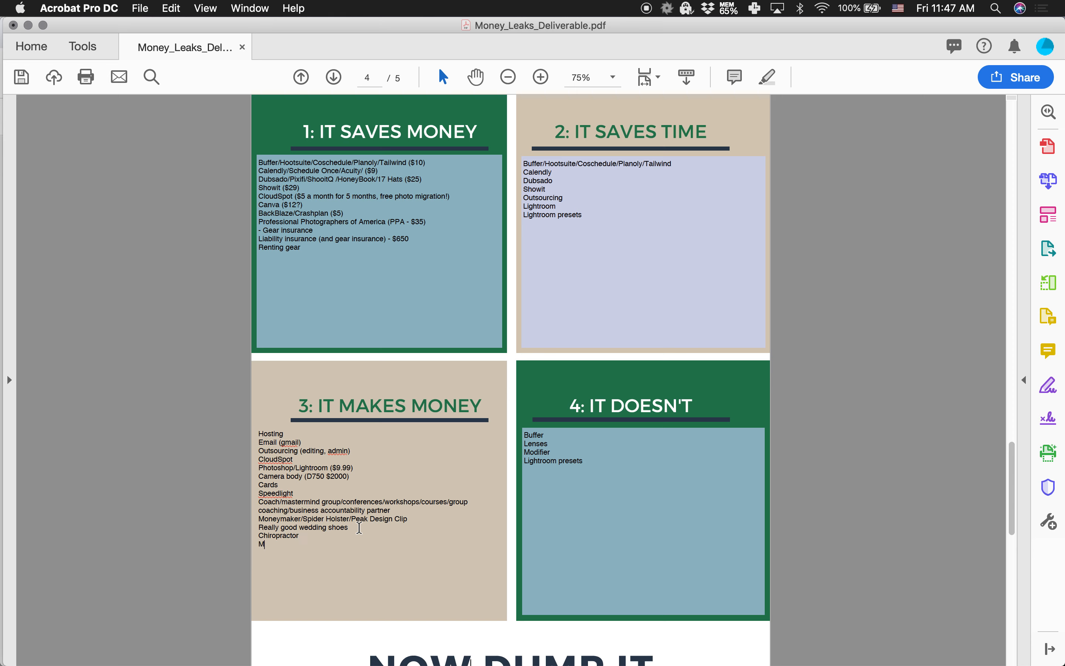
type("assage")
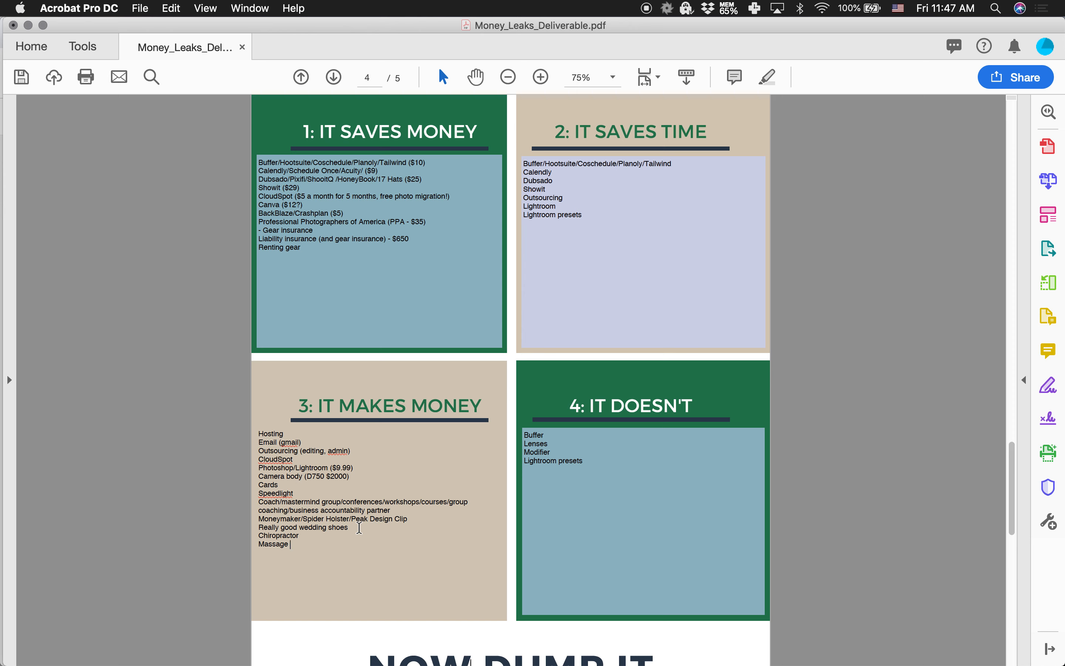
type("membership")
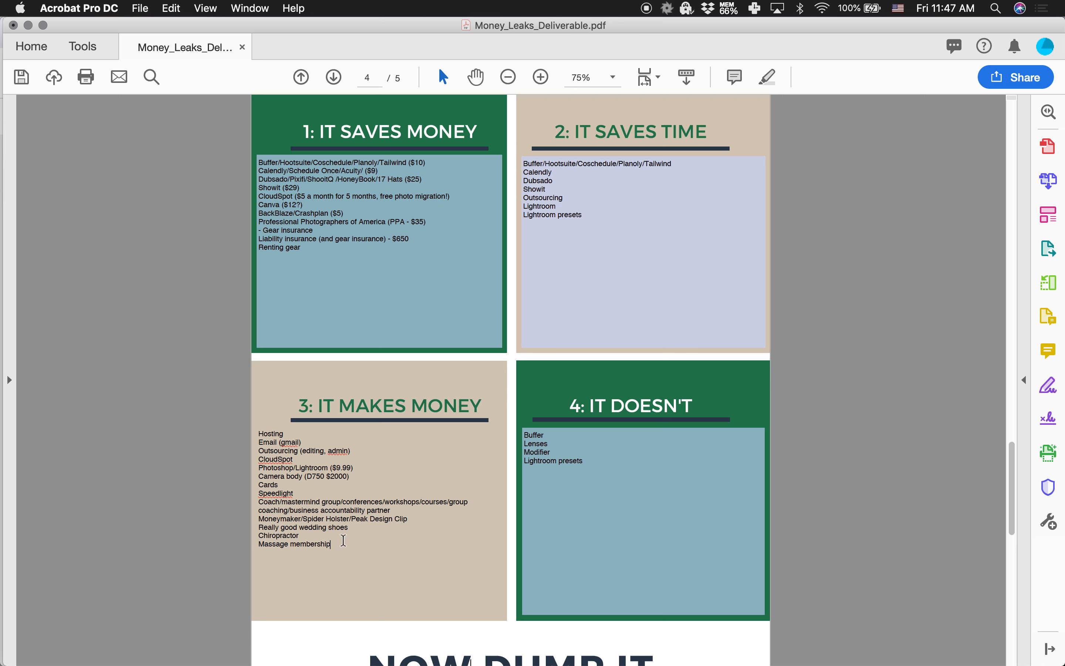
mouse_move(287, 536)
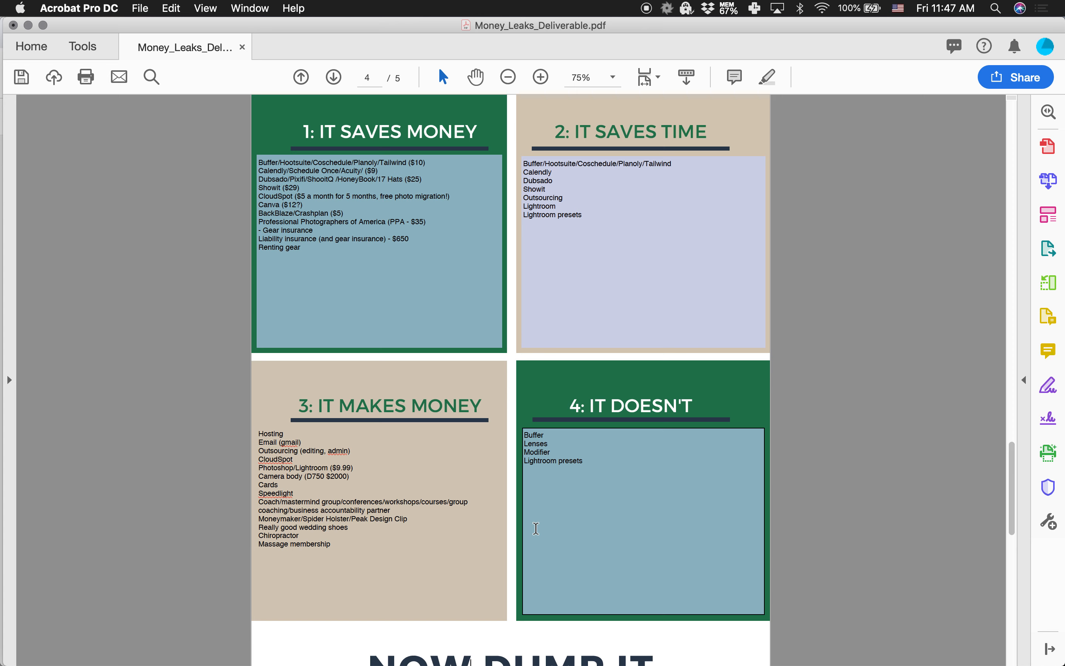
mouse_move(583, 459)
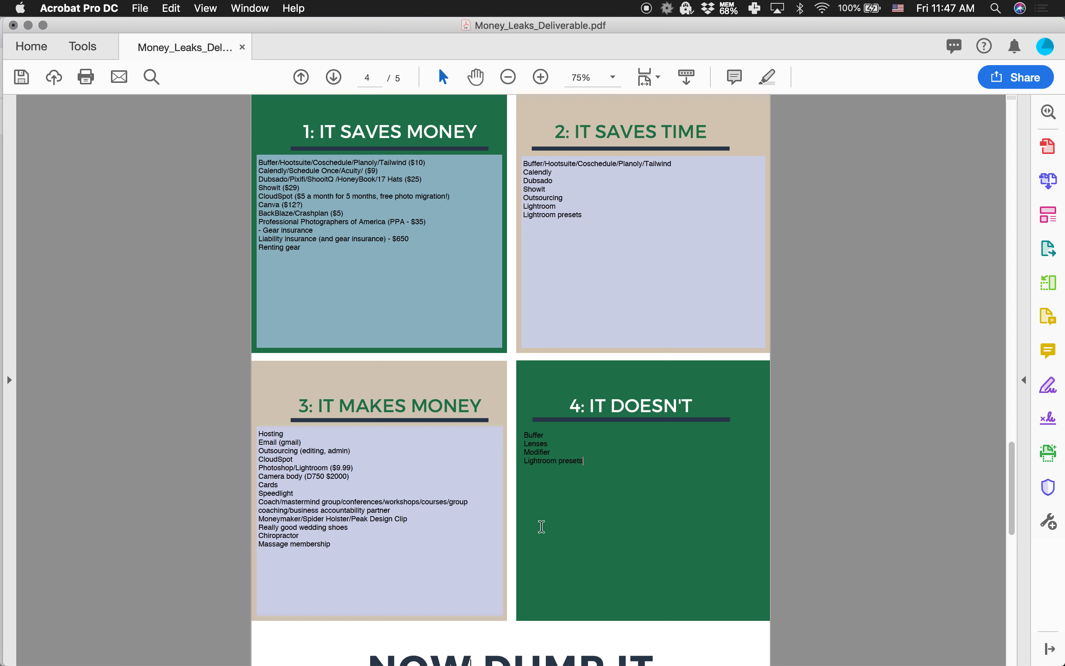
mouse_move(586, 460)
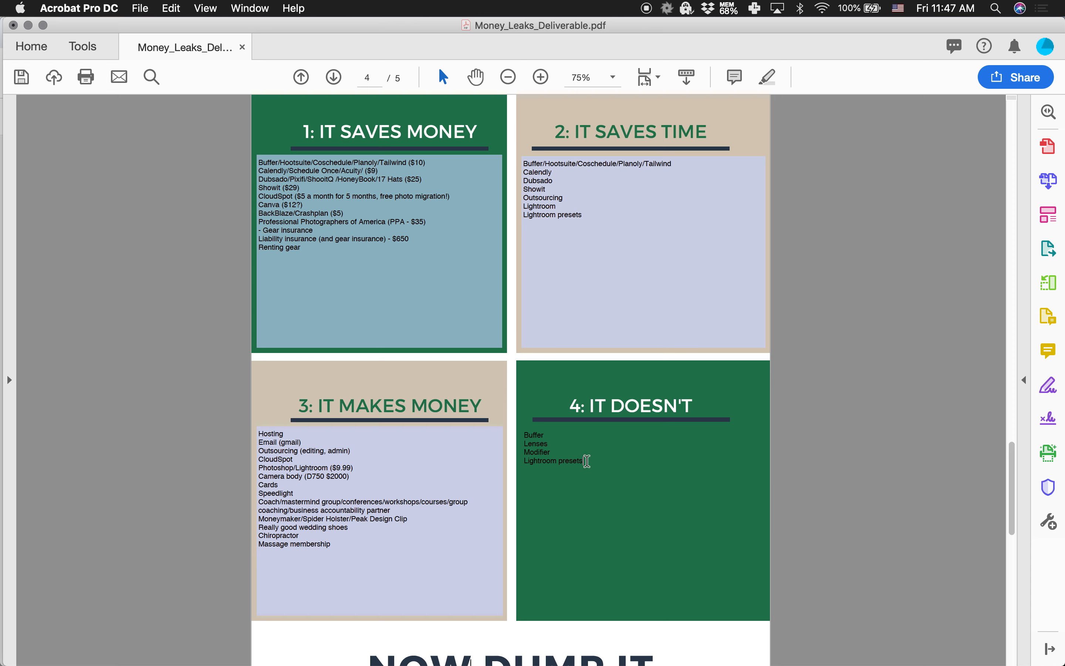